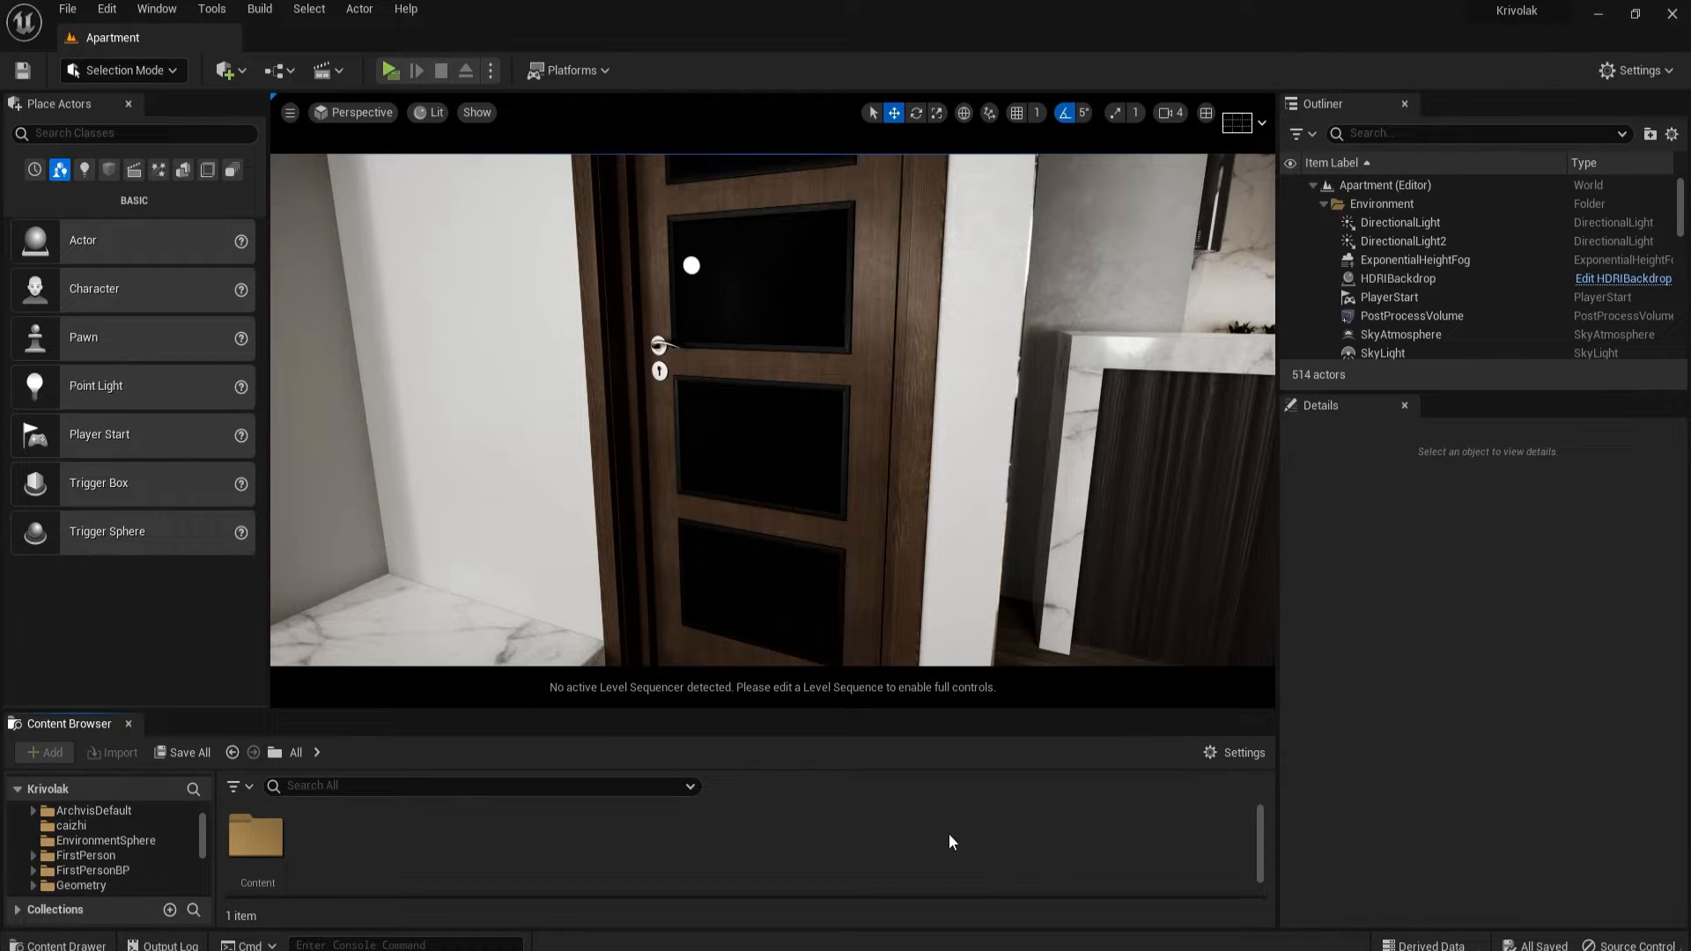
pyautogui.moveTo(119, 879)
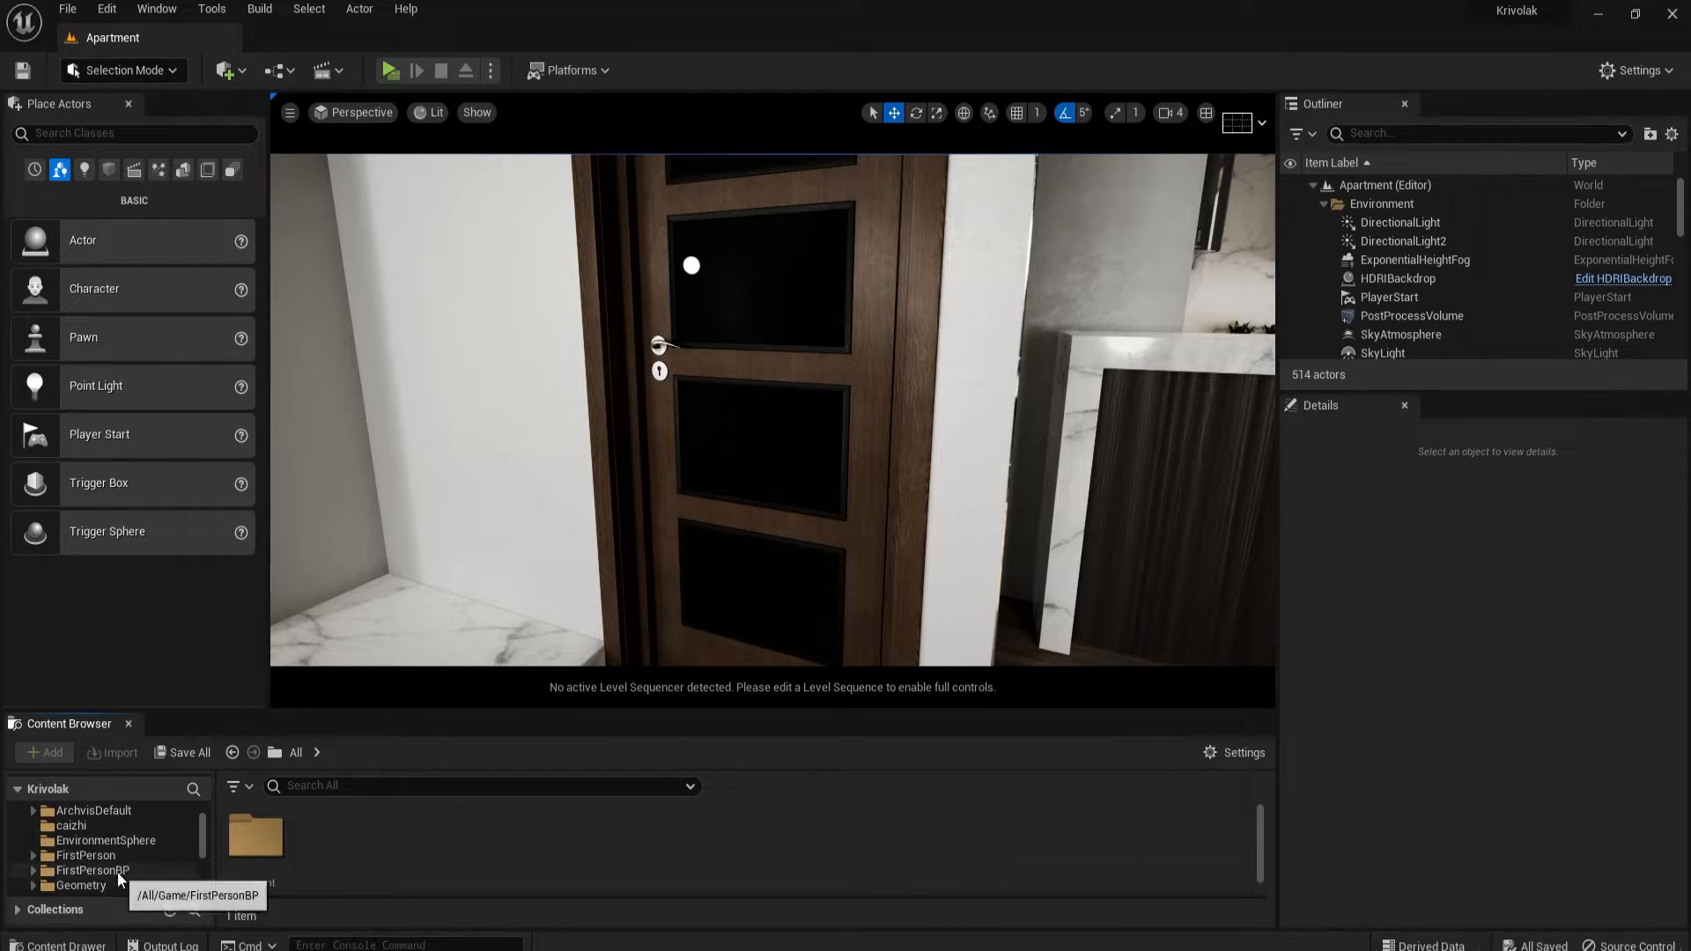
# Step: Expand the FirstPersonBP folder and open the FirstPersonCharacter blueprint asset
pyautogui.click(92, 870)
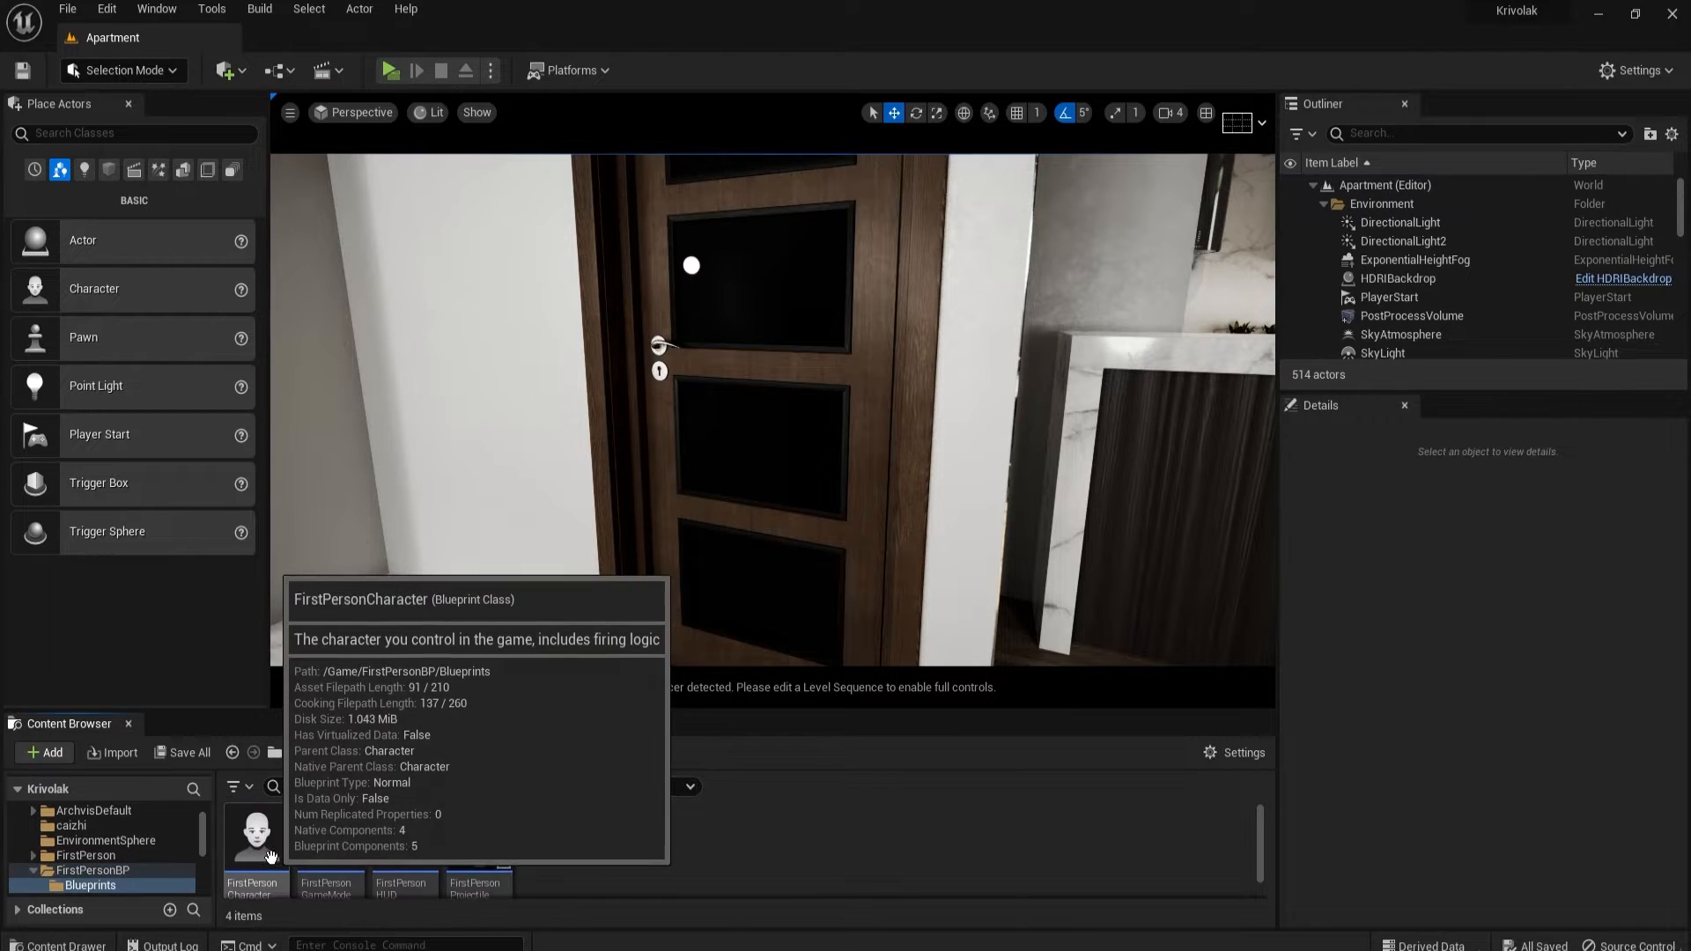
pyautogui.click(253, 835)
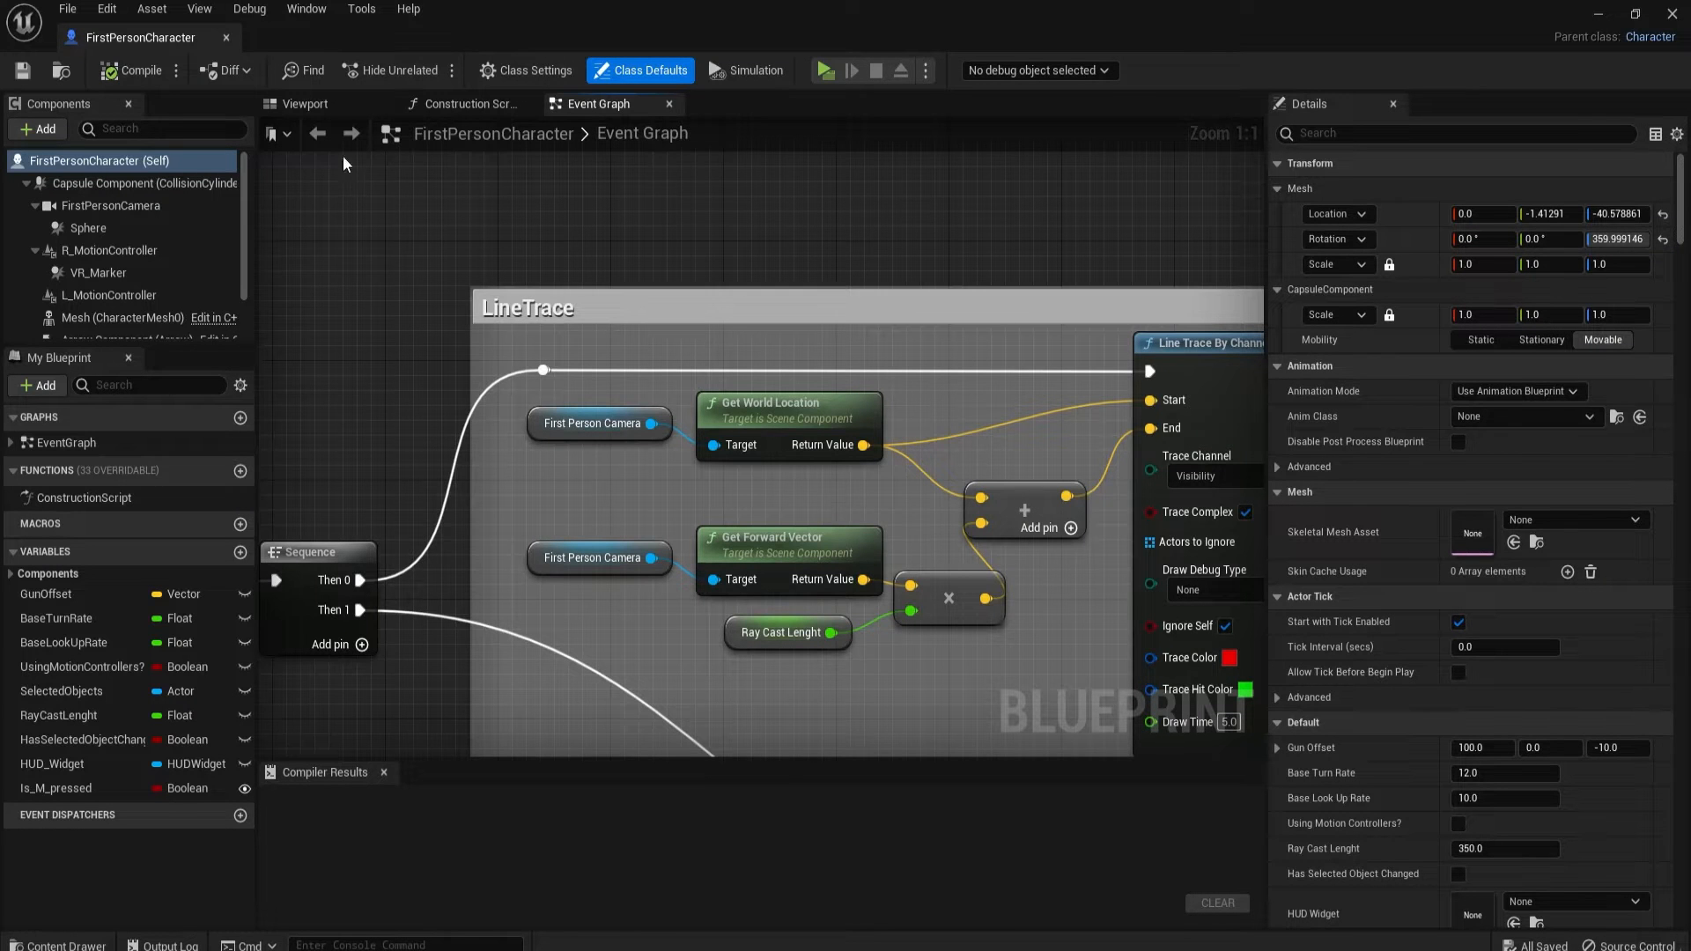
# Step: Switch to the Viewport tab and select the FirstPersonCamera component
pyautogui.click(306, 104)
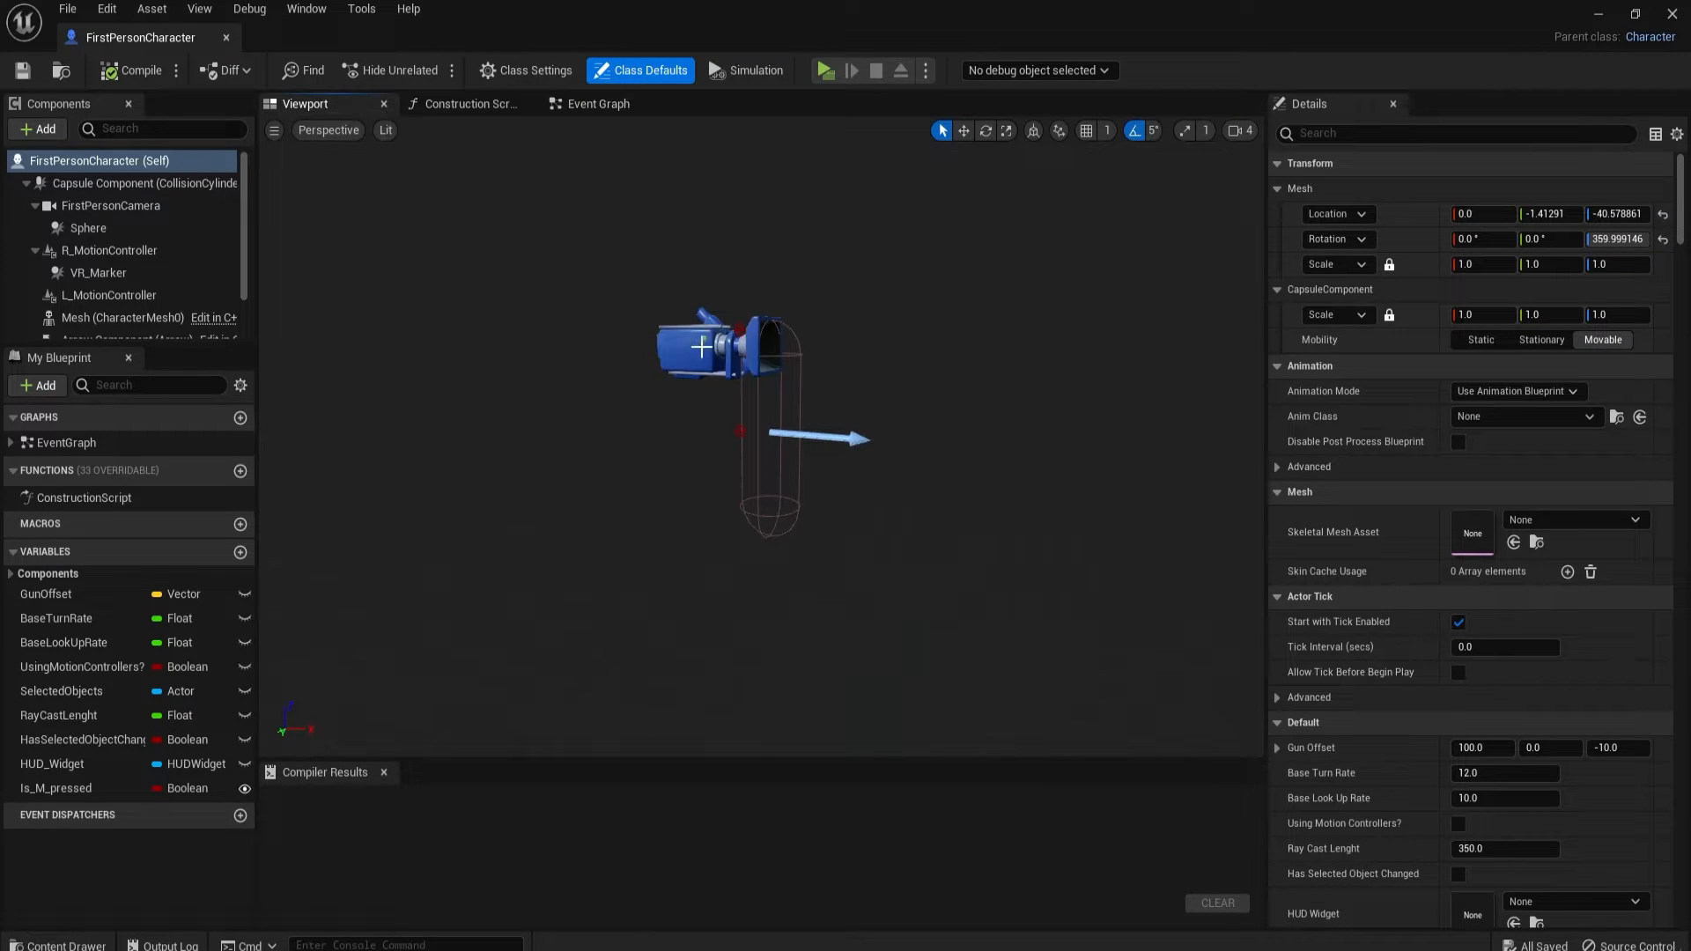
pyautogui.click(111, 205)
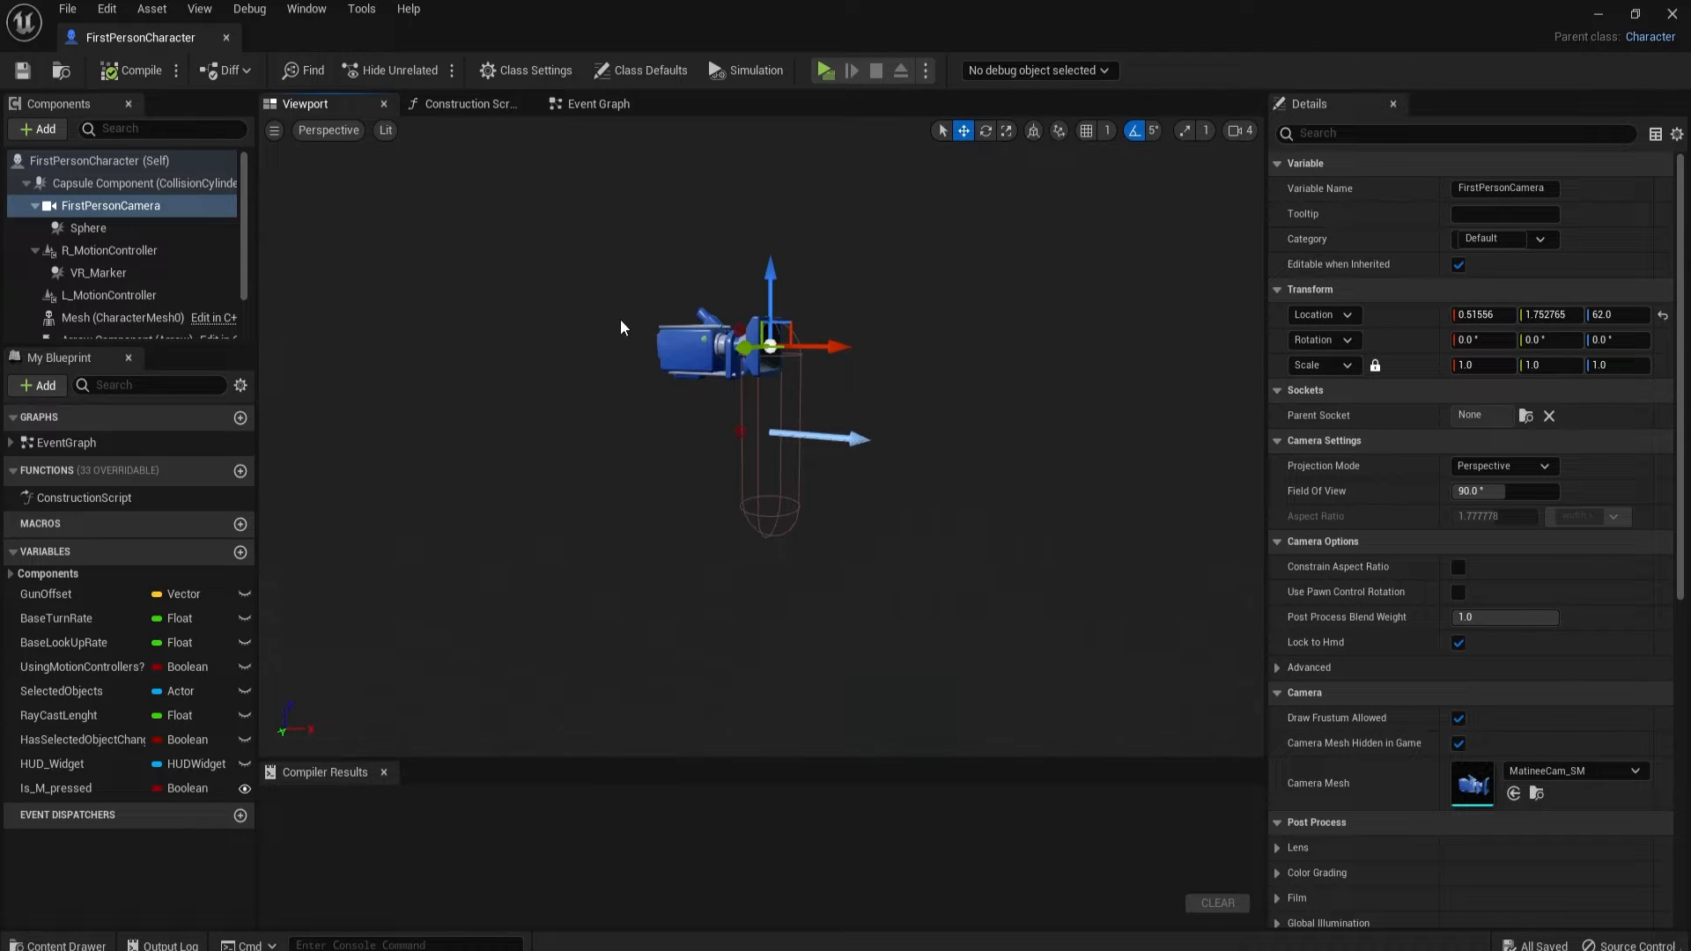
pyautogui.moveTo(342, 249)
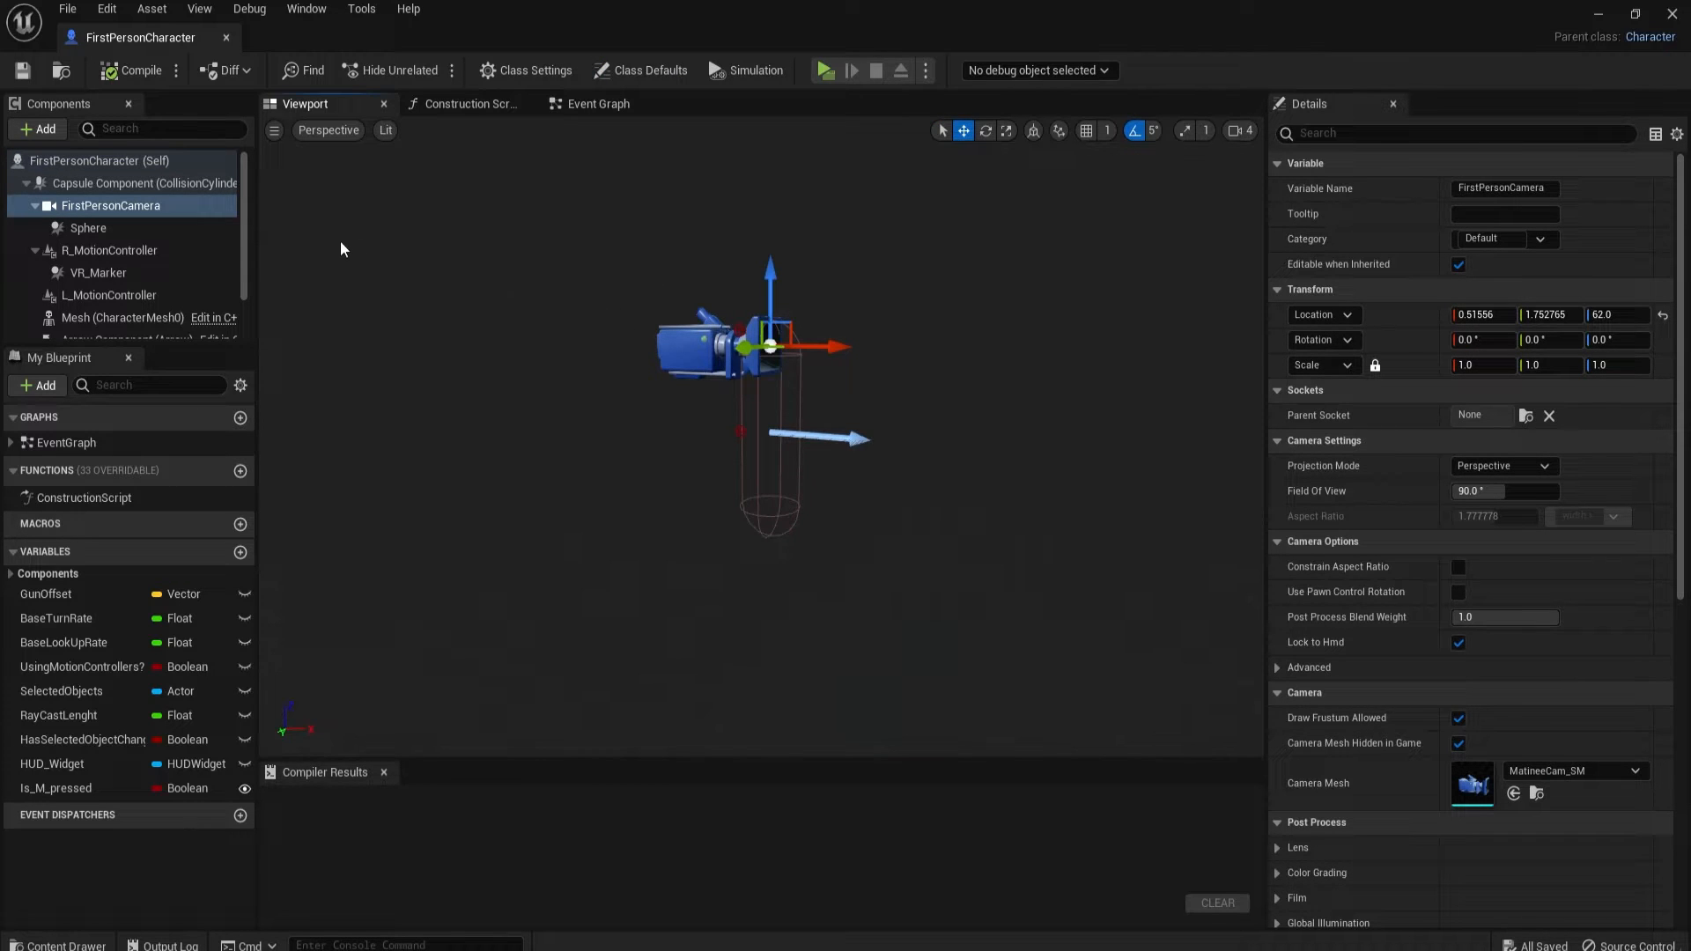
pyautogui.moveTo(1229, 520)
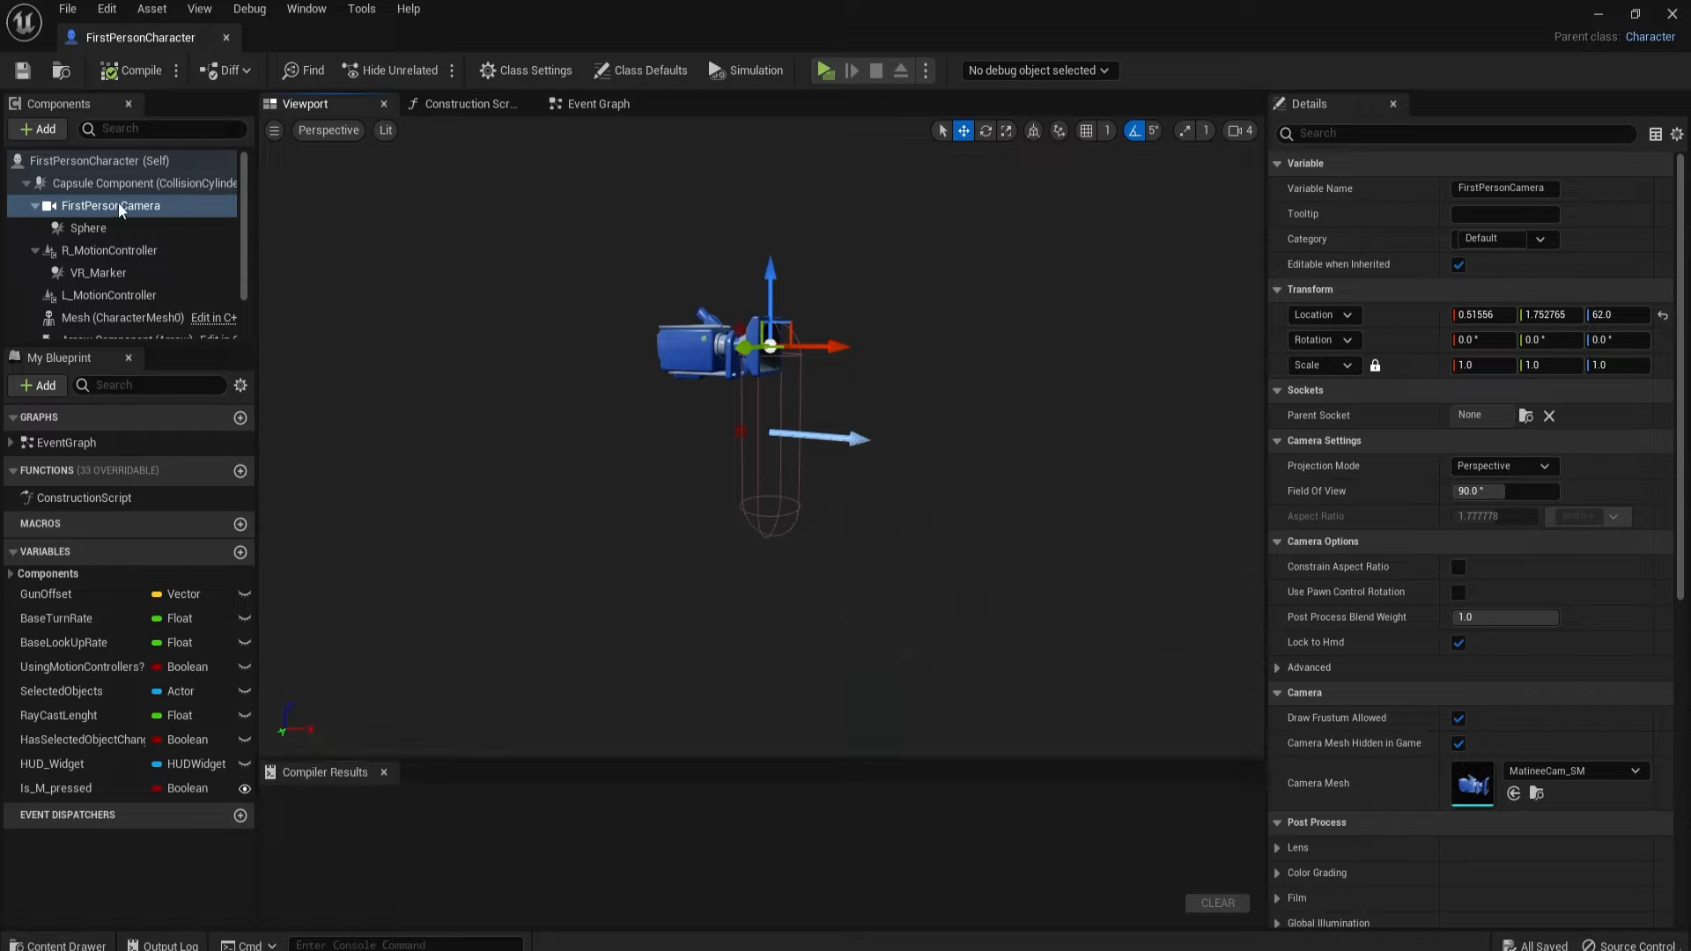
# Step: Add a Cine Camera component by searching 'cine' in the +Add list
pyautogui.click(35, 128)
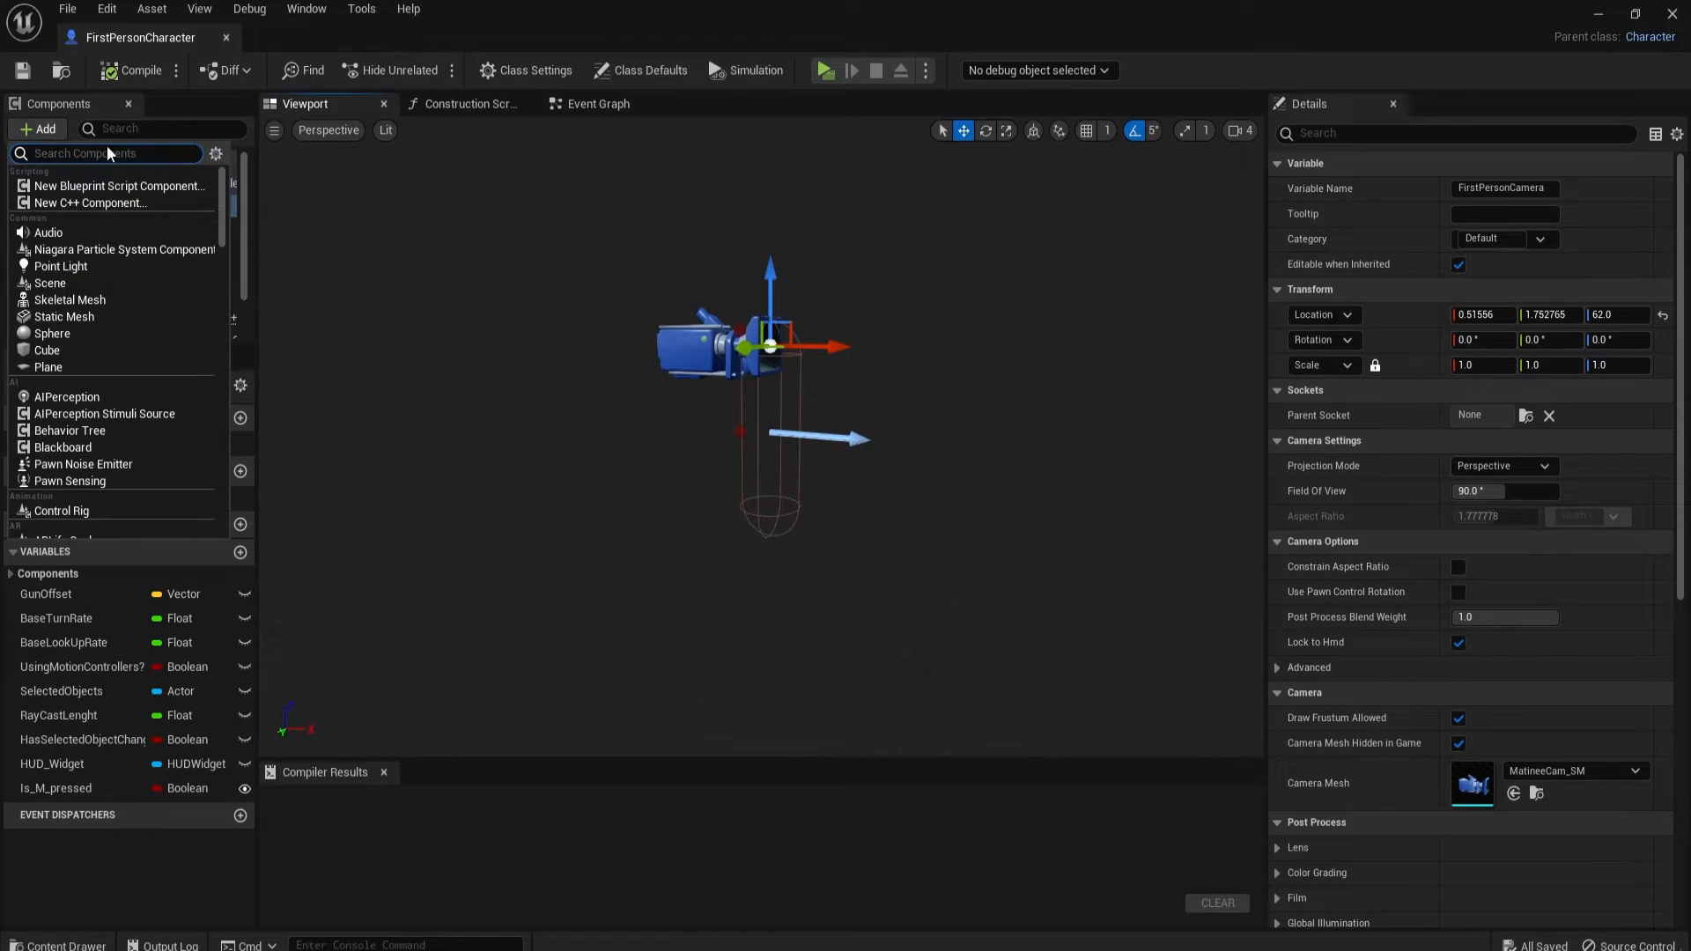
pyautogui.write('cine')
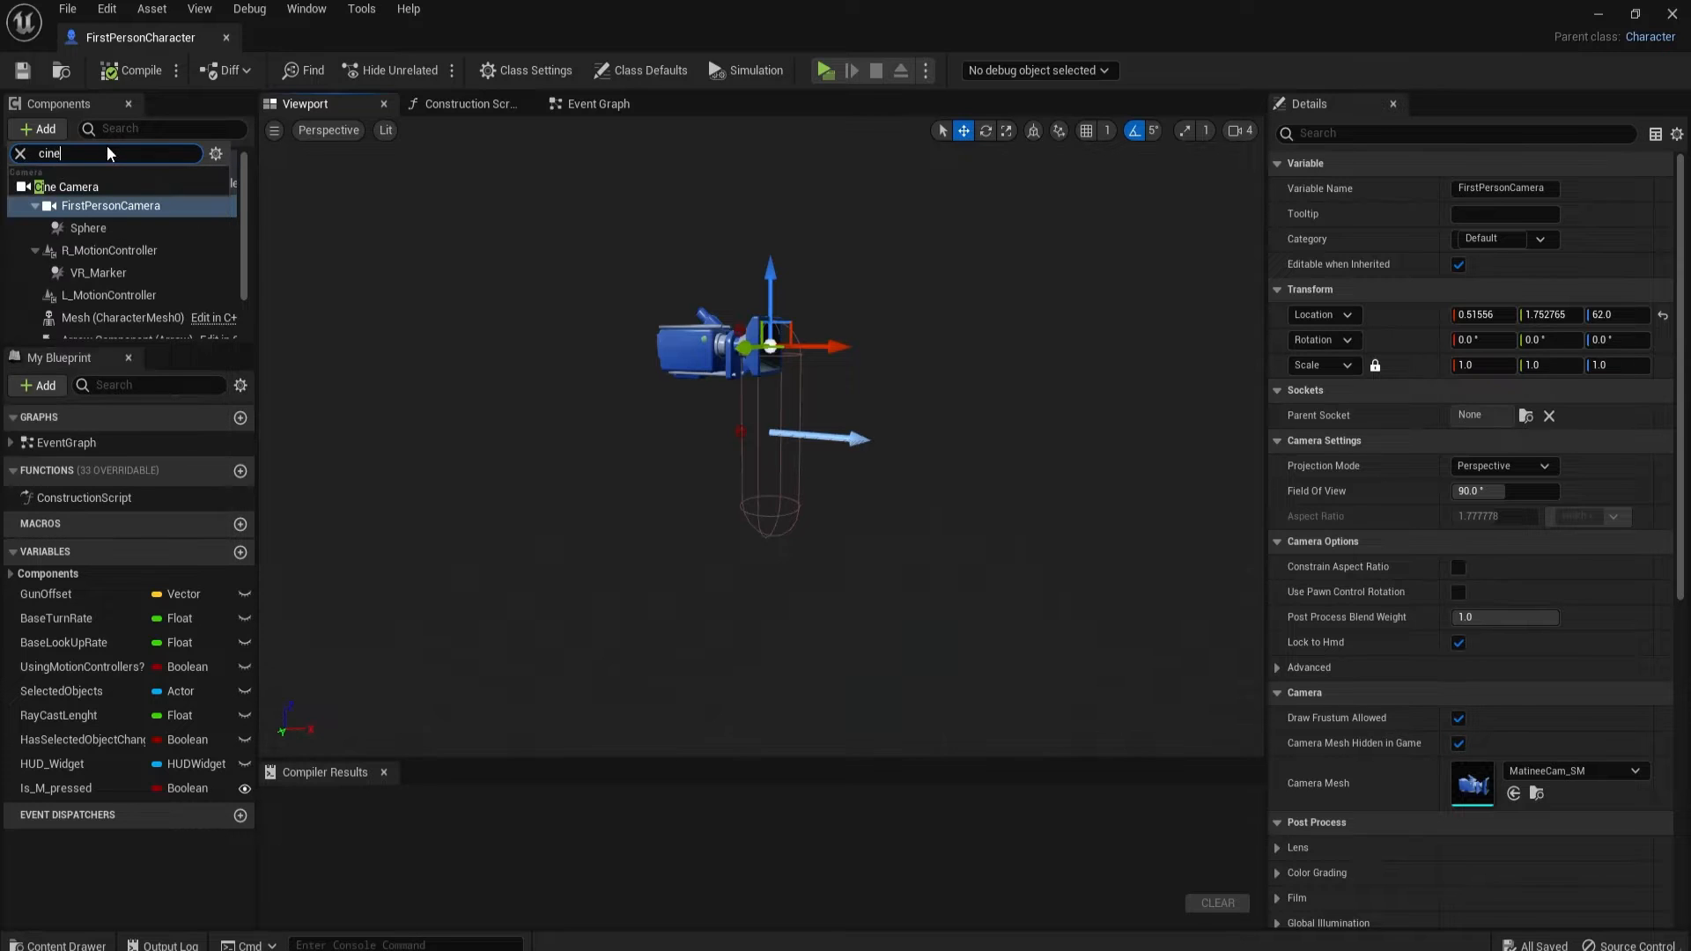
pyautogui.moveTo(68, 187)
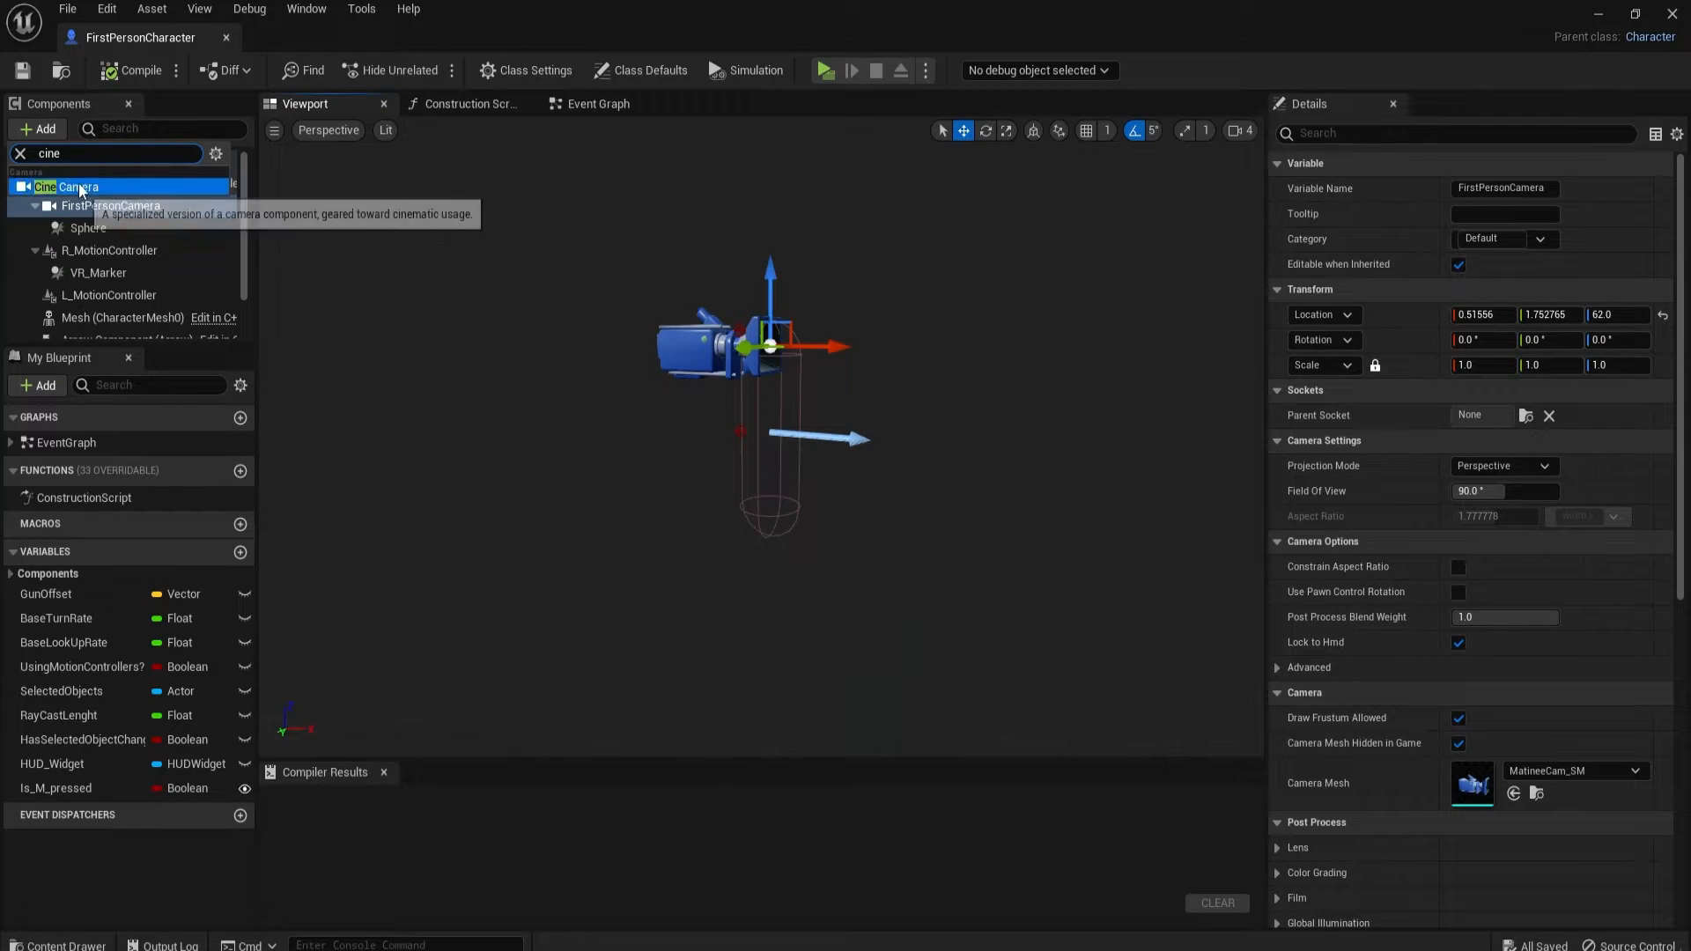
pyautogui.click(62, 186)
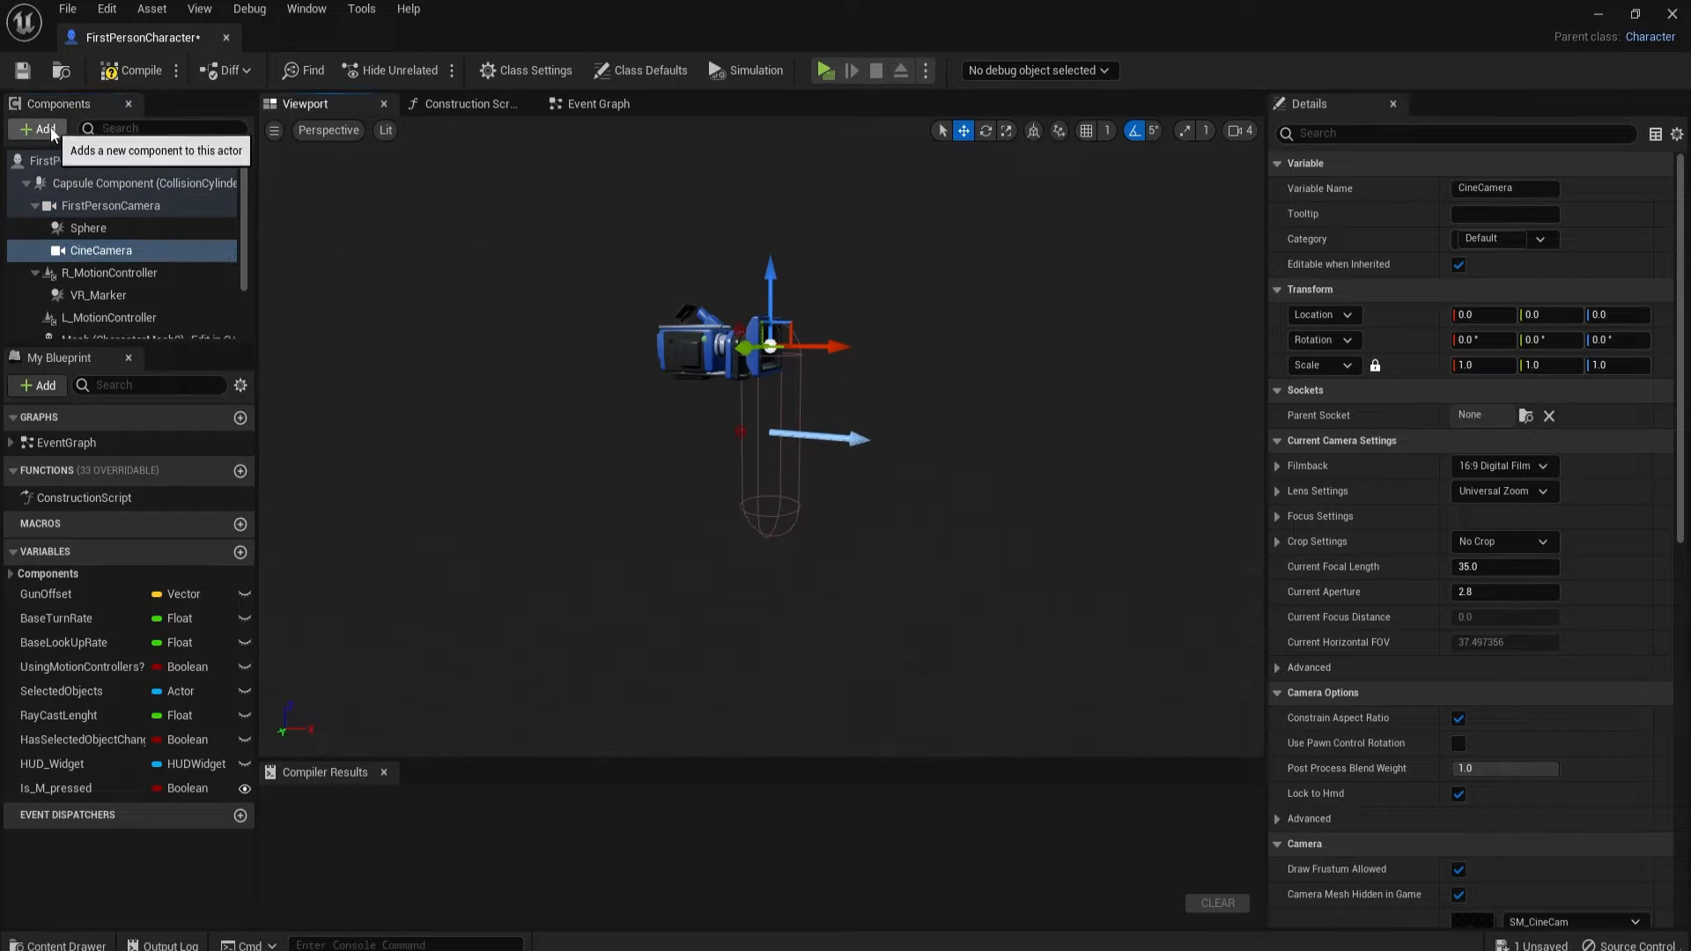
# Step: Add a Spring Arm component by searching 'spr' in the +Add list
pyautogui.click(37, 129)
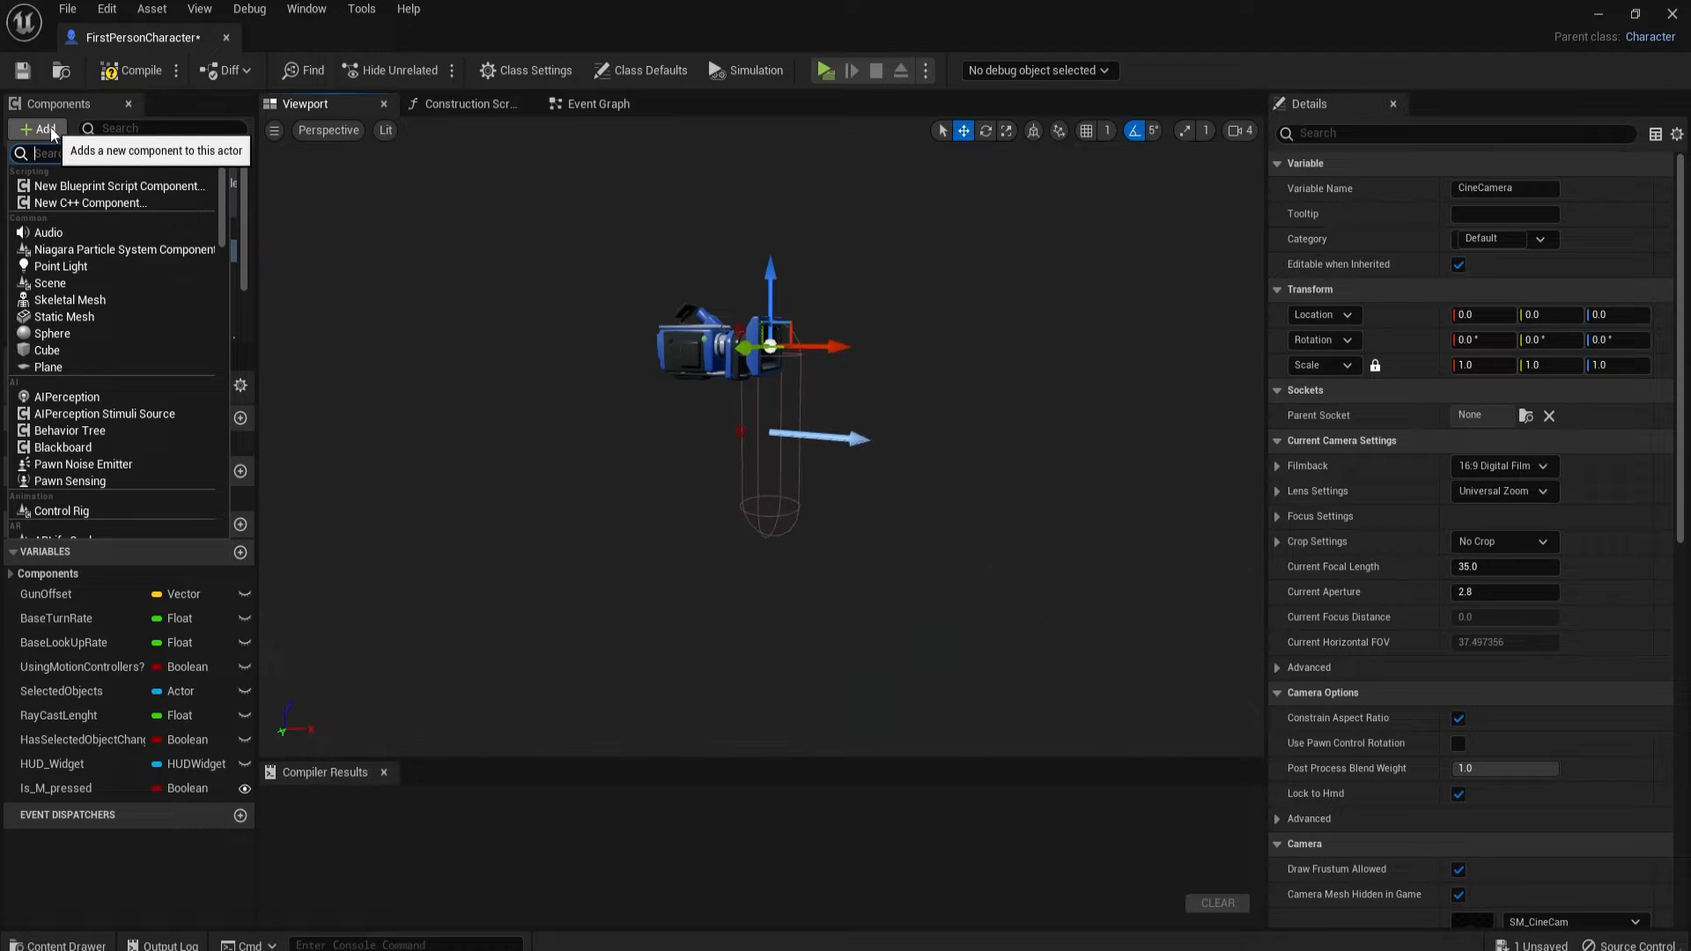
pyautogui.write('spri')
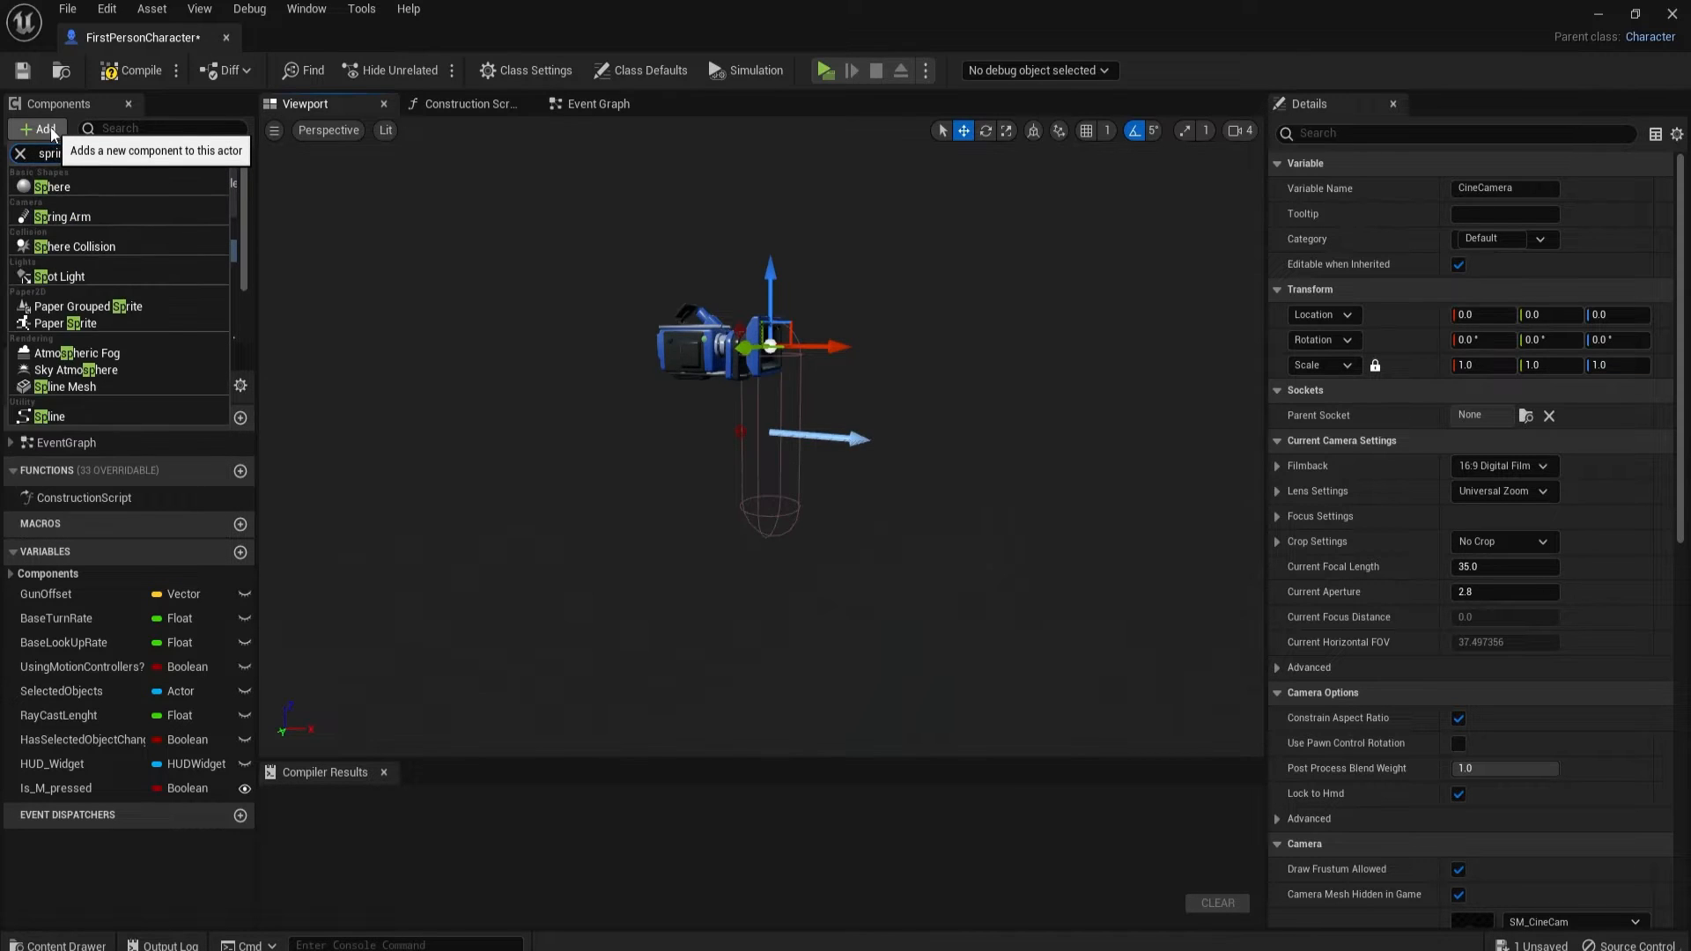
pyautogui.click(62, 216)
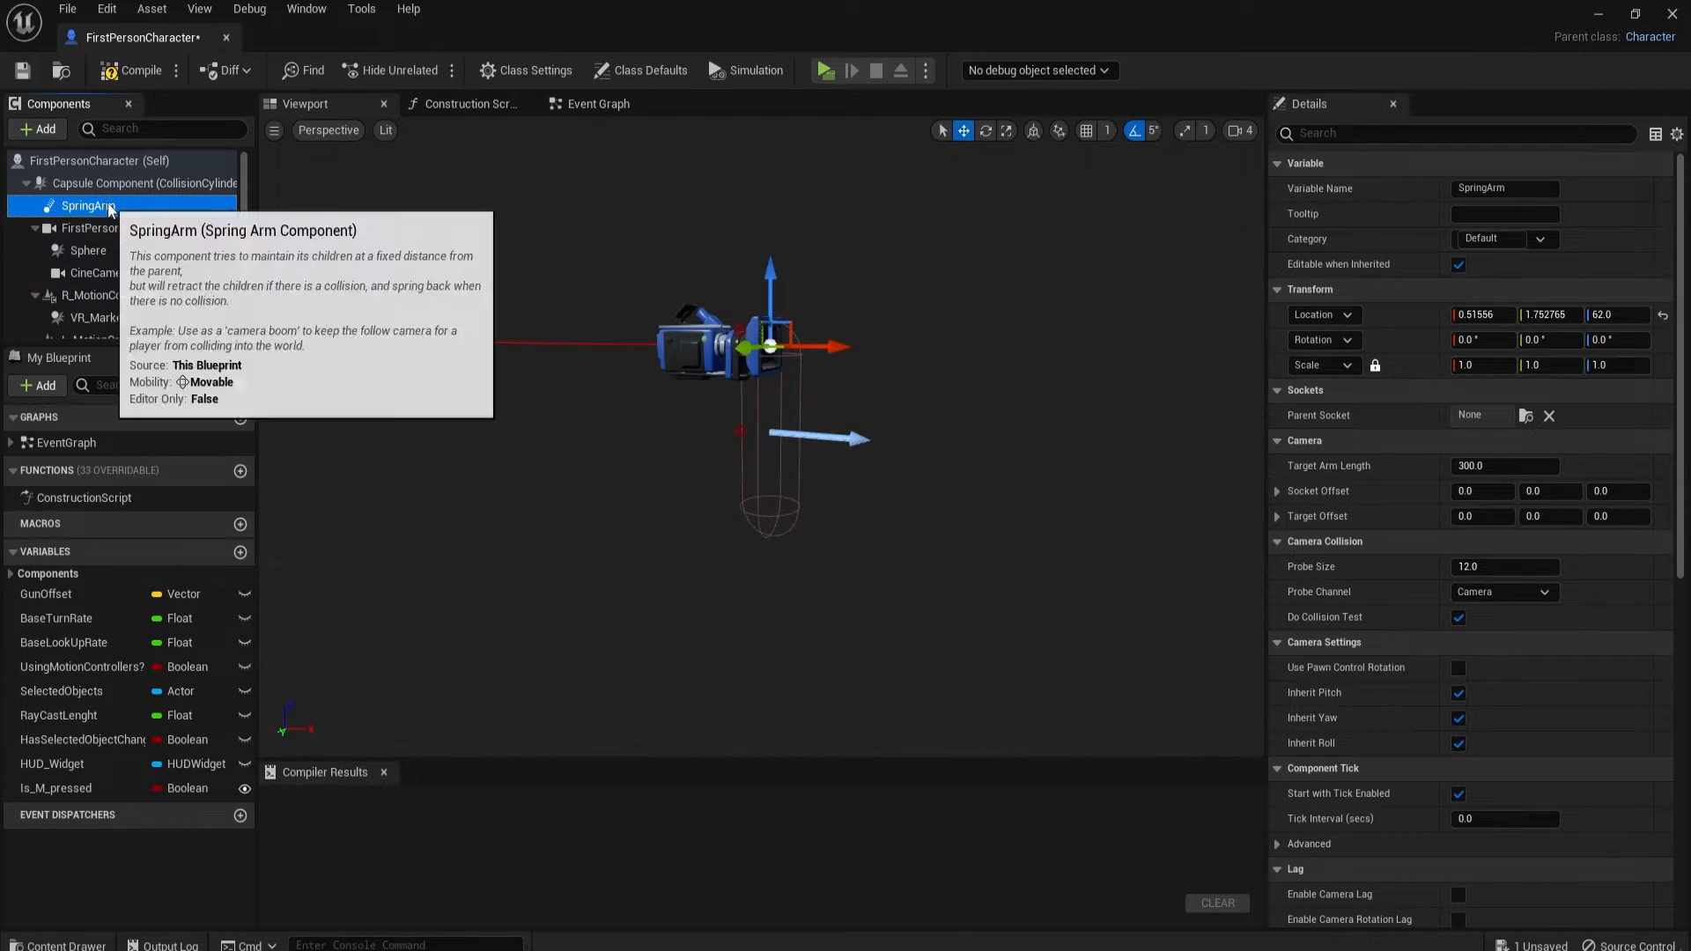
pyautogui.moveTo(100, 273)
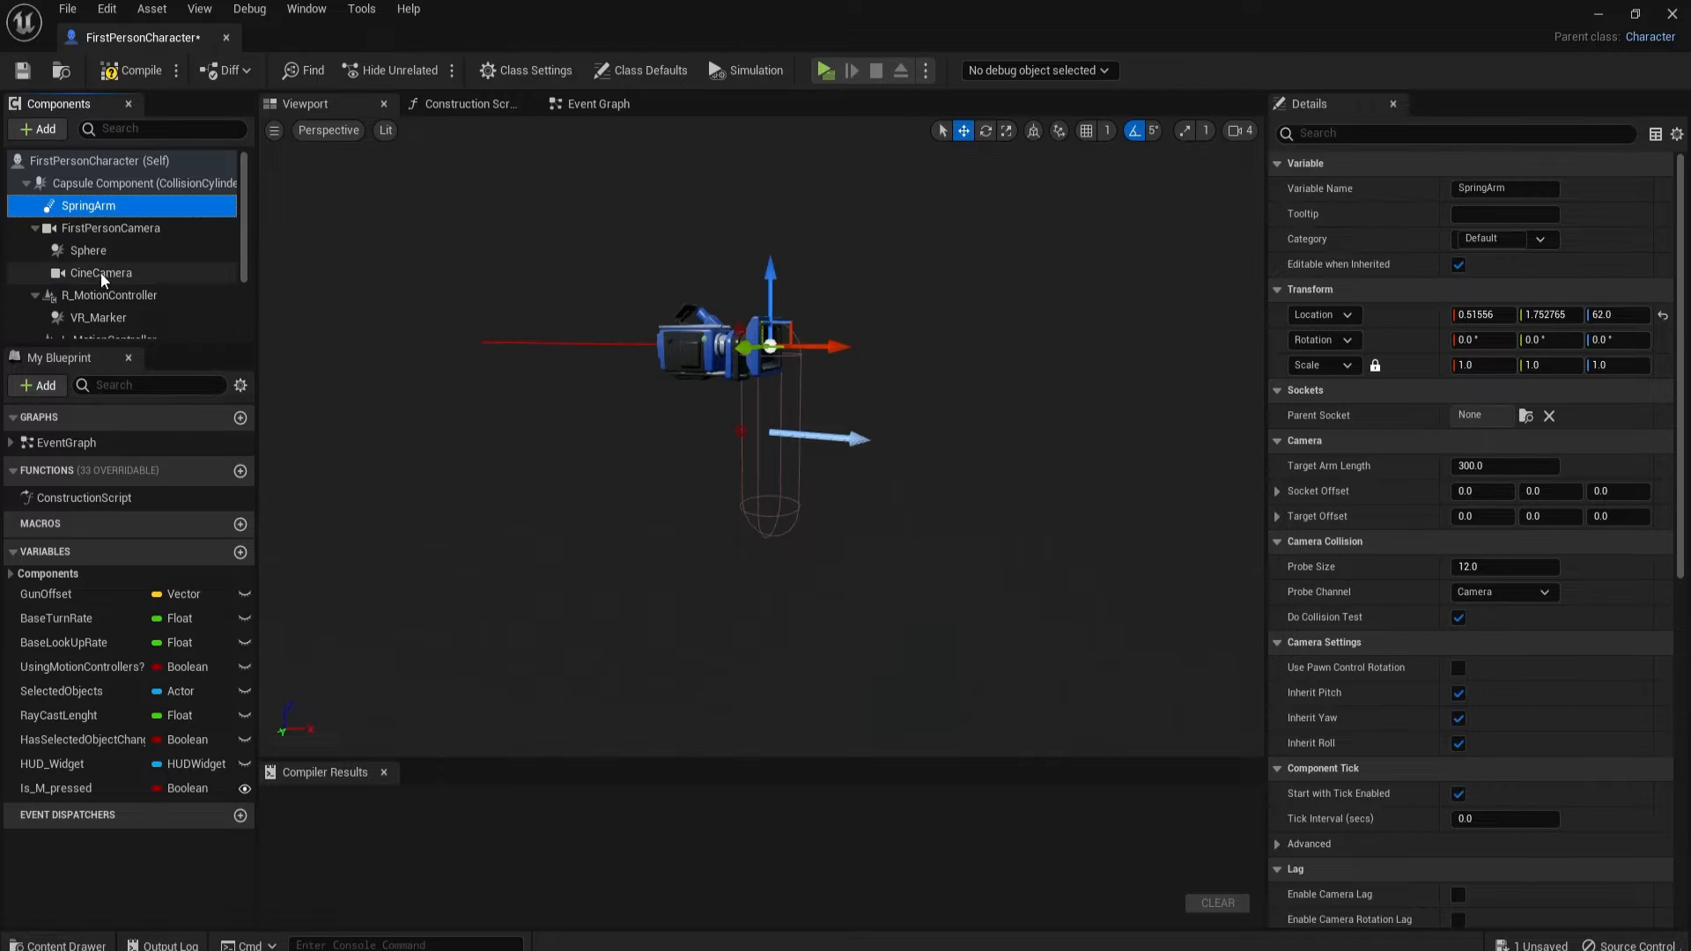
# Step: Parent the CineCamera and Sphere components under the SpringArm
pyautogui.click(88, 273)
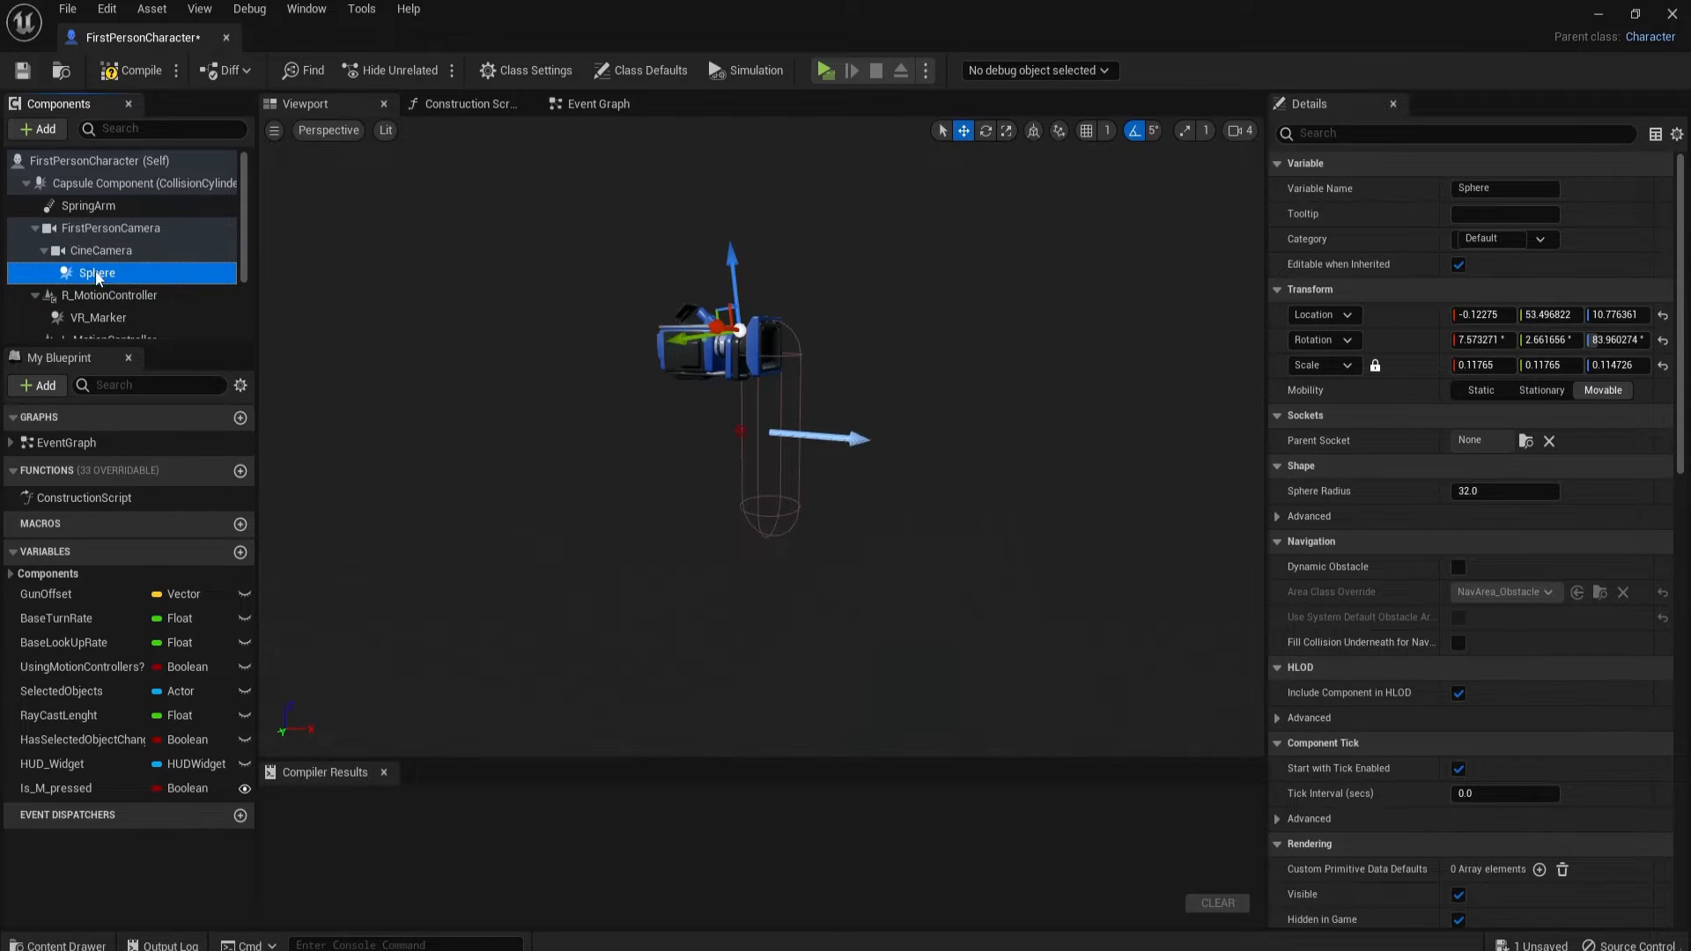
pyautogui.click(100, 249)
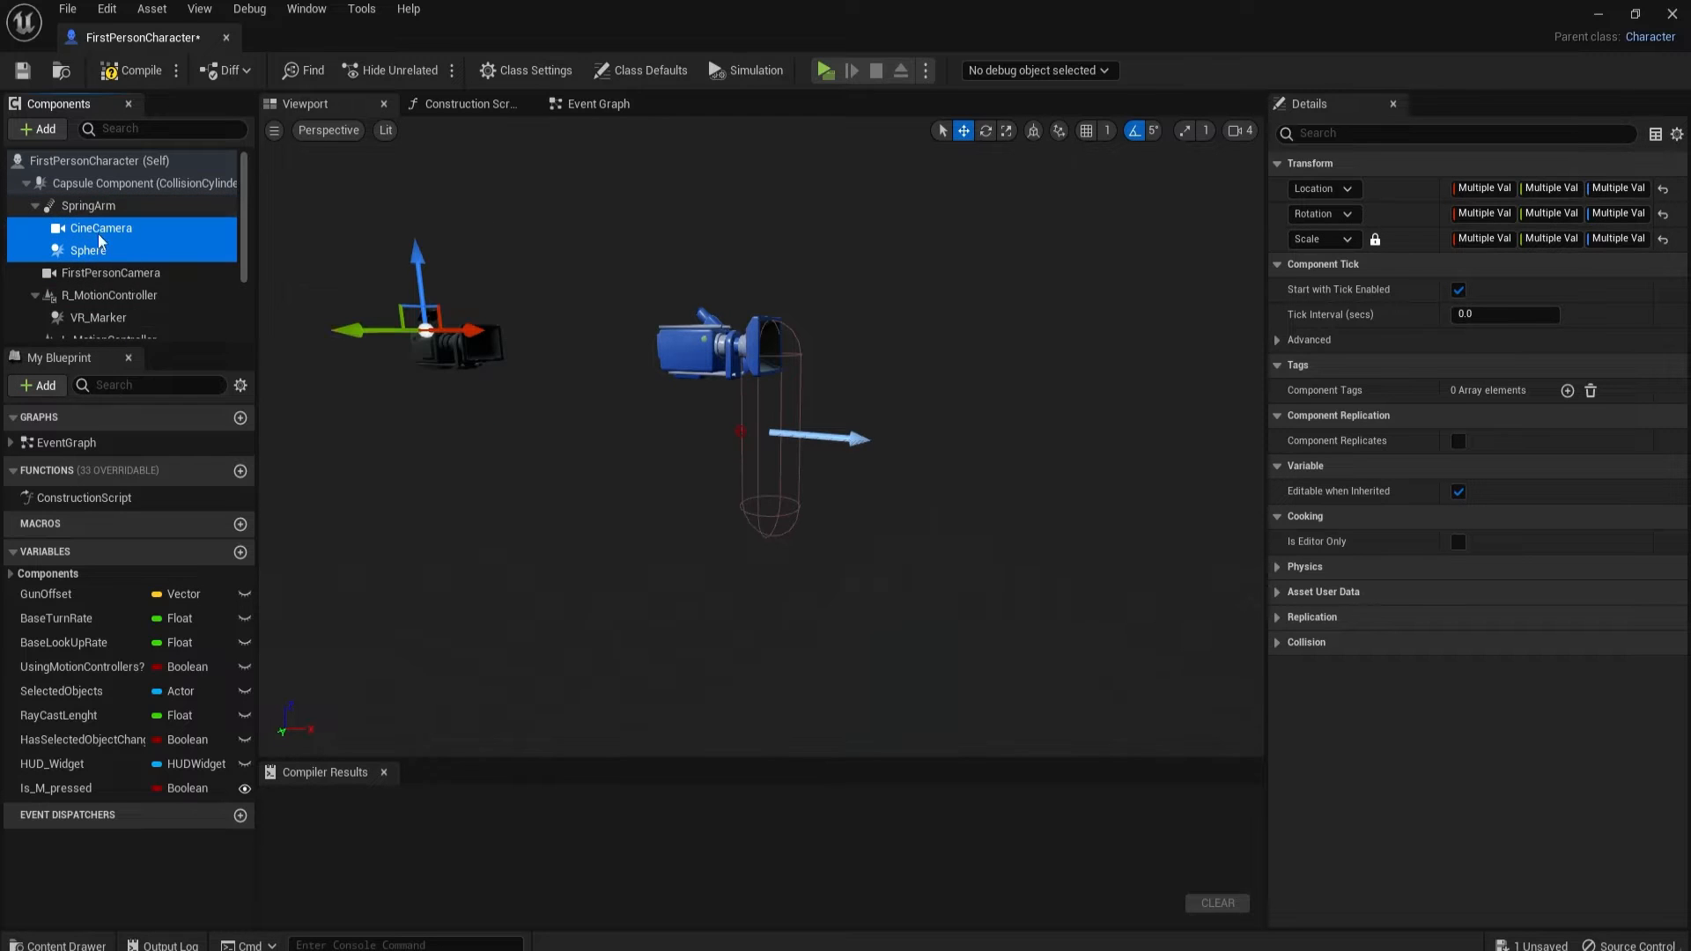
pyautogui.click(110, 272)
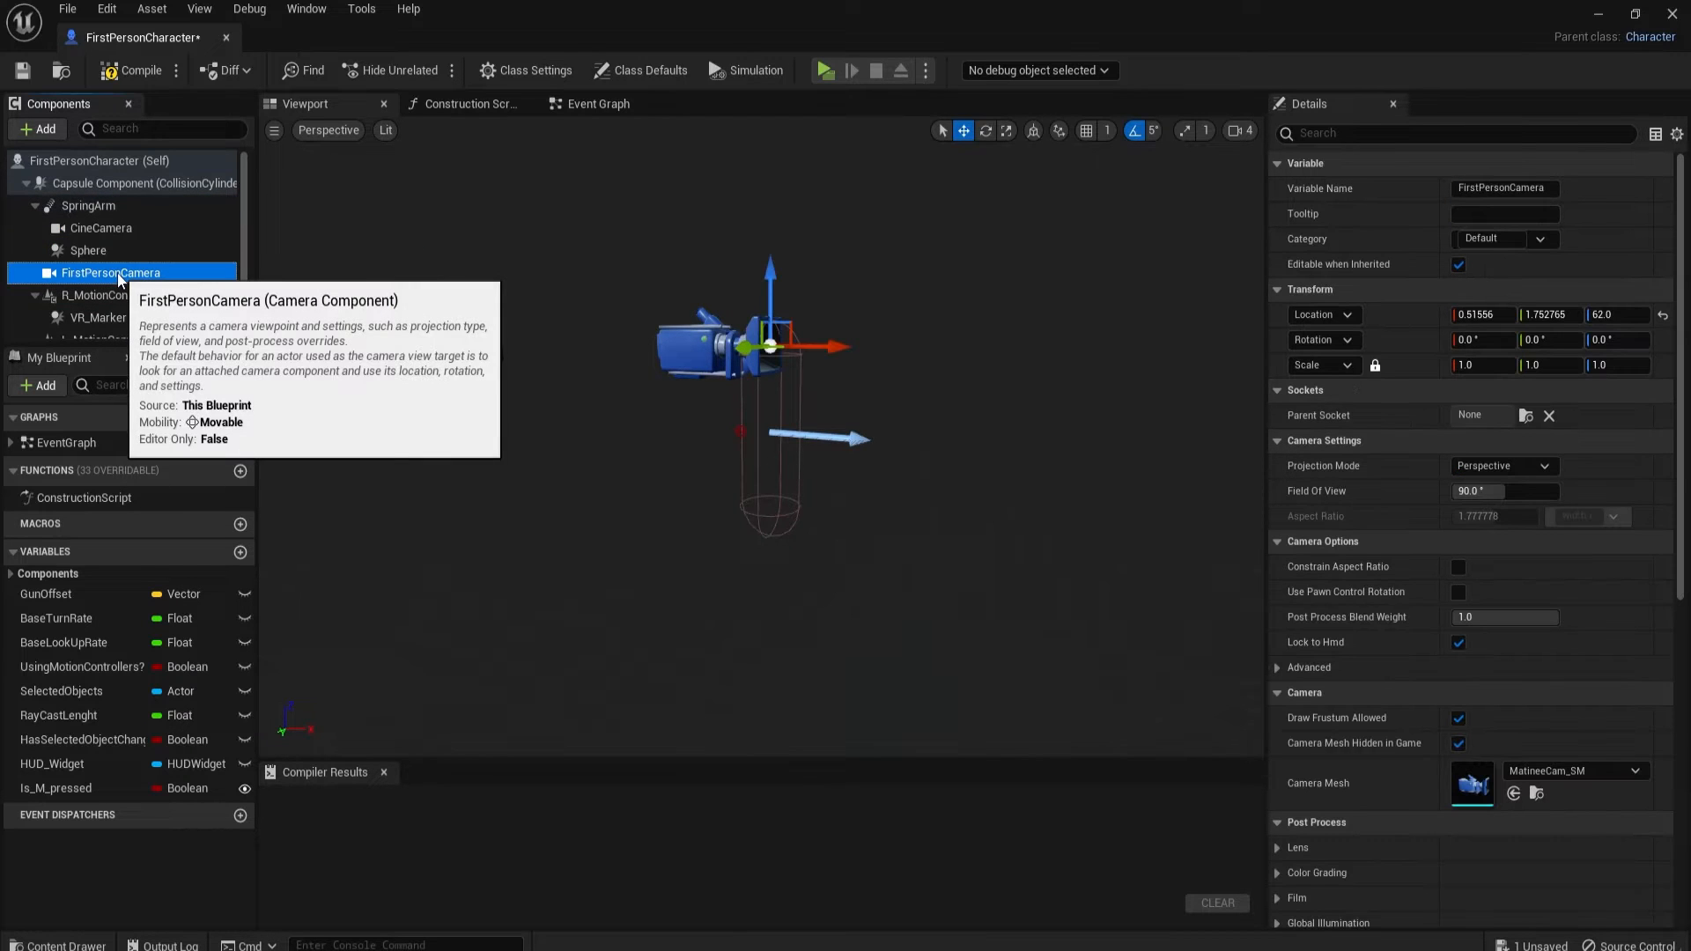
# Step: Set the SpringArm's Target Arm Length to 0.0
pyautogui.click(88, 205)
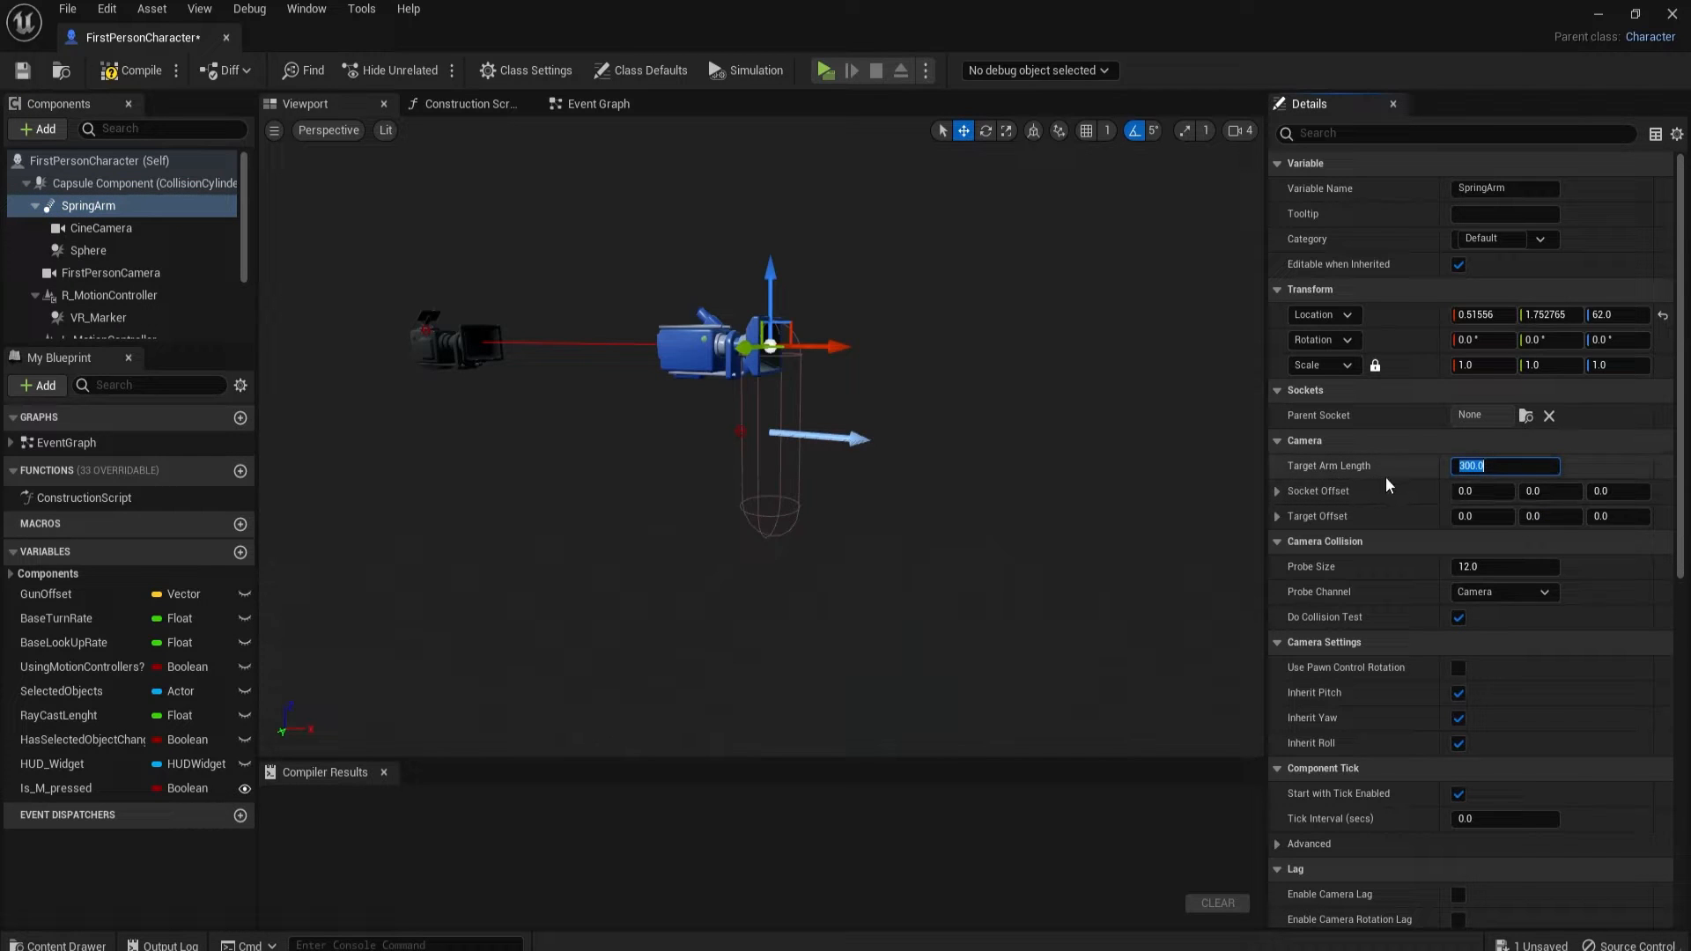
pyautogui.write('0.0')
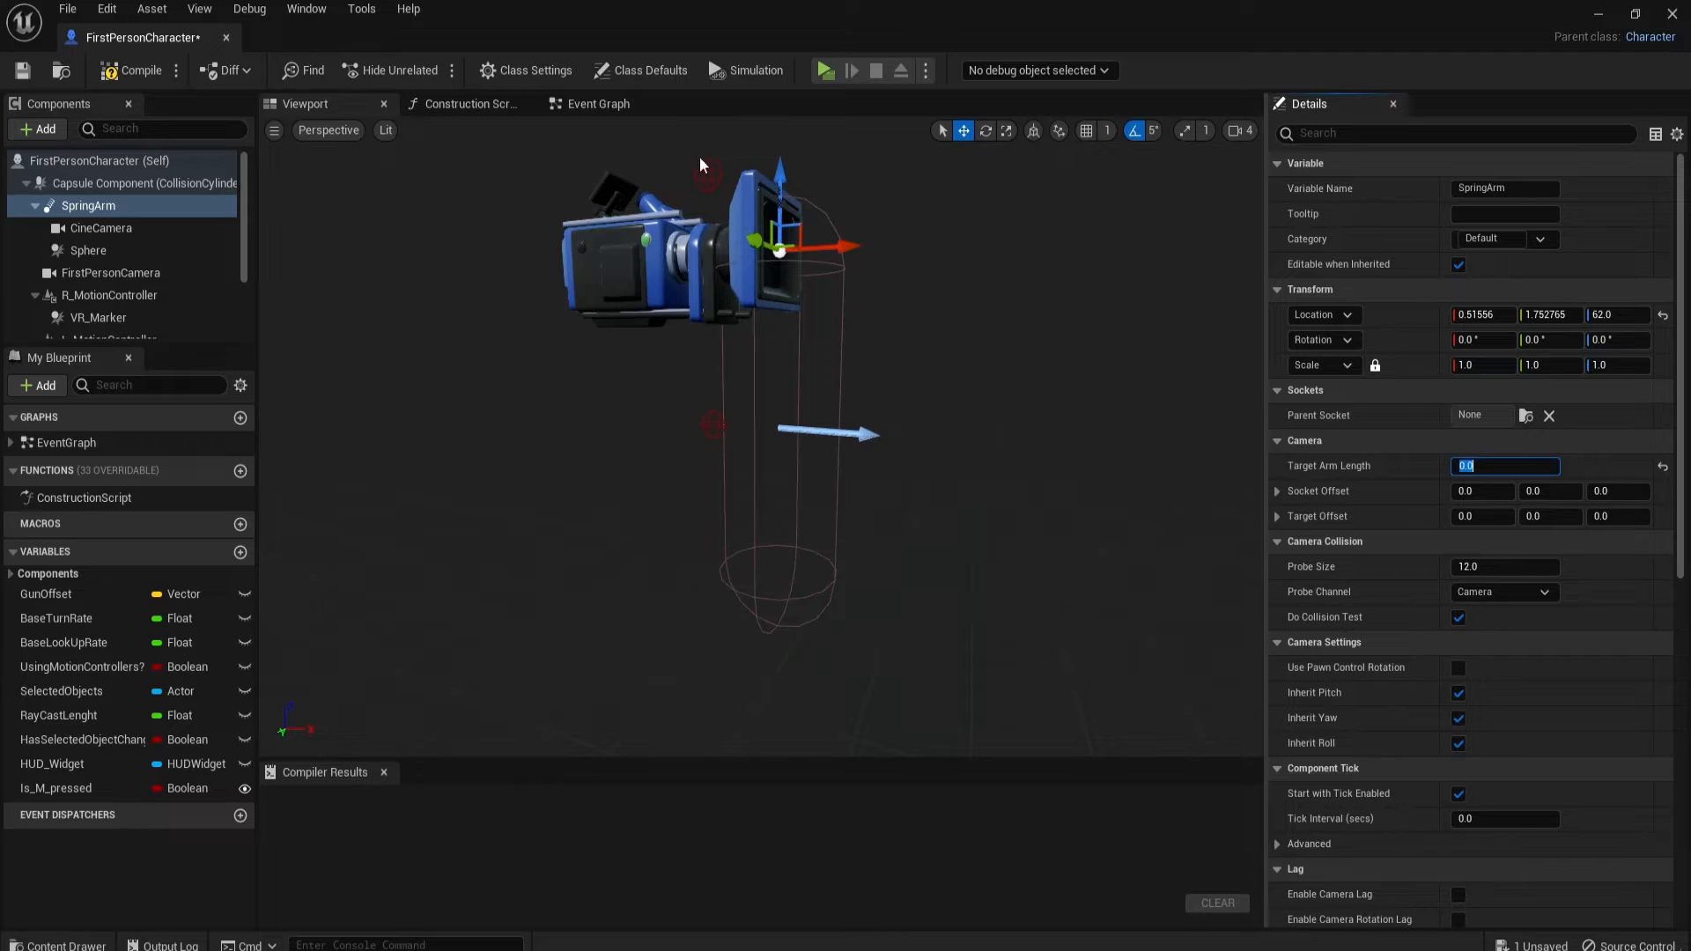
pyautogui.click(111, 273)
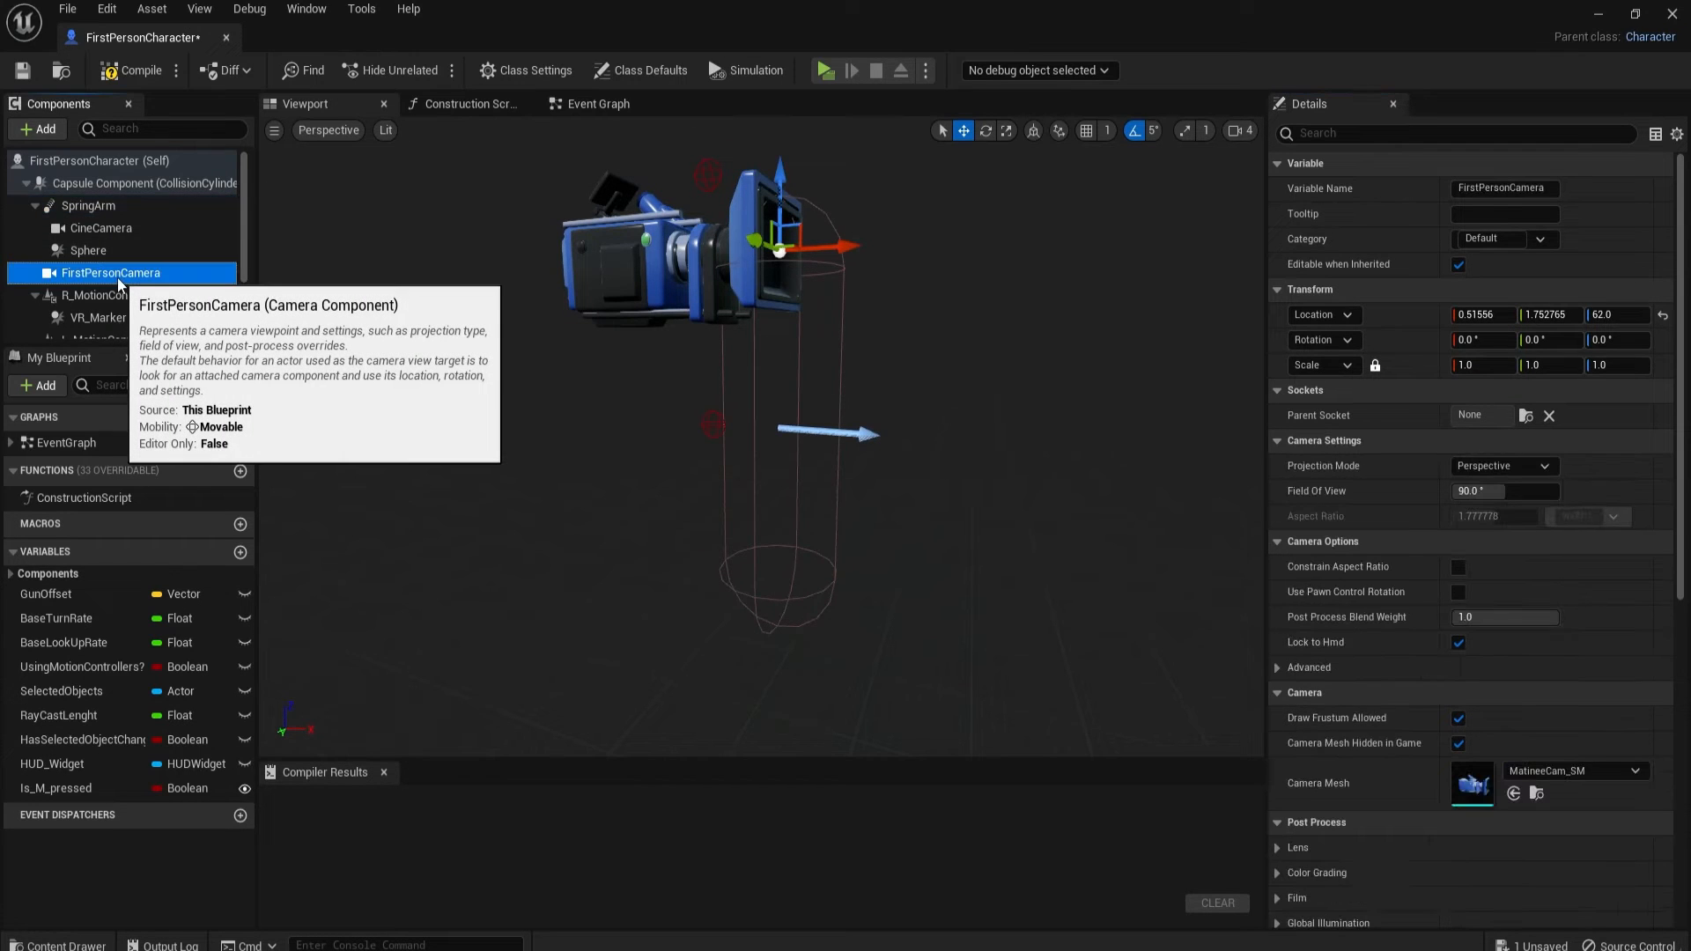
# Step: Delete the FirstPersonCamera component via right-click, then select the CineCamera
pyautogui.rightClick(111, 272)
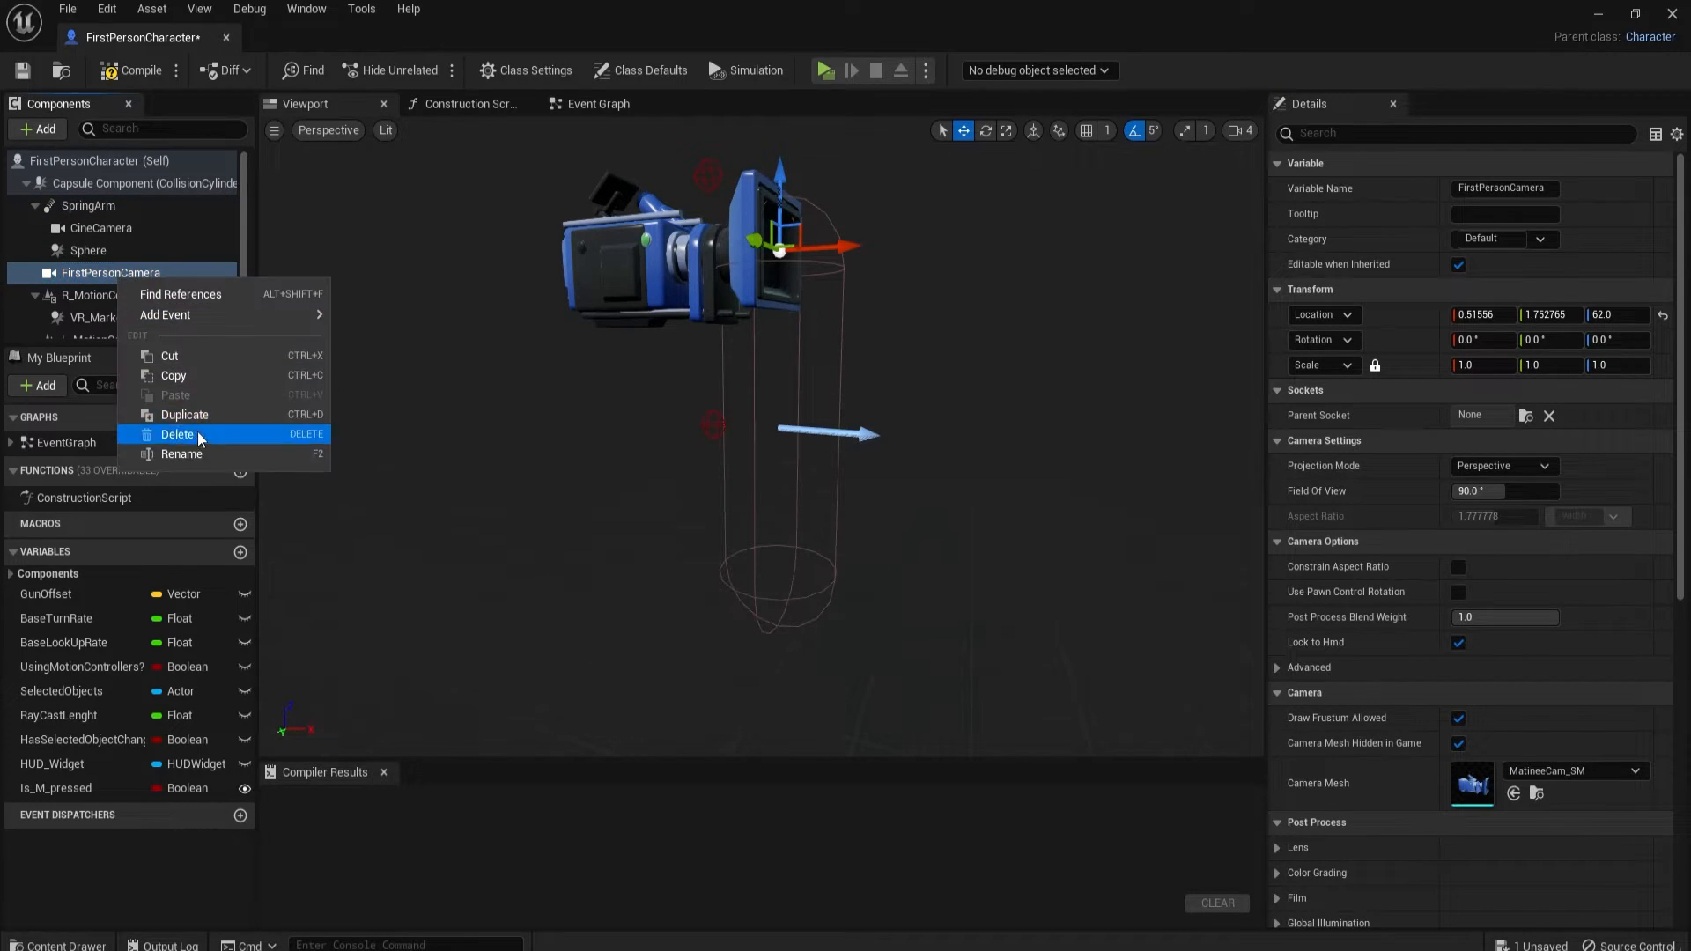
pyautogui.click(177, 434)
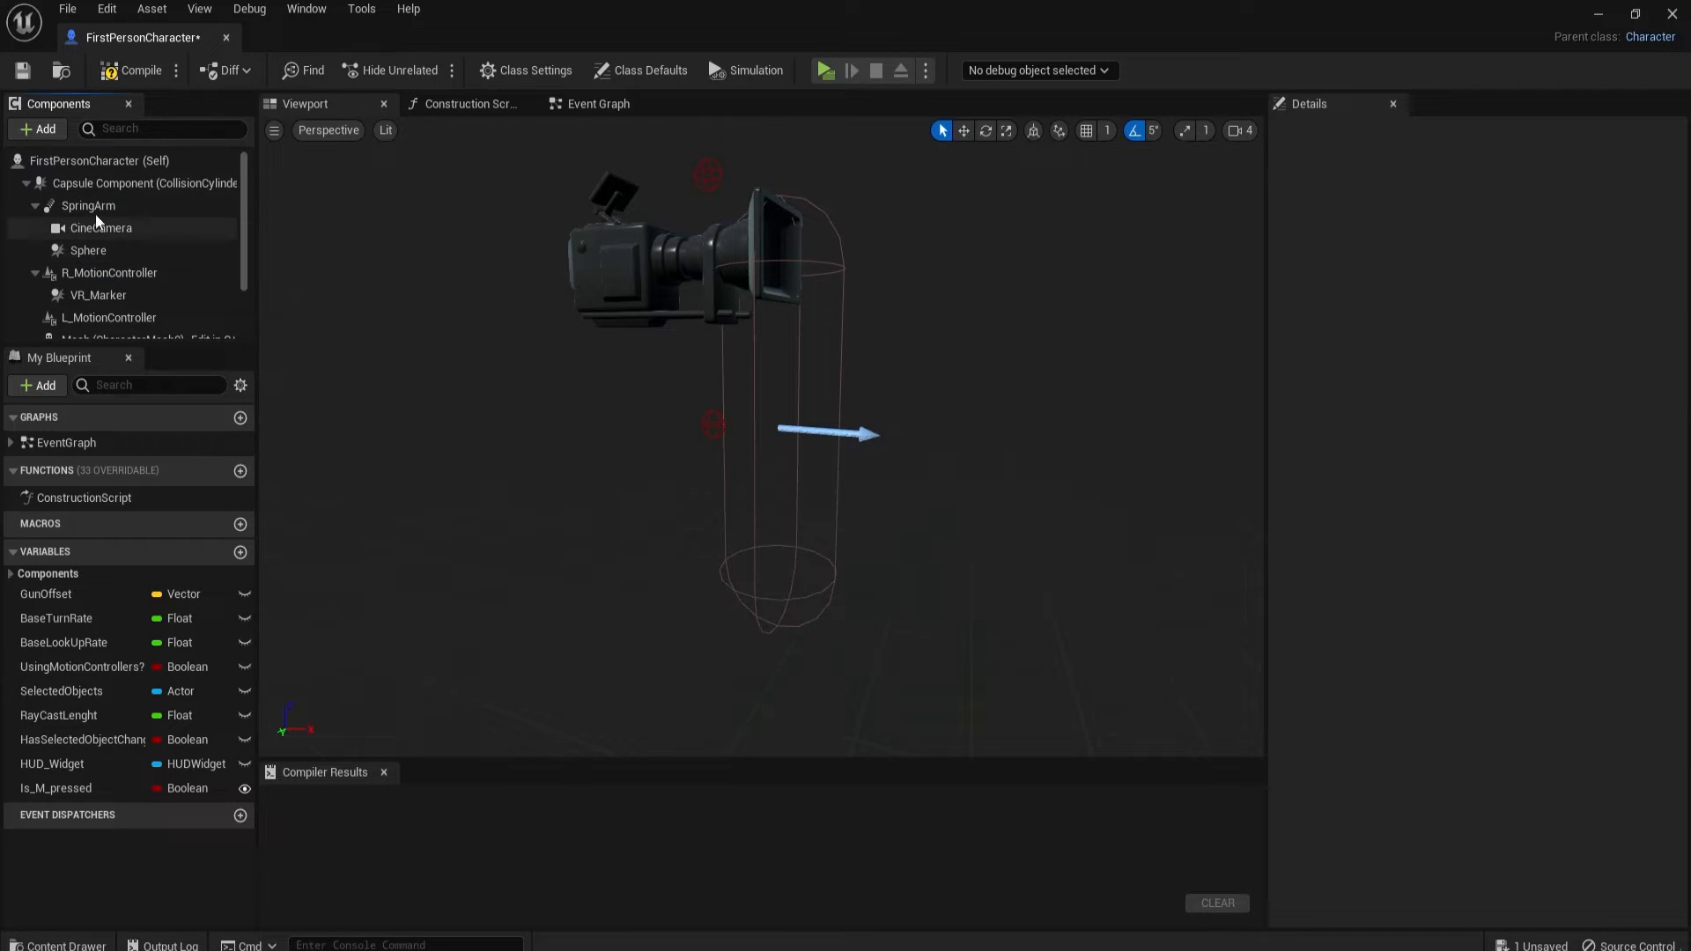
pyautogui.click(101, 227)
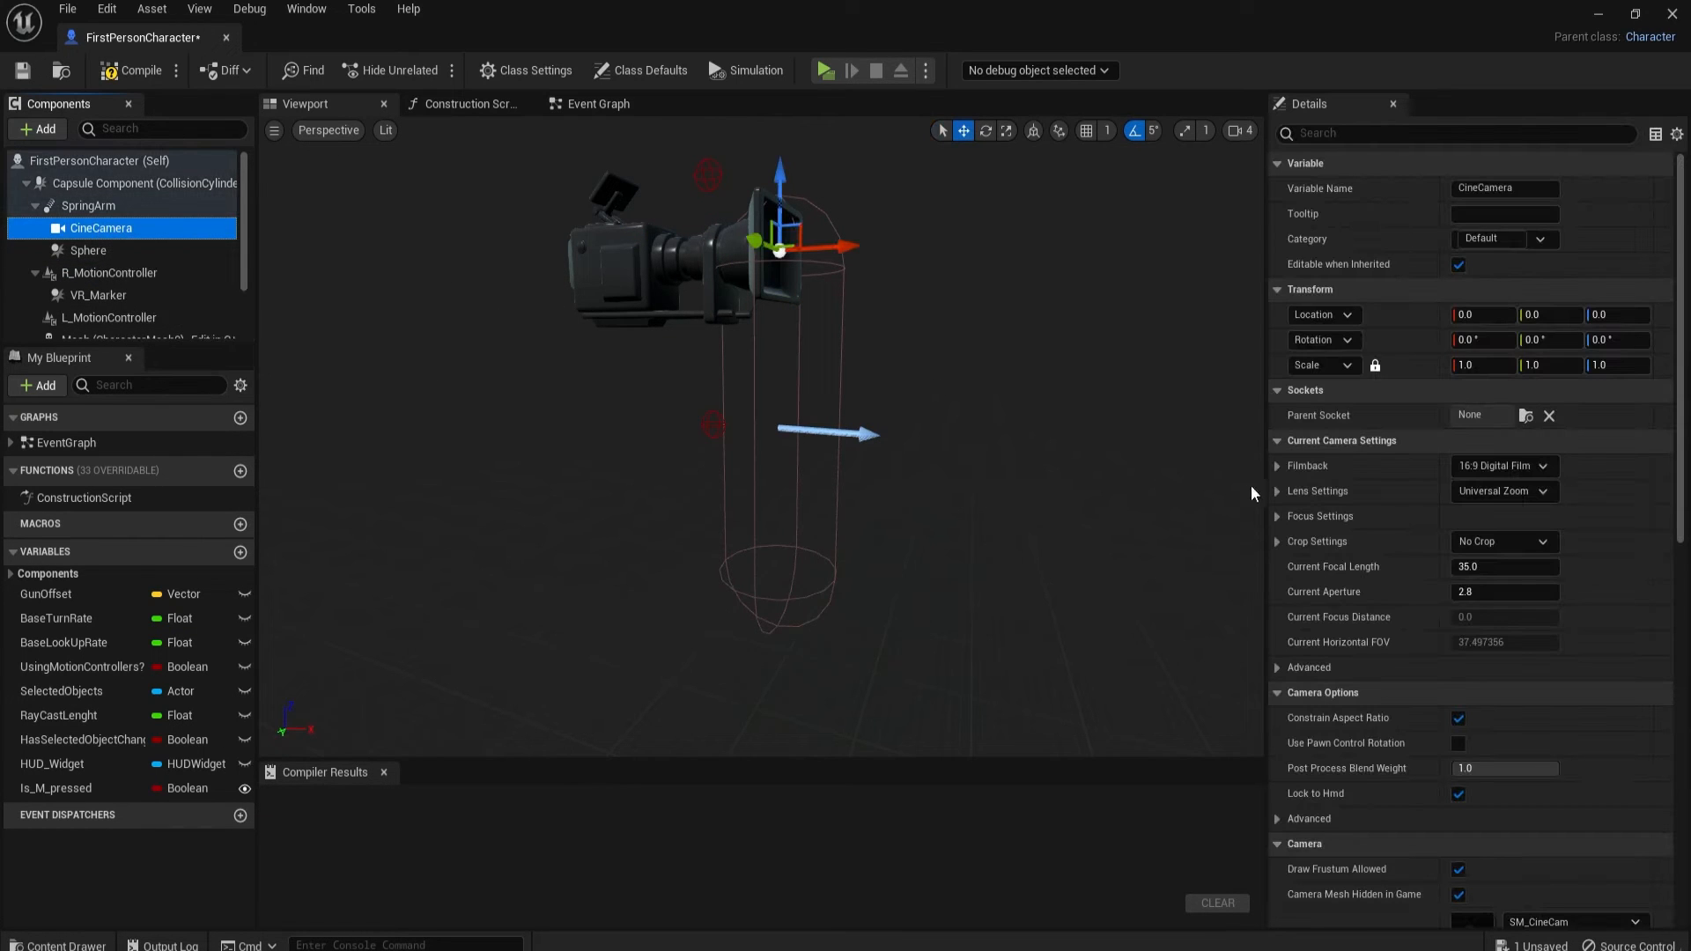
pyautogui.moveTo(467, 365)
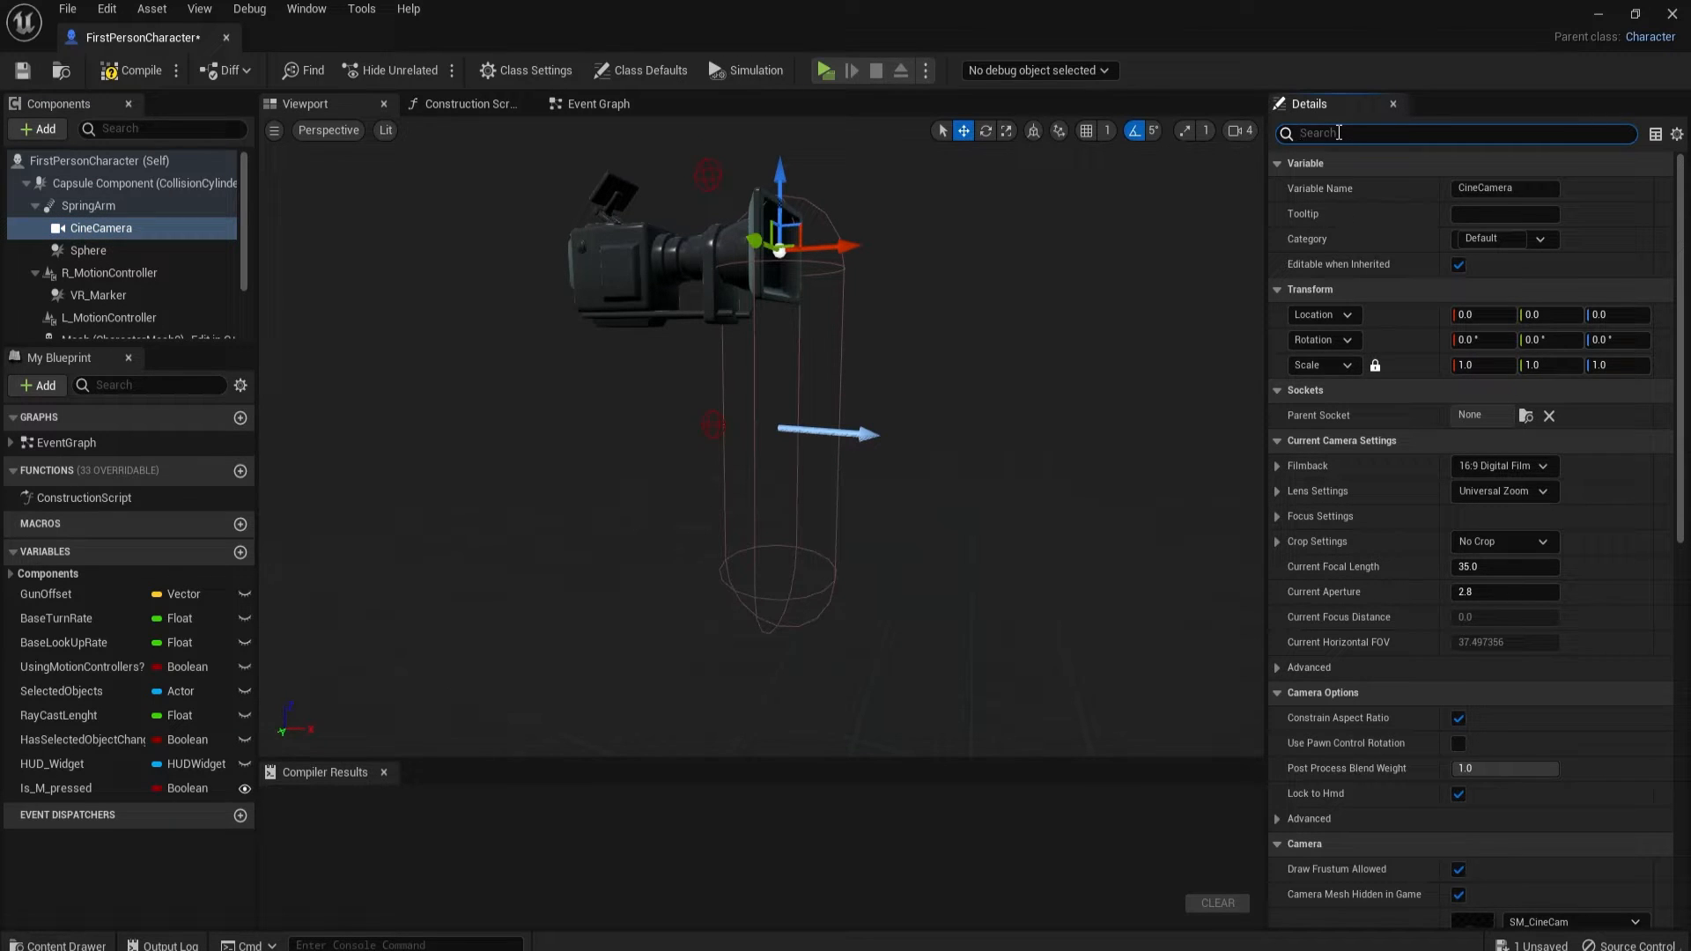
# Step: Tick Use Pawn Control Rotation on the CineCamera, then clear the Details search
pyautogui.write('usepaw')
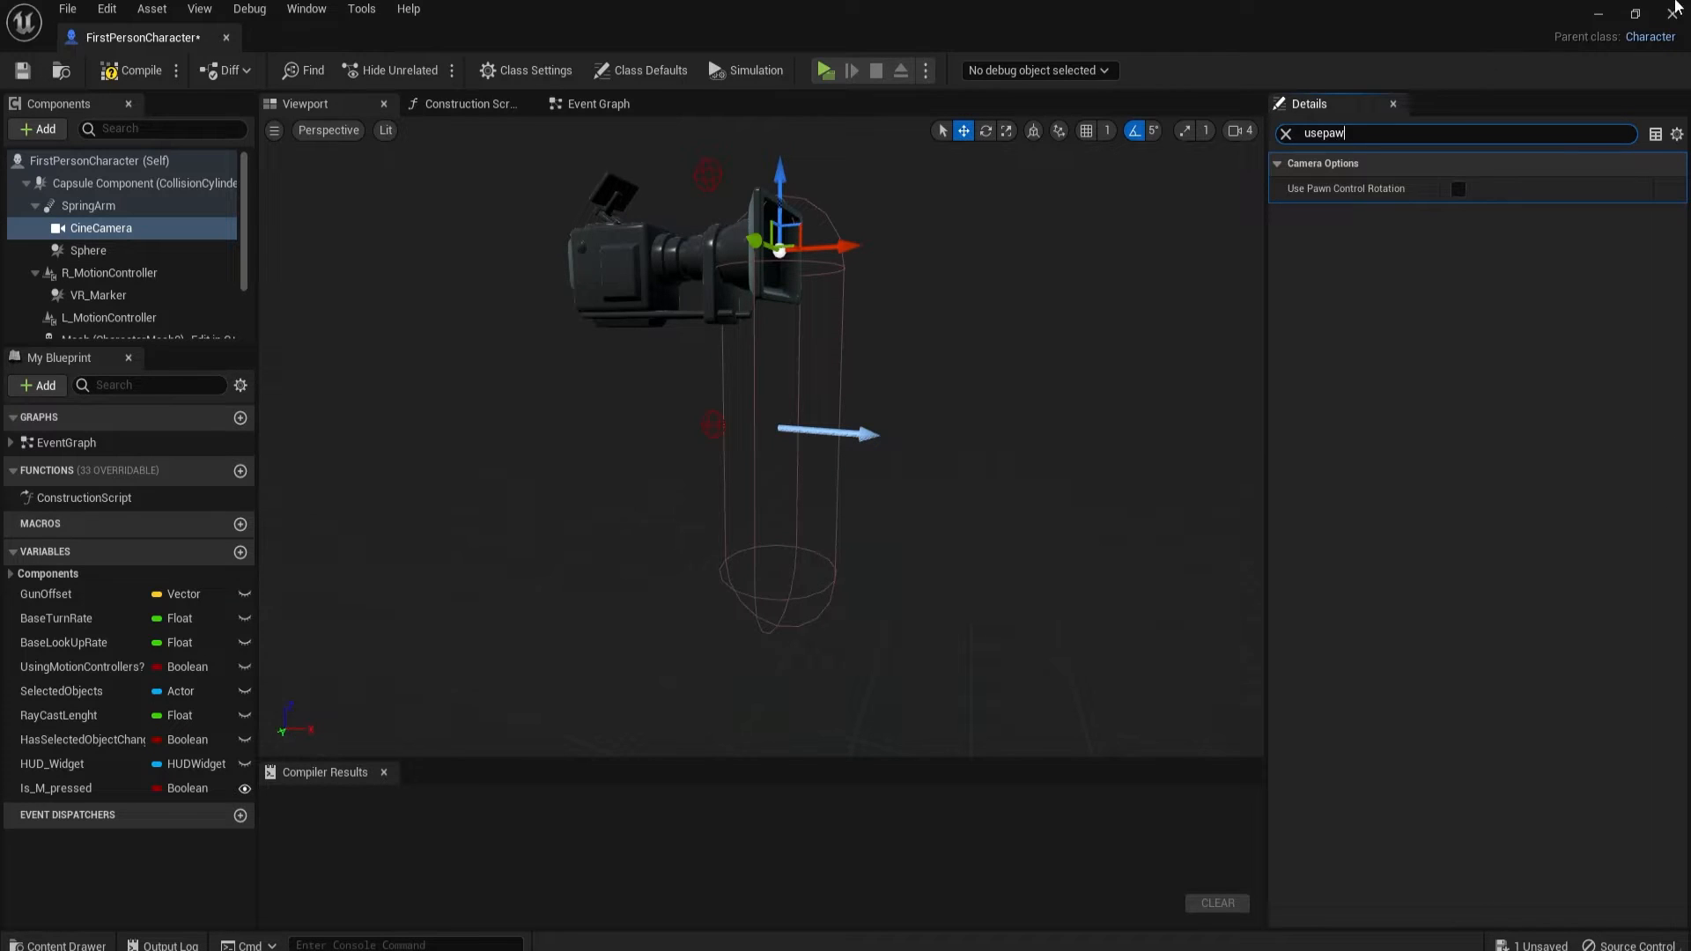
pyautogui.click(1457, 188)
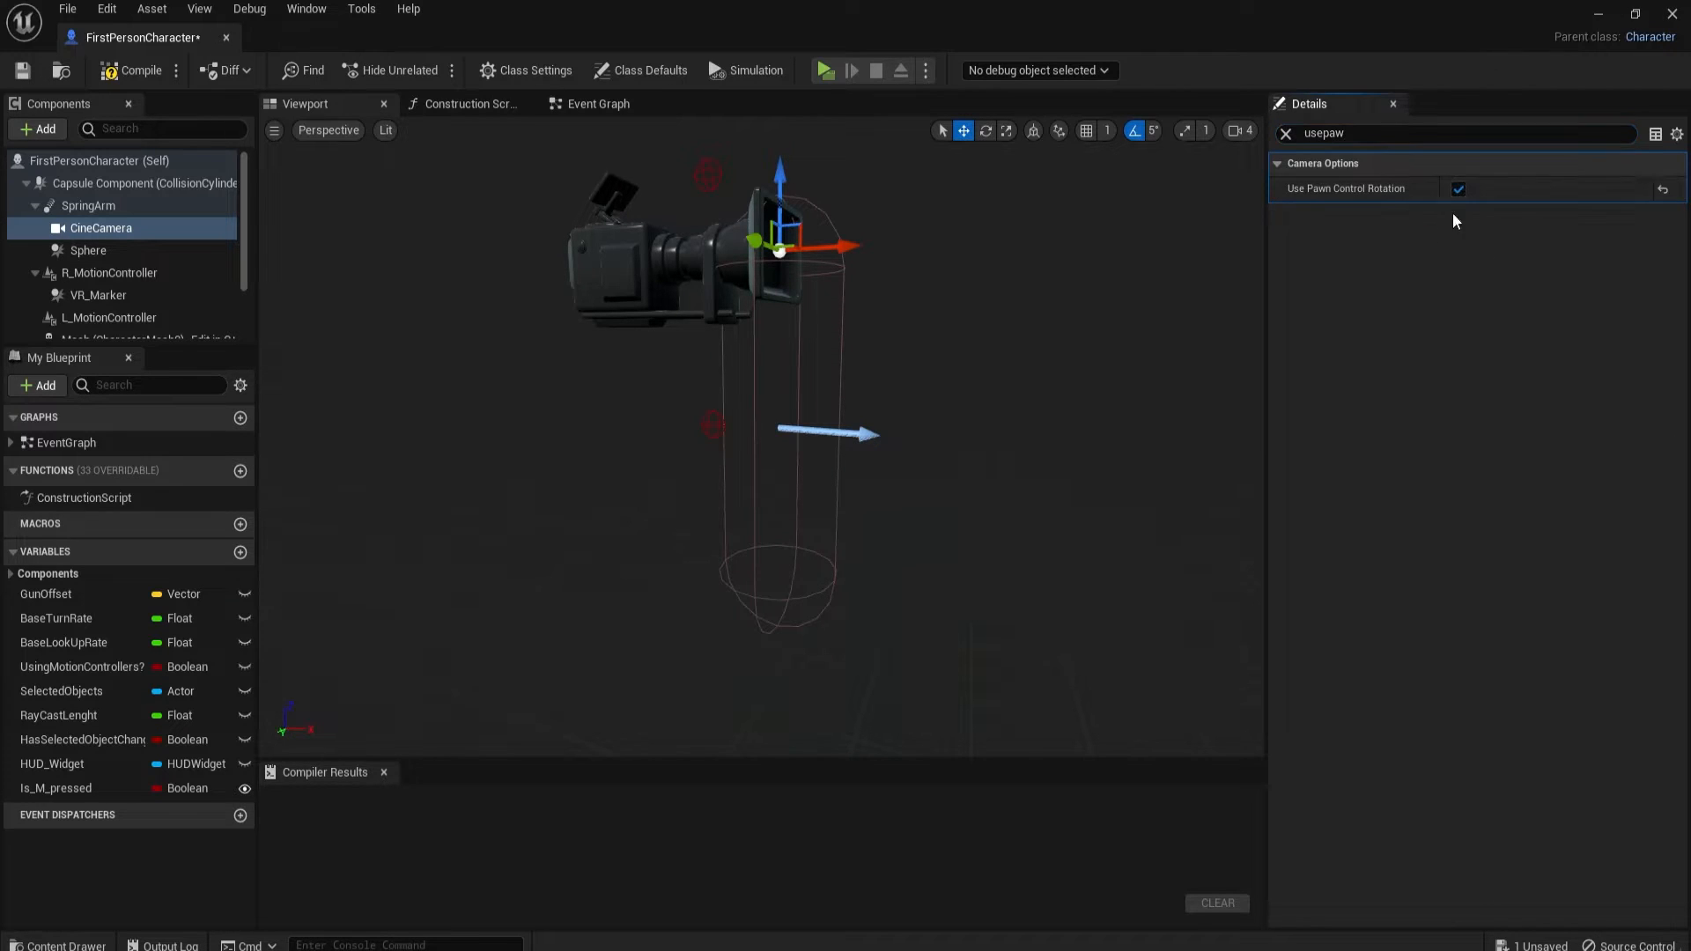
pyautogui.click(1284, 133)
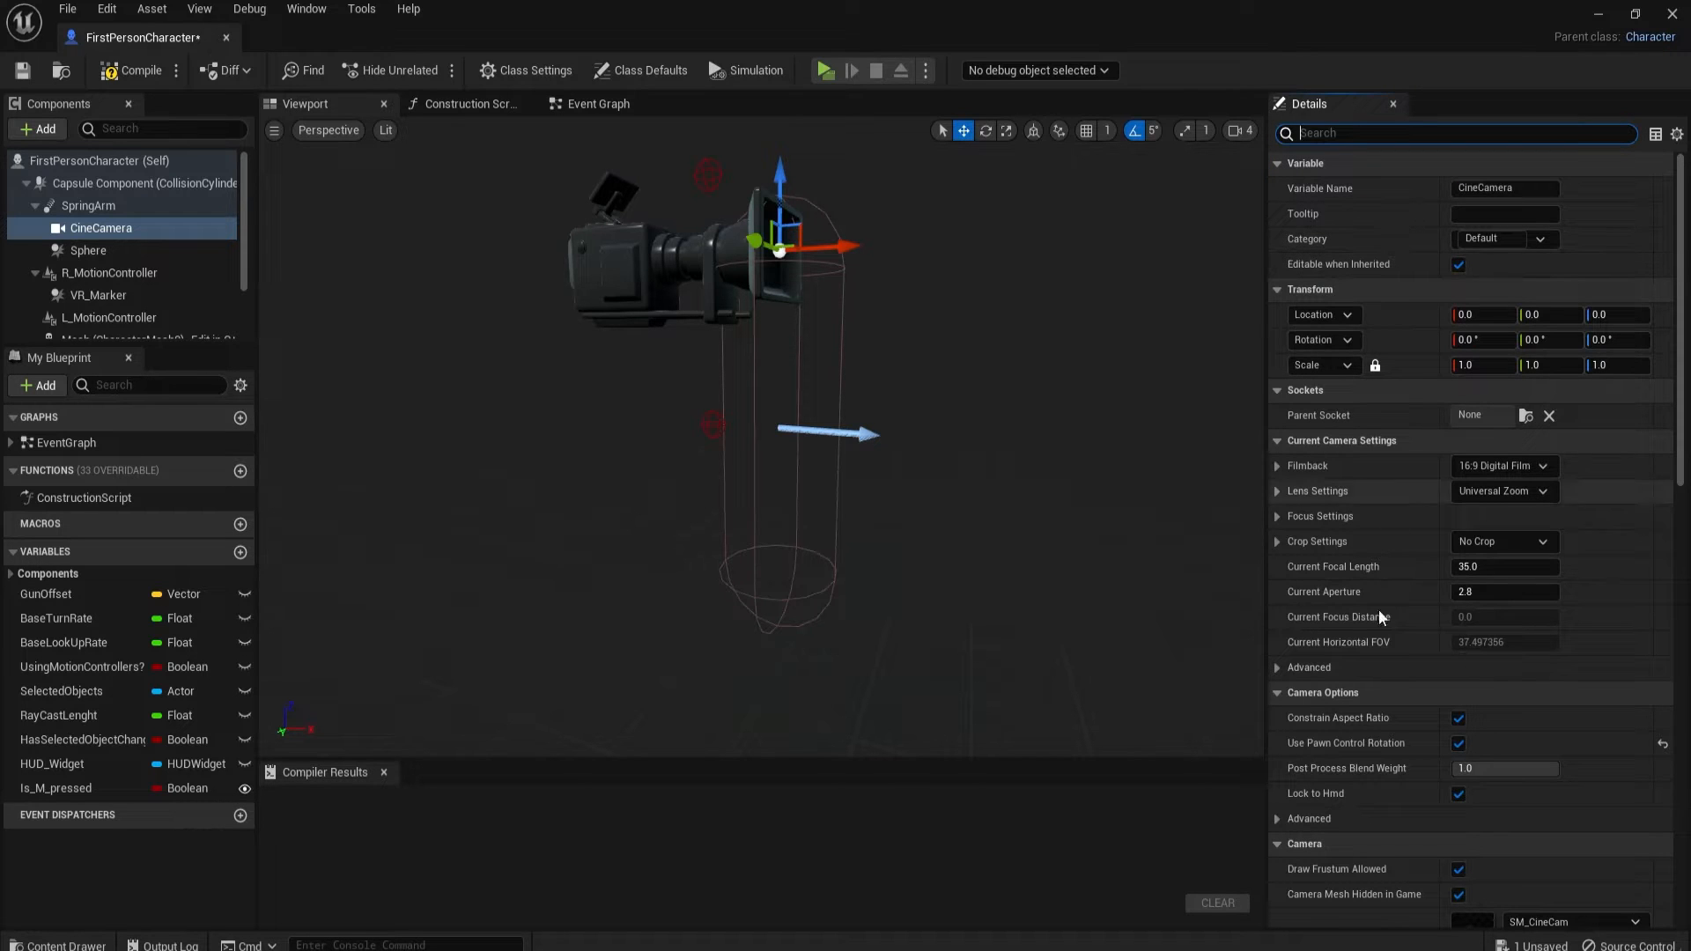
pyautogui.moveTo(1388, 282)
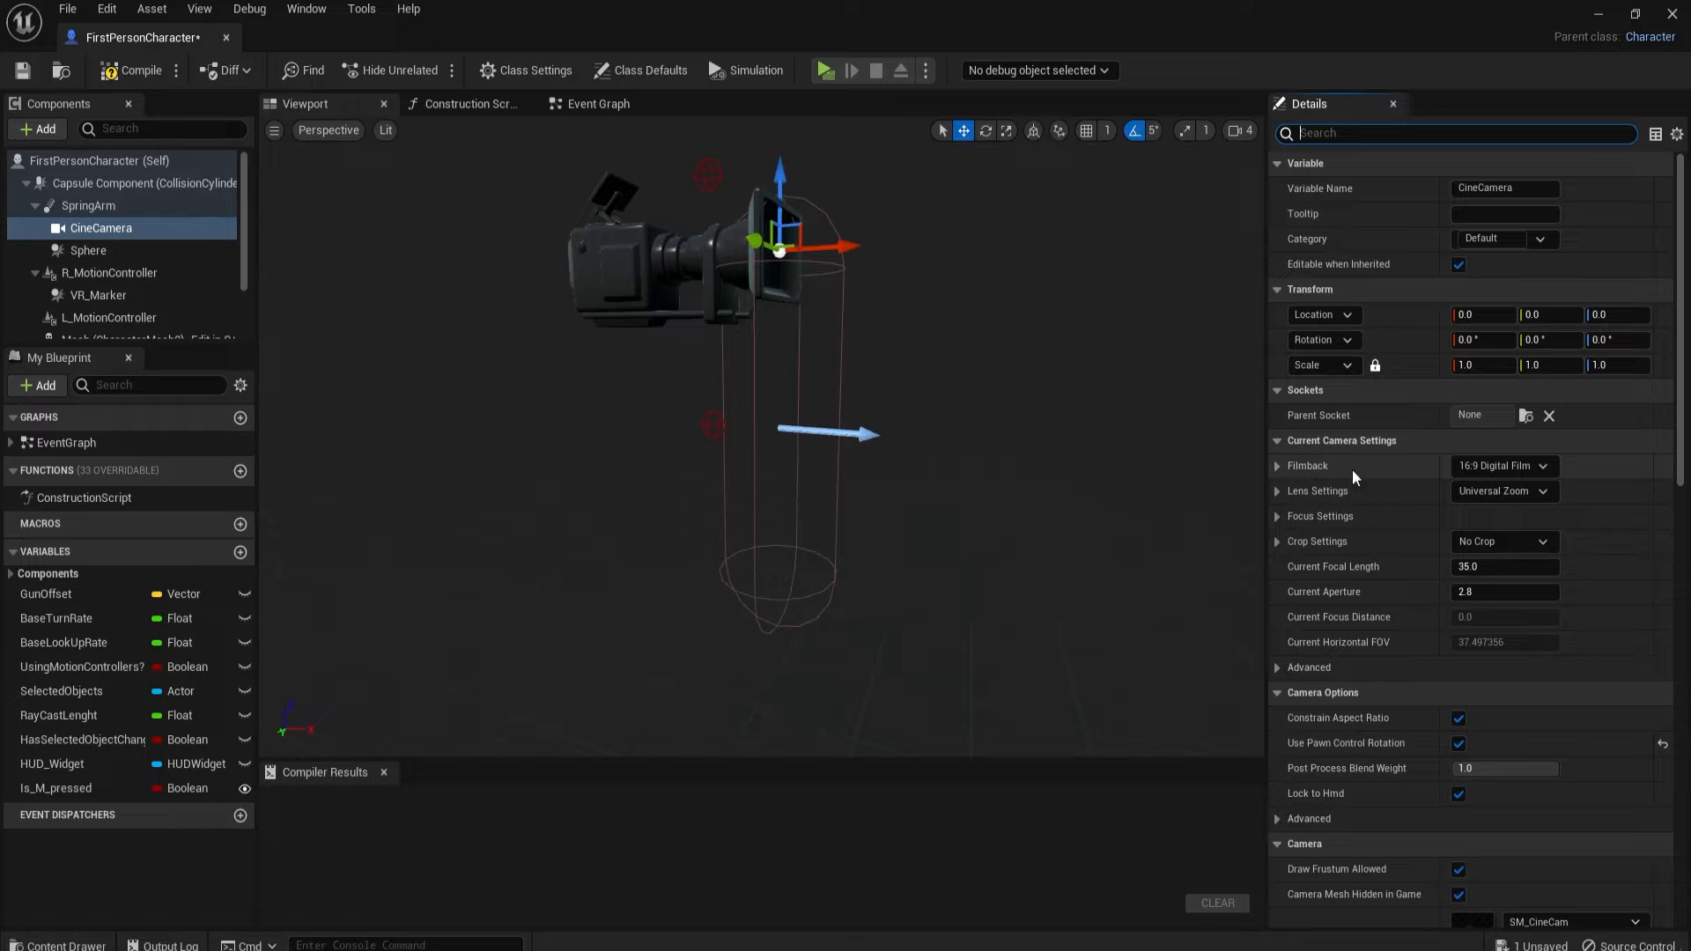
# Step: Set the CineCamera filmback preset to 16:9 DSLR
pyautogui.click(1502, 465)
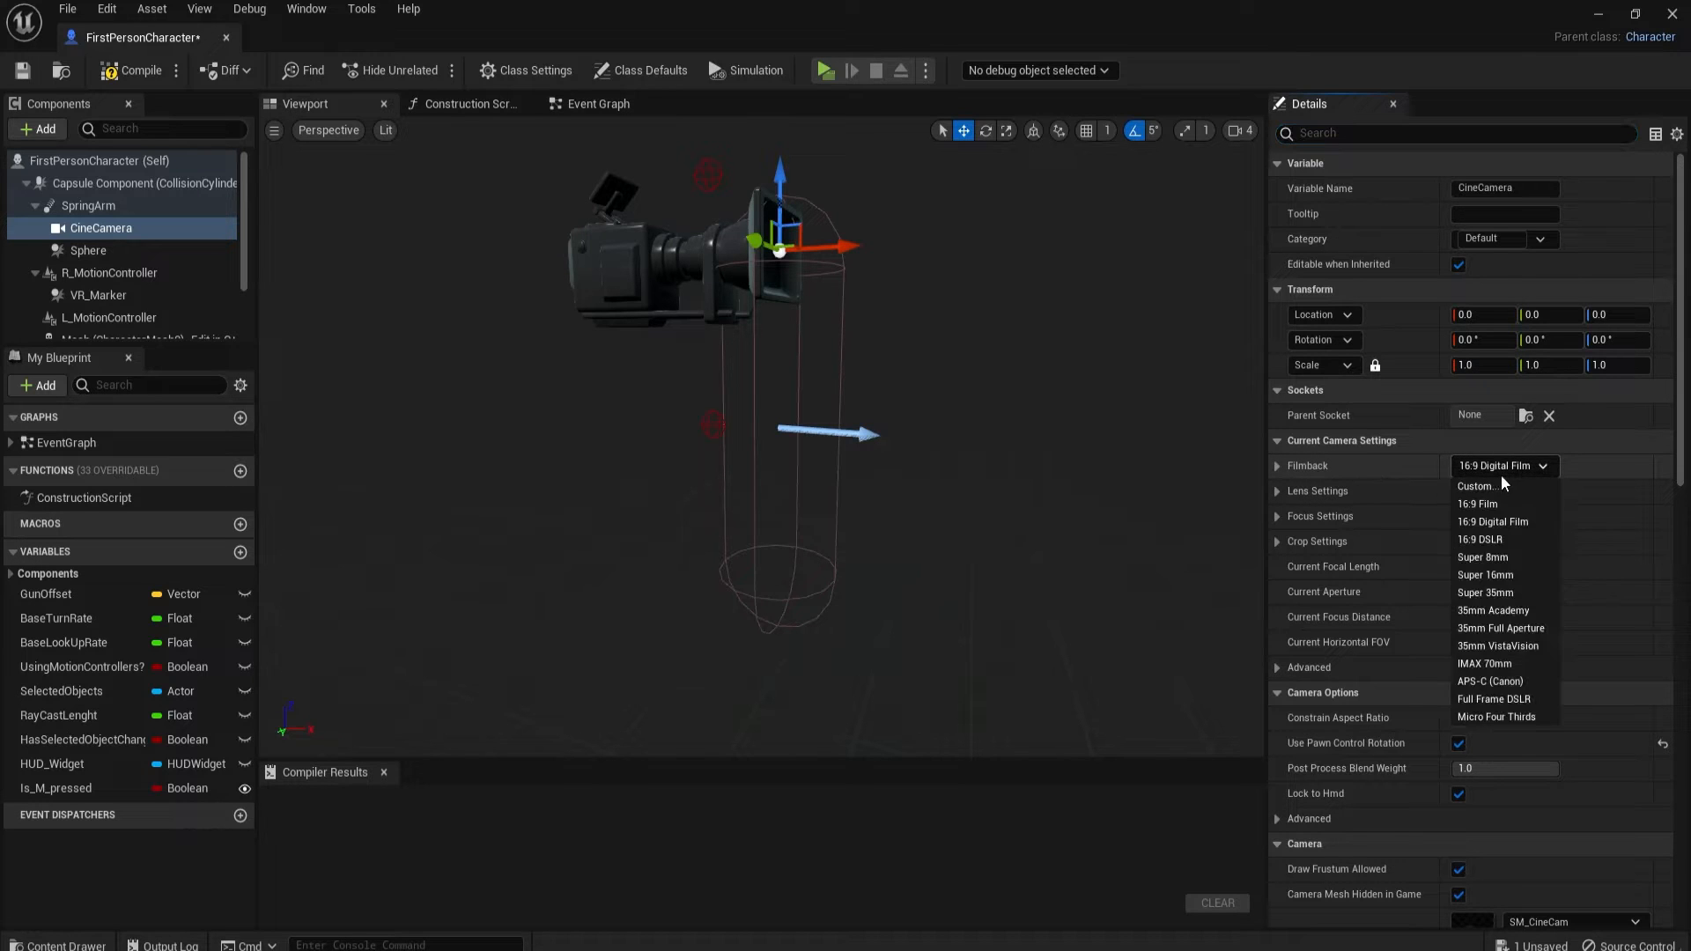
pyautogui.click(1479, 538)
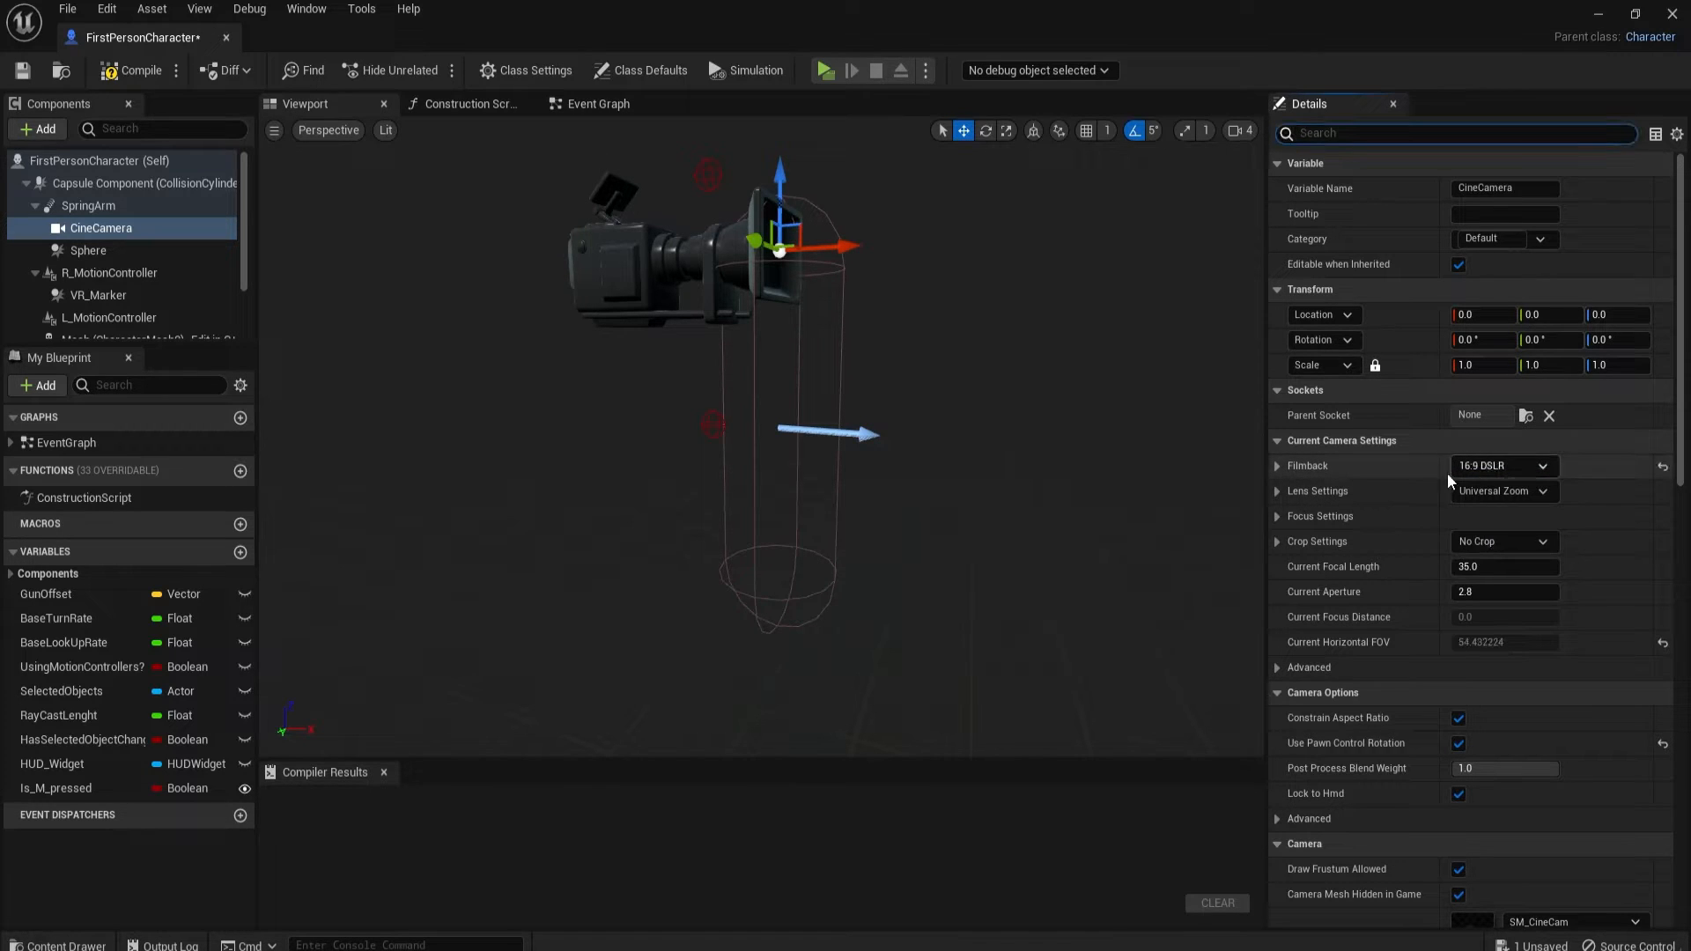
pyautogui.moveTo(1355, 498)
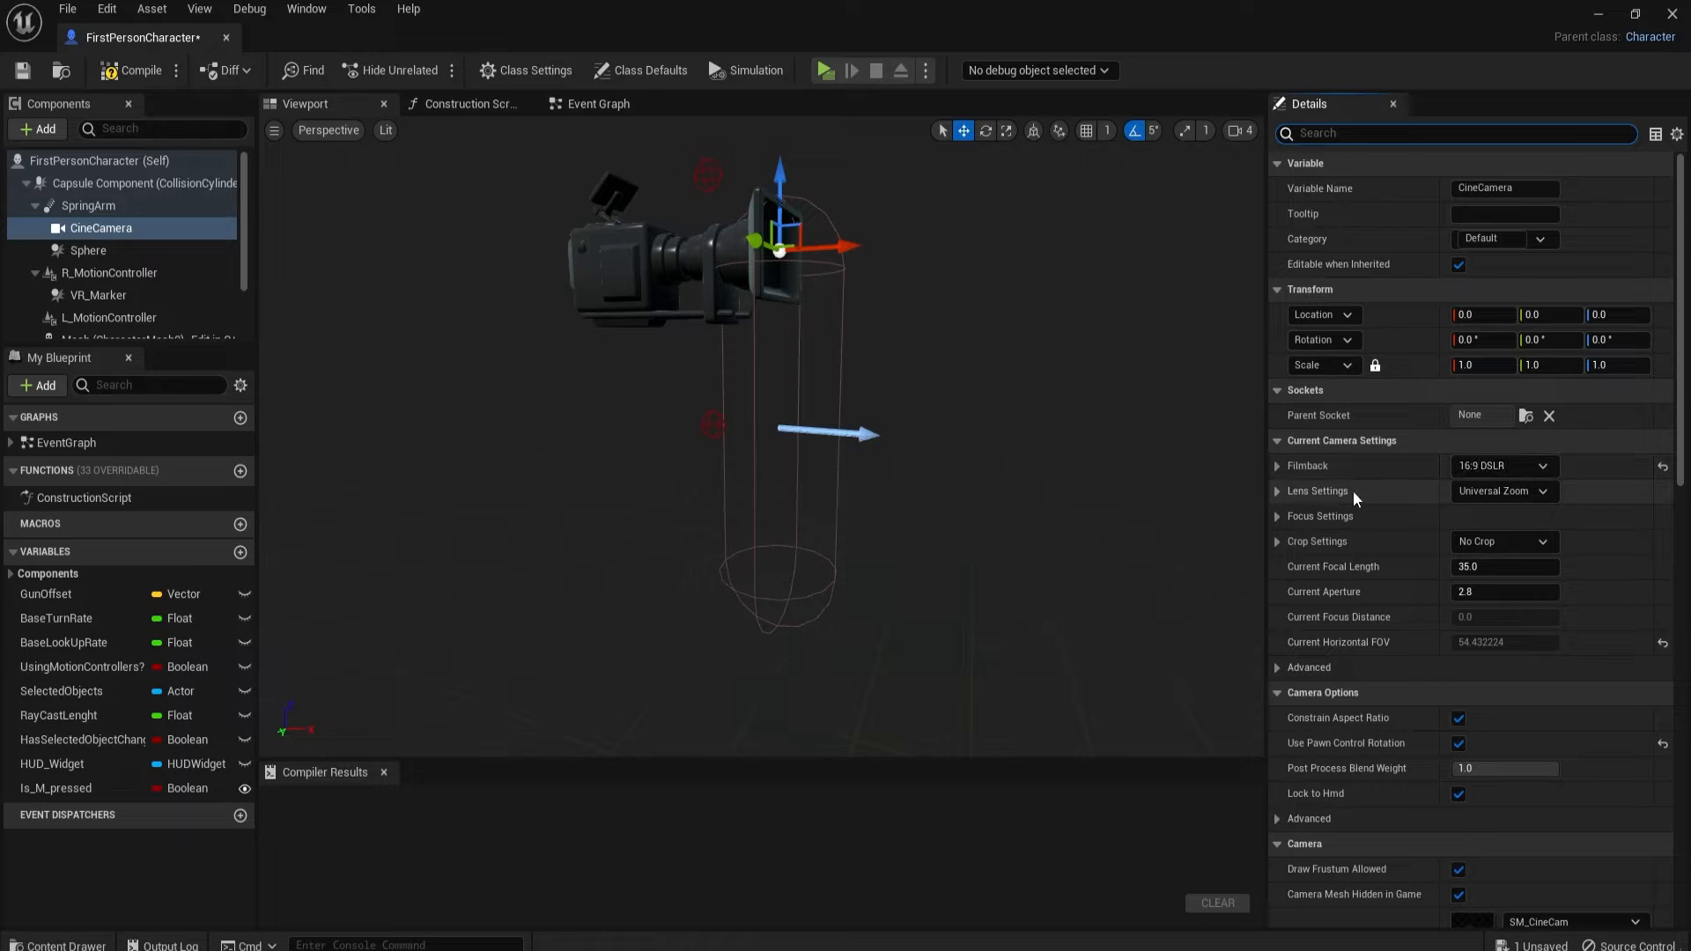
pyautogui.click(1277, 465)
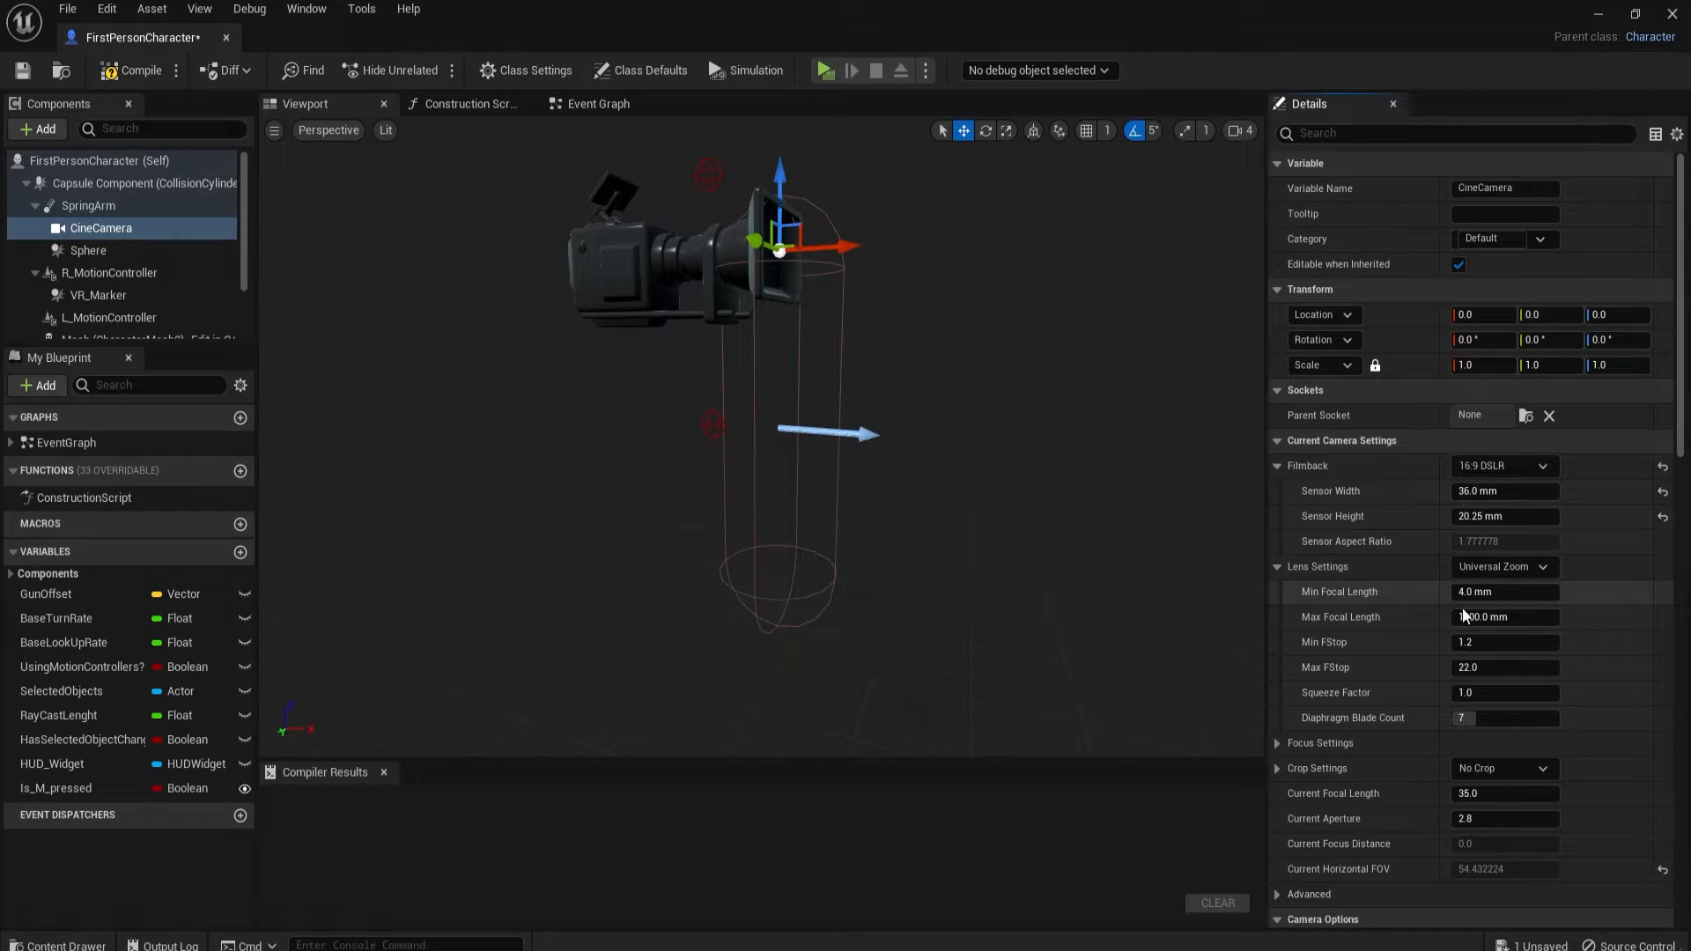
# Step: In Lens Settings, set max focal length 200, min f-stop 1.0, focal length 18
pyautogui.doubleClick(1502, 591)
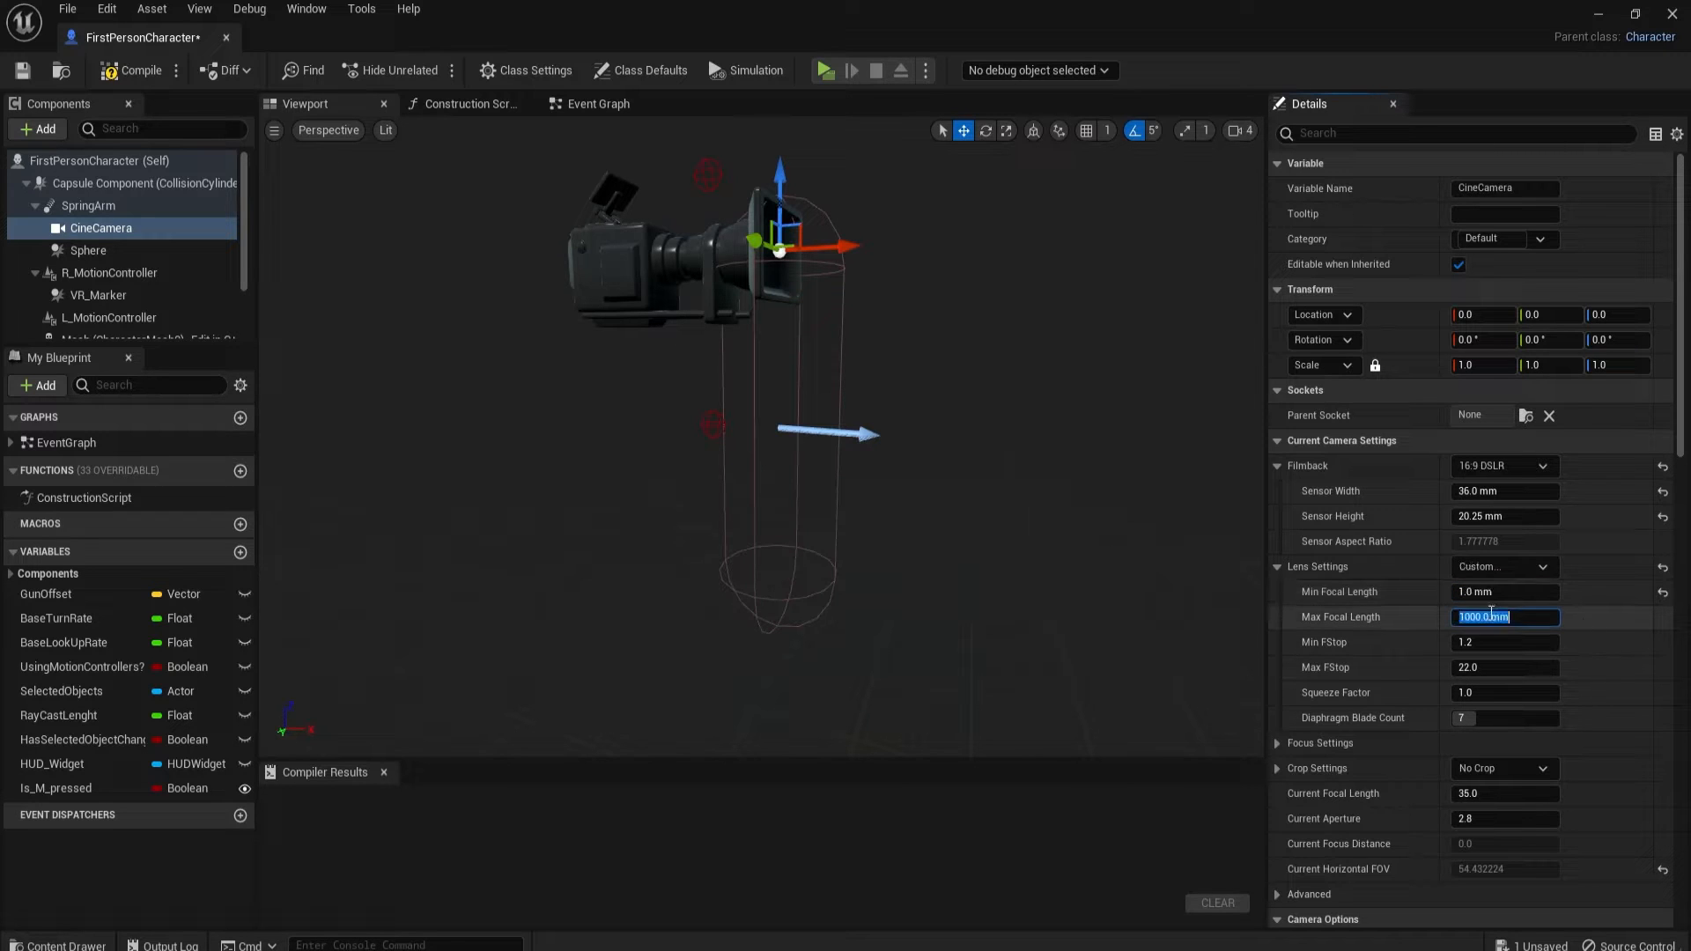
pyautogui.write('200.0')
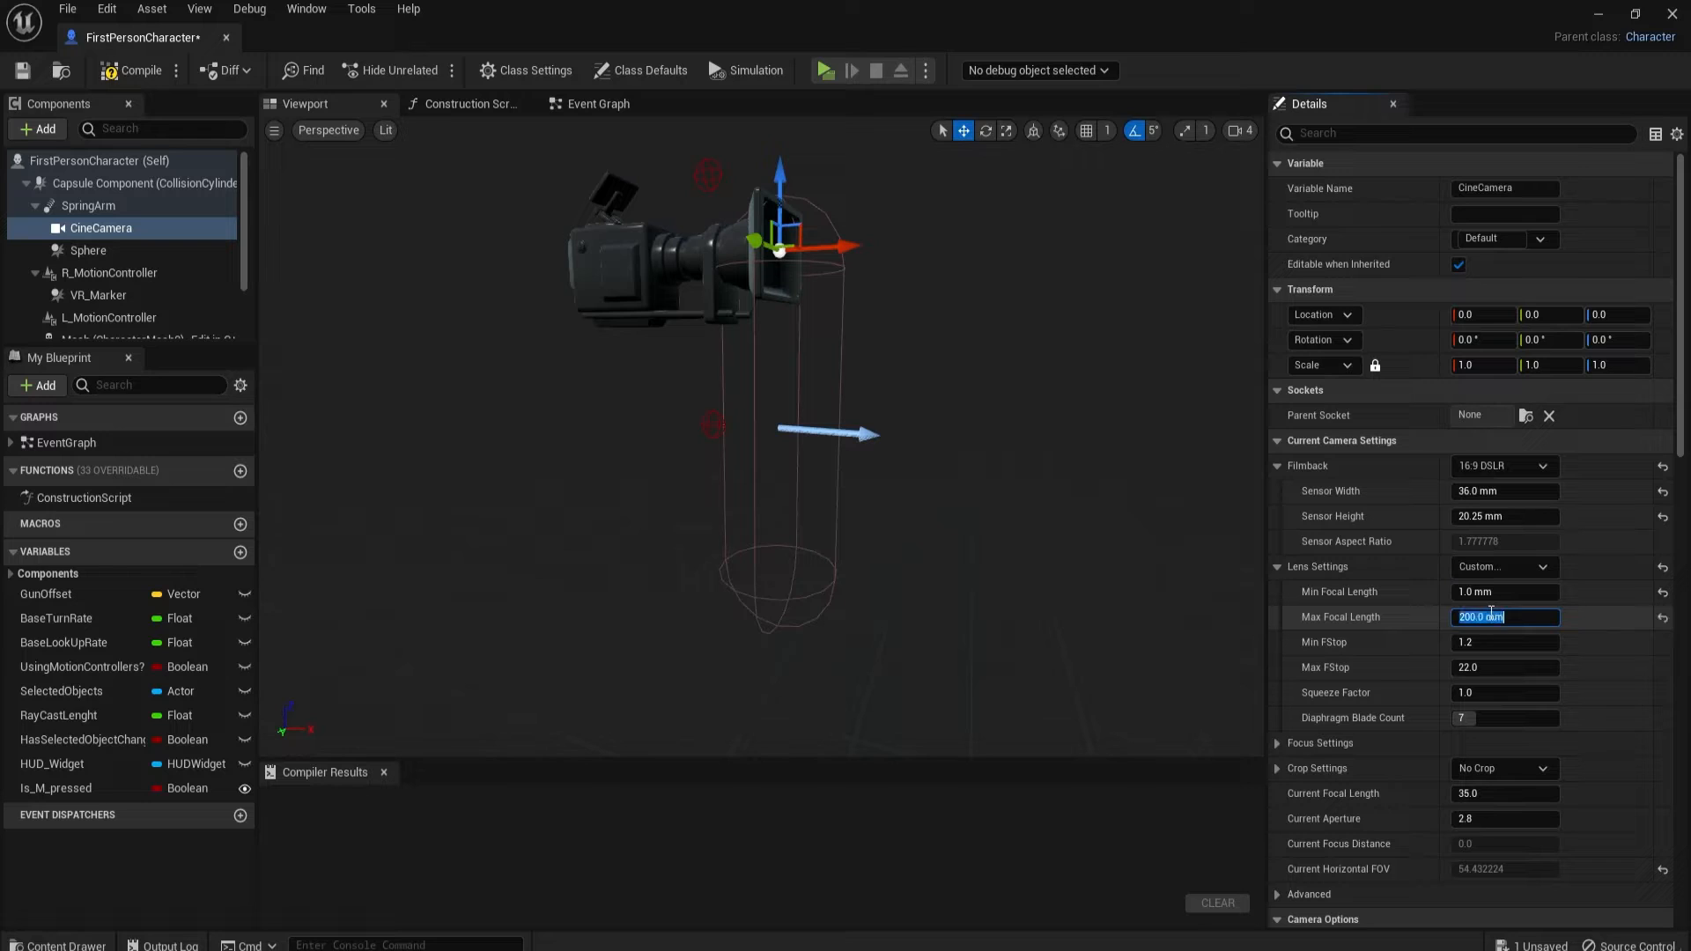
pyautogui.click(1504, 642)
pyautogui.write('1')
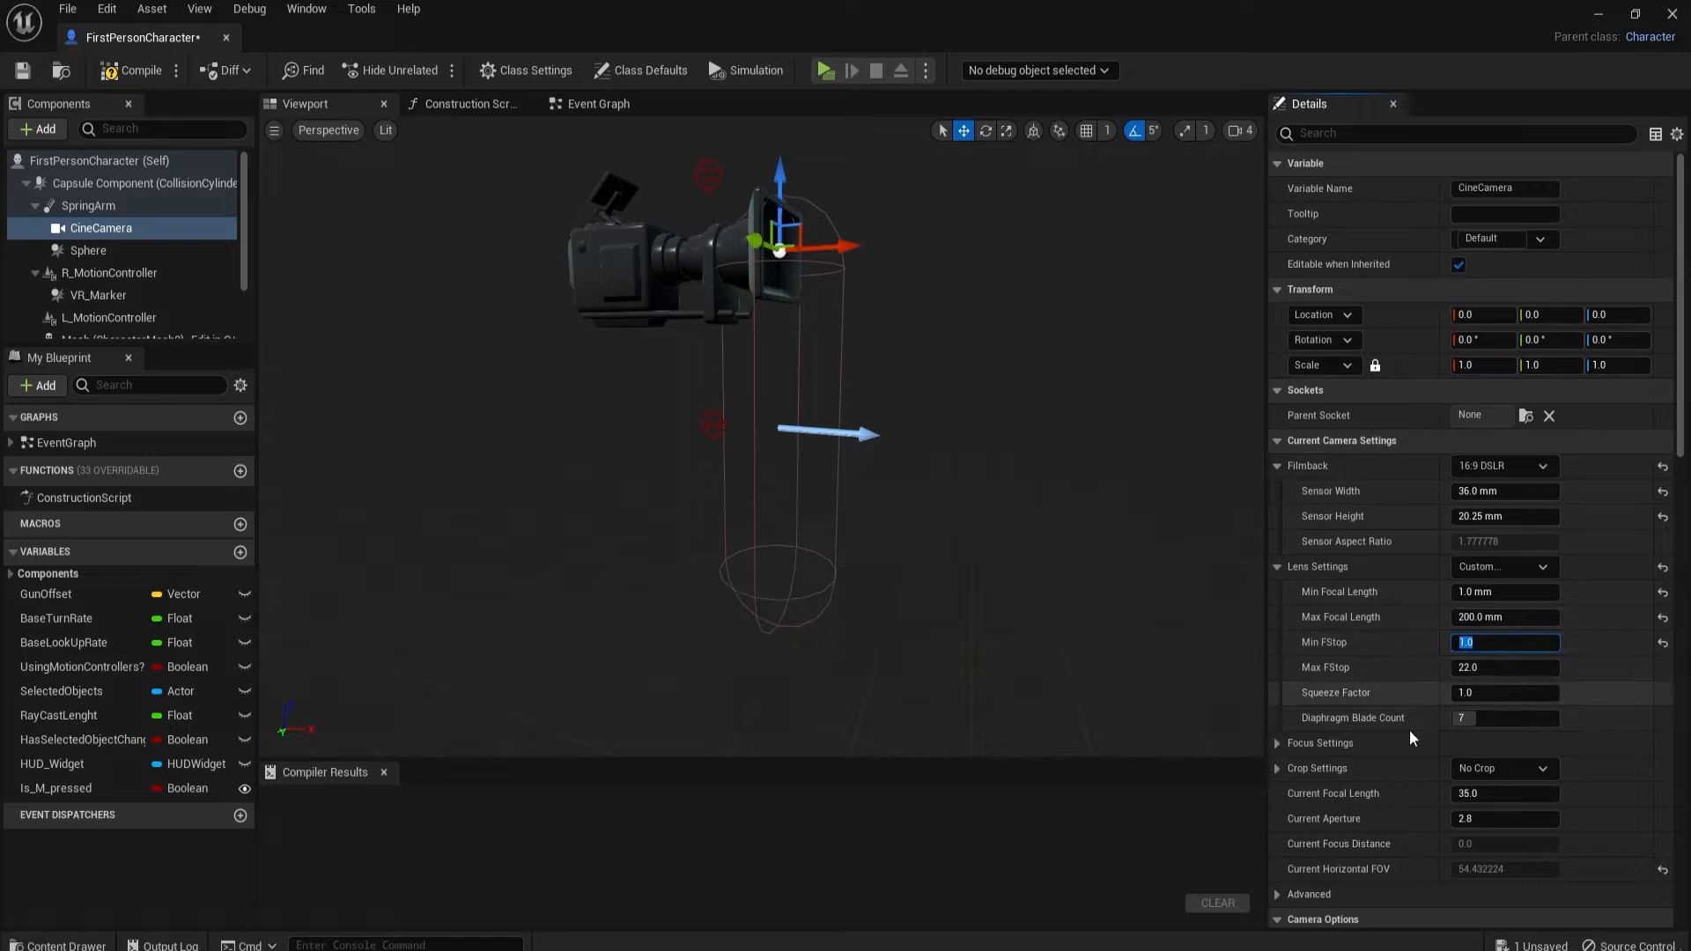
pyautogui.scroll(-3)
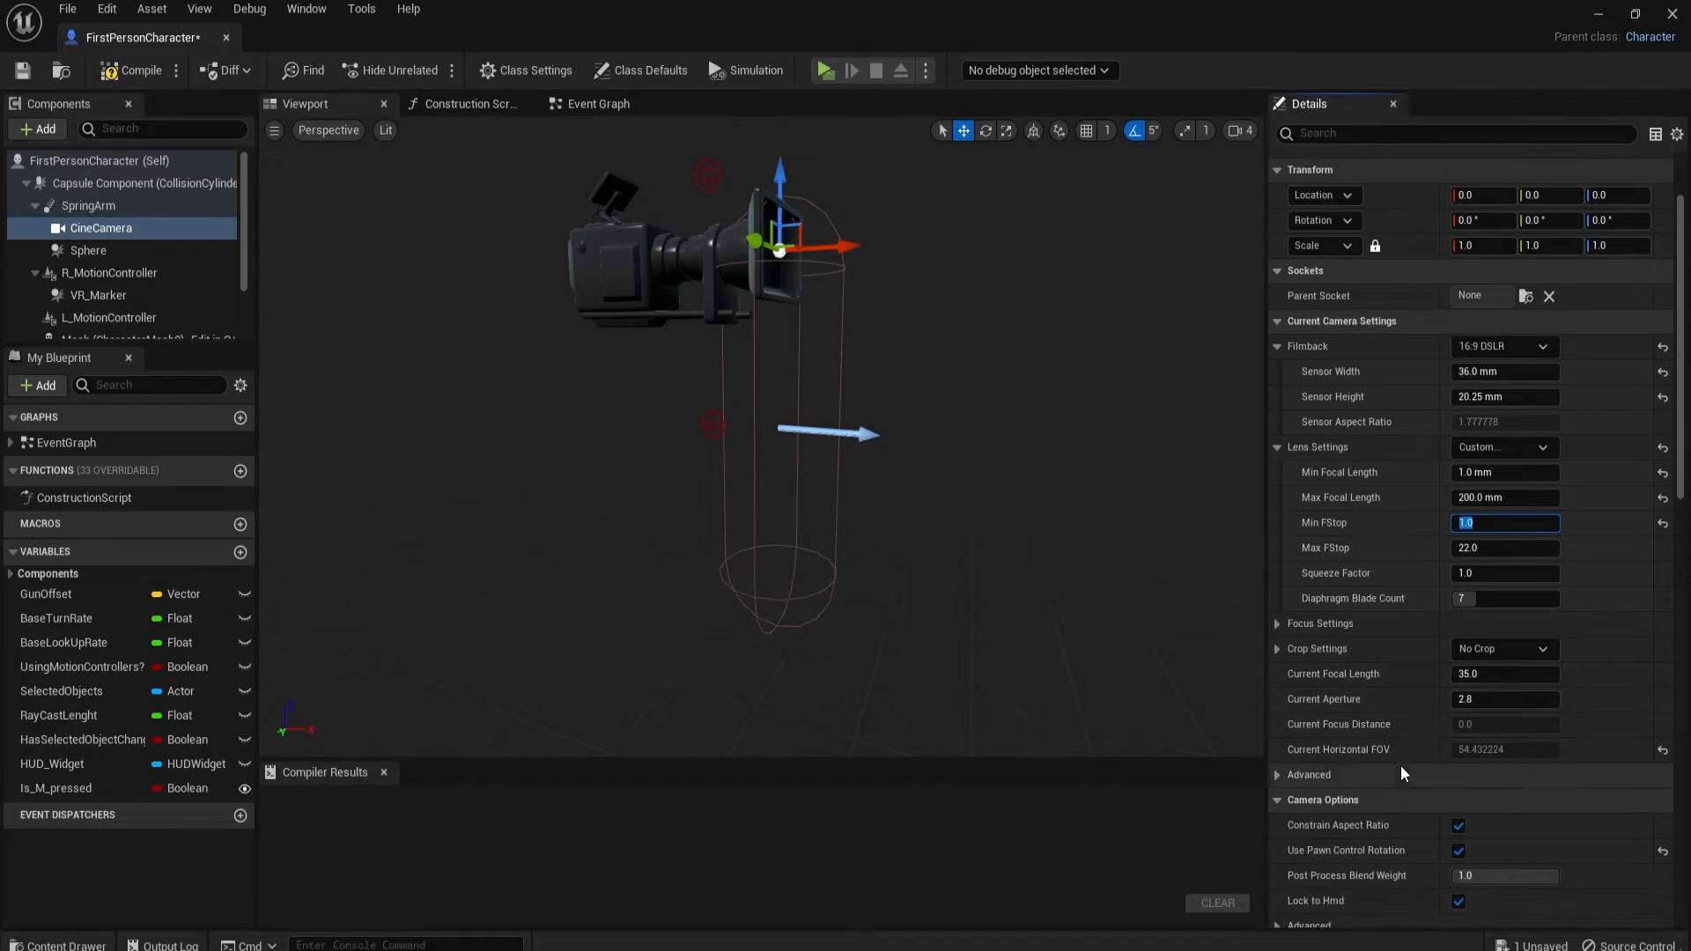
pyautogui.moveTo(1316, 696)
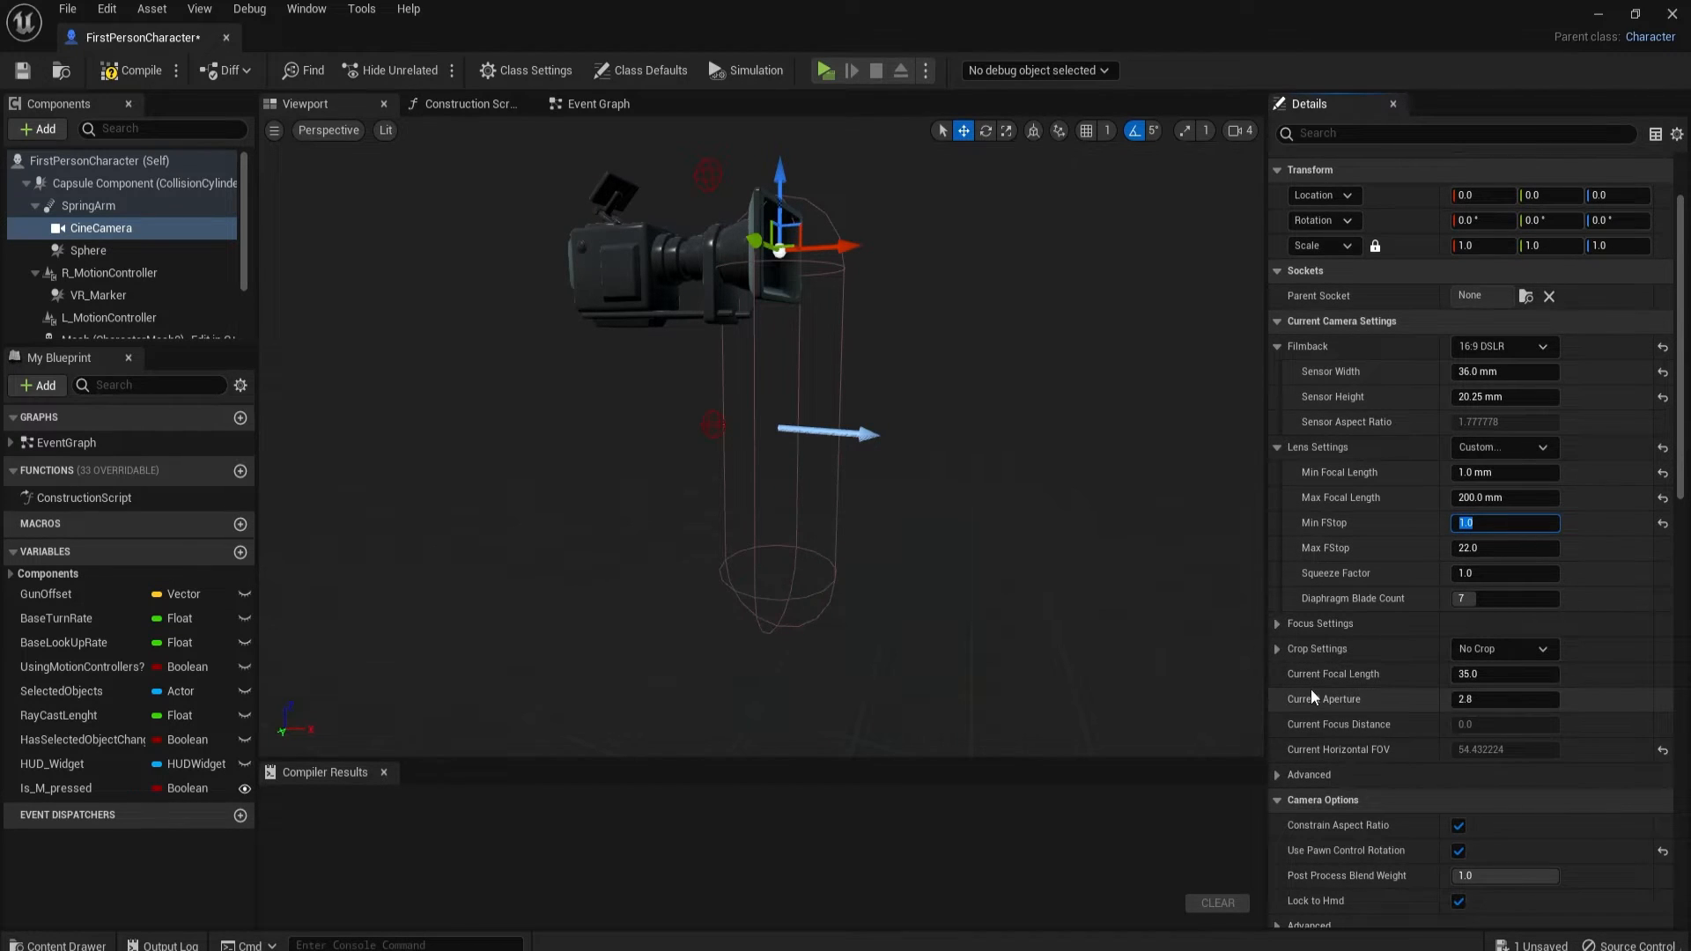
pyautogui.moveTo(1308, 710)
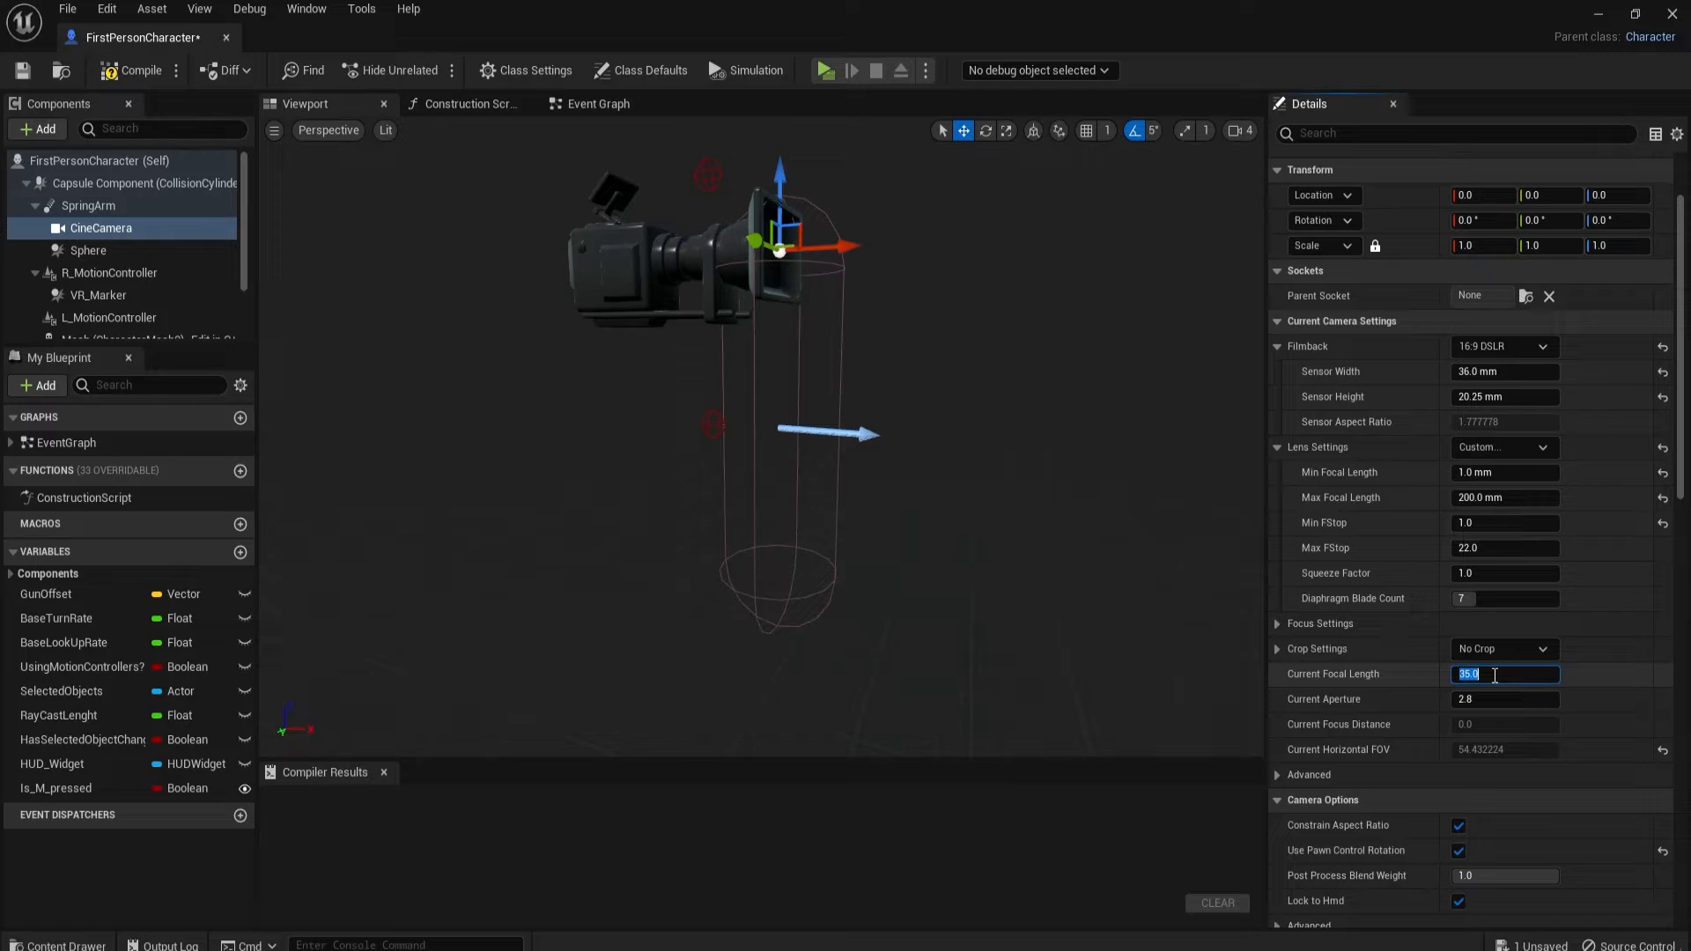
pyautogui.write('18')
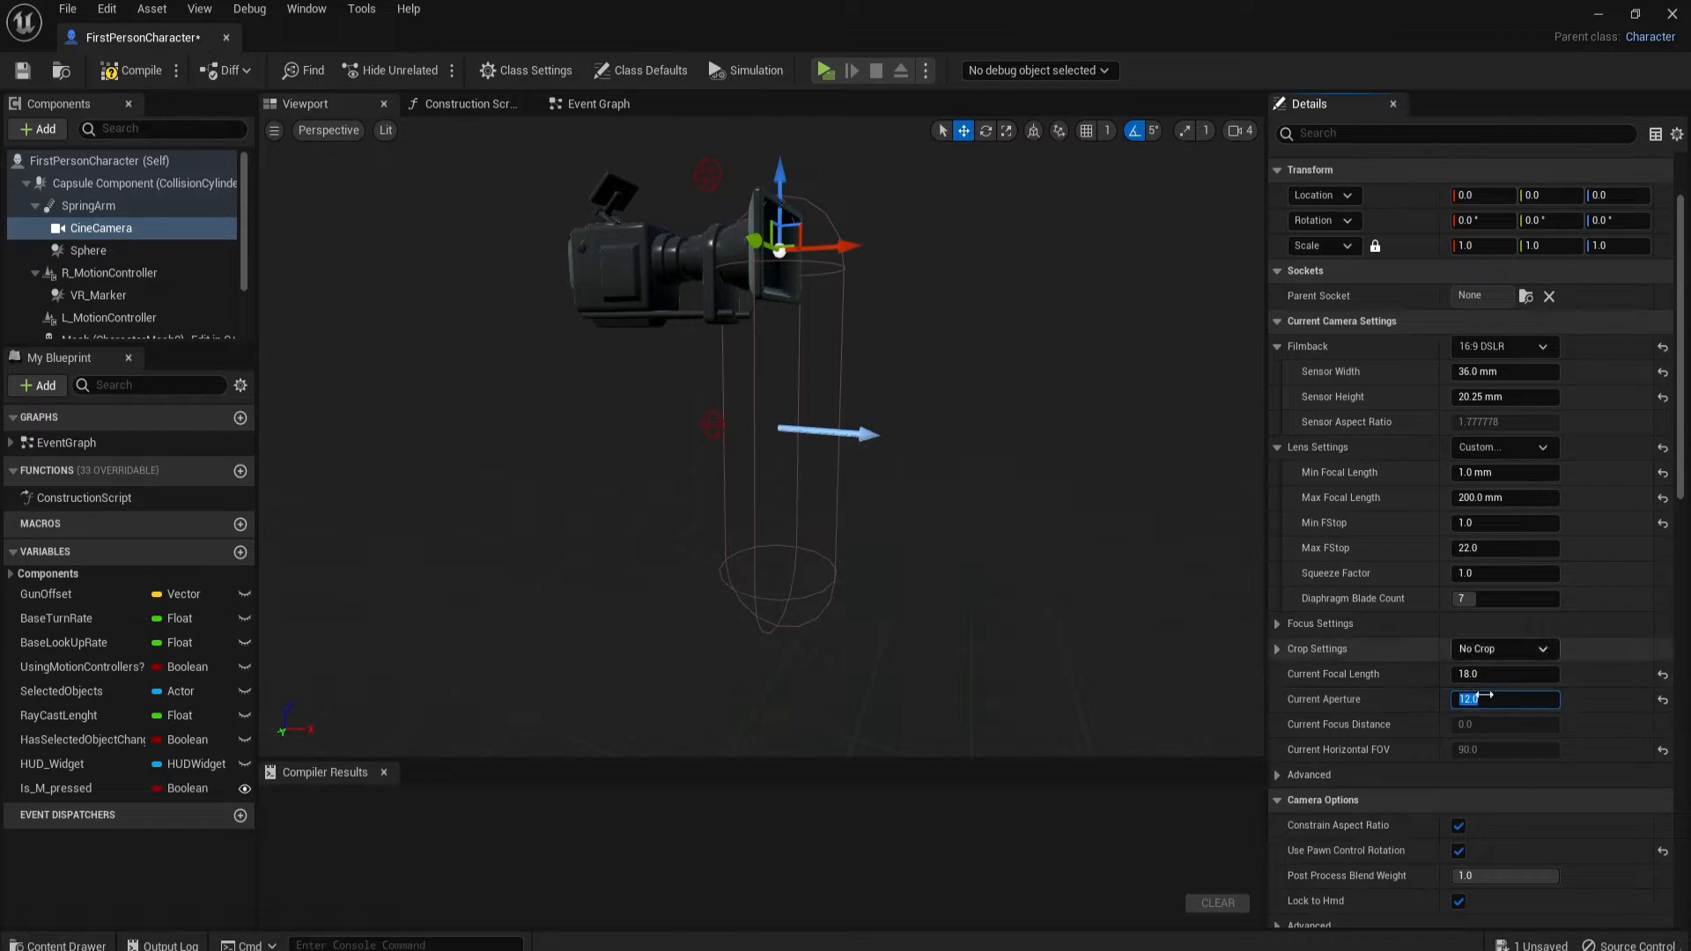
pyautogui.moveTo(1504, 673)
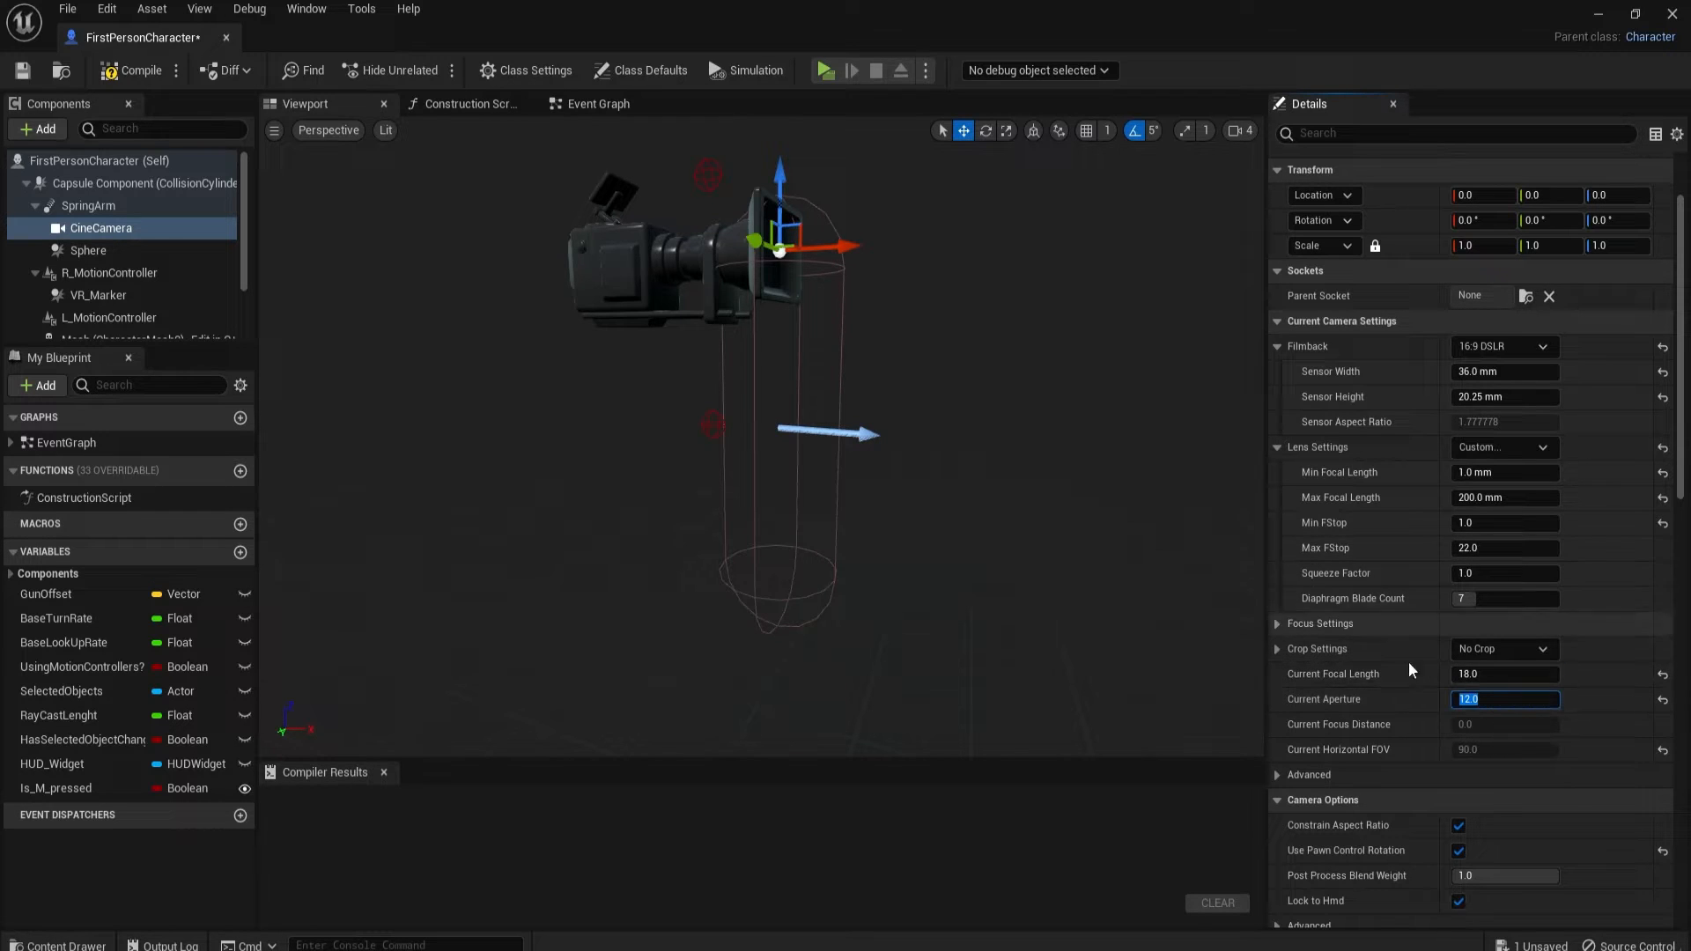
# Step: Reveal the CineCamera's Post Process Lens Exposure settings in Details
pyautogui.scroll(-3)
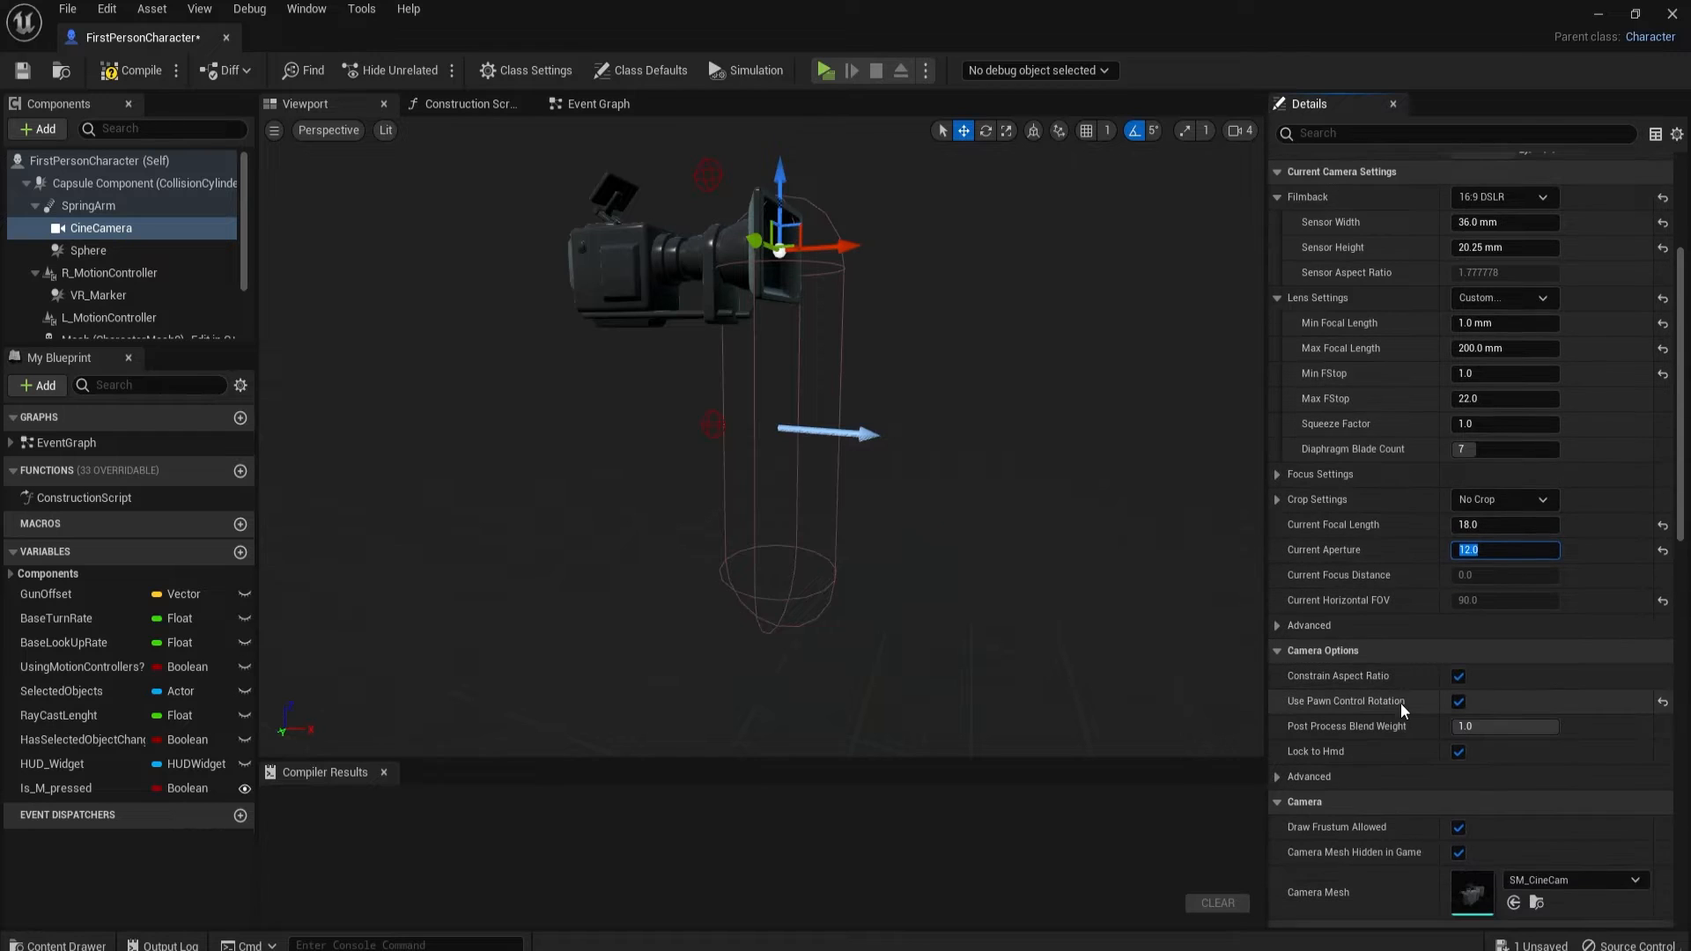
pyautogui.scroll(3)
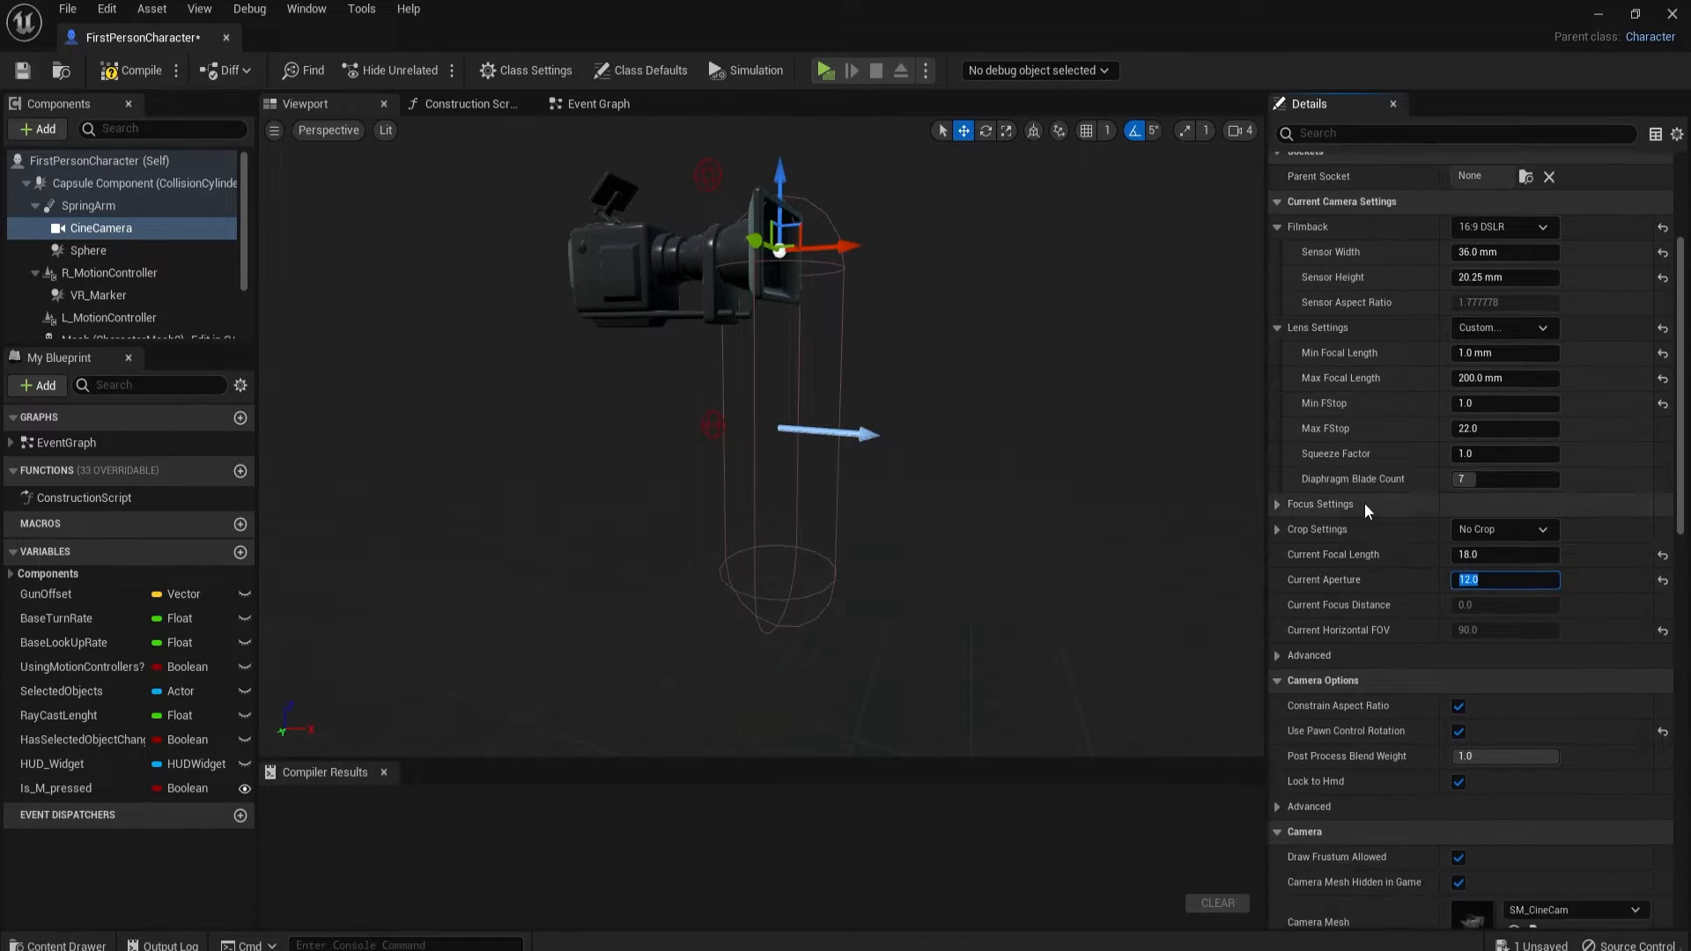
pyautogui.scroll(-3)
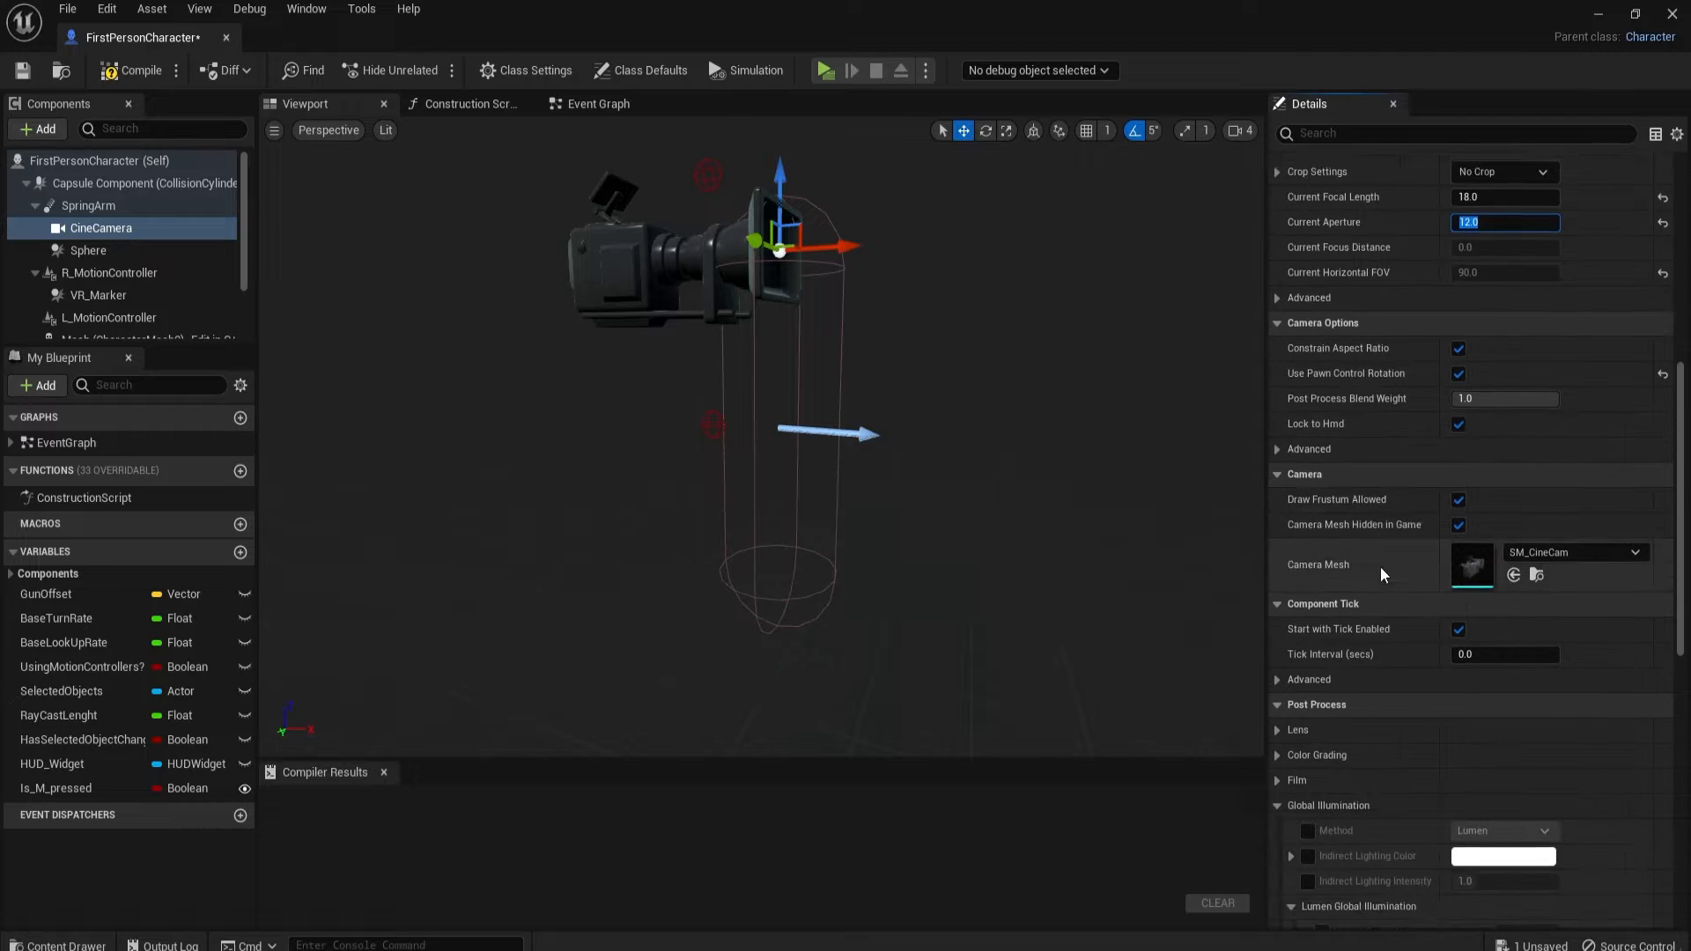
pyautogui.scroll(-3)
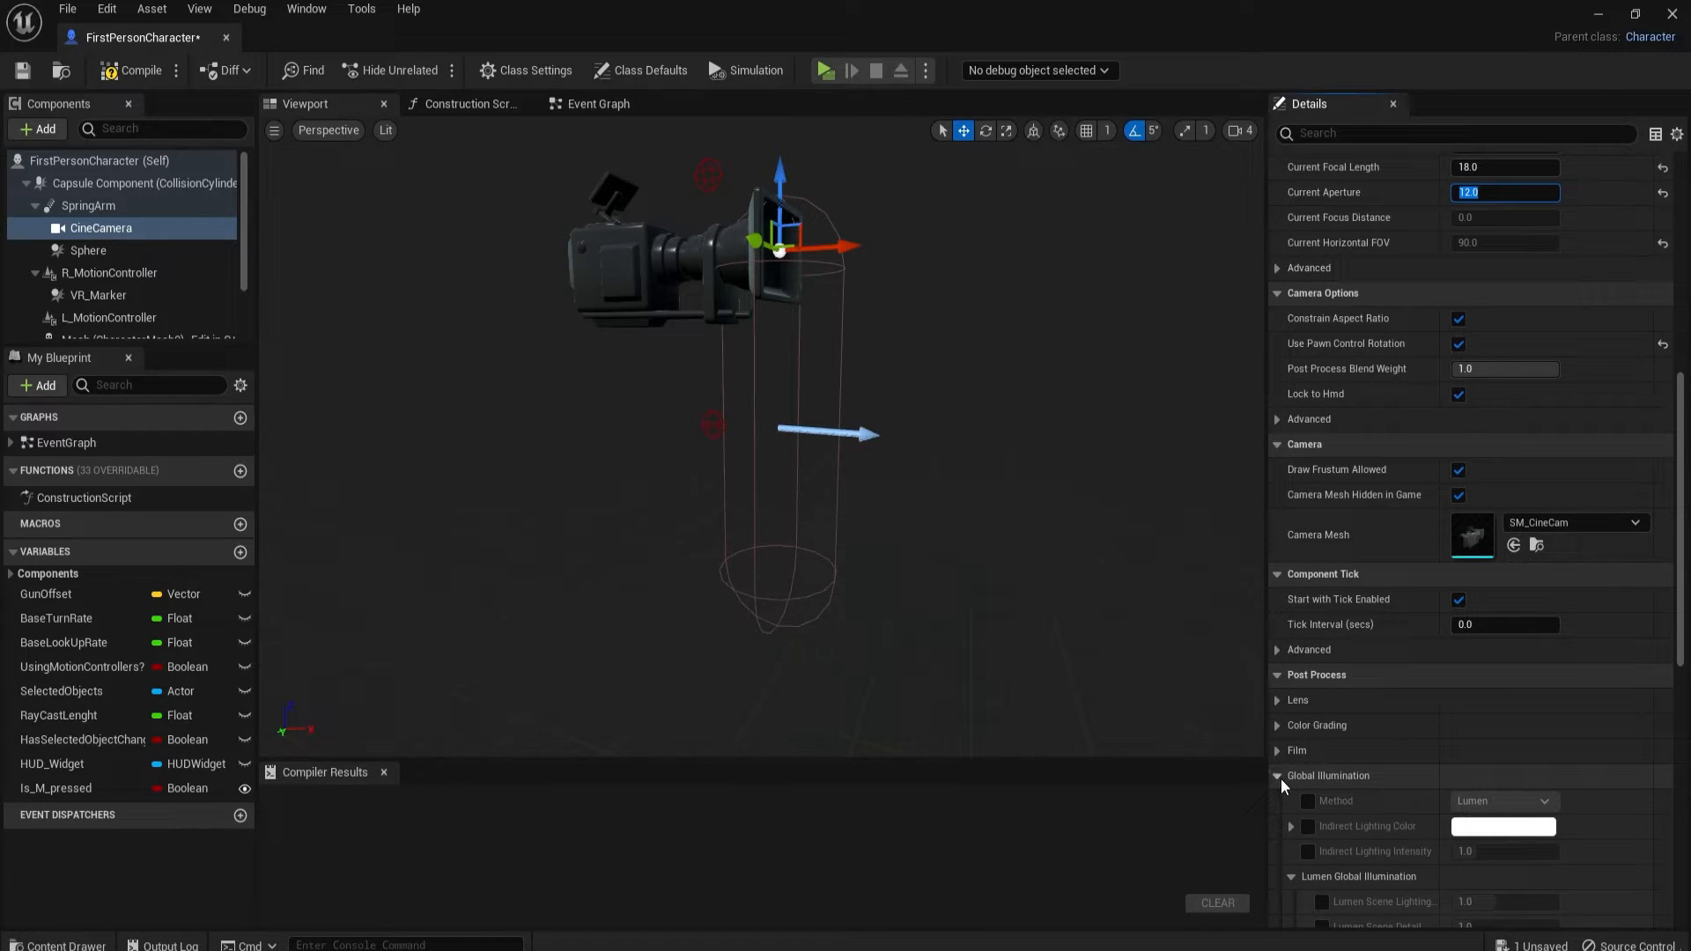
pyautogui.click(1276, 774)
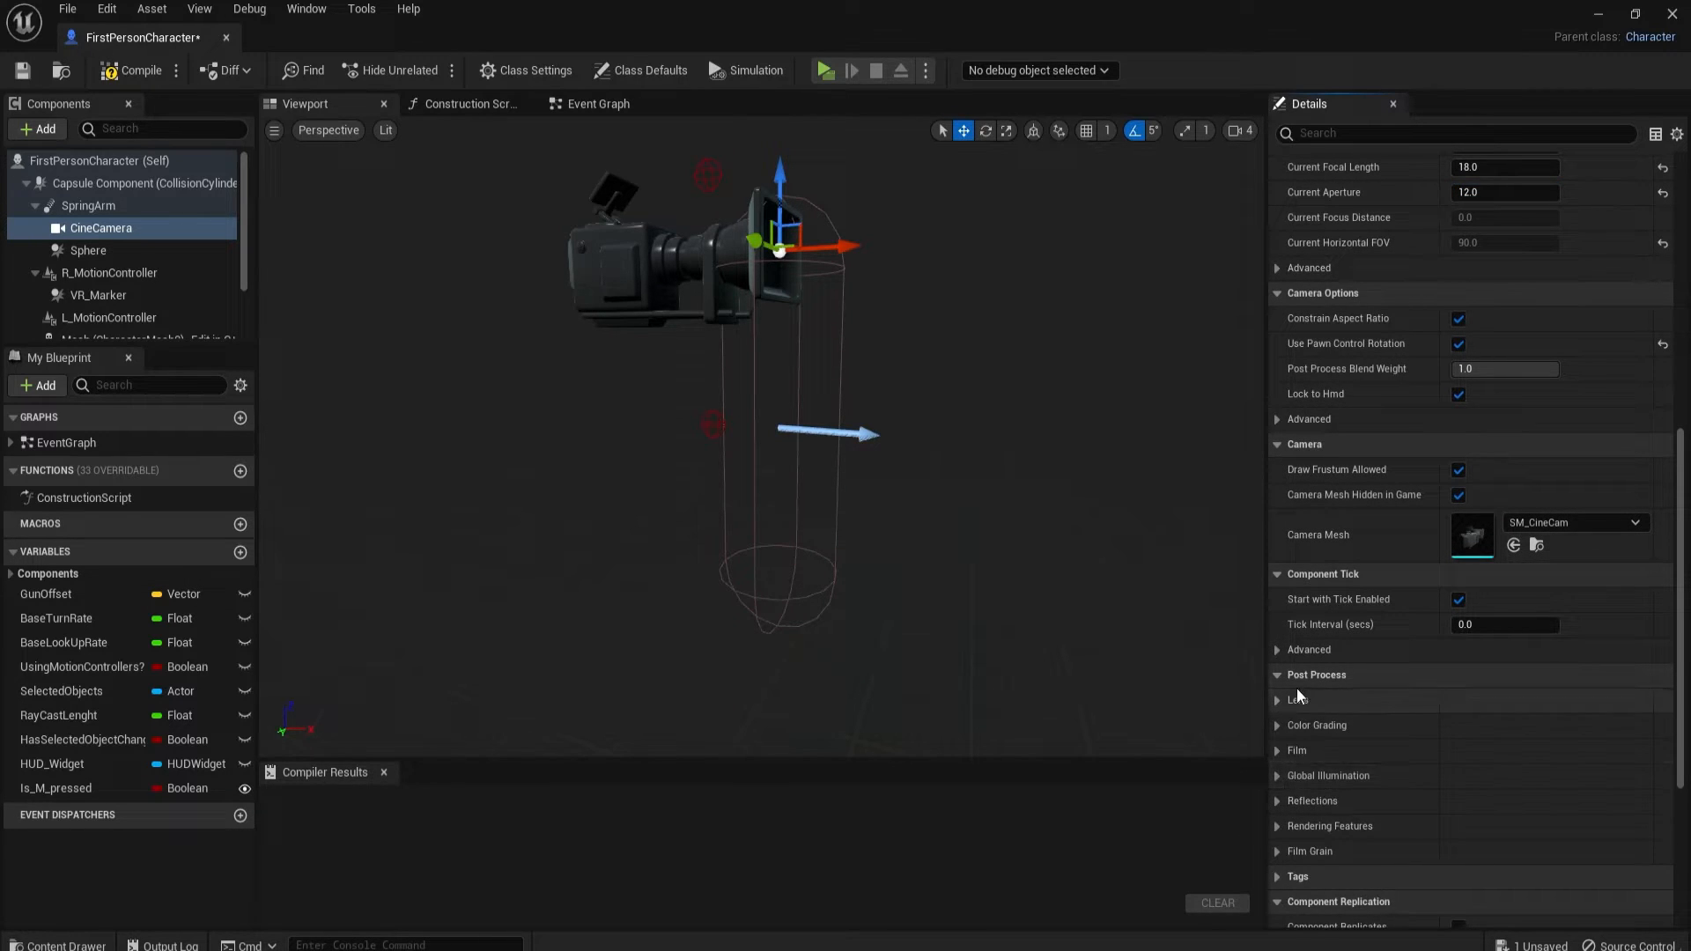
pyautogui.click(1279, 699)
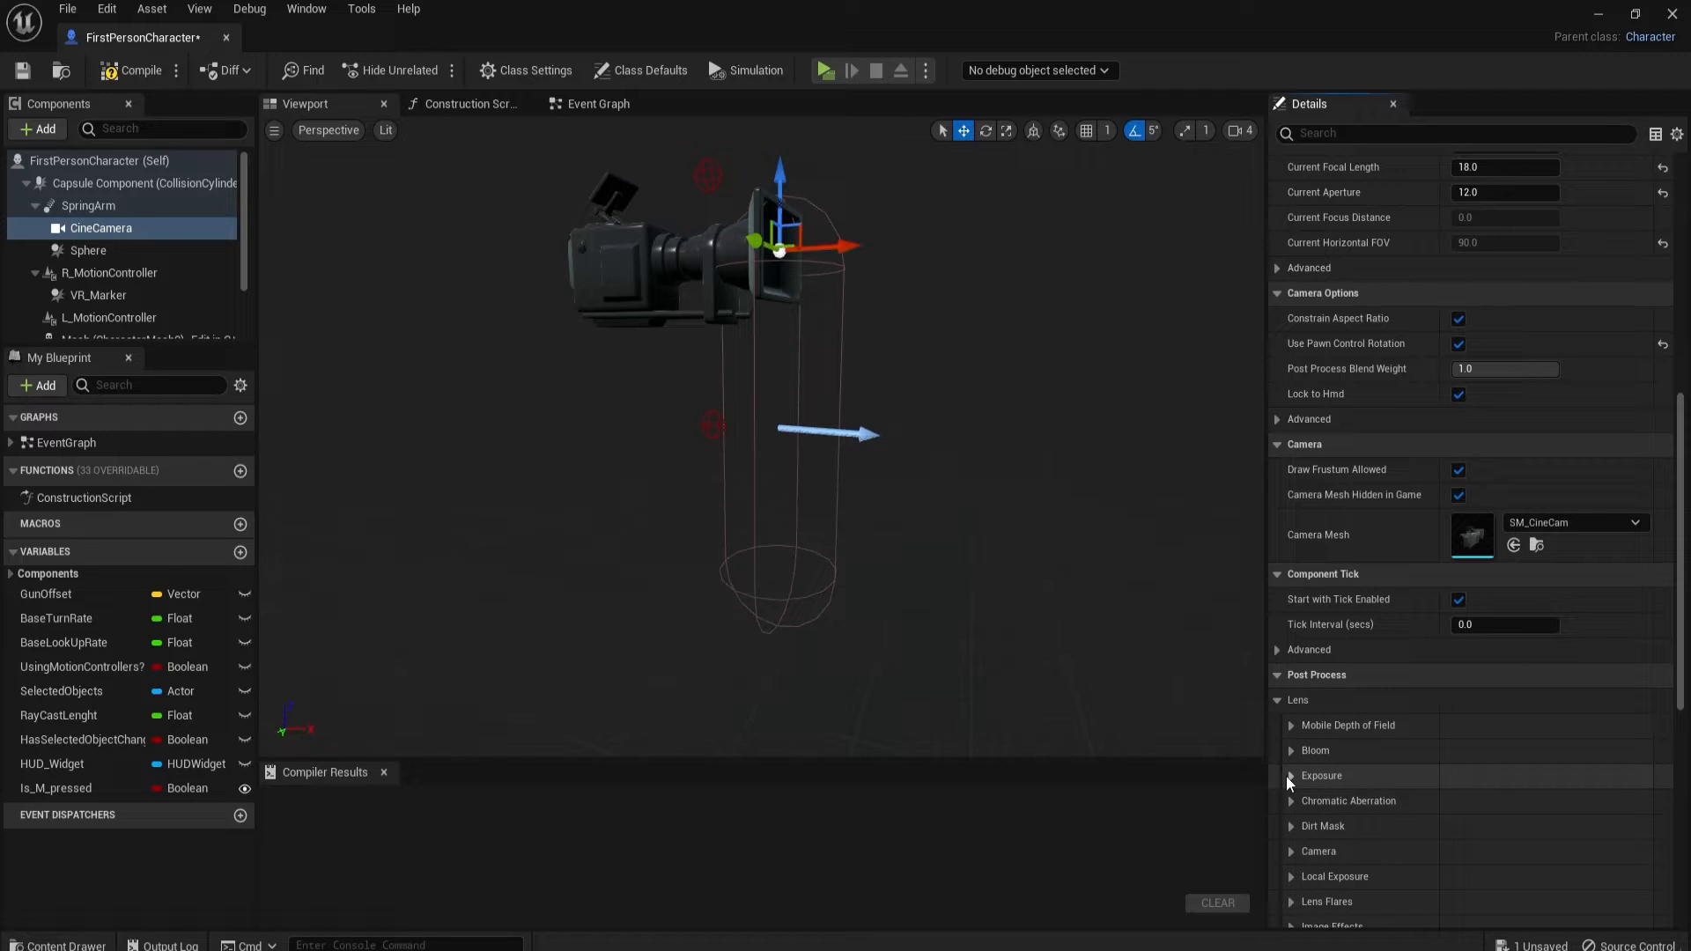
pyautogui.click(1291, 774)
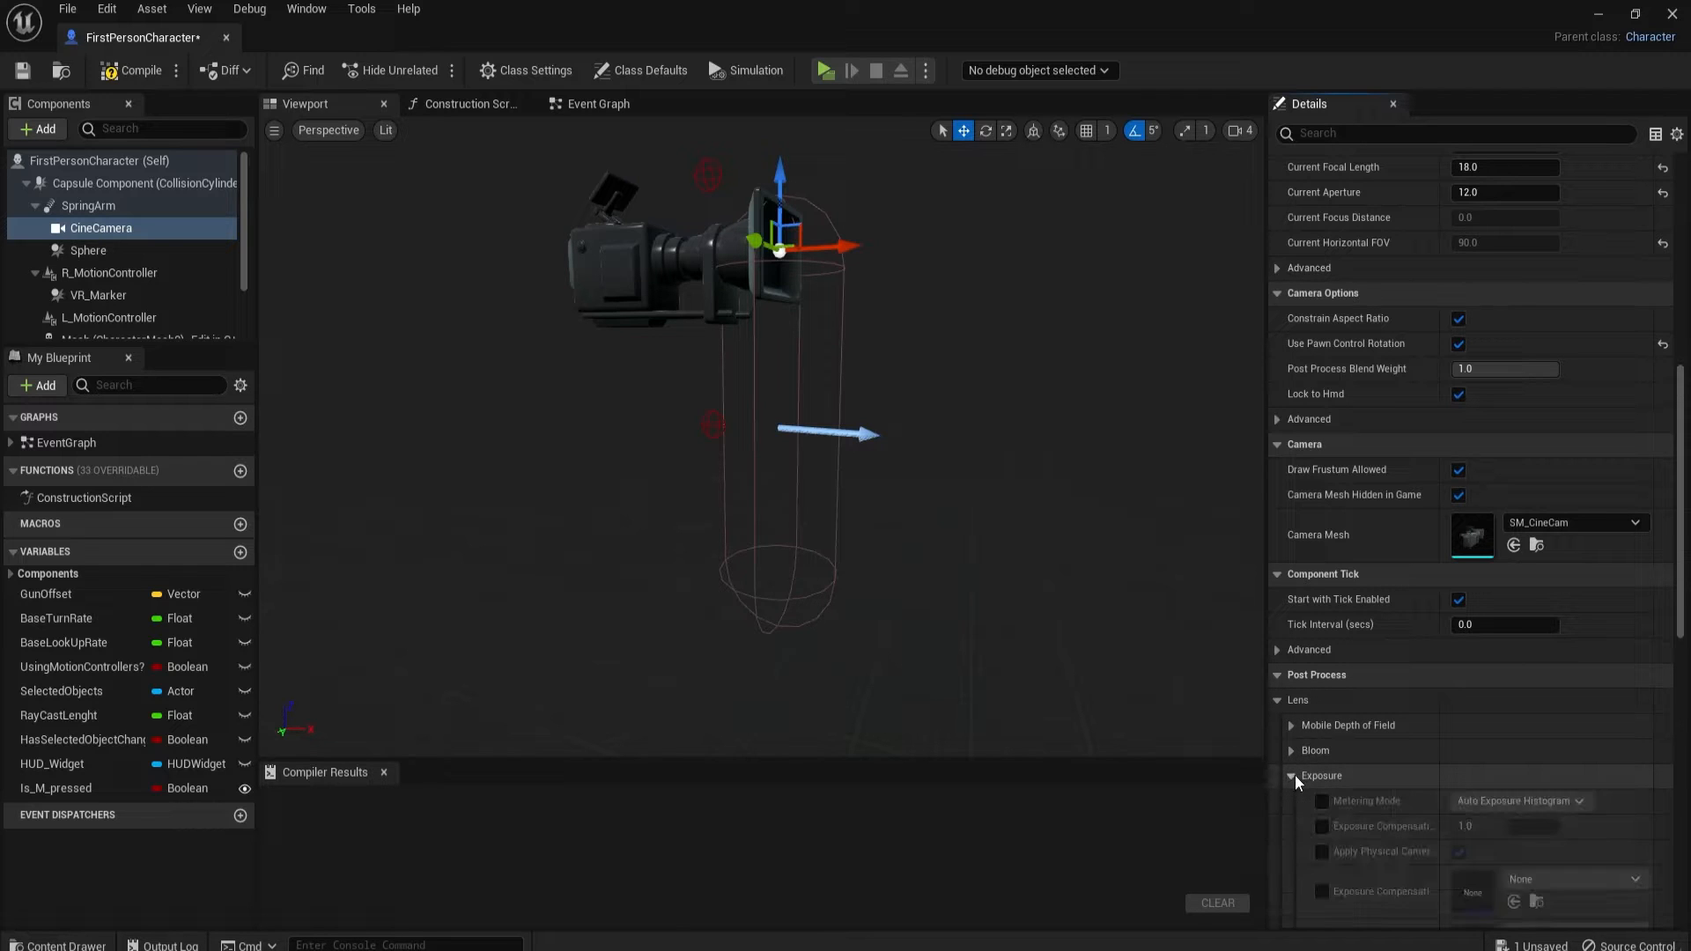
pyautogui.scroll(-3)
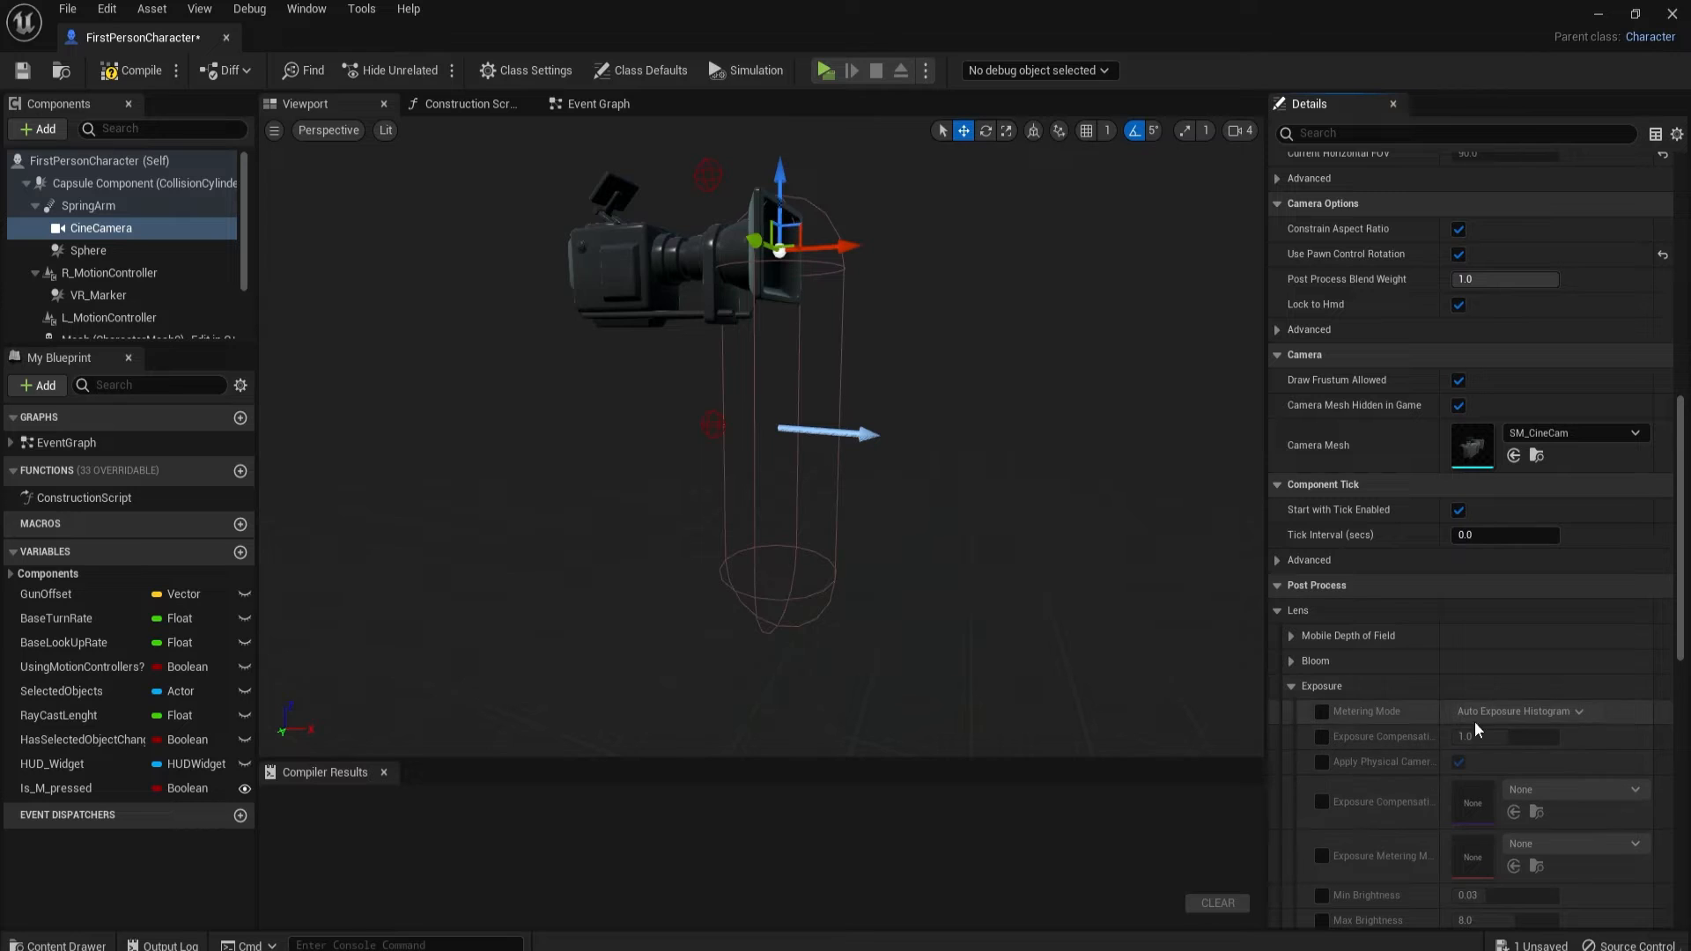
# Step: Override metering mode to Manual; enable exposure compensation and physical camera exposure
pyautogui.click(1320, 711)
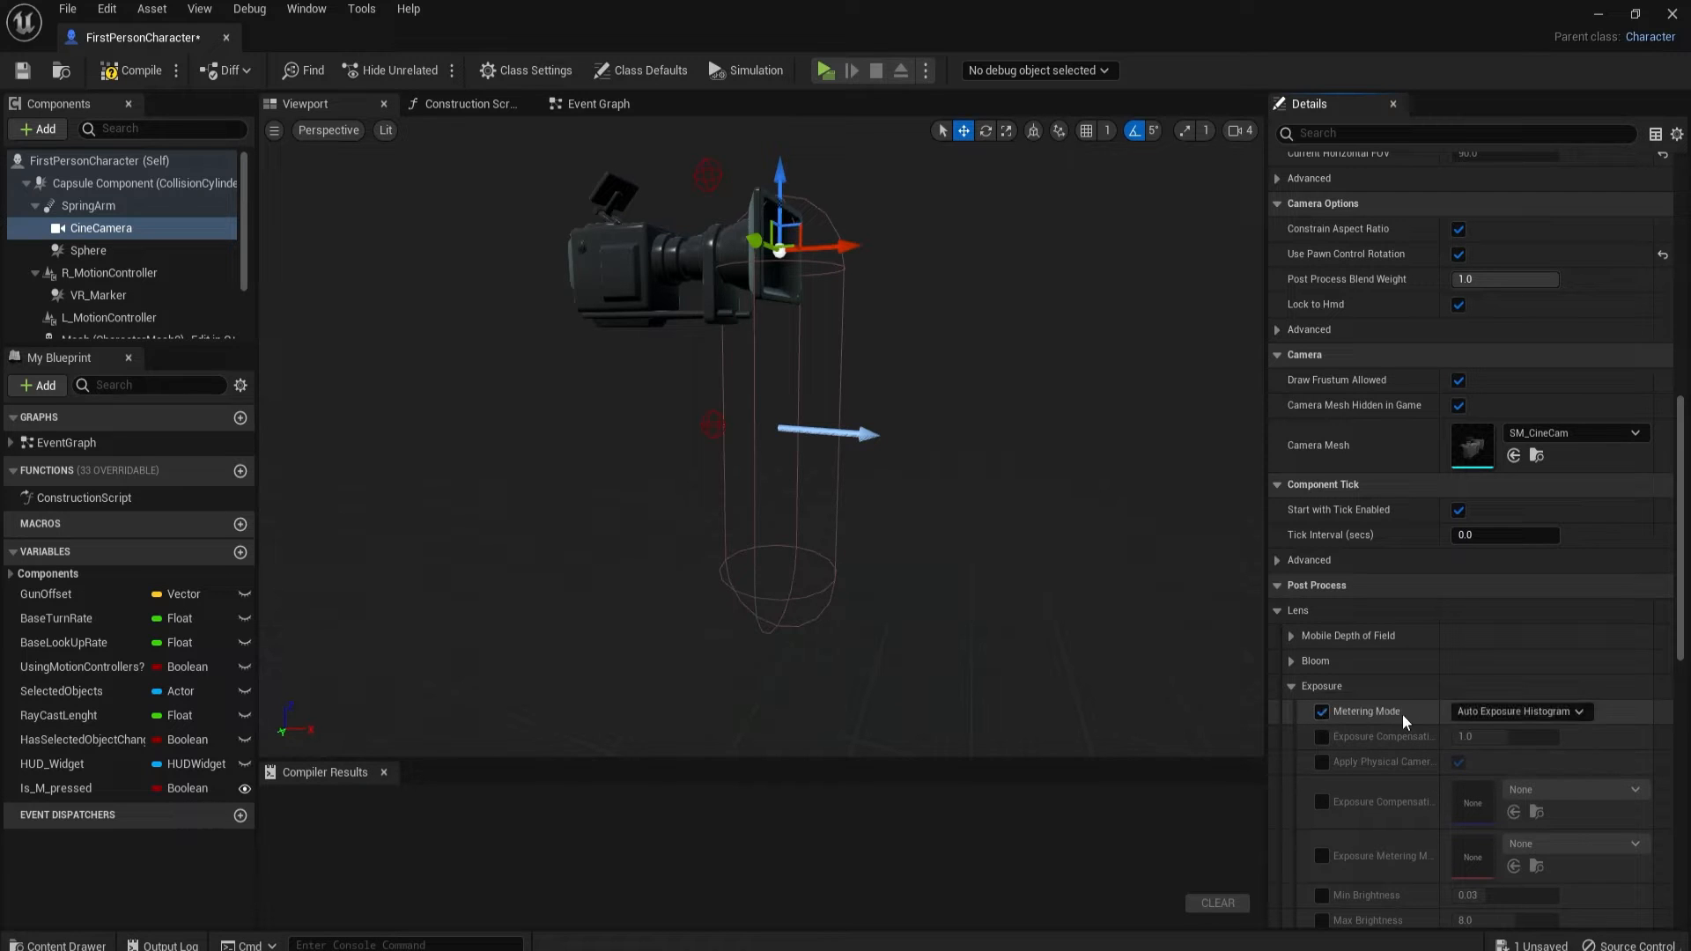
pyautogui.click(1518, 711)
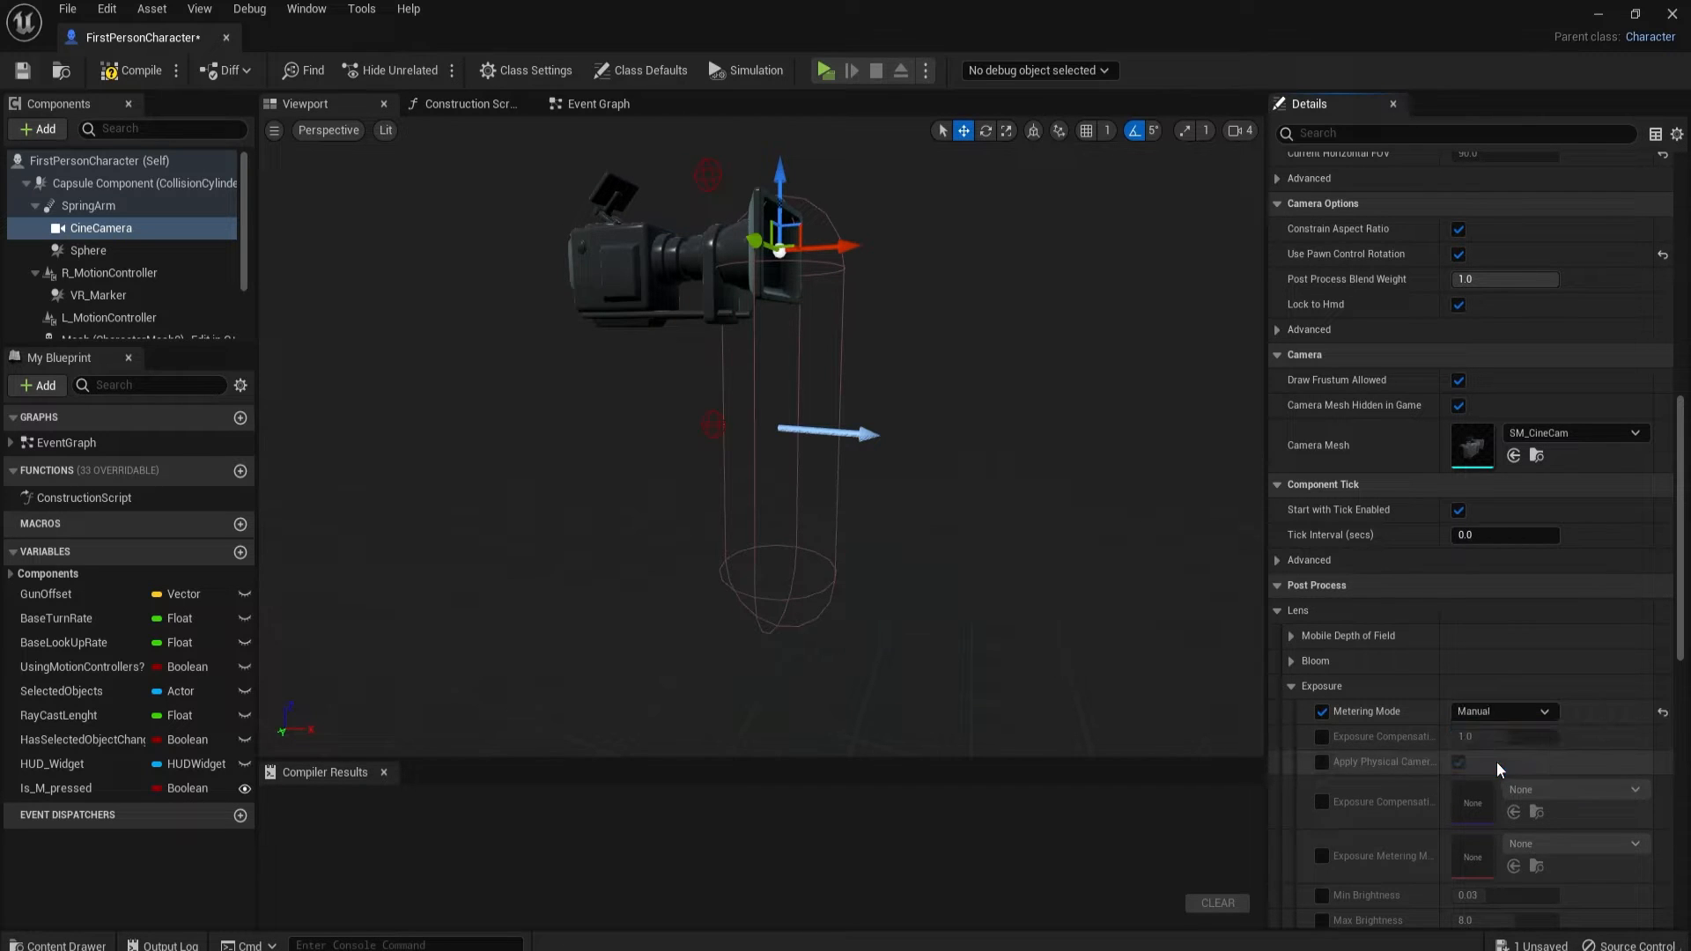
pyautogui.click(1321, 736)
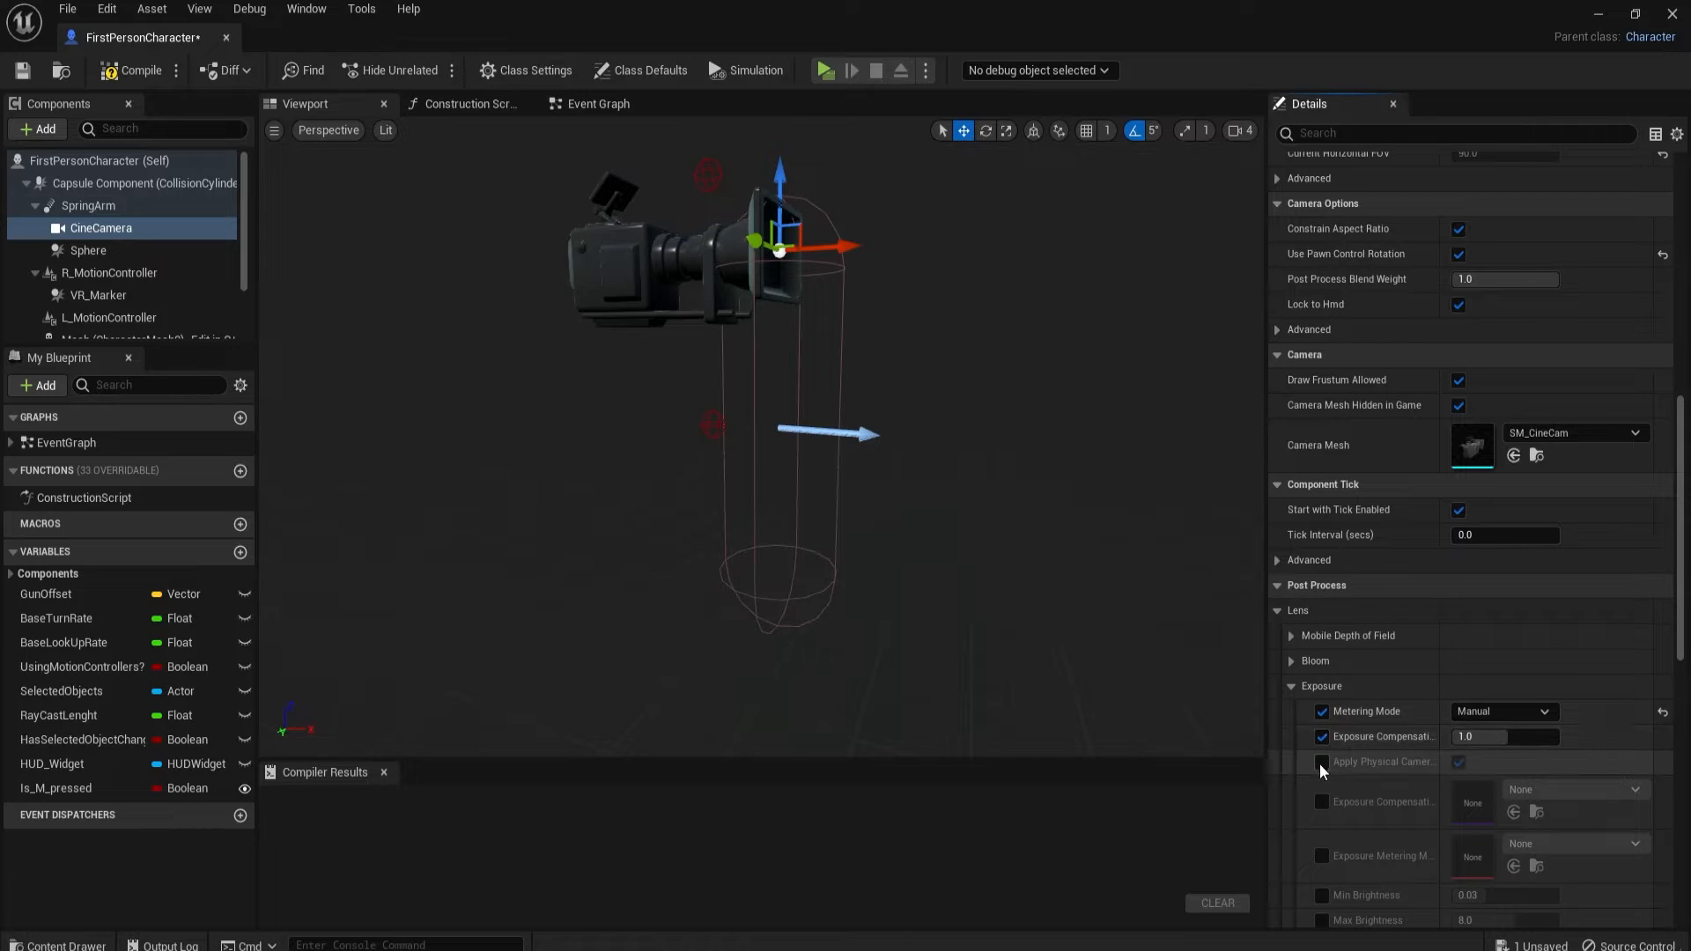
pyautogui.click(1321, 763)
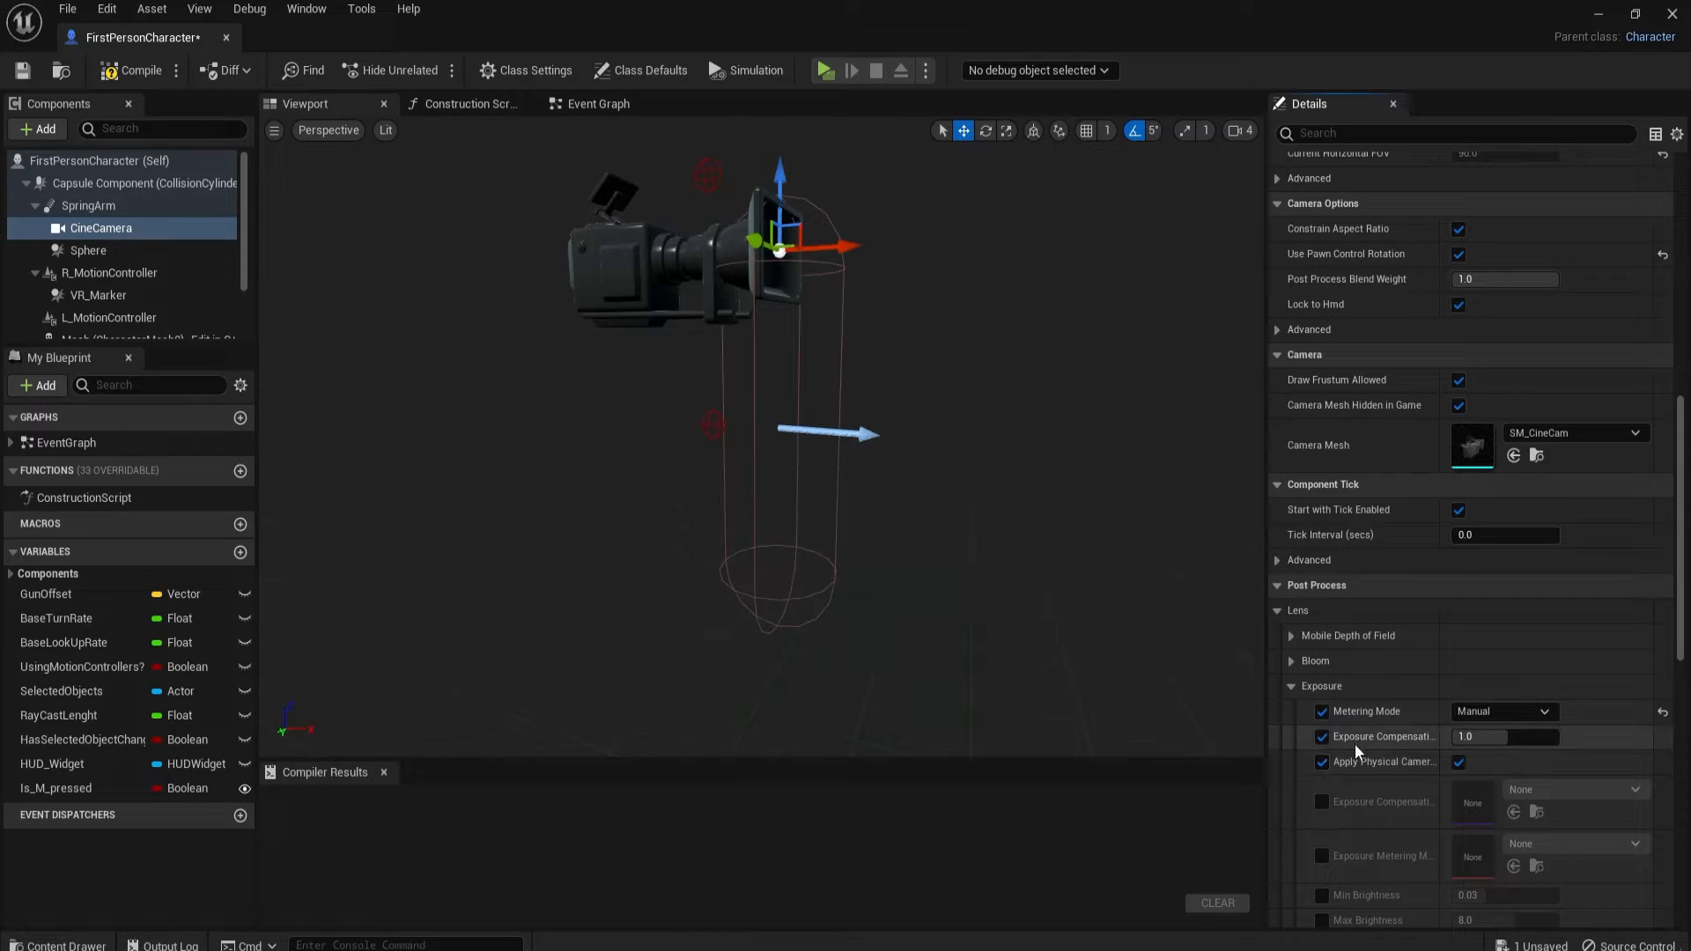
pyautogui.moveTo(1383, 762)
pyautogui.write('5')
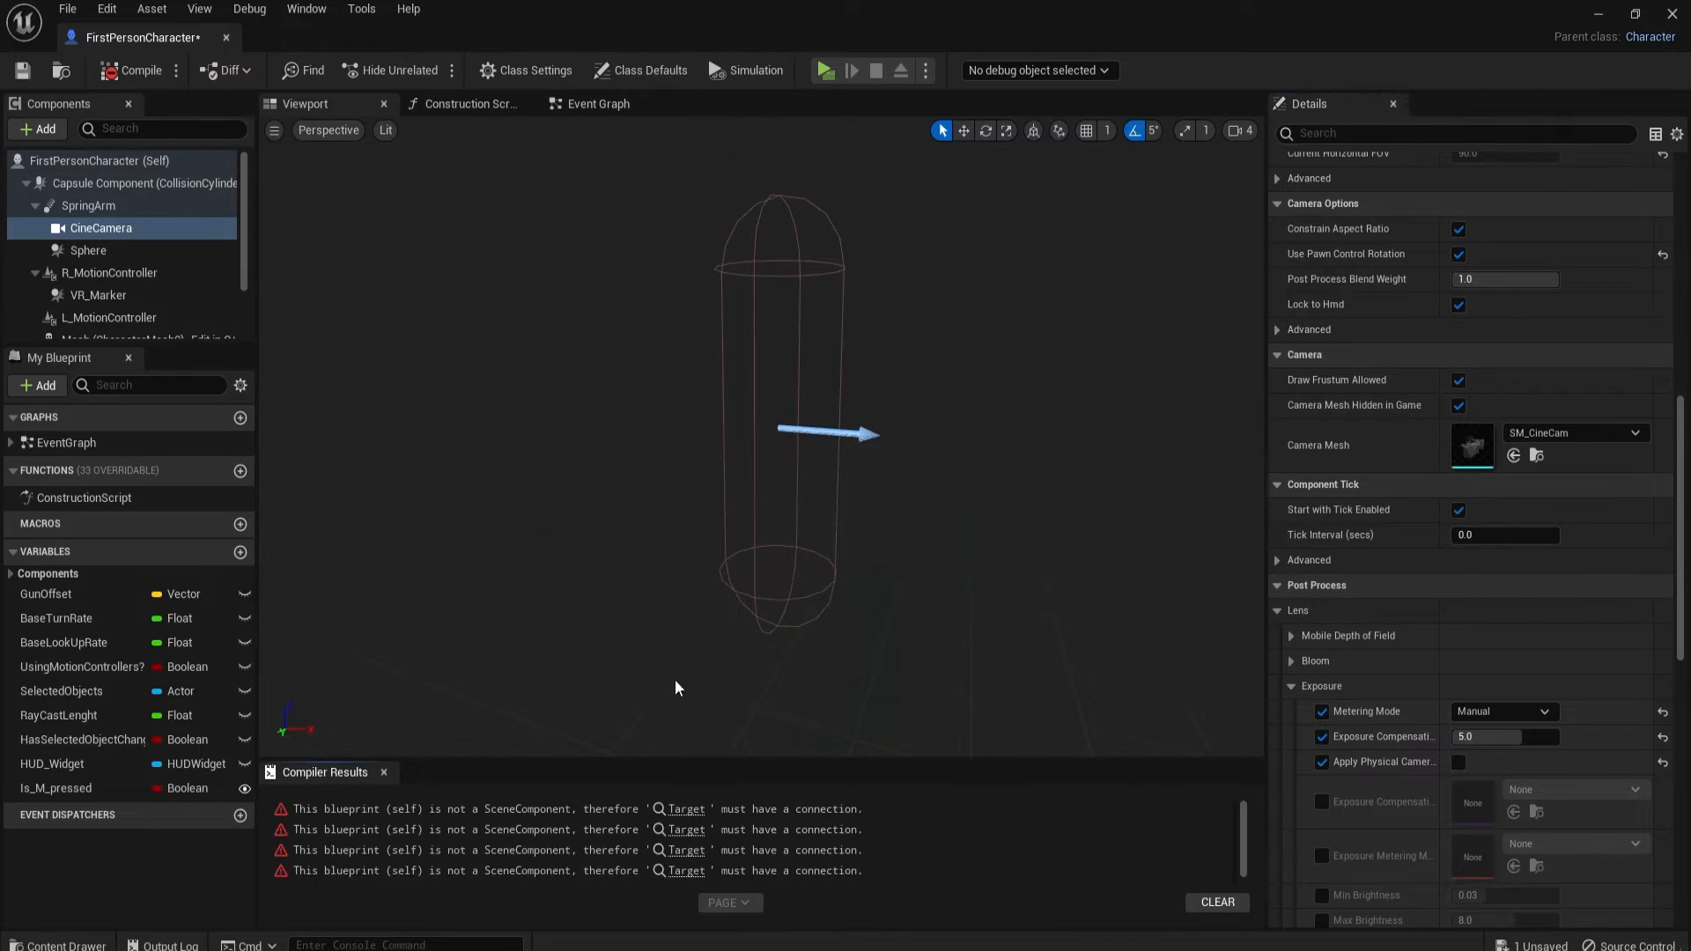
pyautogui.moveTo(686, 820)
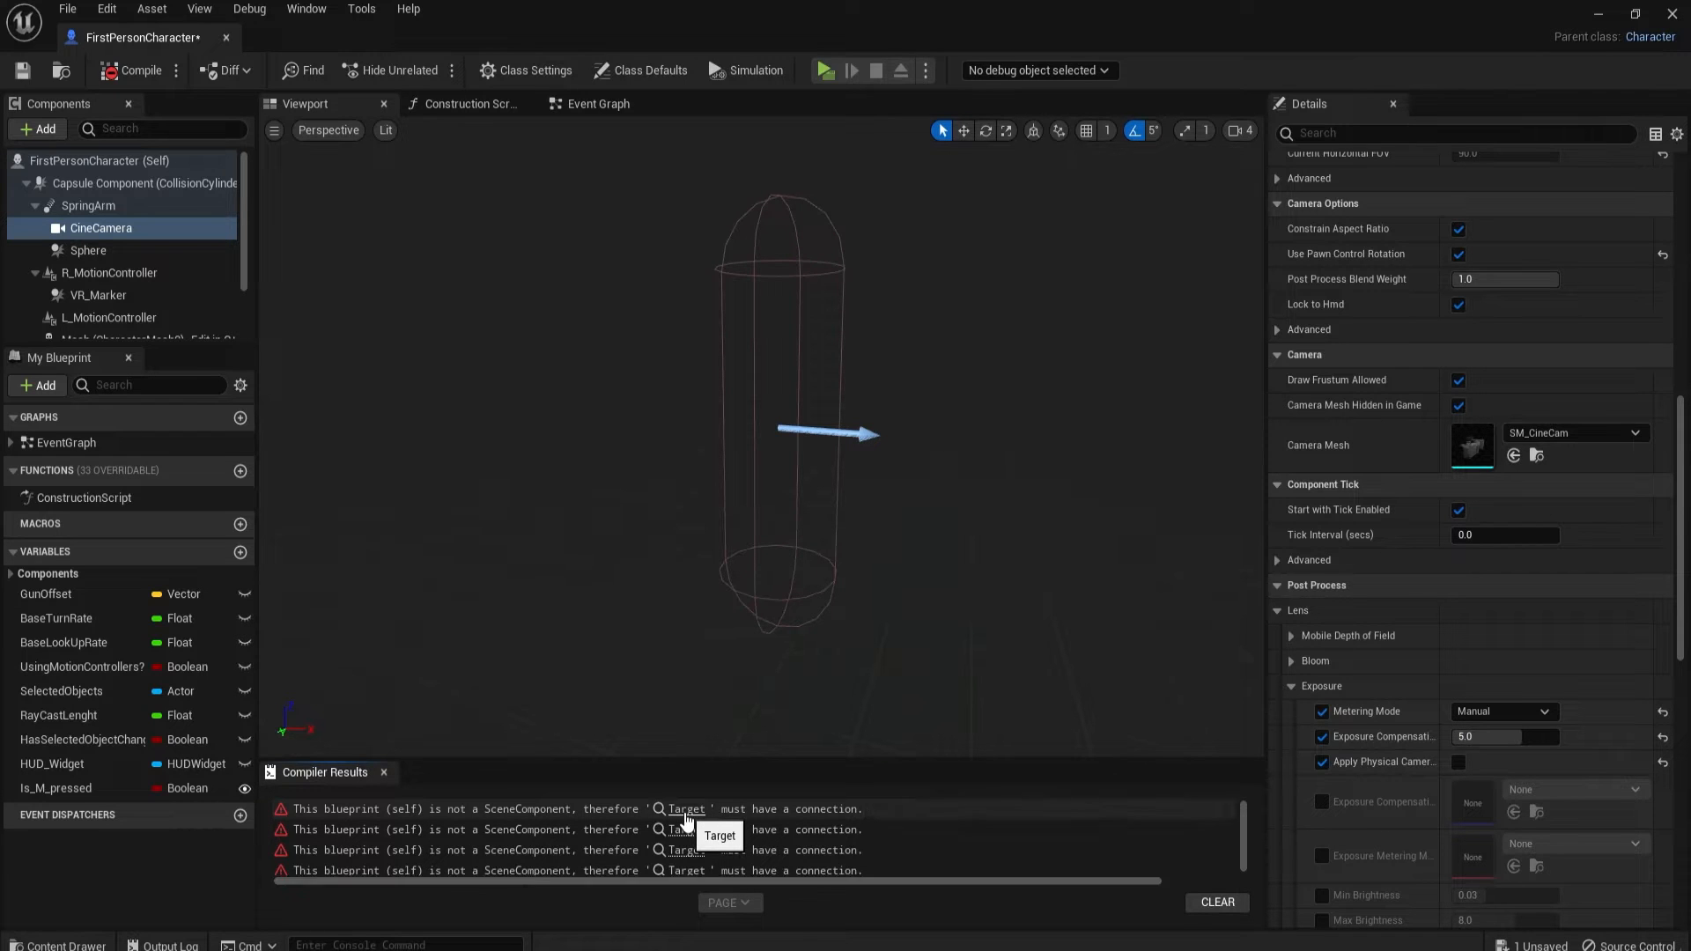
pyautogui.moveTo(140, 95)
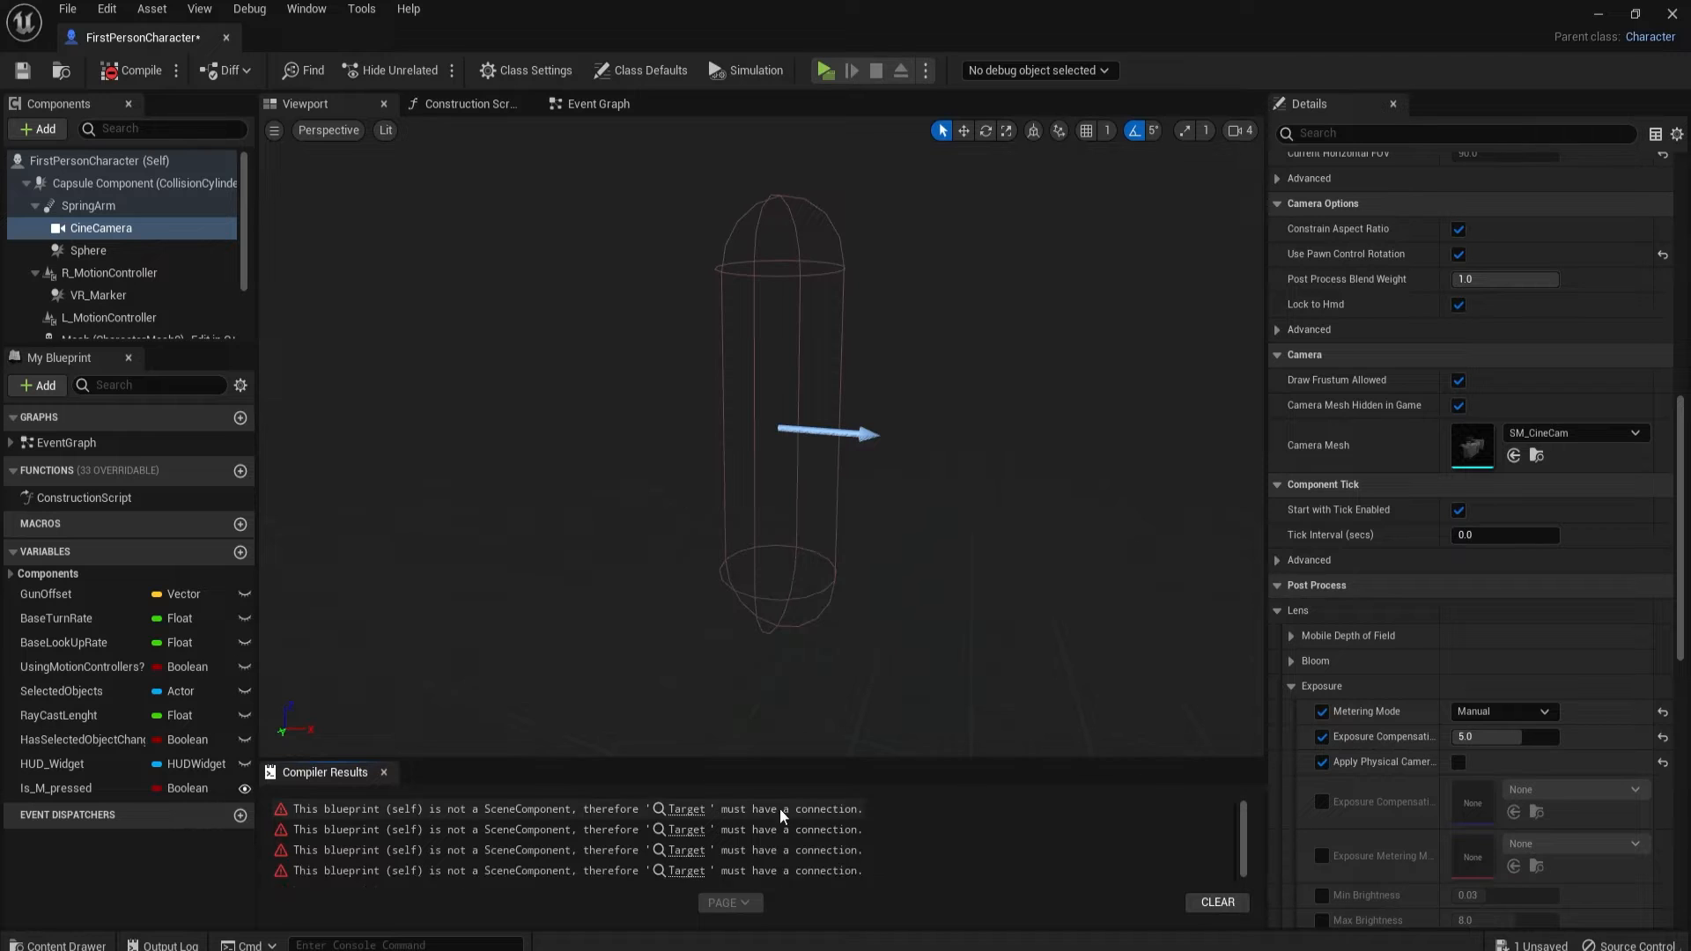
pyautogui.moveTo(681, 816)
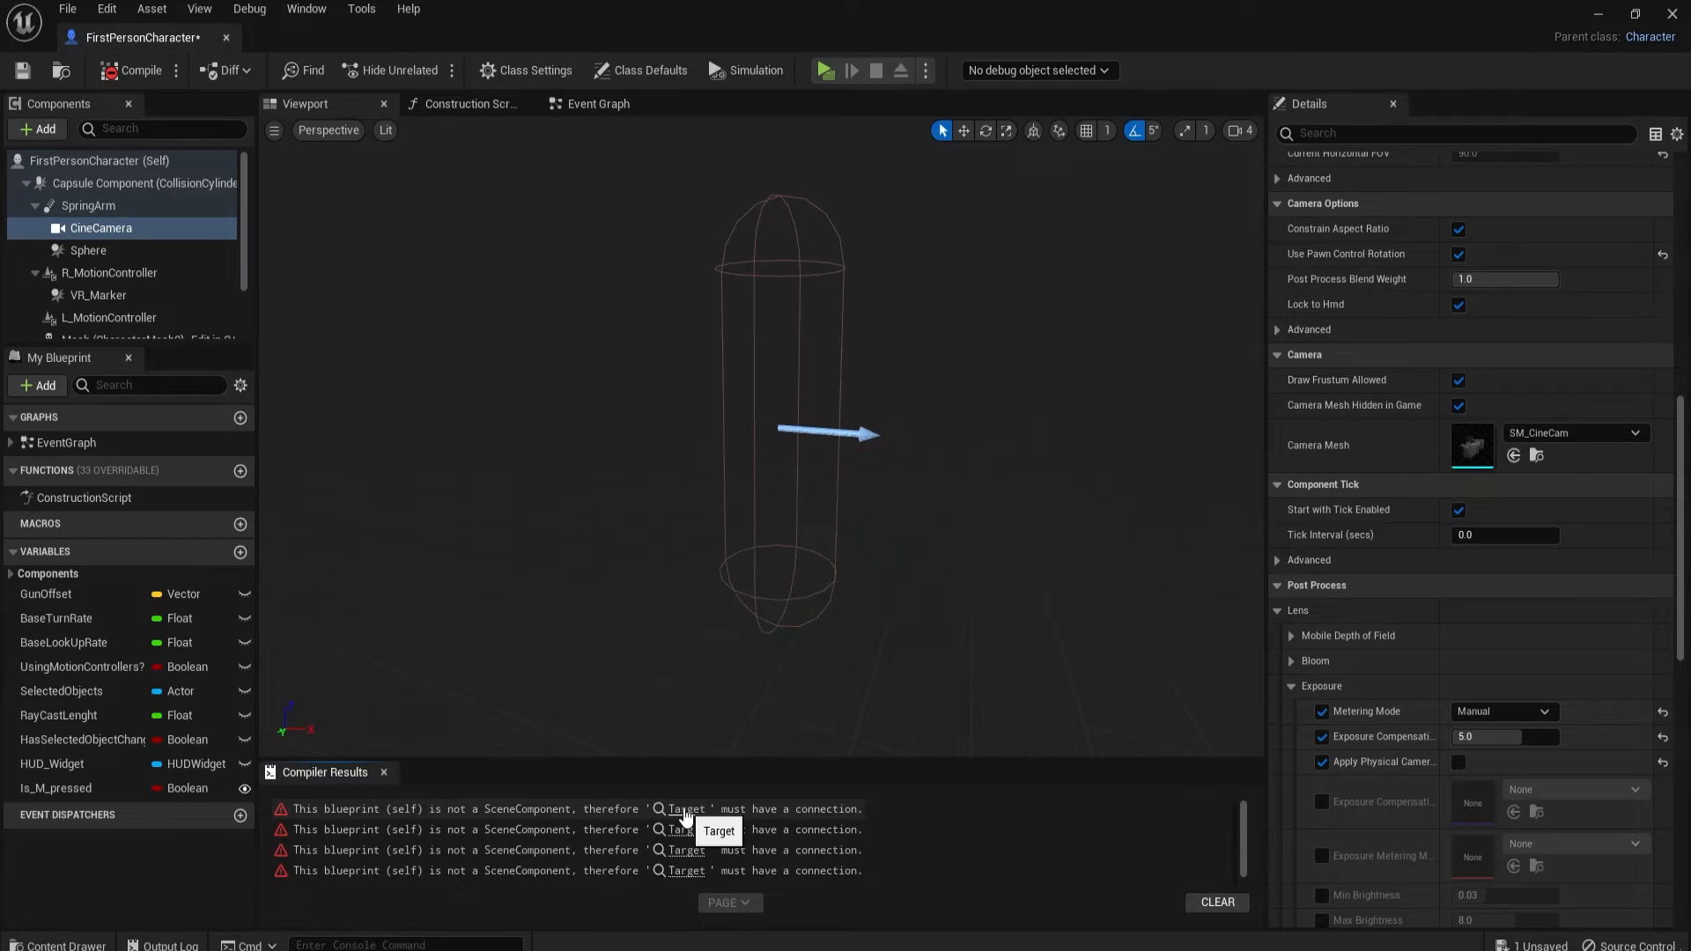
# Step: Wire a CineCamera reference into Get Right Vector's Target and compile the blueprint
pyautogui.click(595, 104)
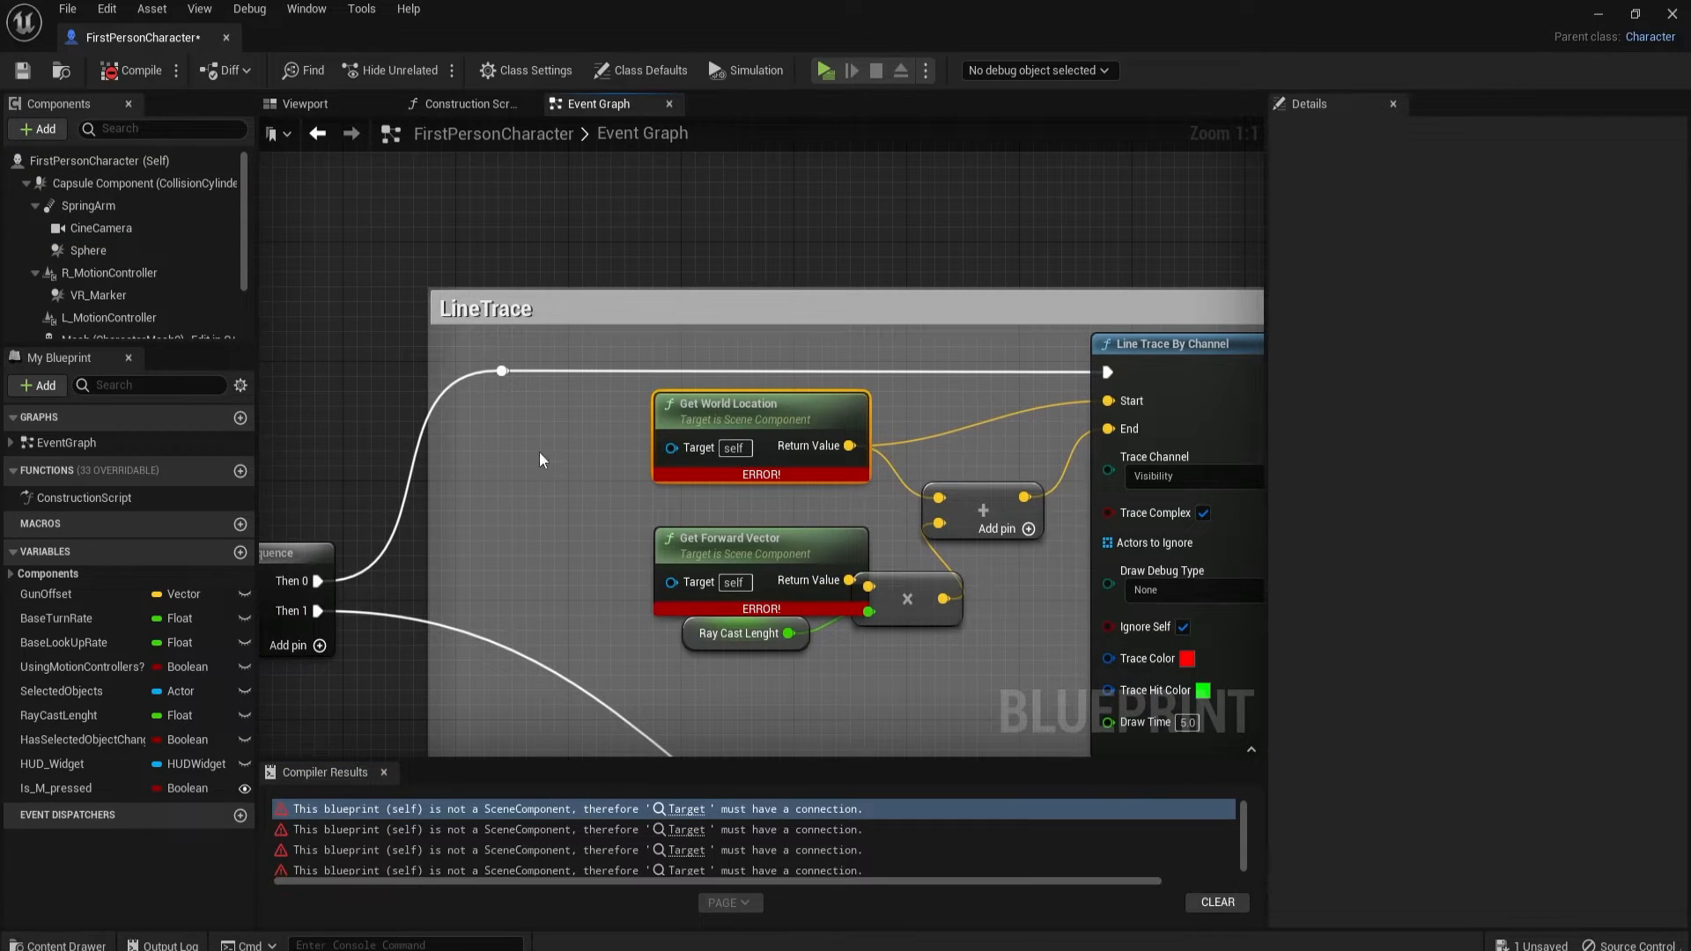
pyautogui.moveTo(99, 227)
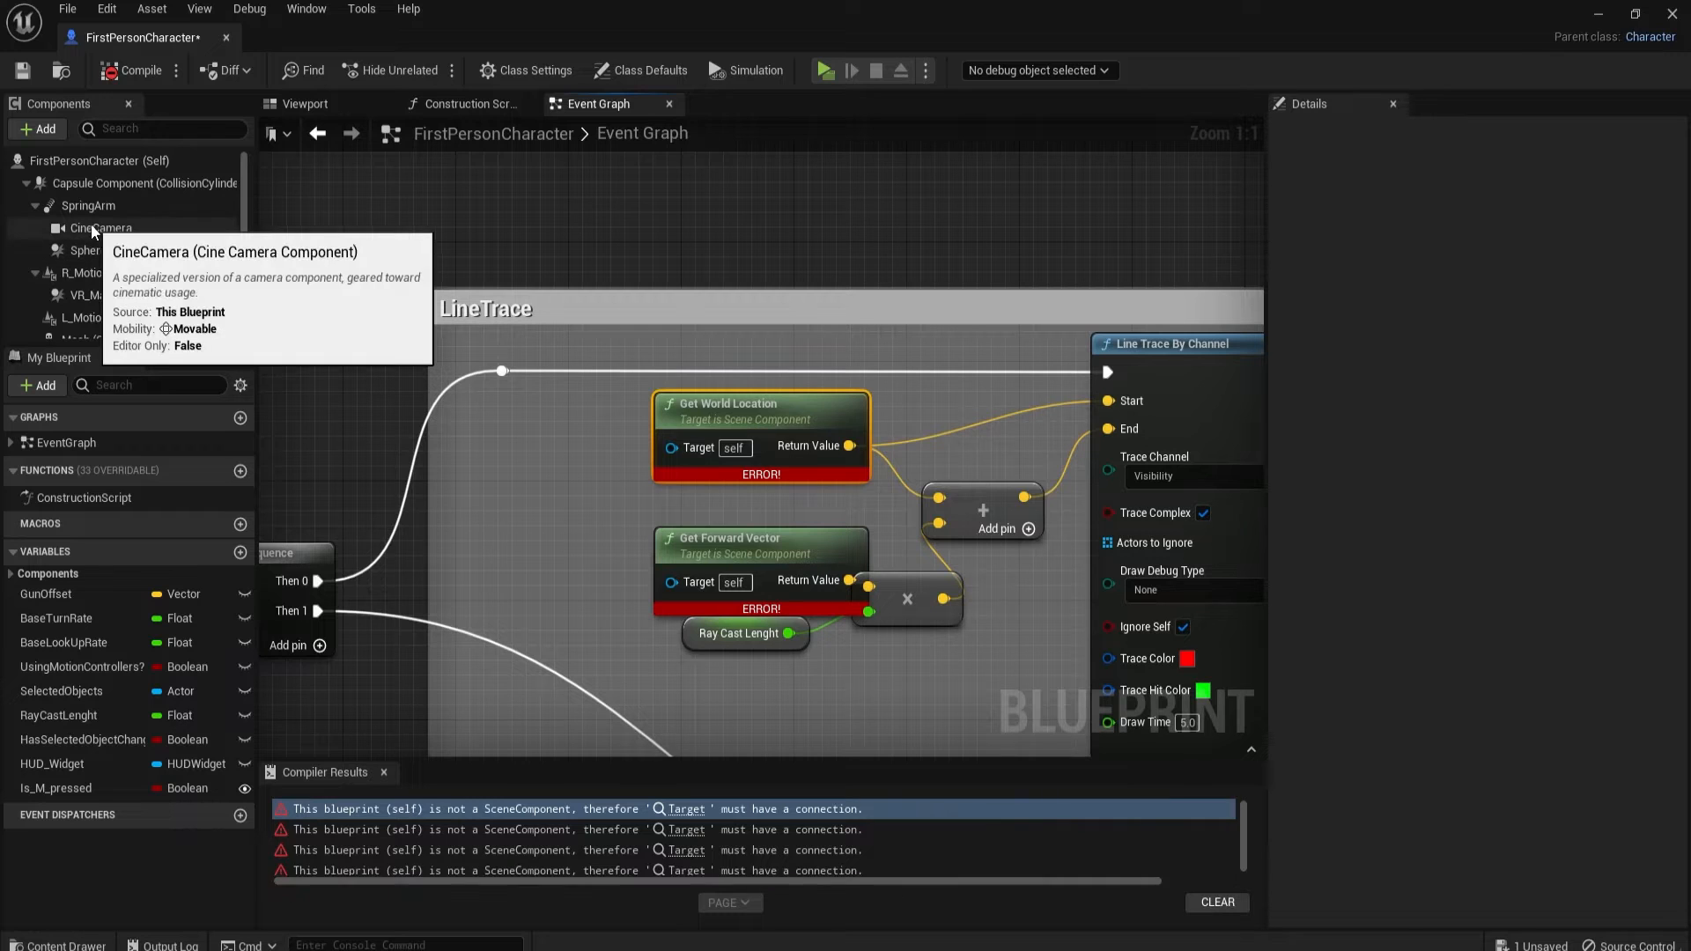
pyautogui.click(101, 227)
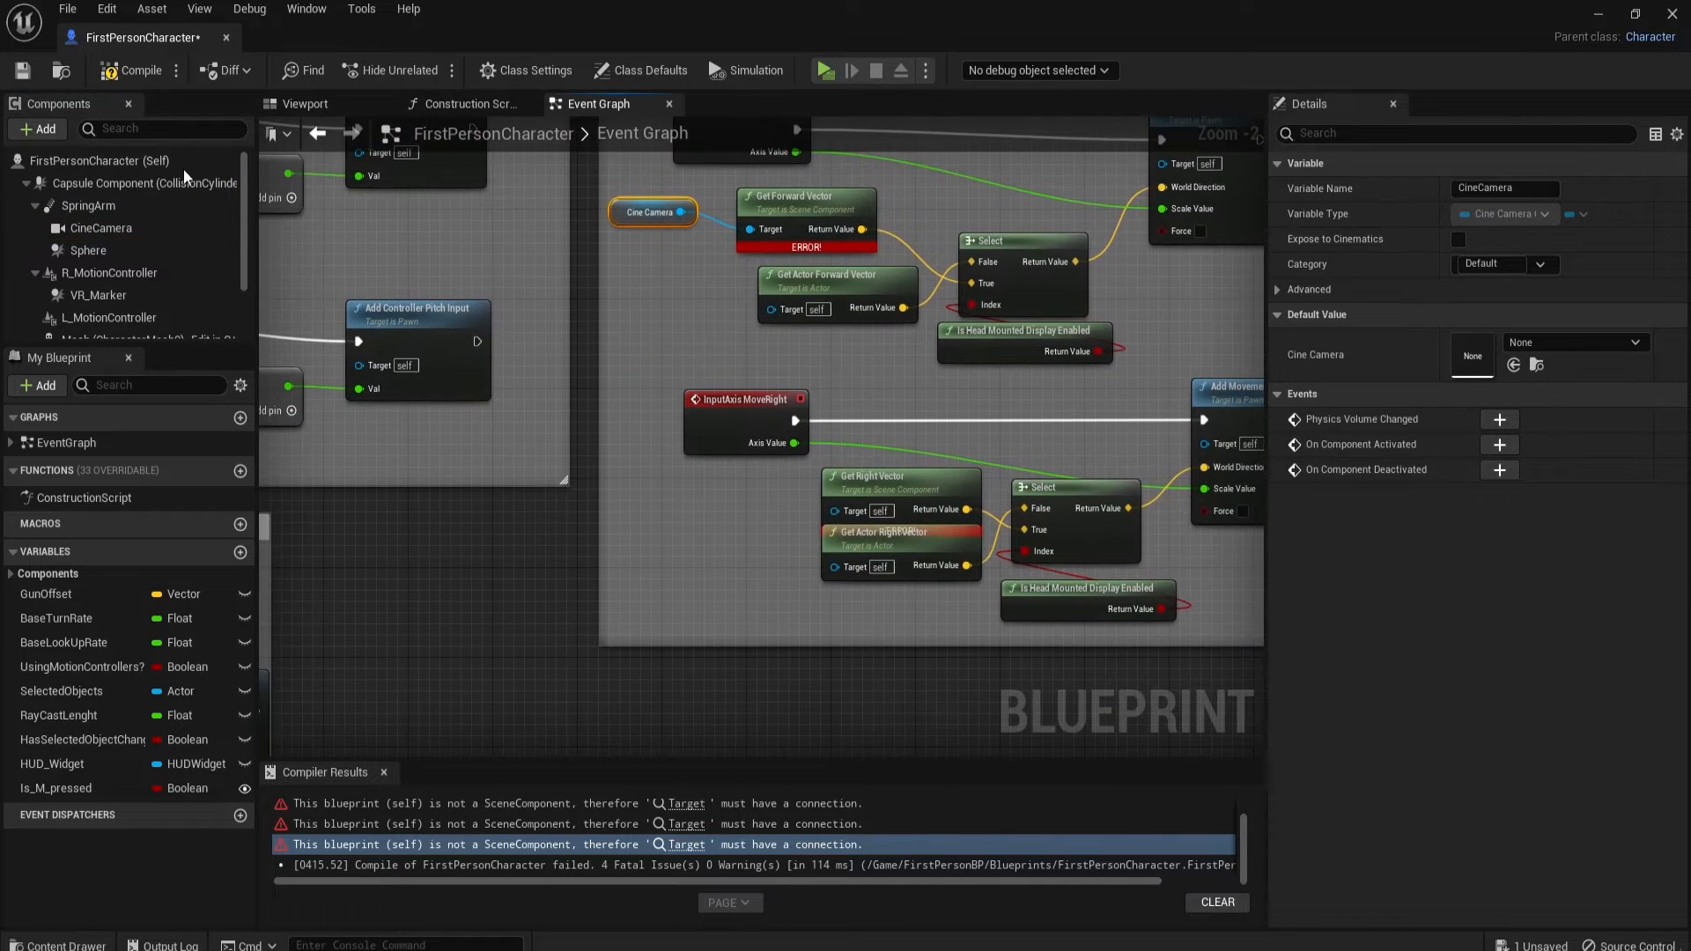
pyautogui.click(101, 227)
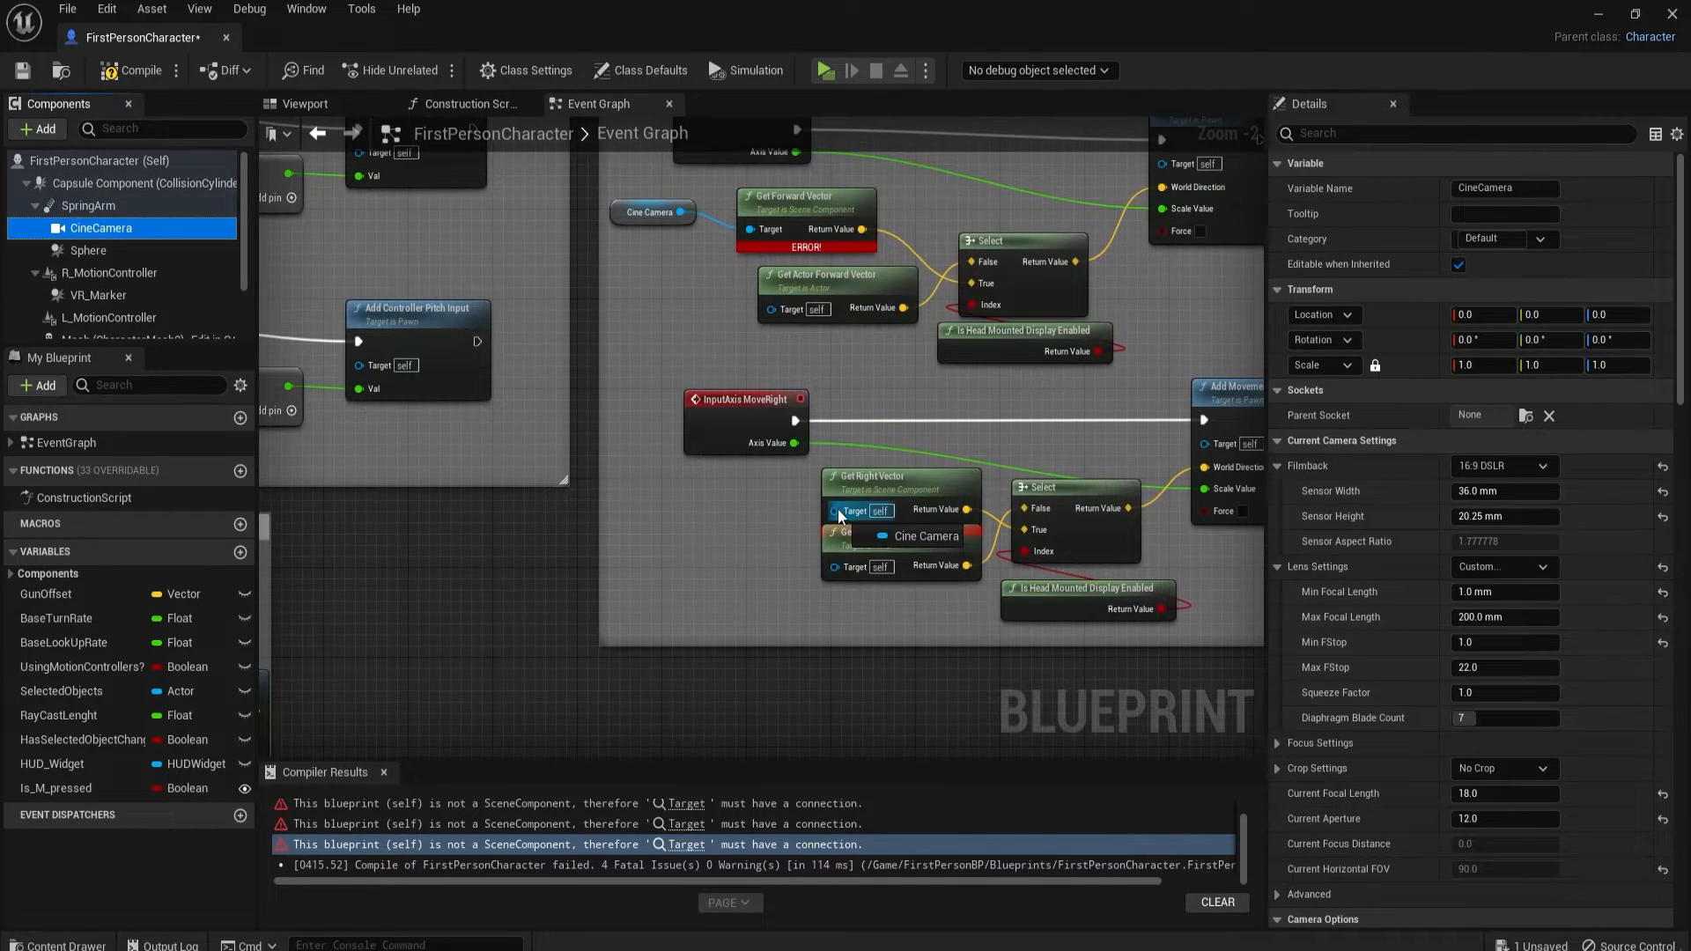
pyautogui.click(138, 71)
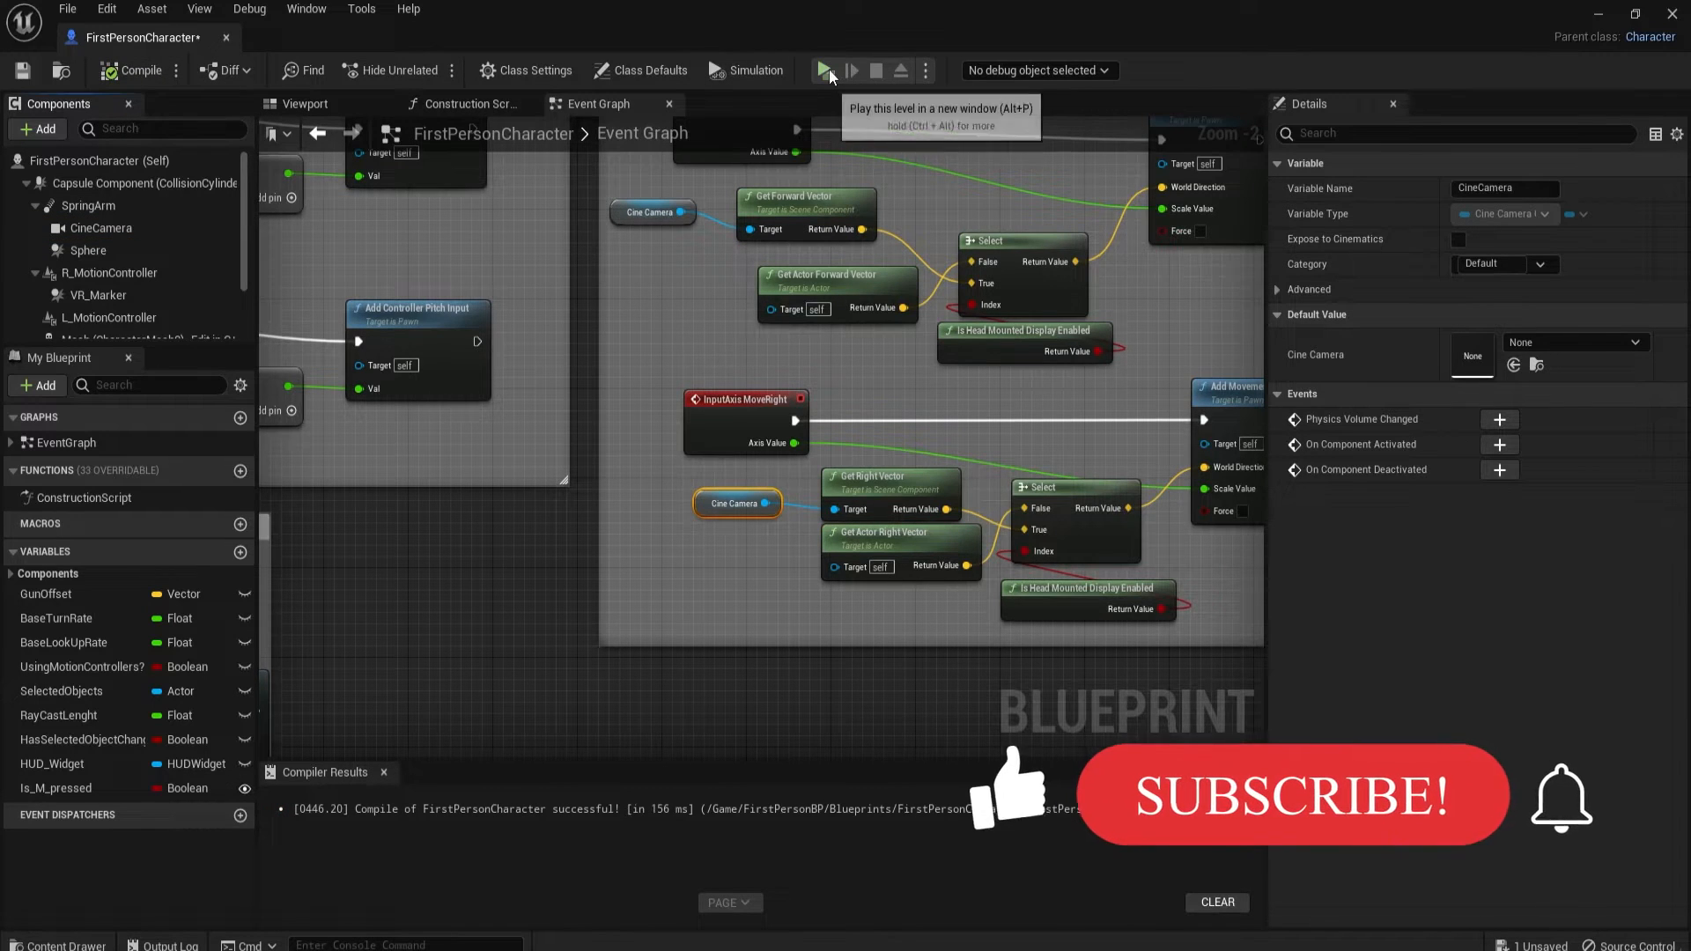
pyautogui.click(829, 70)
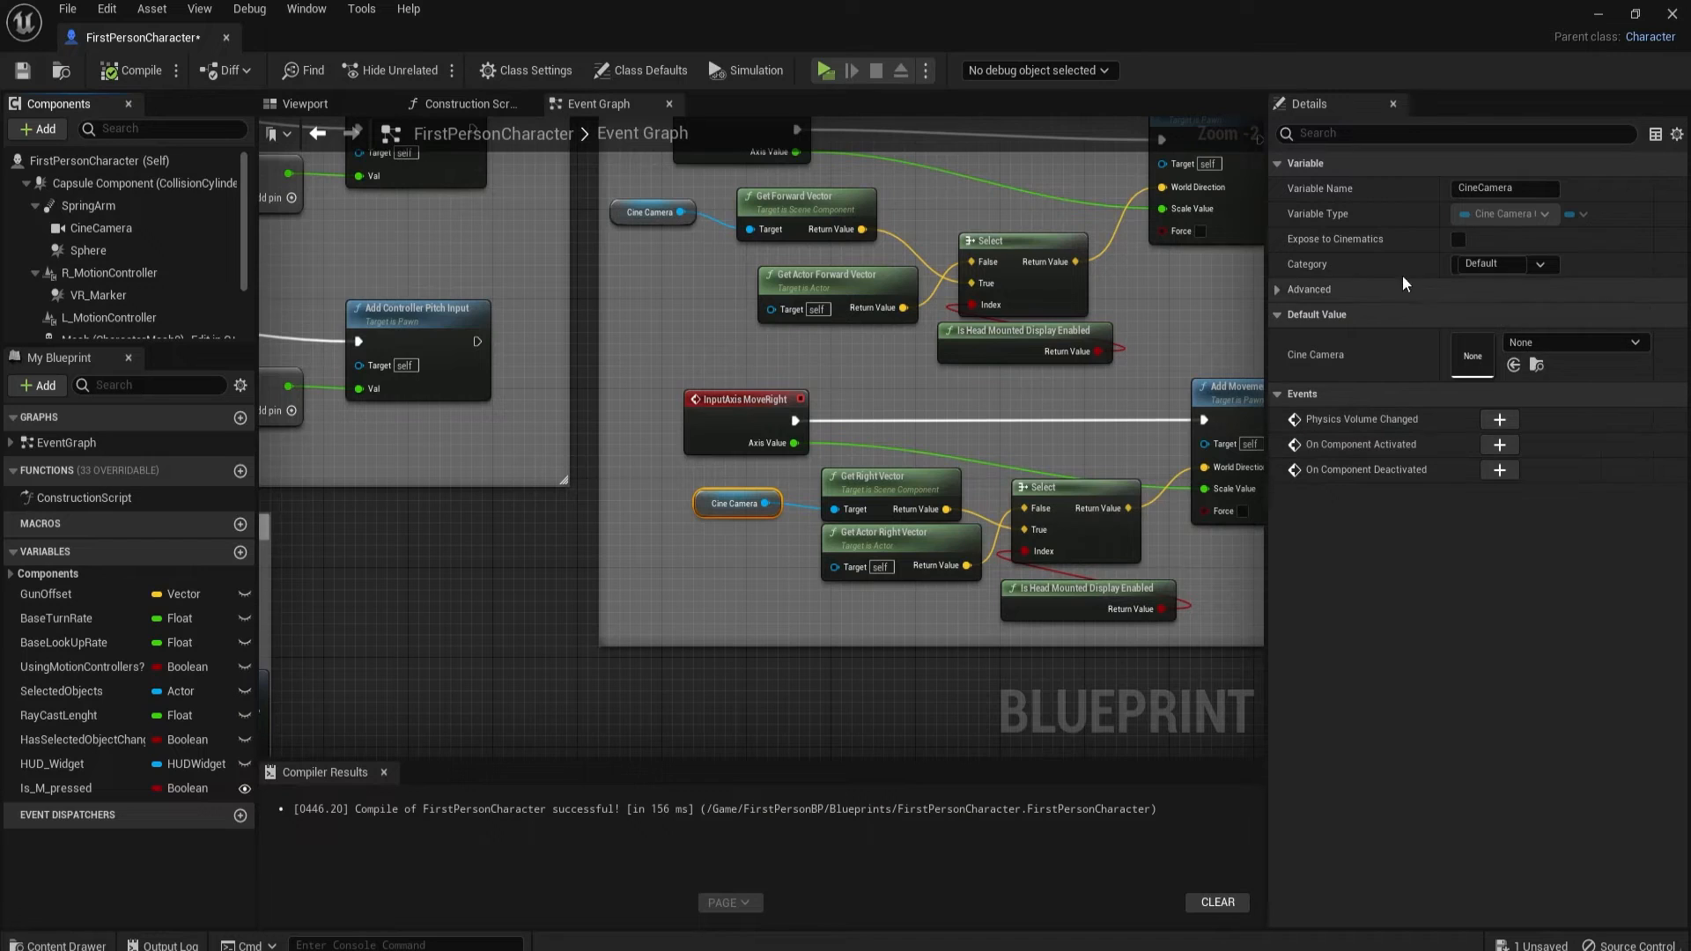
pyautogui.click(303, 104)
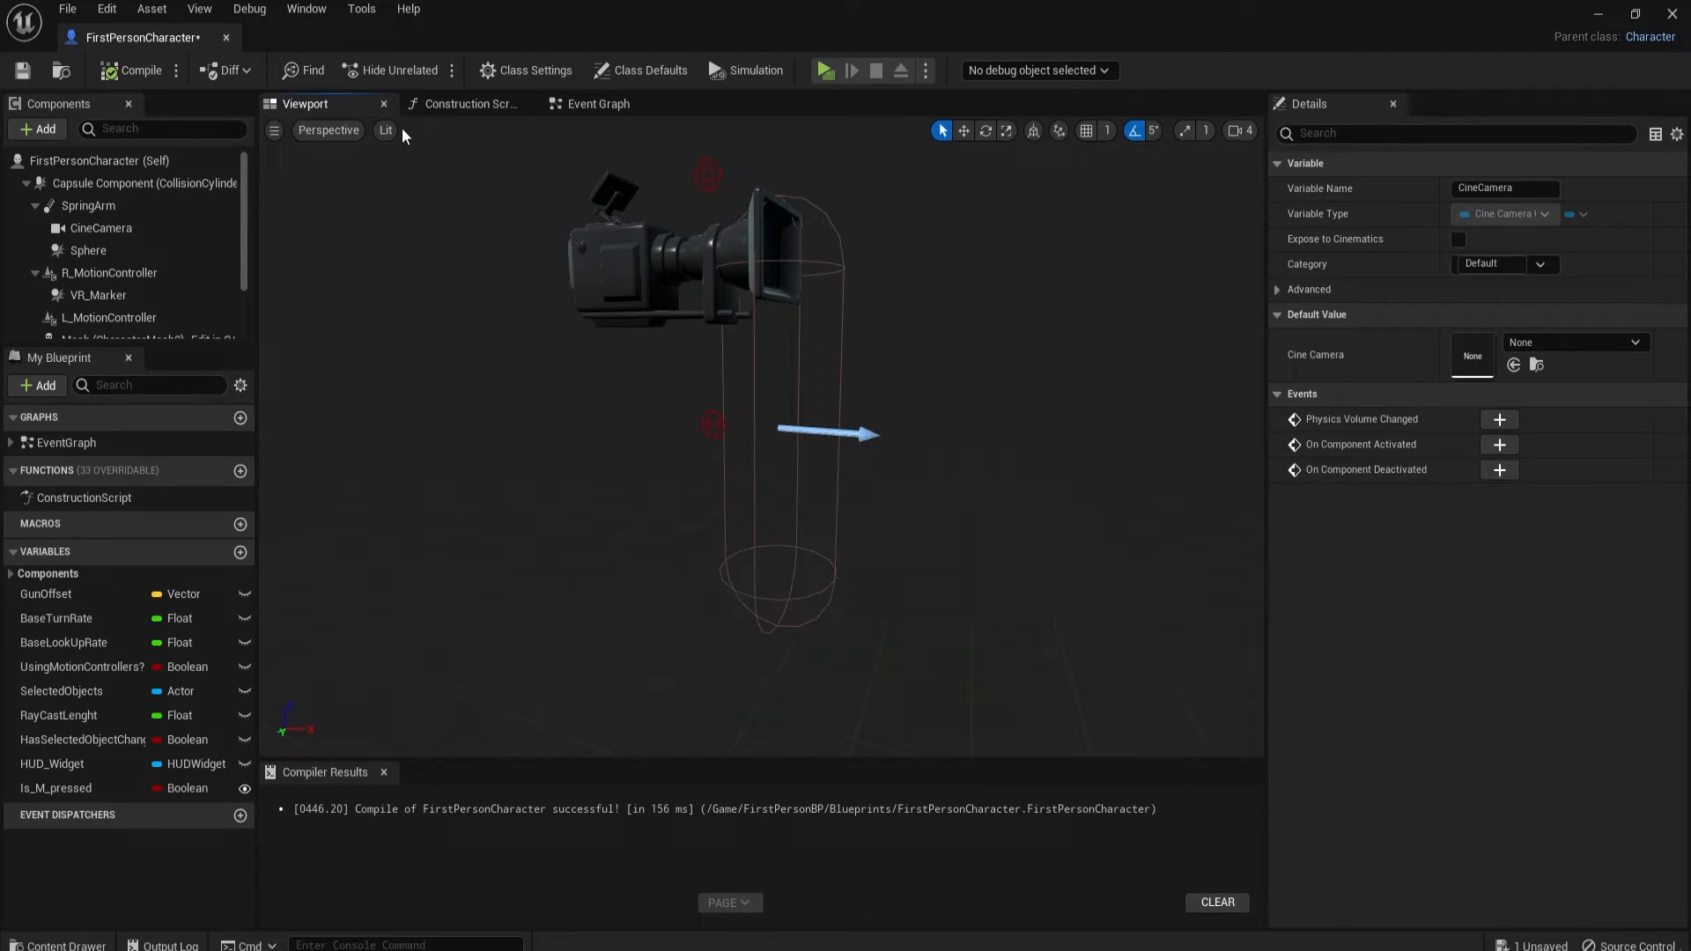
# Step: Zoom the event graph out to the empty area above the PauseMenu comment
pyautogui.click(596, 104)
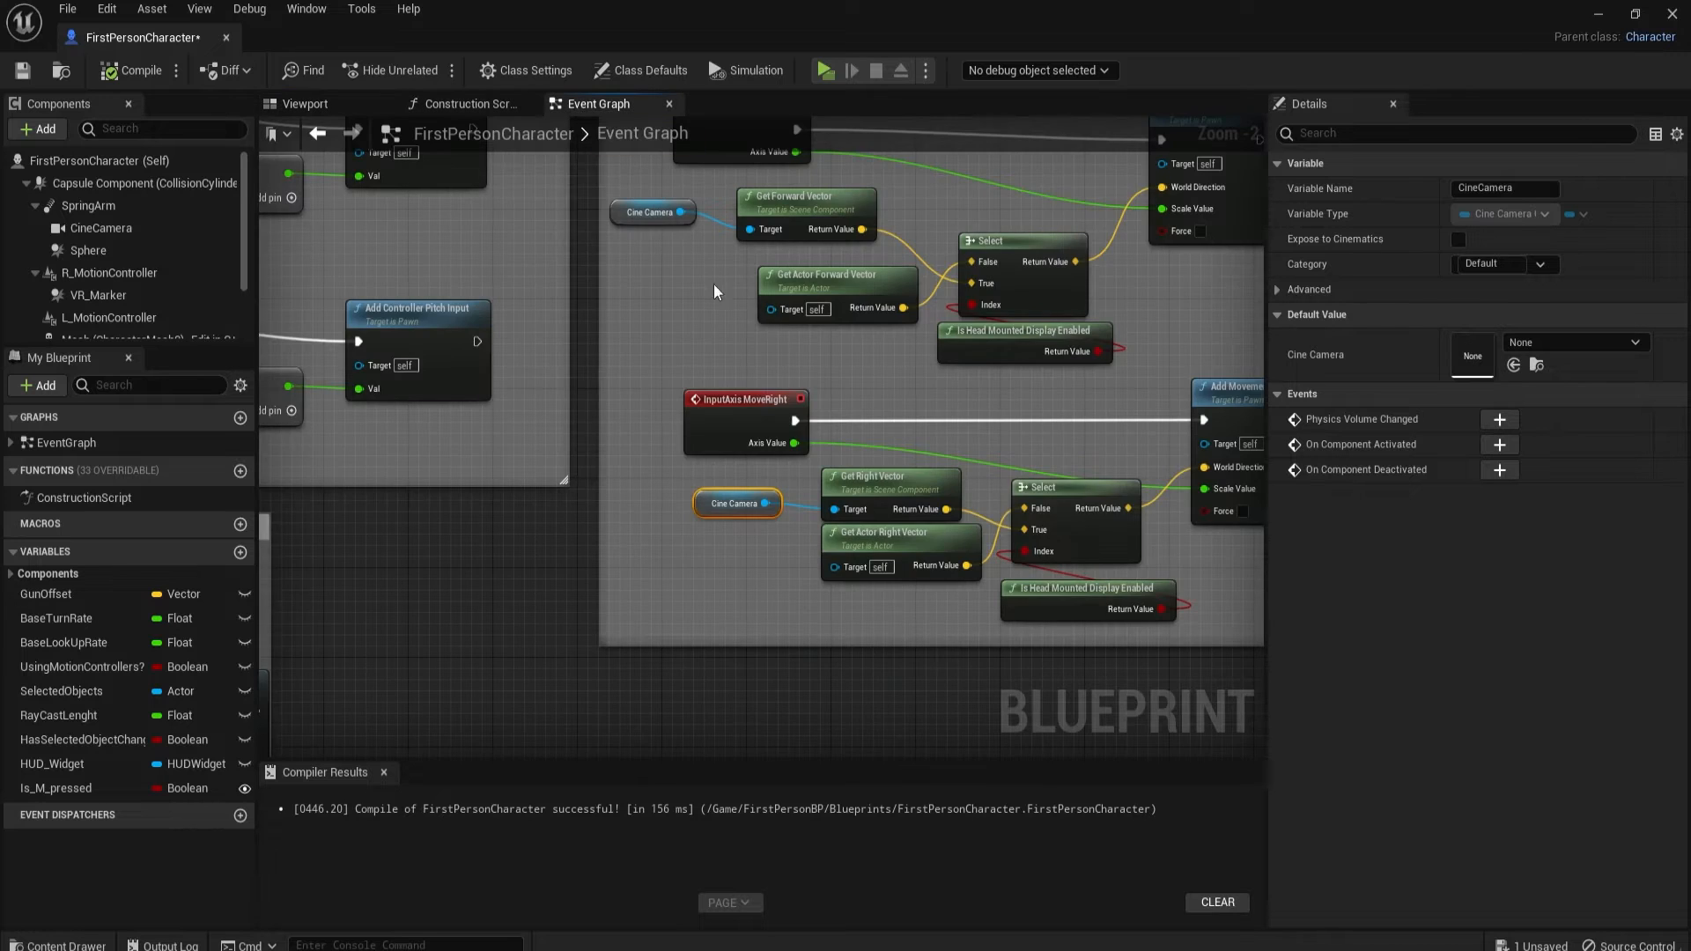
pyautogui.scroll(-3)
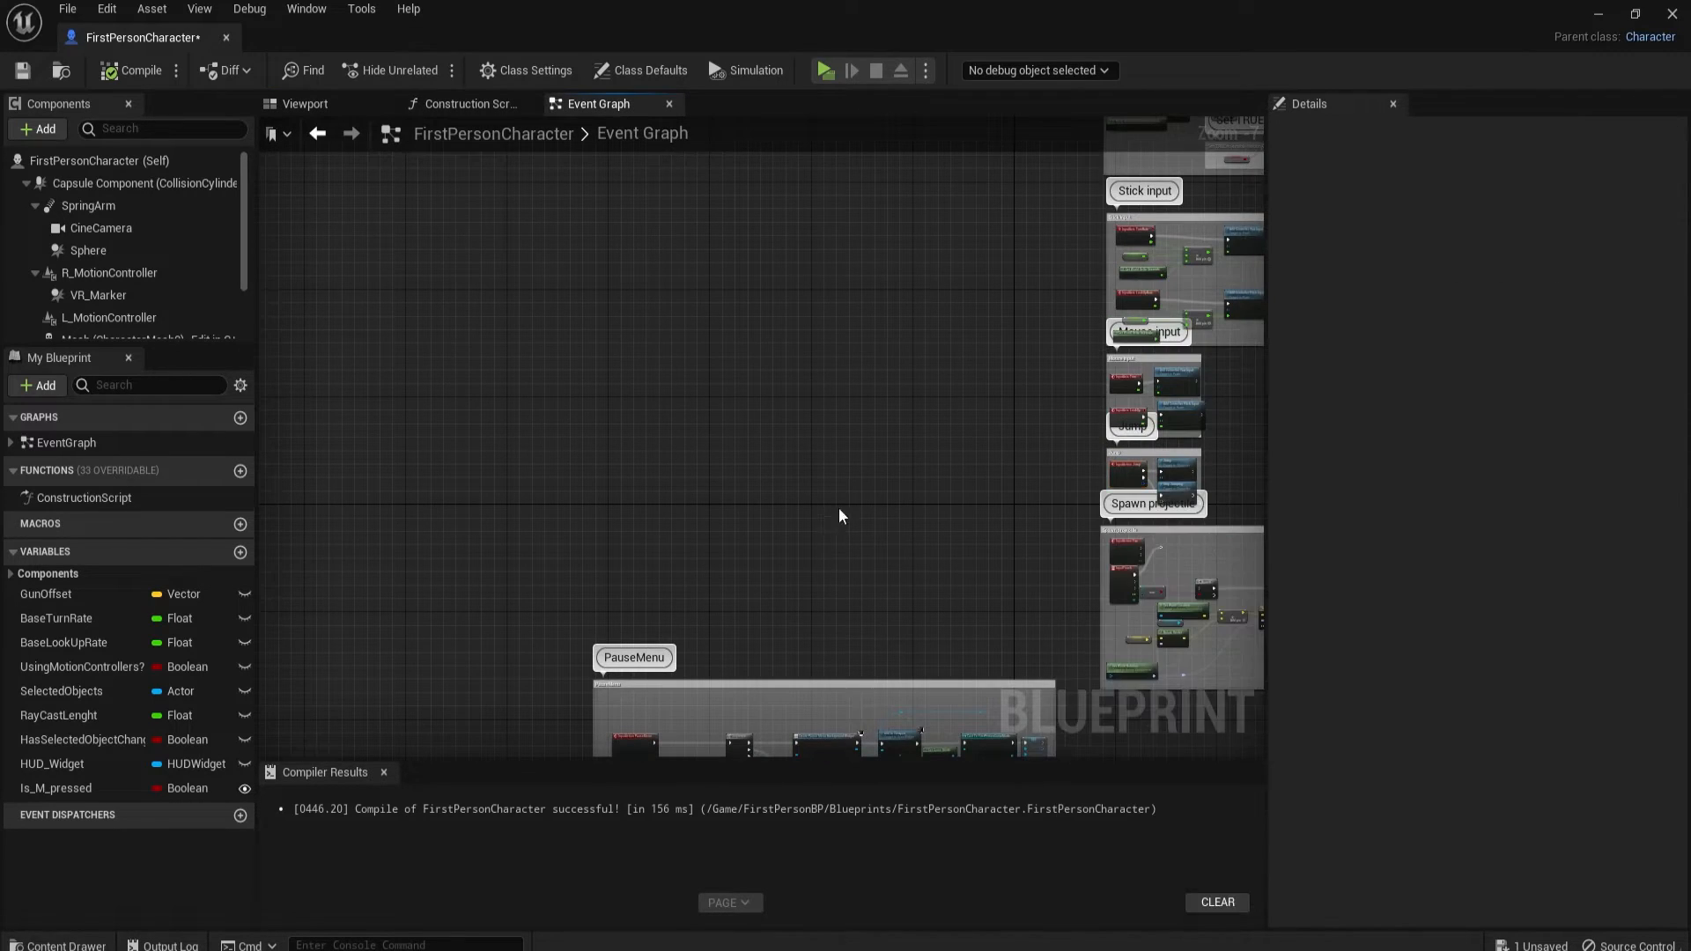
pyautogui.scroll(-3)
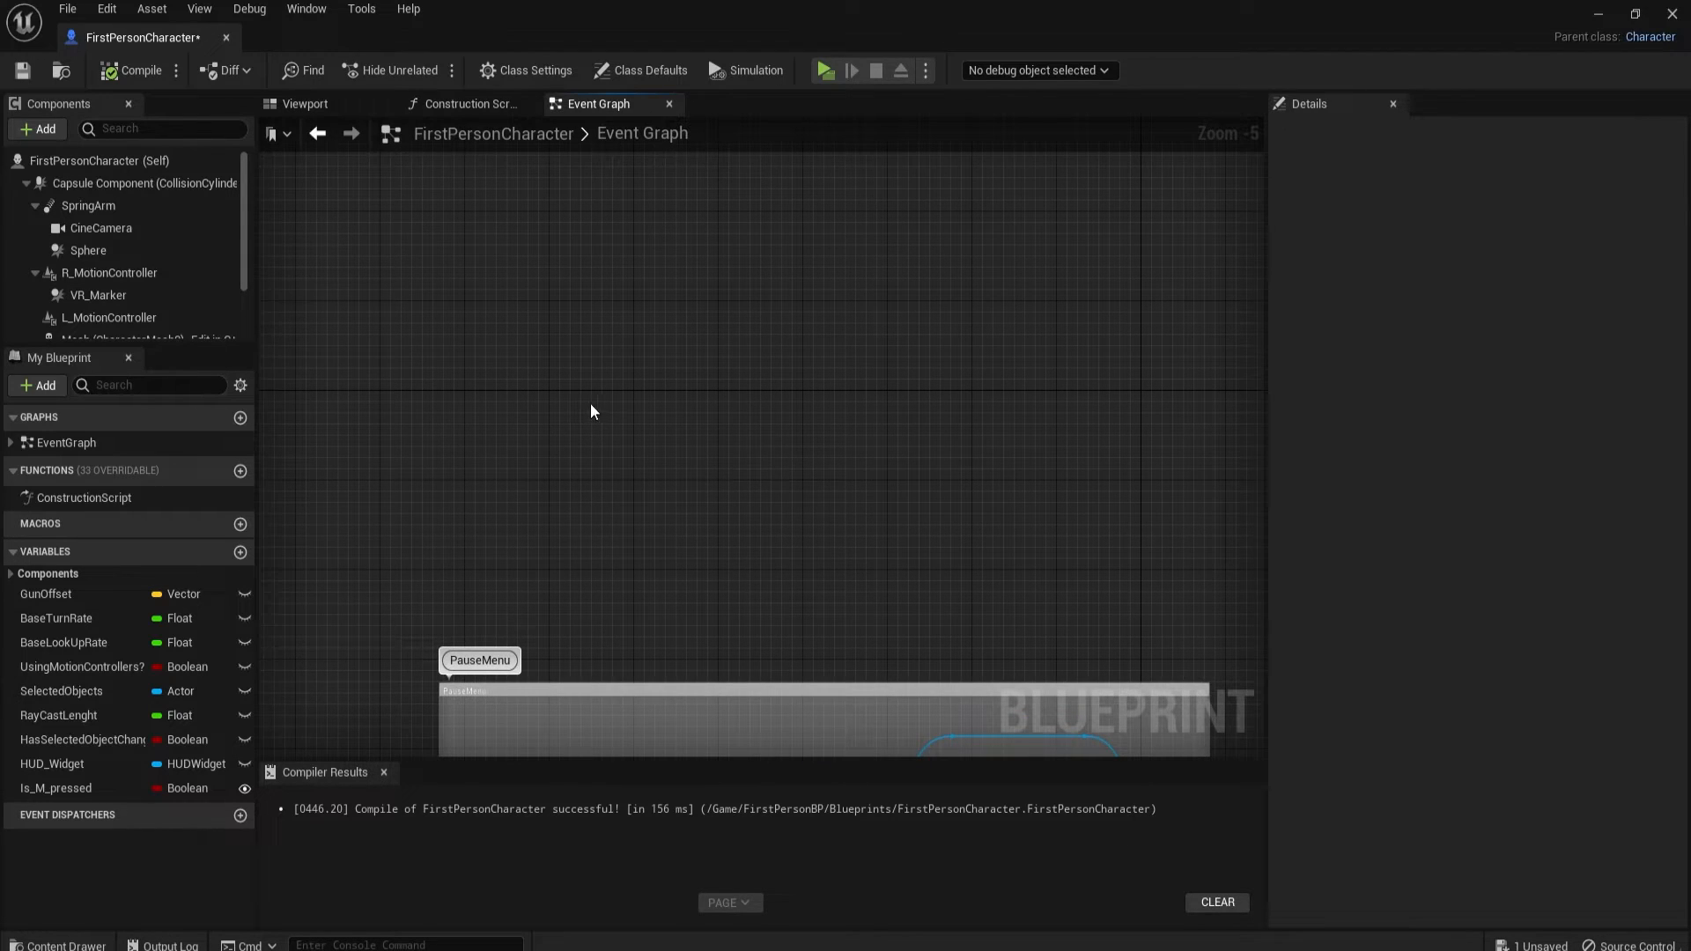
pyautogui.moveTo(462, 393)
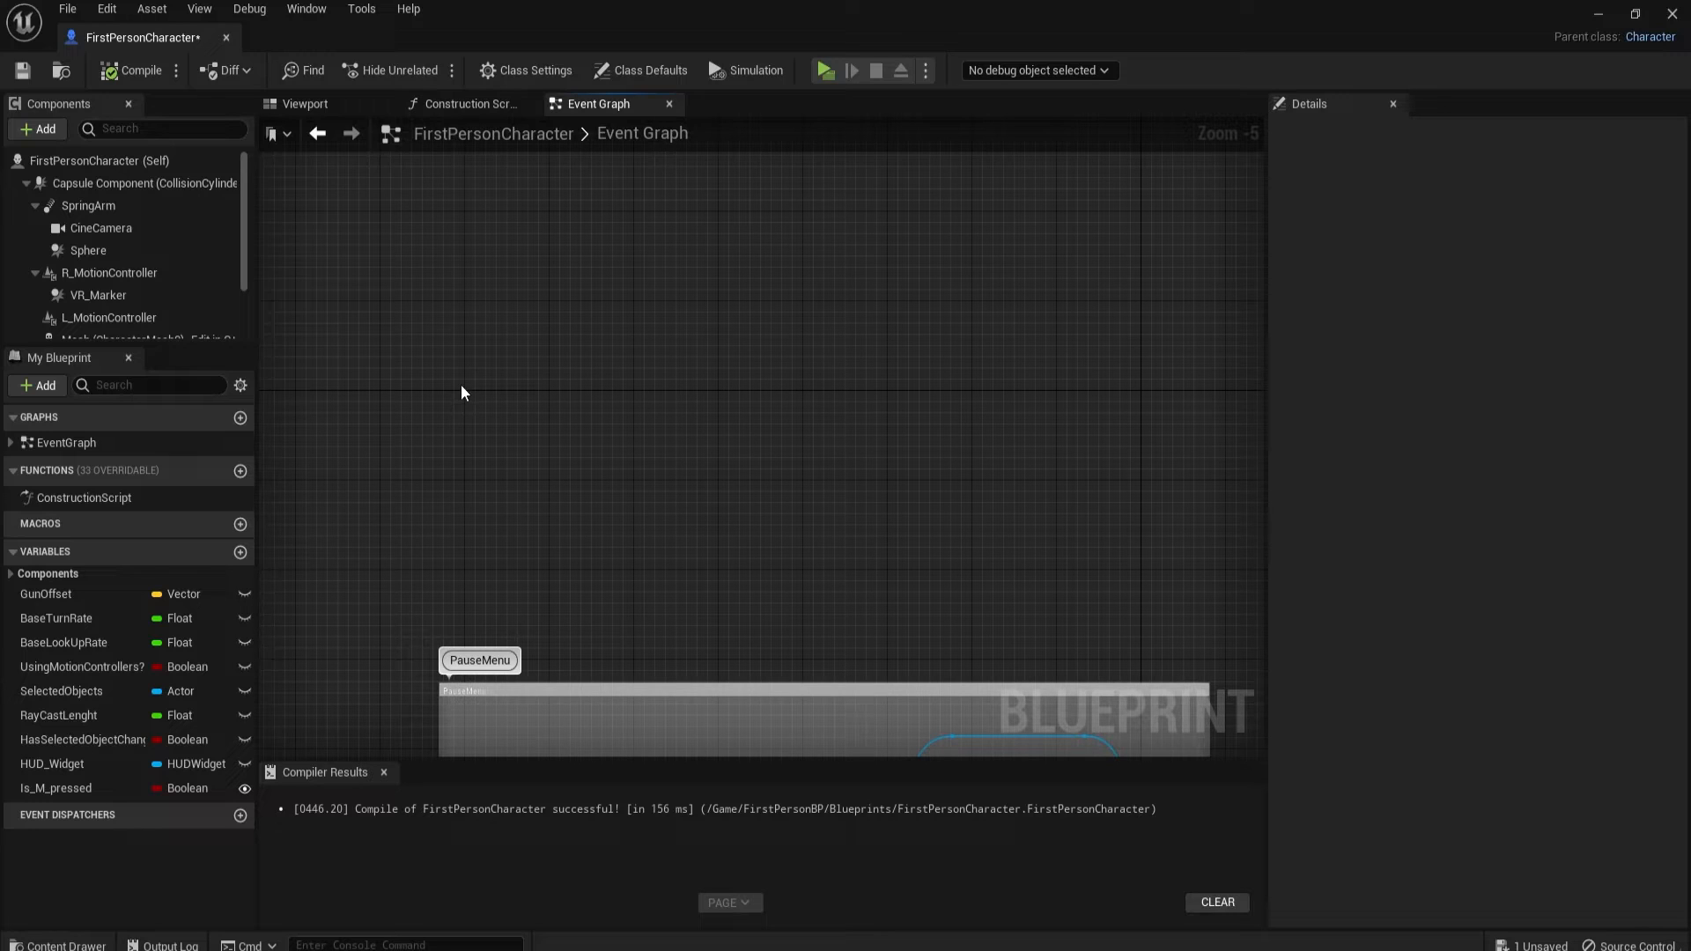
# Step: Add a Right Mouse Button input event to the event graph
pyautogui.rightClick(722, 364)
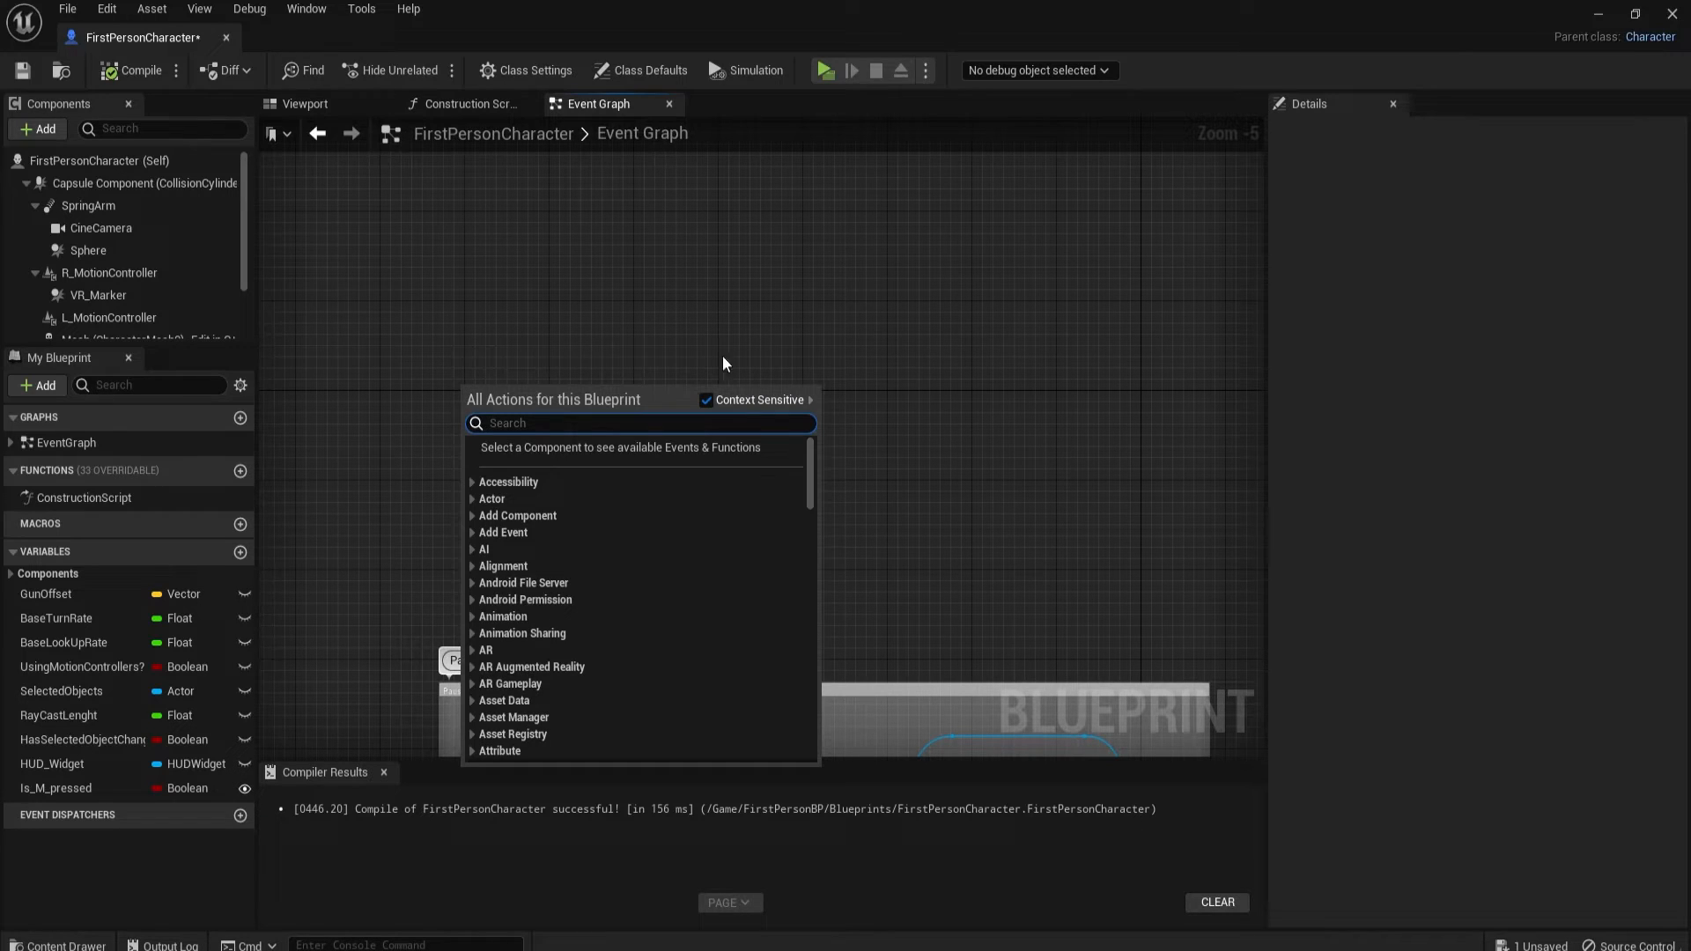
pyautogui.moveTo(817, 298)
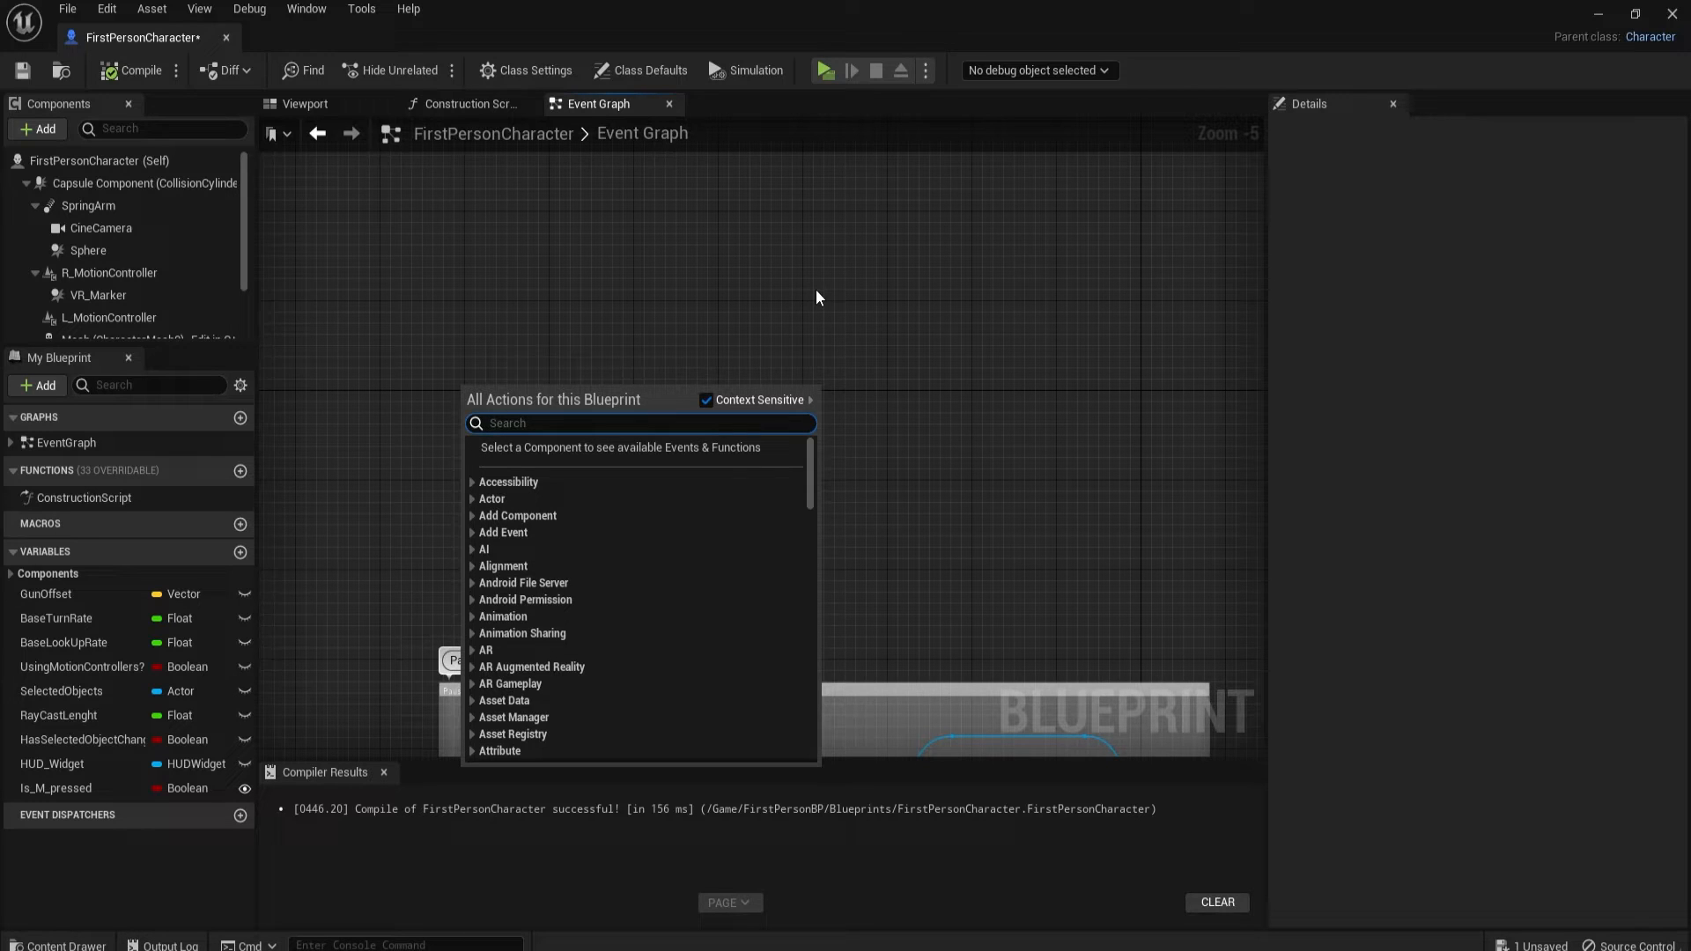
pyautogui.write('rightmou')
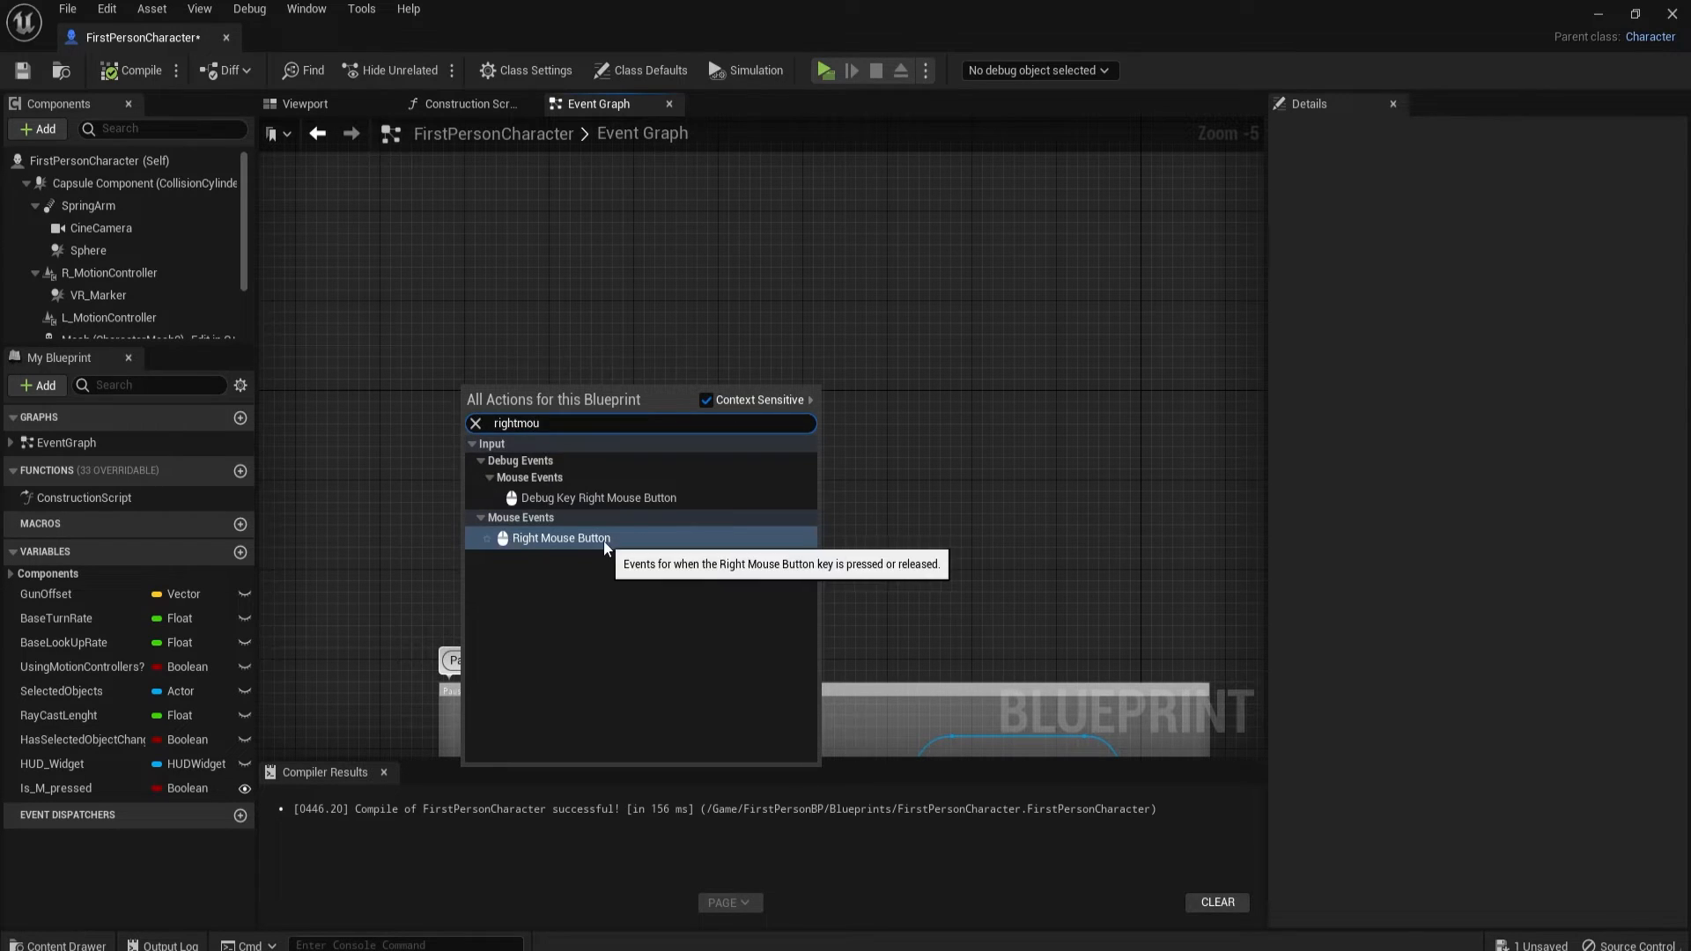
pyautogui.click(560, 538)
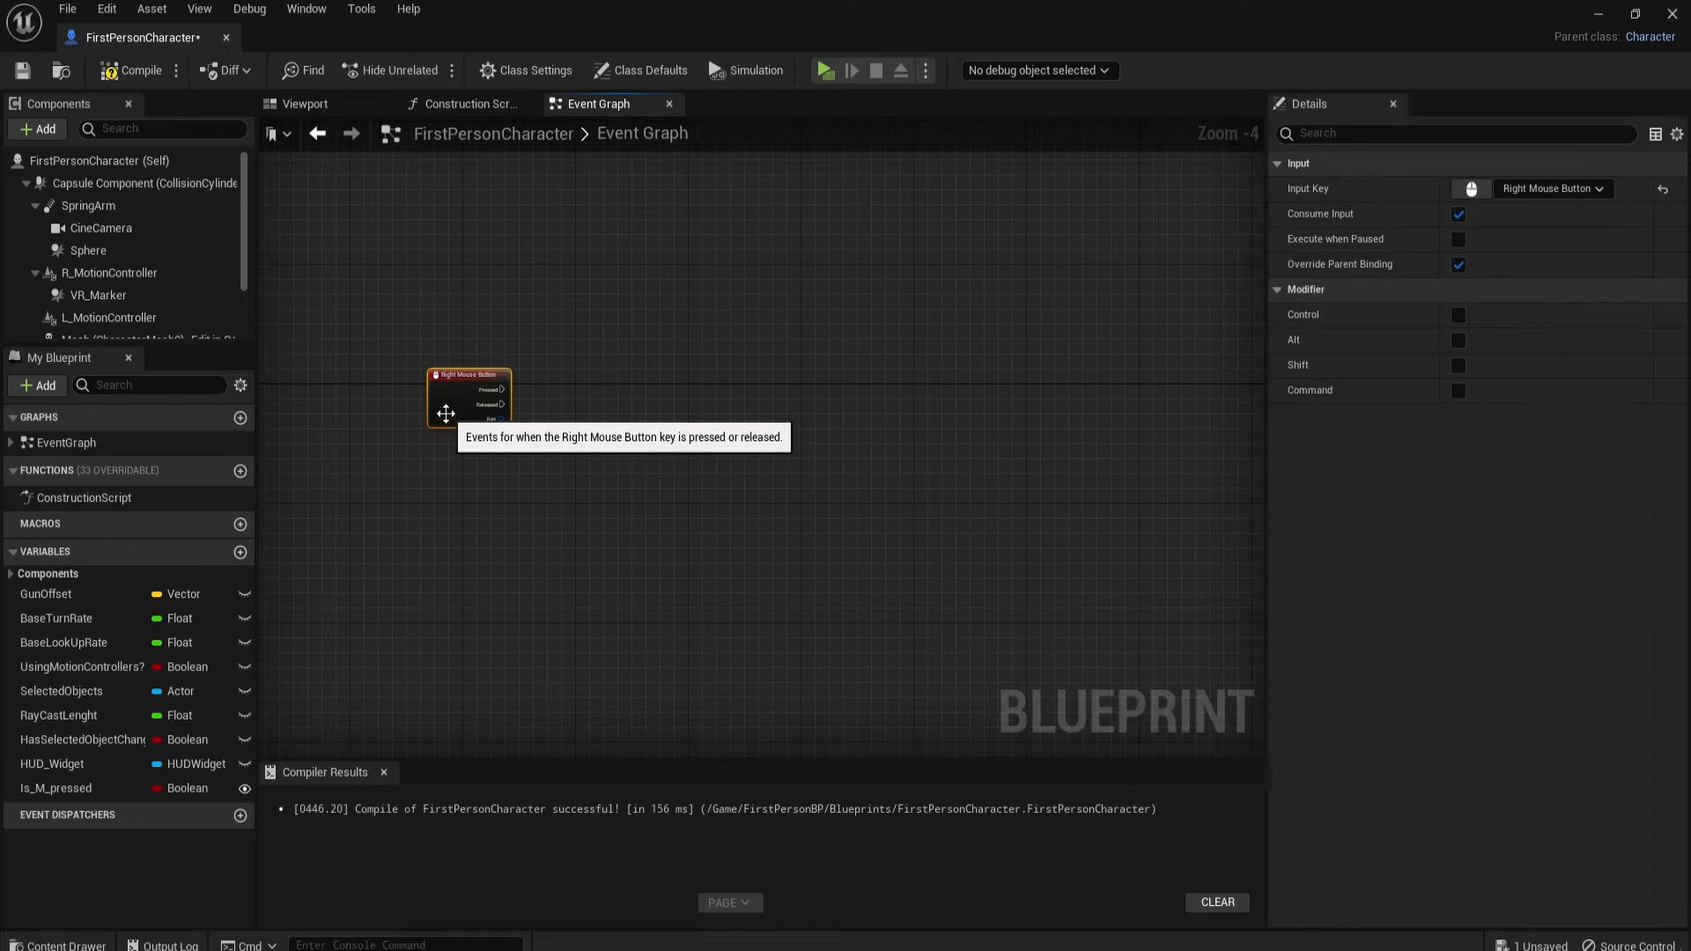
# Step: Connect the event's outputs to new Sequence nodes
pyautogui.moveTo(465, 383); pyautogui.dragTo(679, 307)
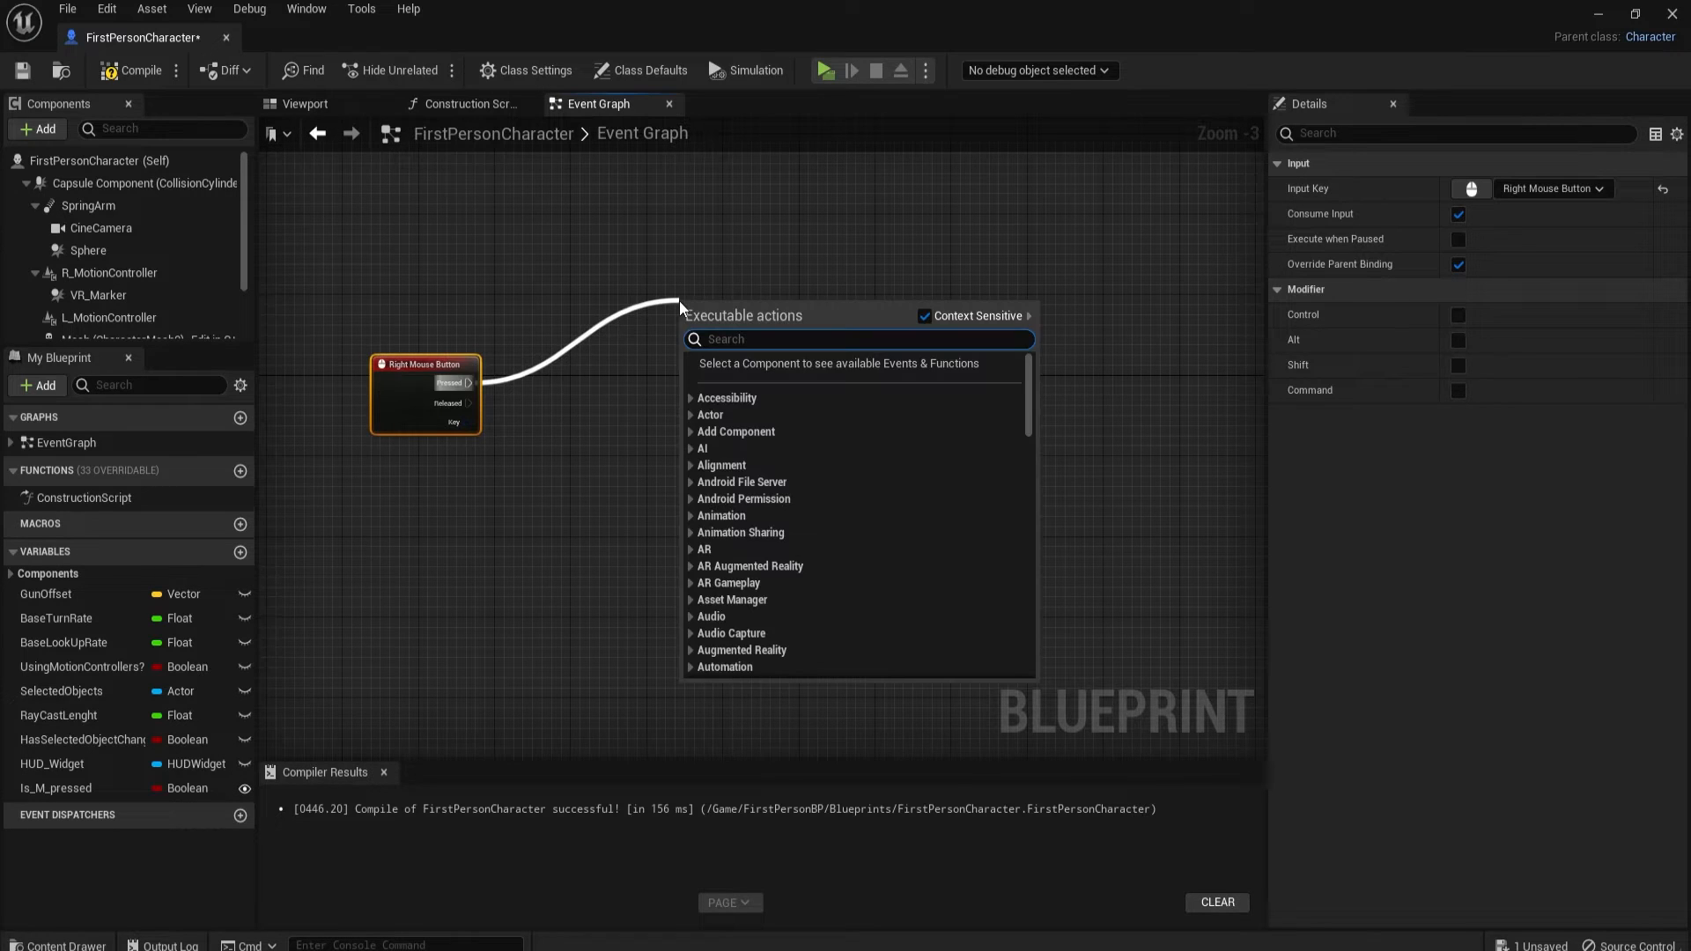
pyautogui.write('sequ')
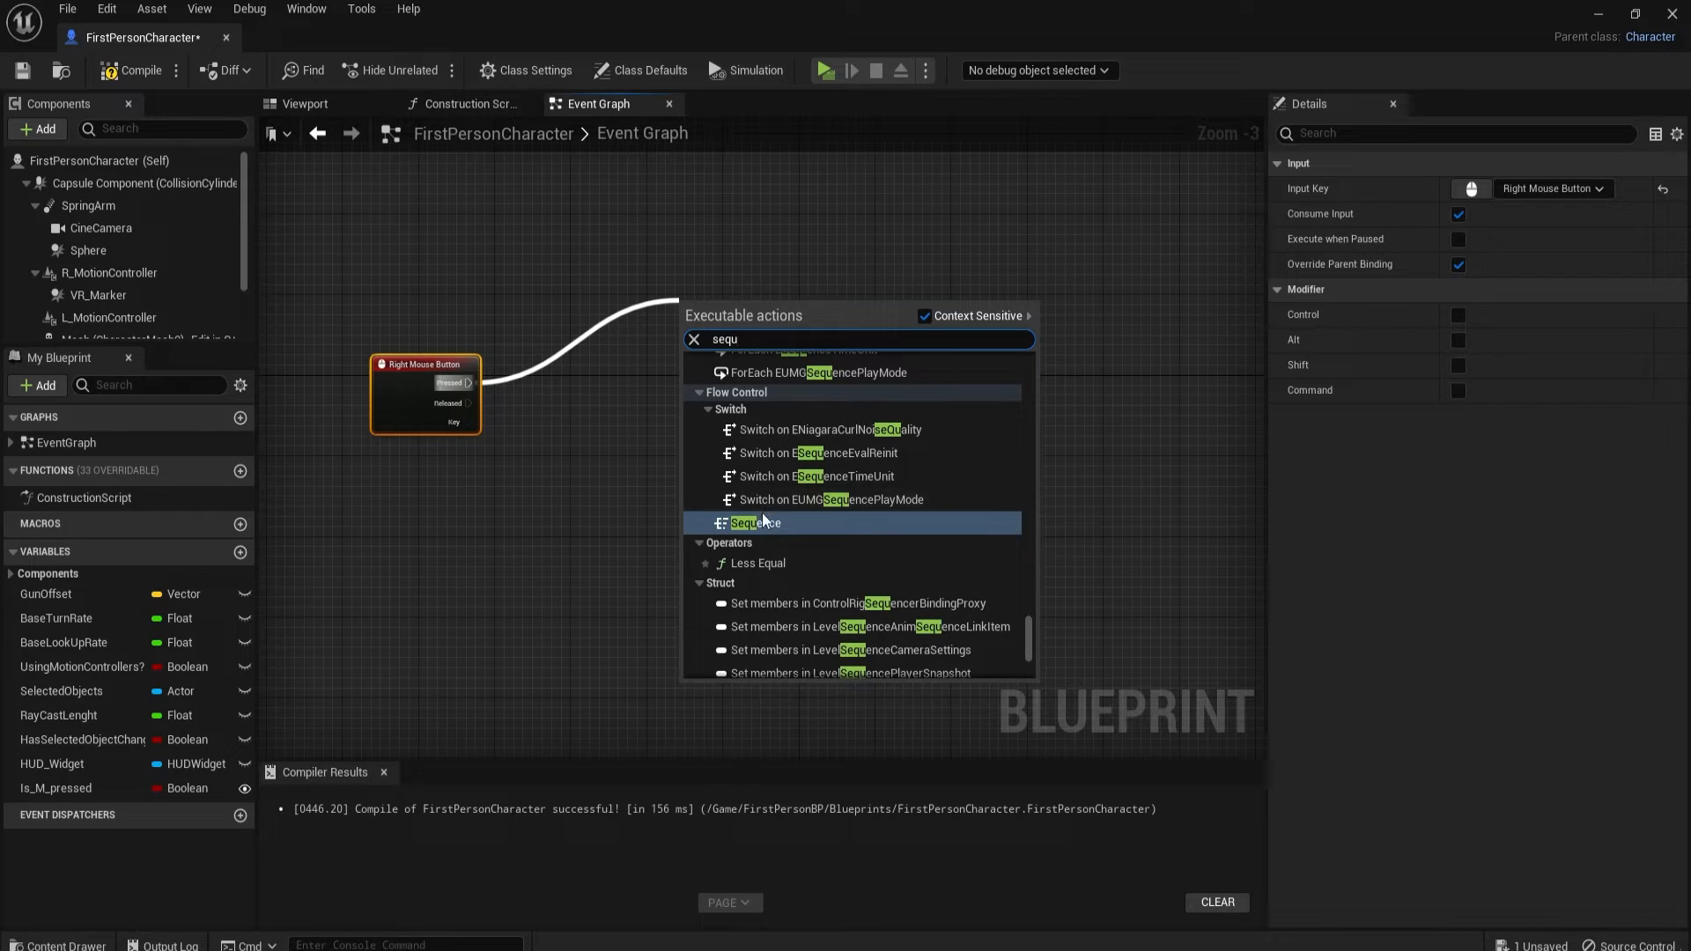
pyautogui.click(756, 523)
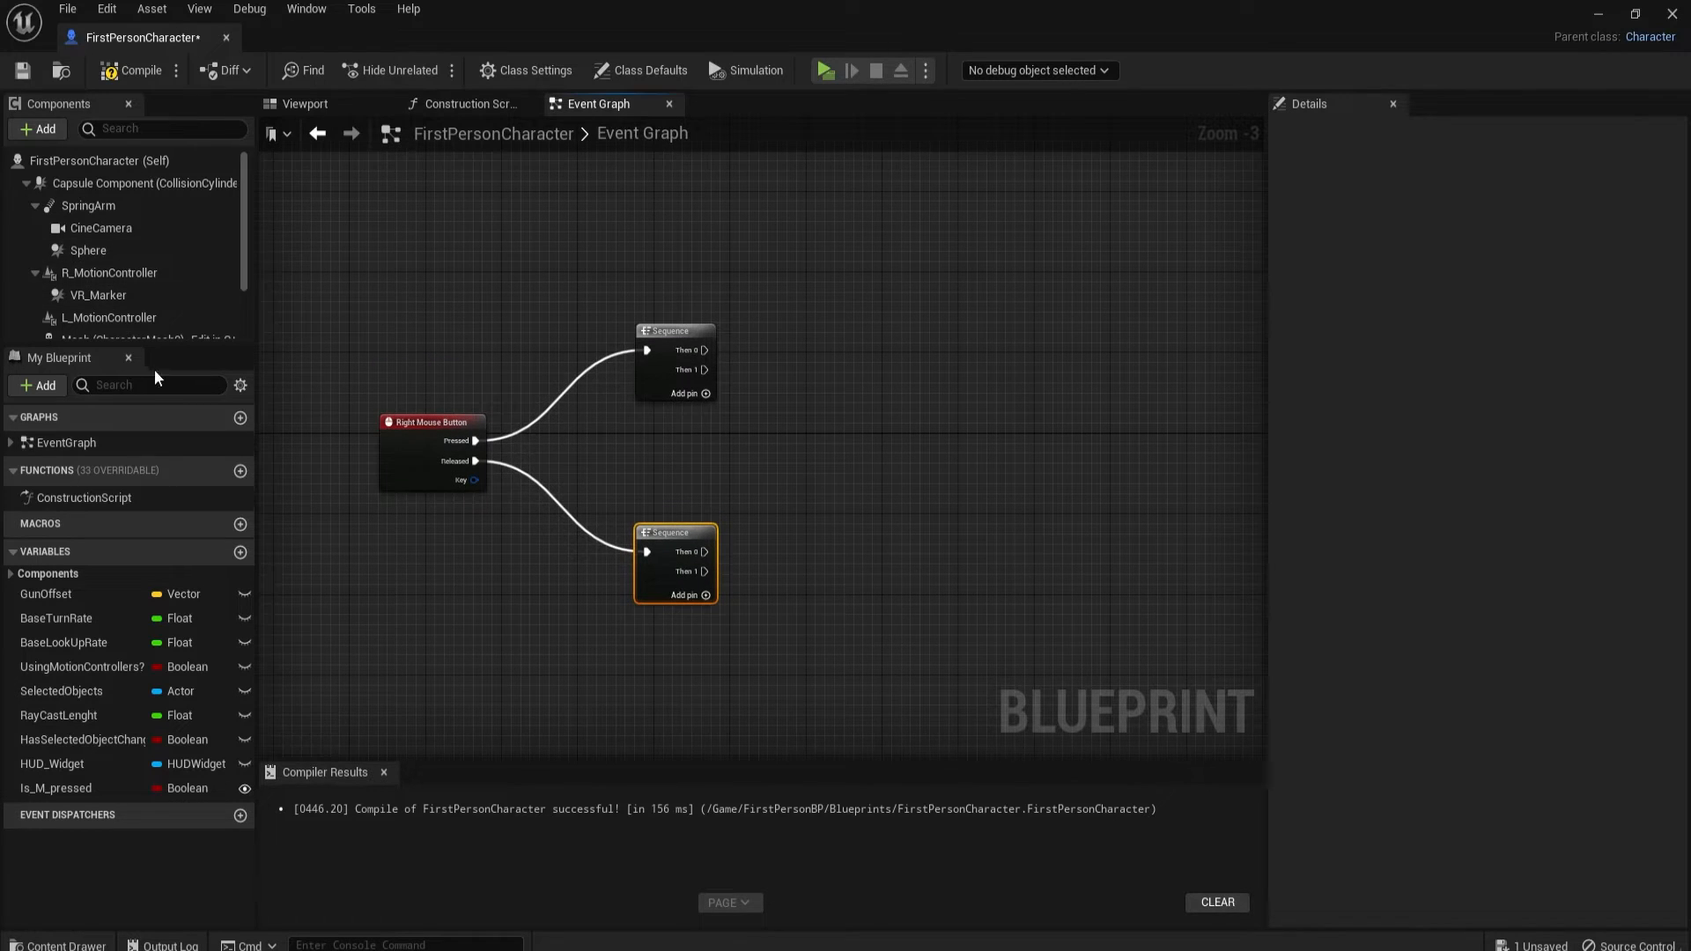
# Step: Add Set Current Aperture and Set Current Focal Length nodes targeting the CineCamera
pyautogui.click(101, 227)
pyautogui.write('s')
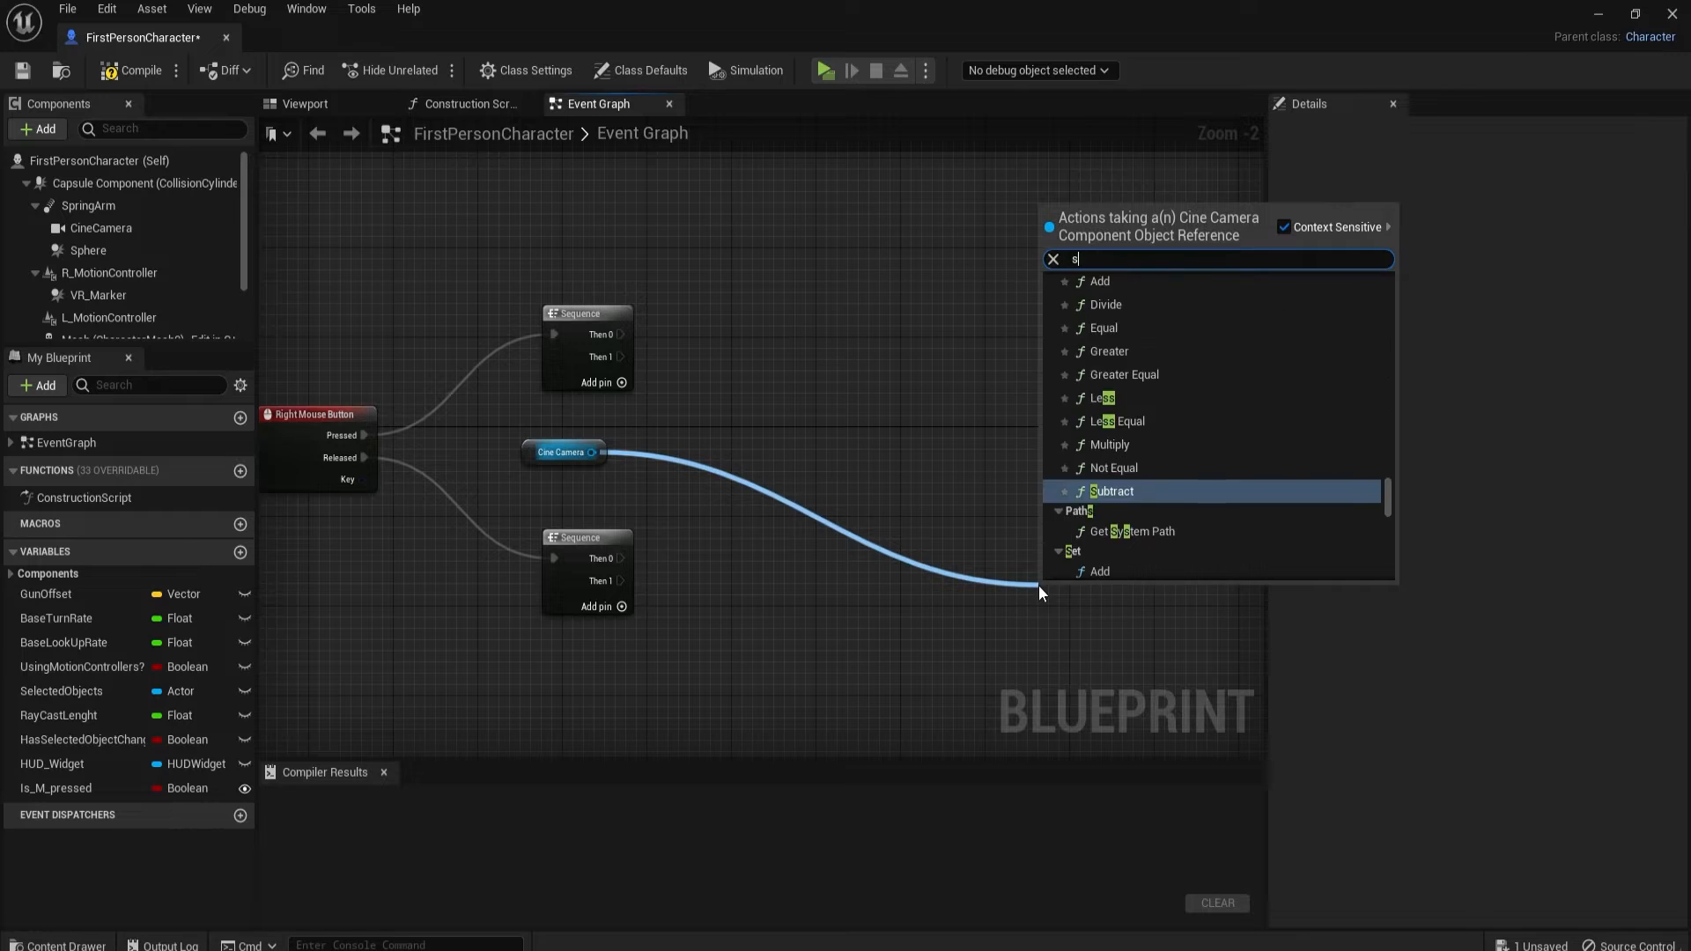
pyautogui.write('etcurr')
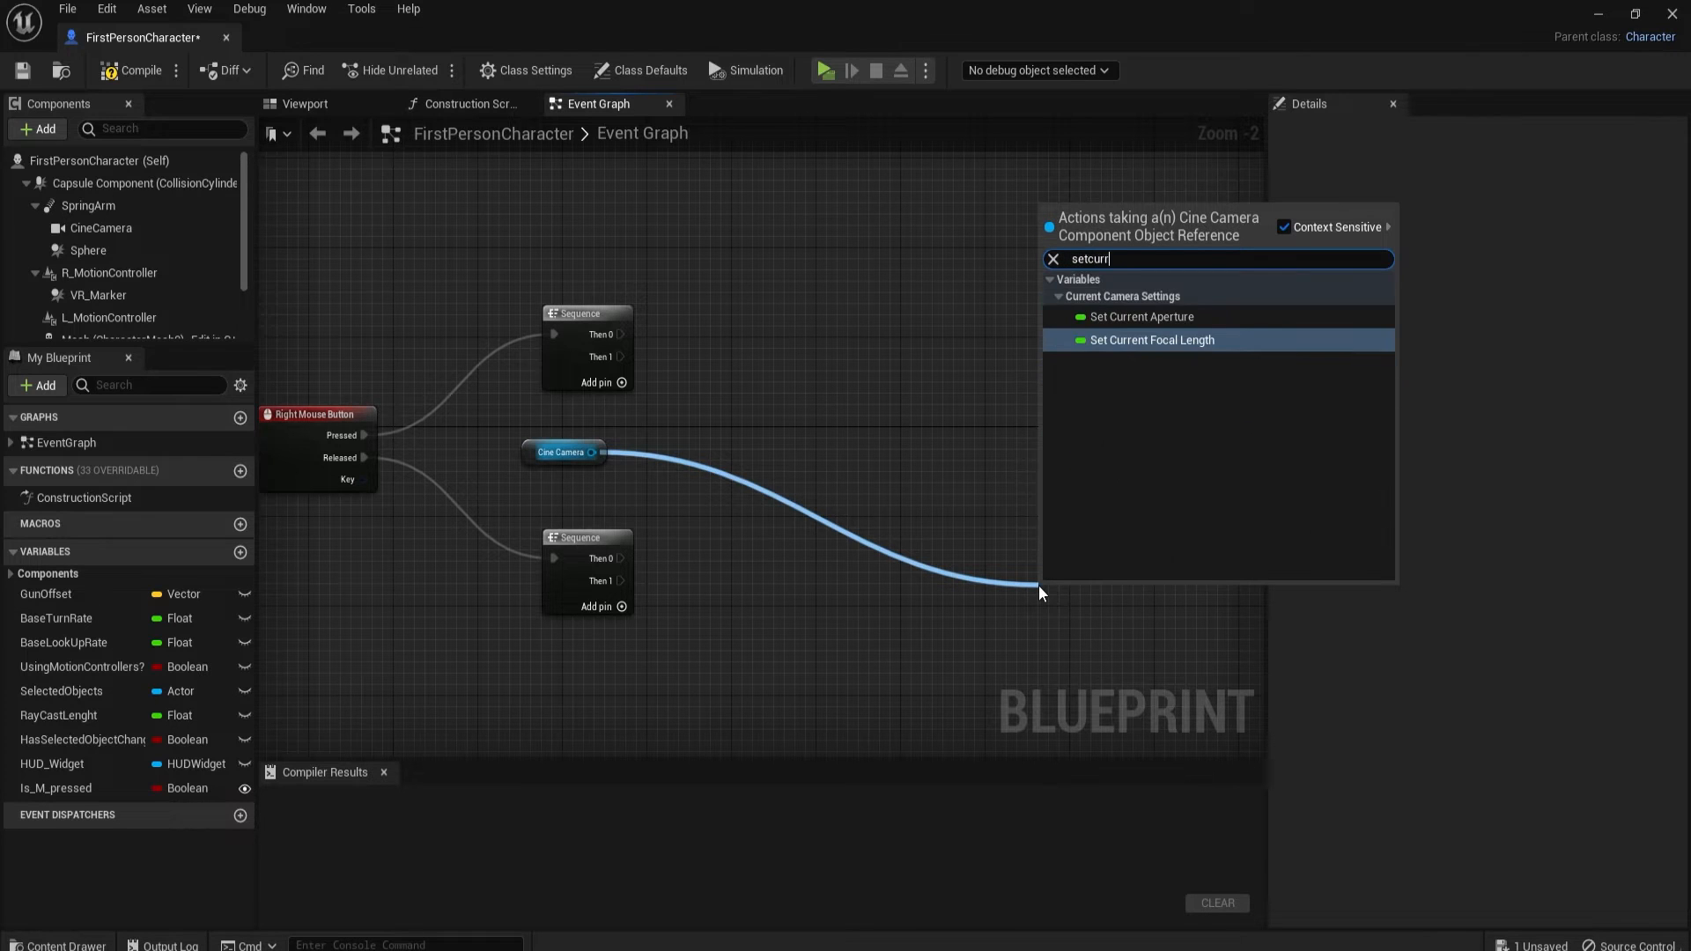
pyautogui.moveTo(1139, 320)
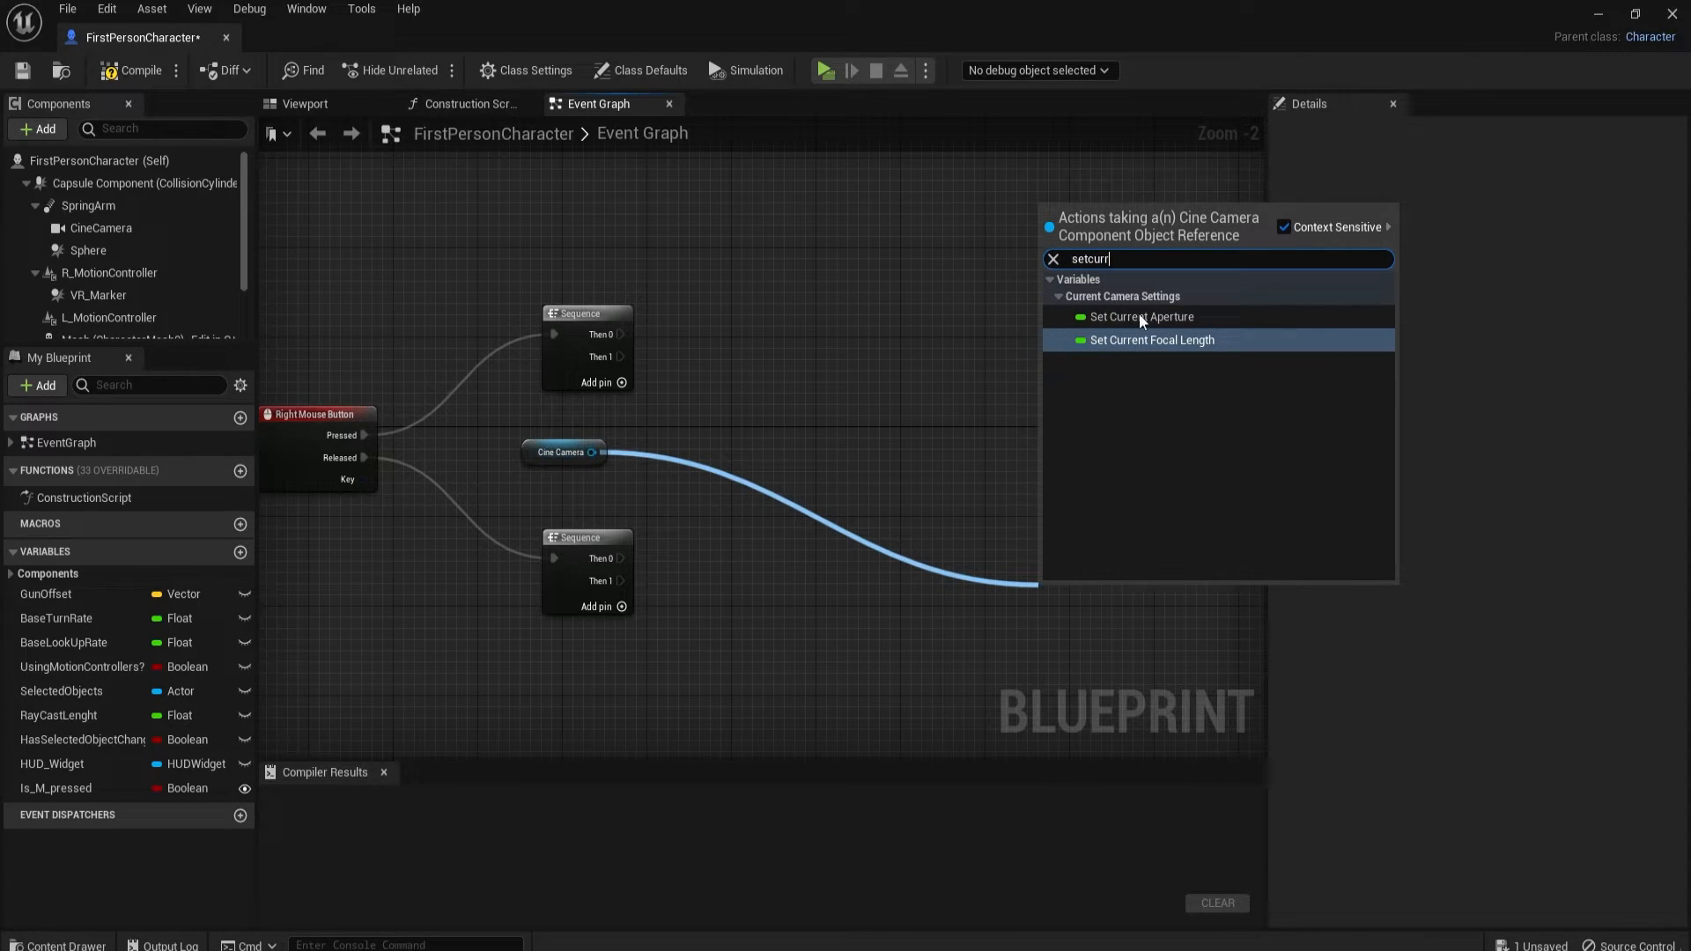
pyautogui.click(1140, 317)
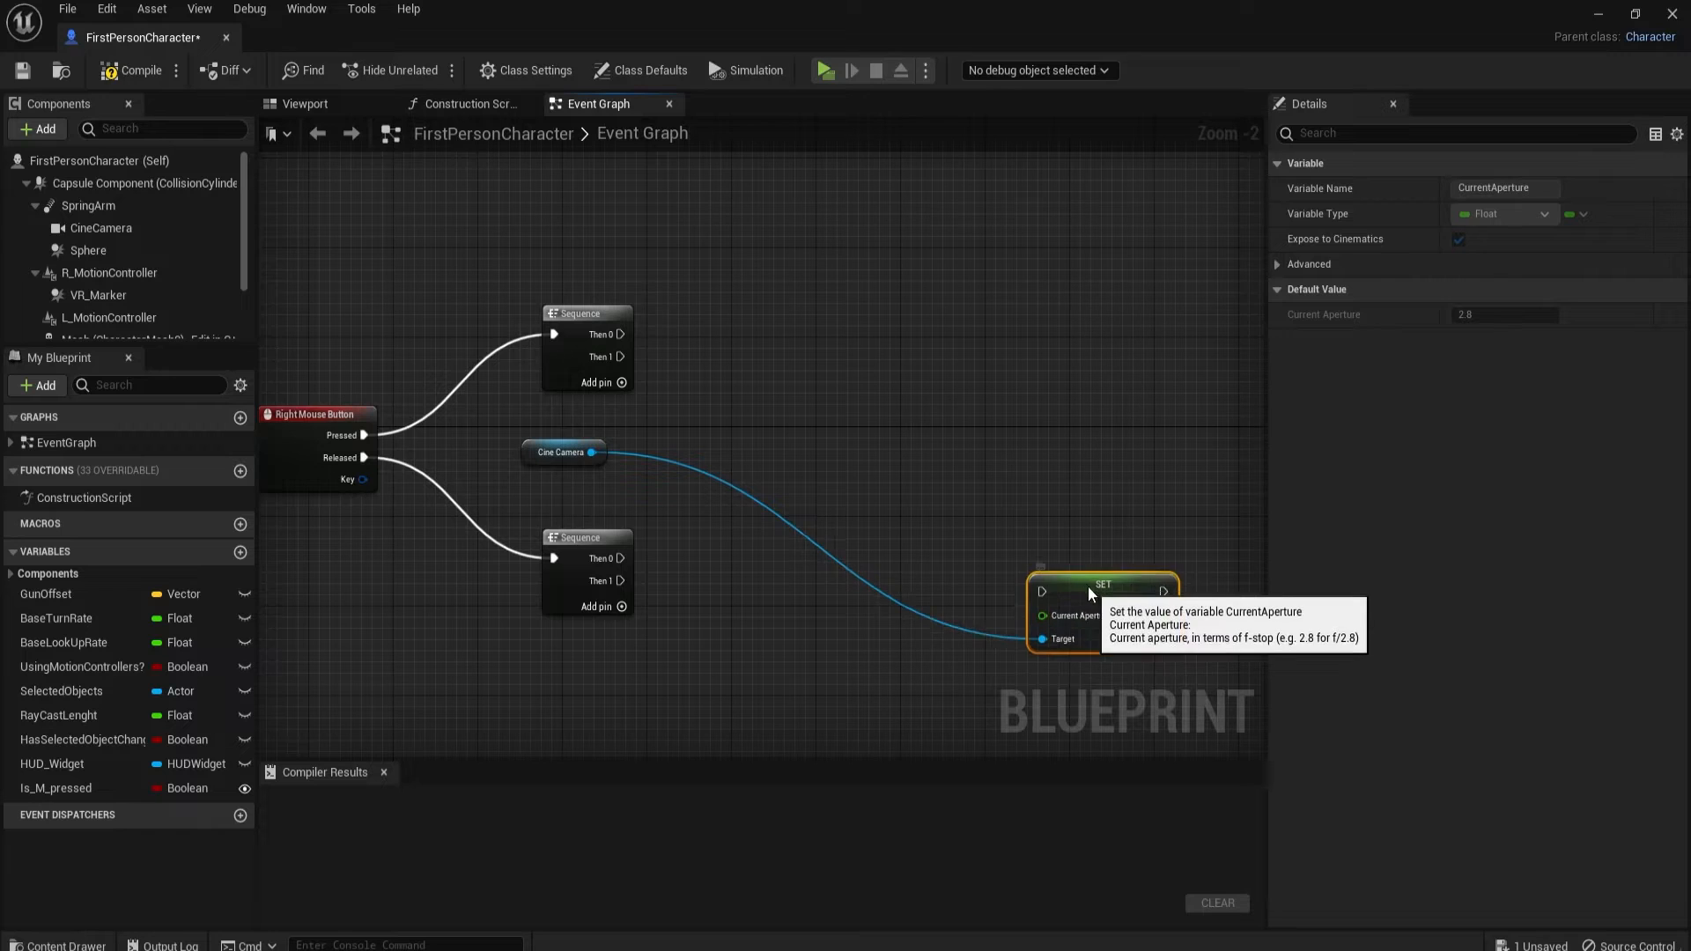
pyautogui.moveTo(561, 452)
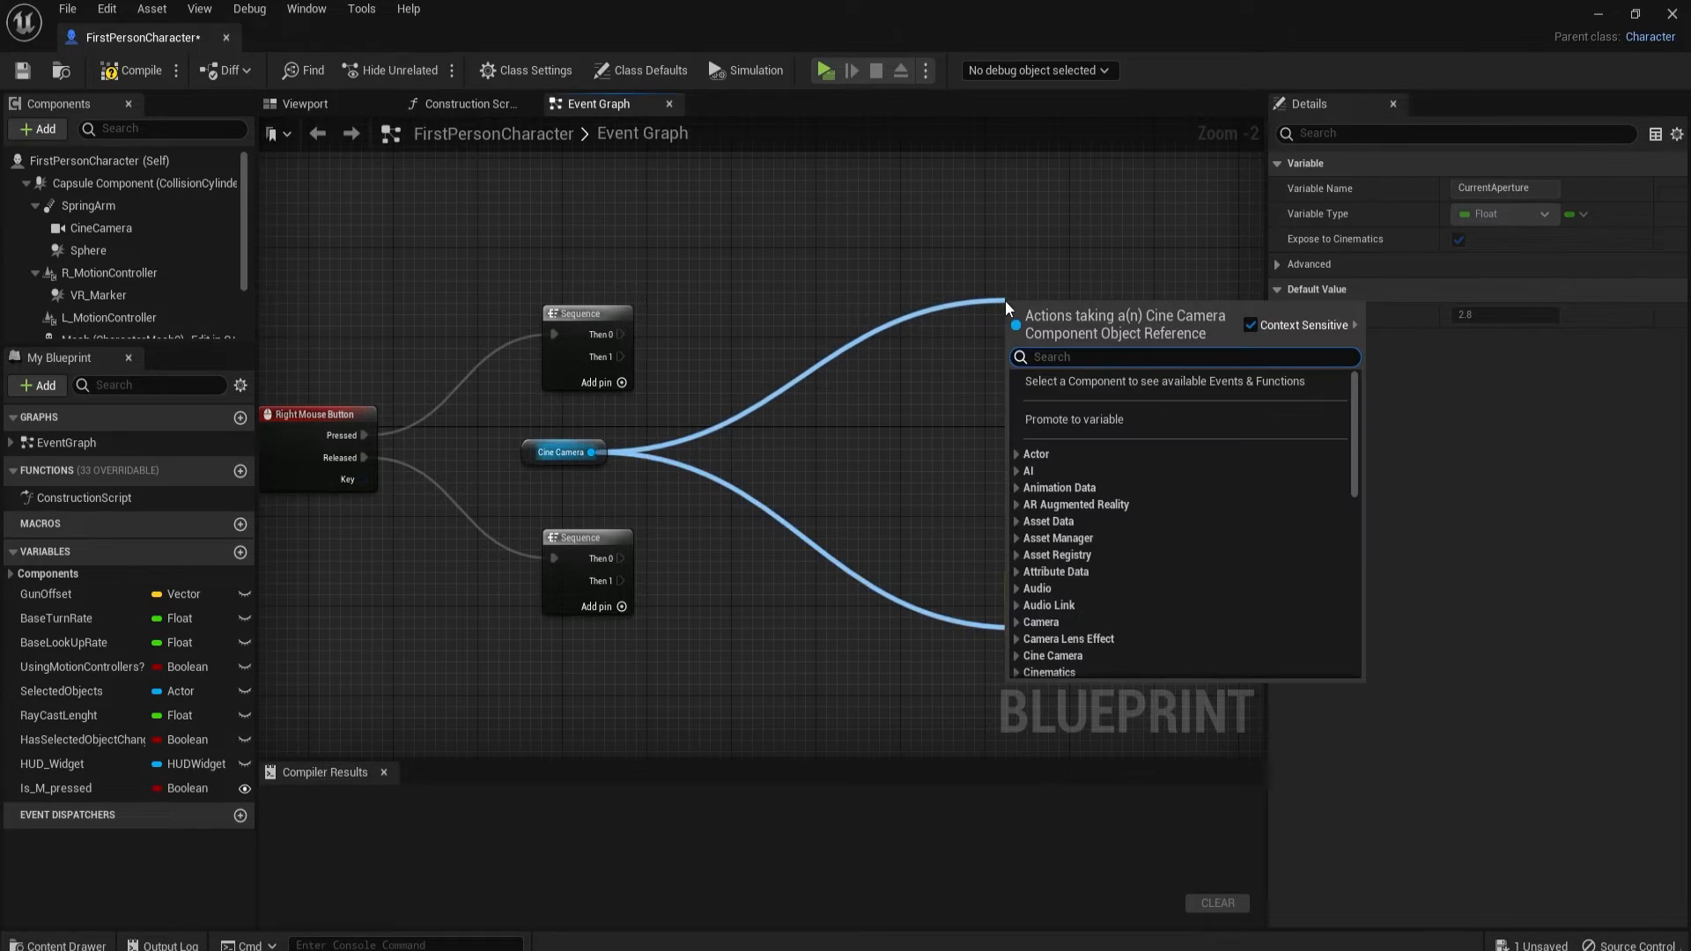
pyautogui.write('setcu')
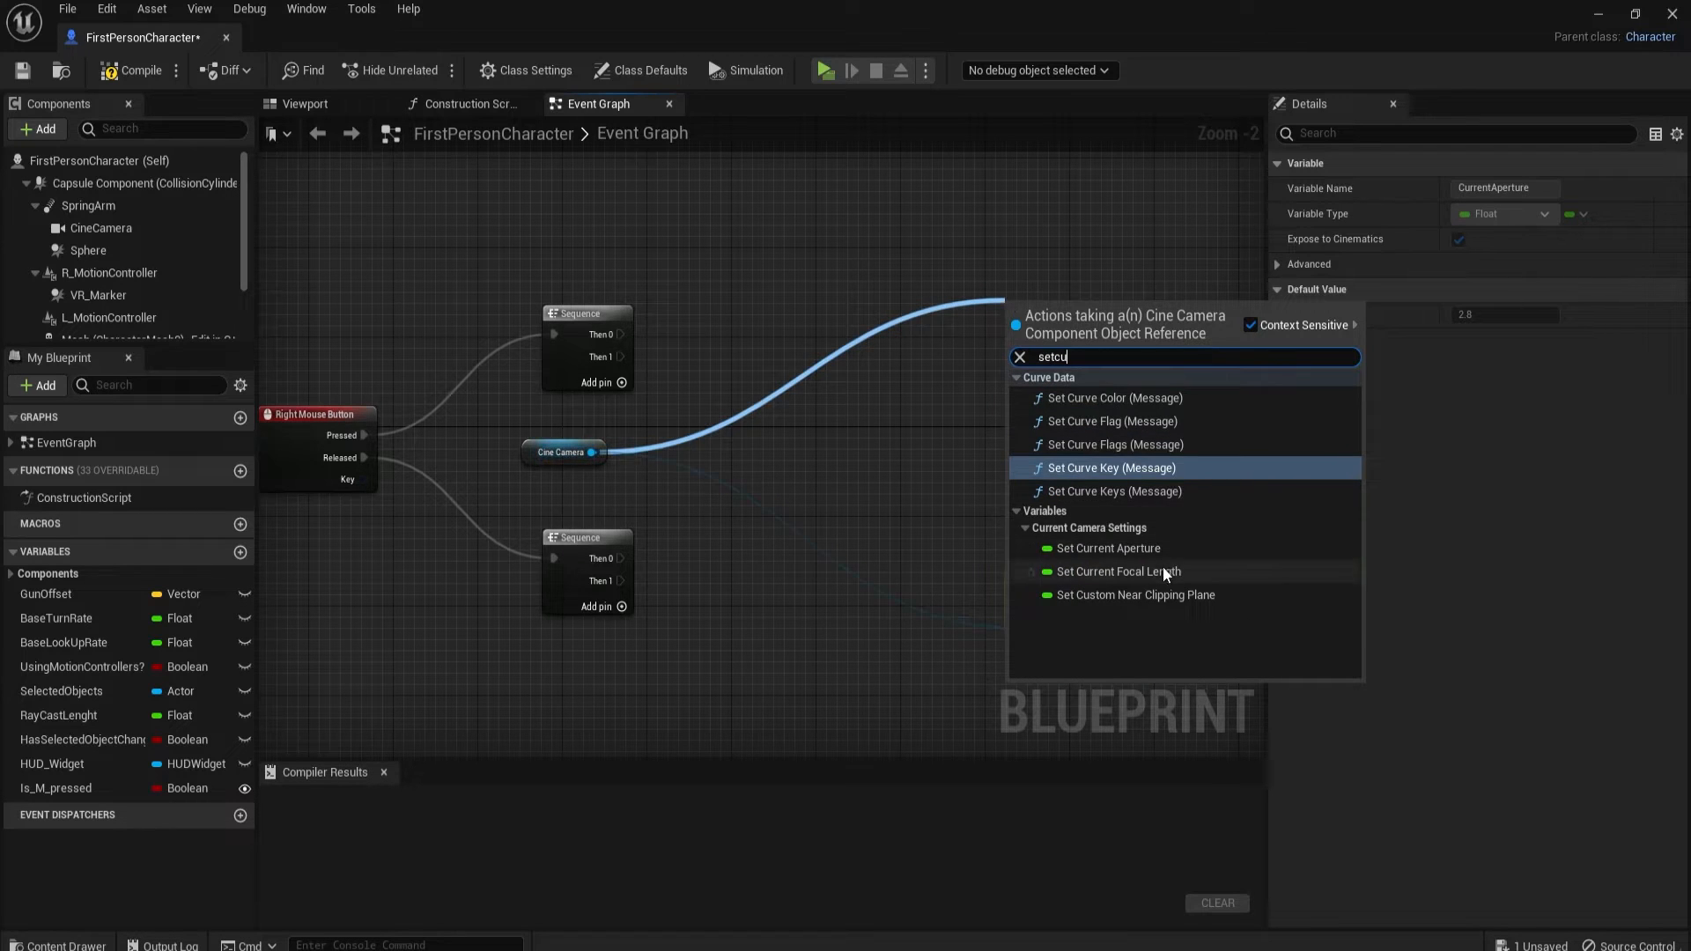
pyautogui.click(1118, 571)
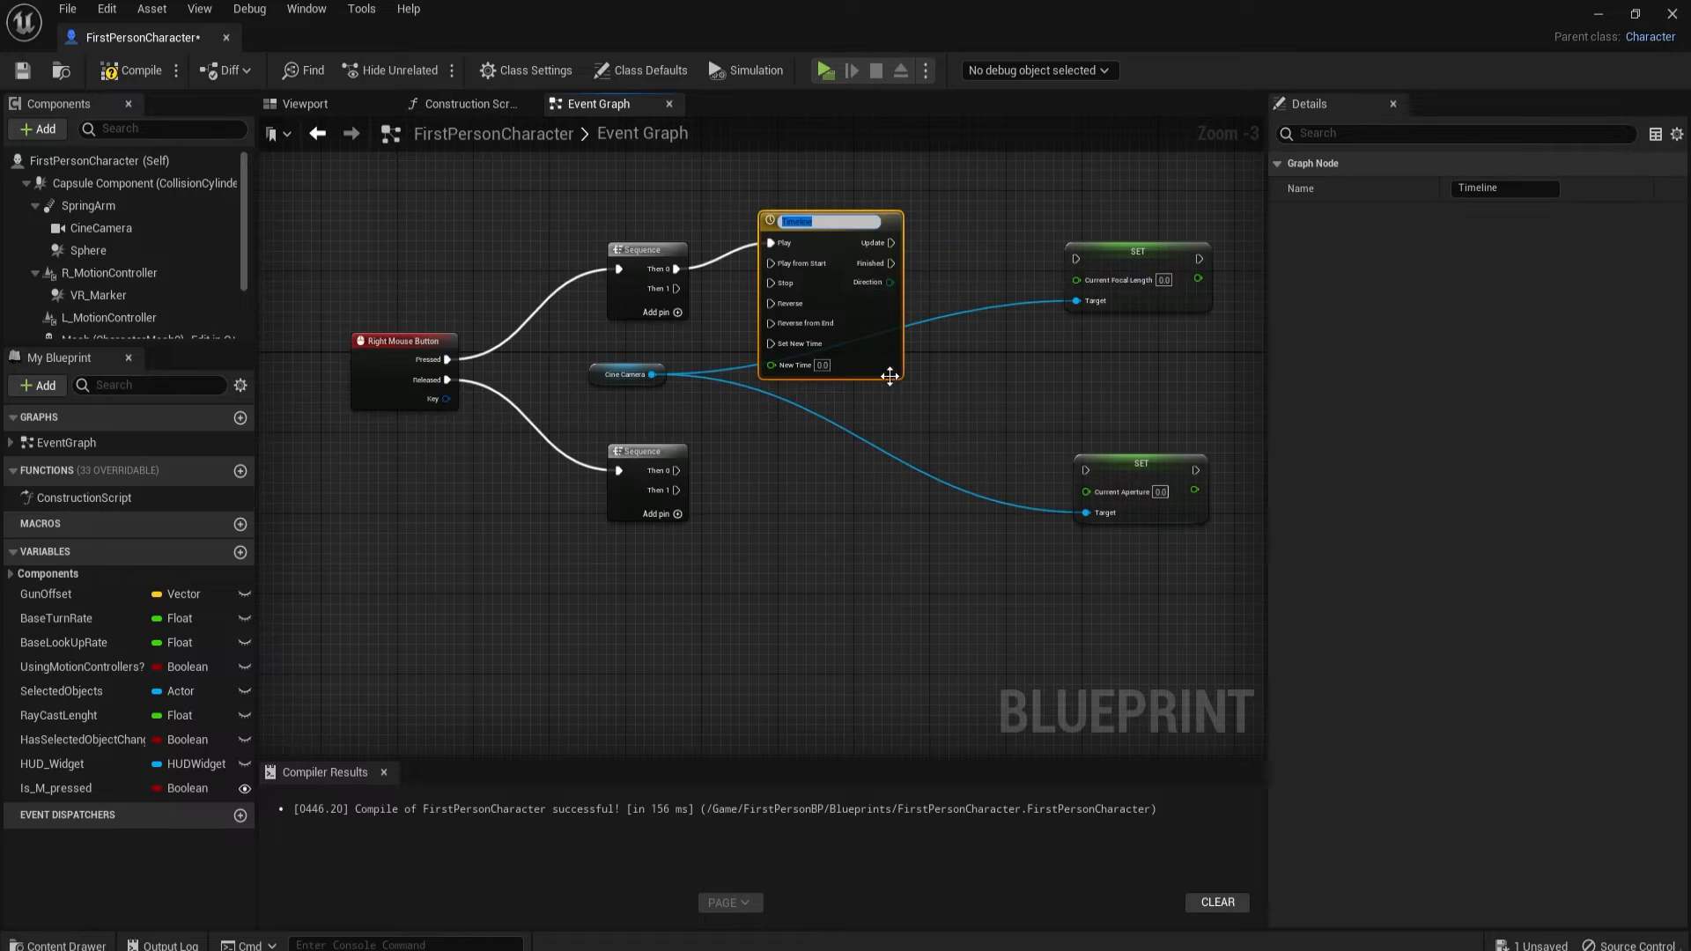
pyautogui.moveTo(859, 272)
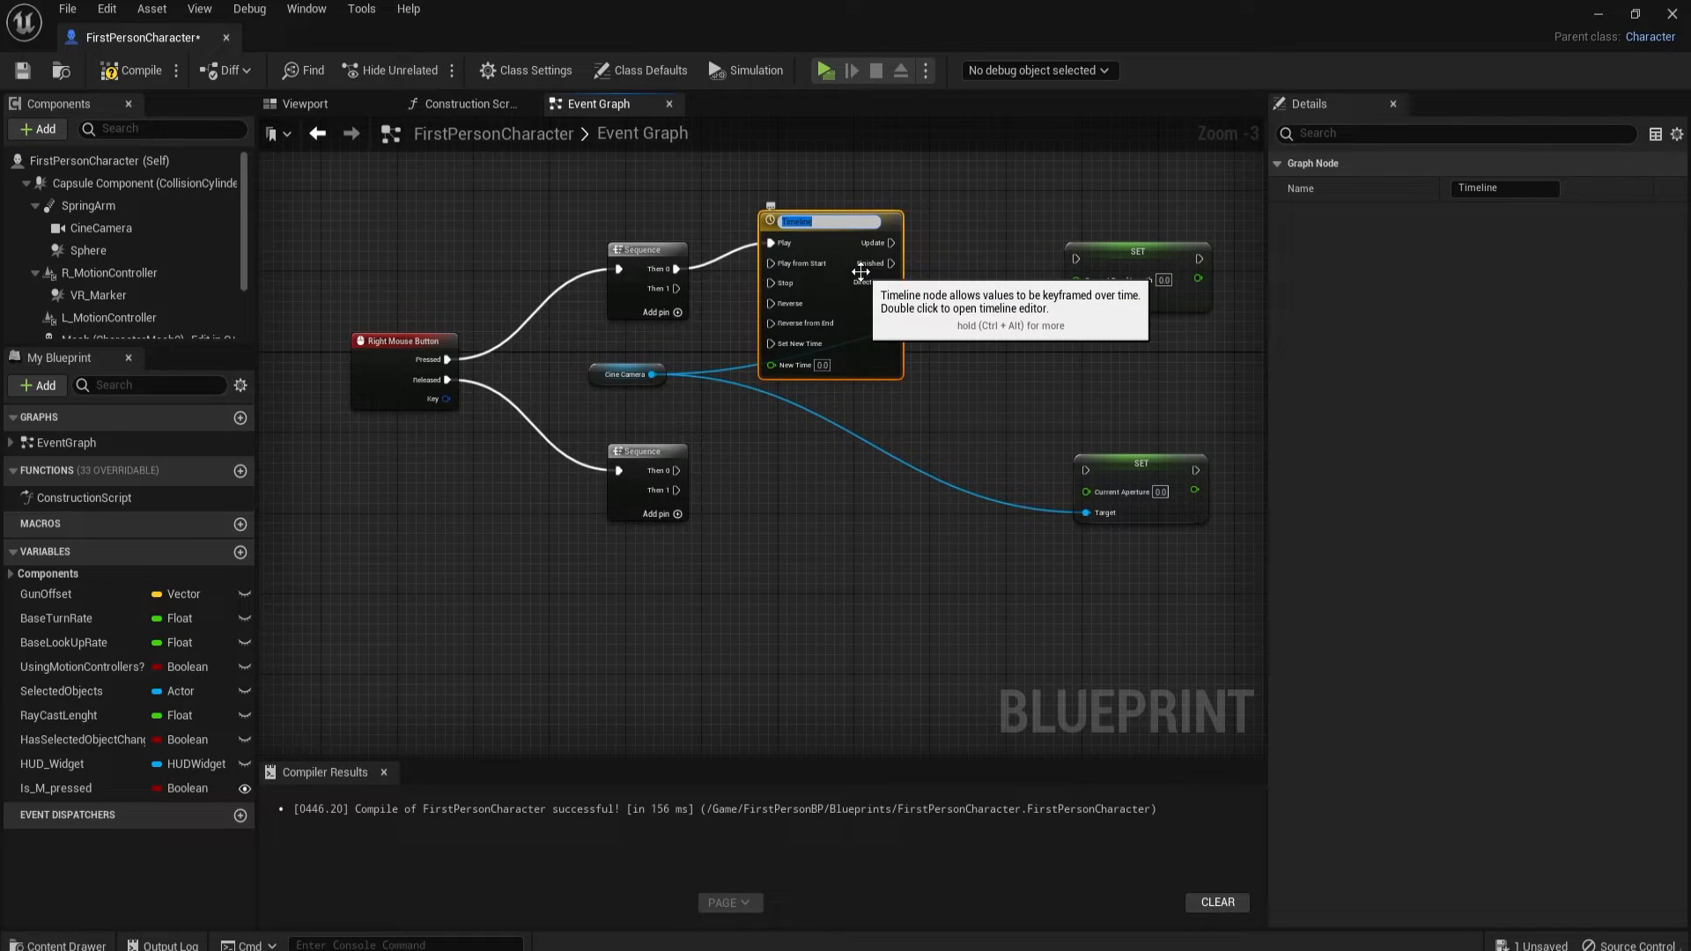
# Step: Name the Pressed timeline FocalLenght and the second timeline Apreture
pyautogui.write('FocalLenght')
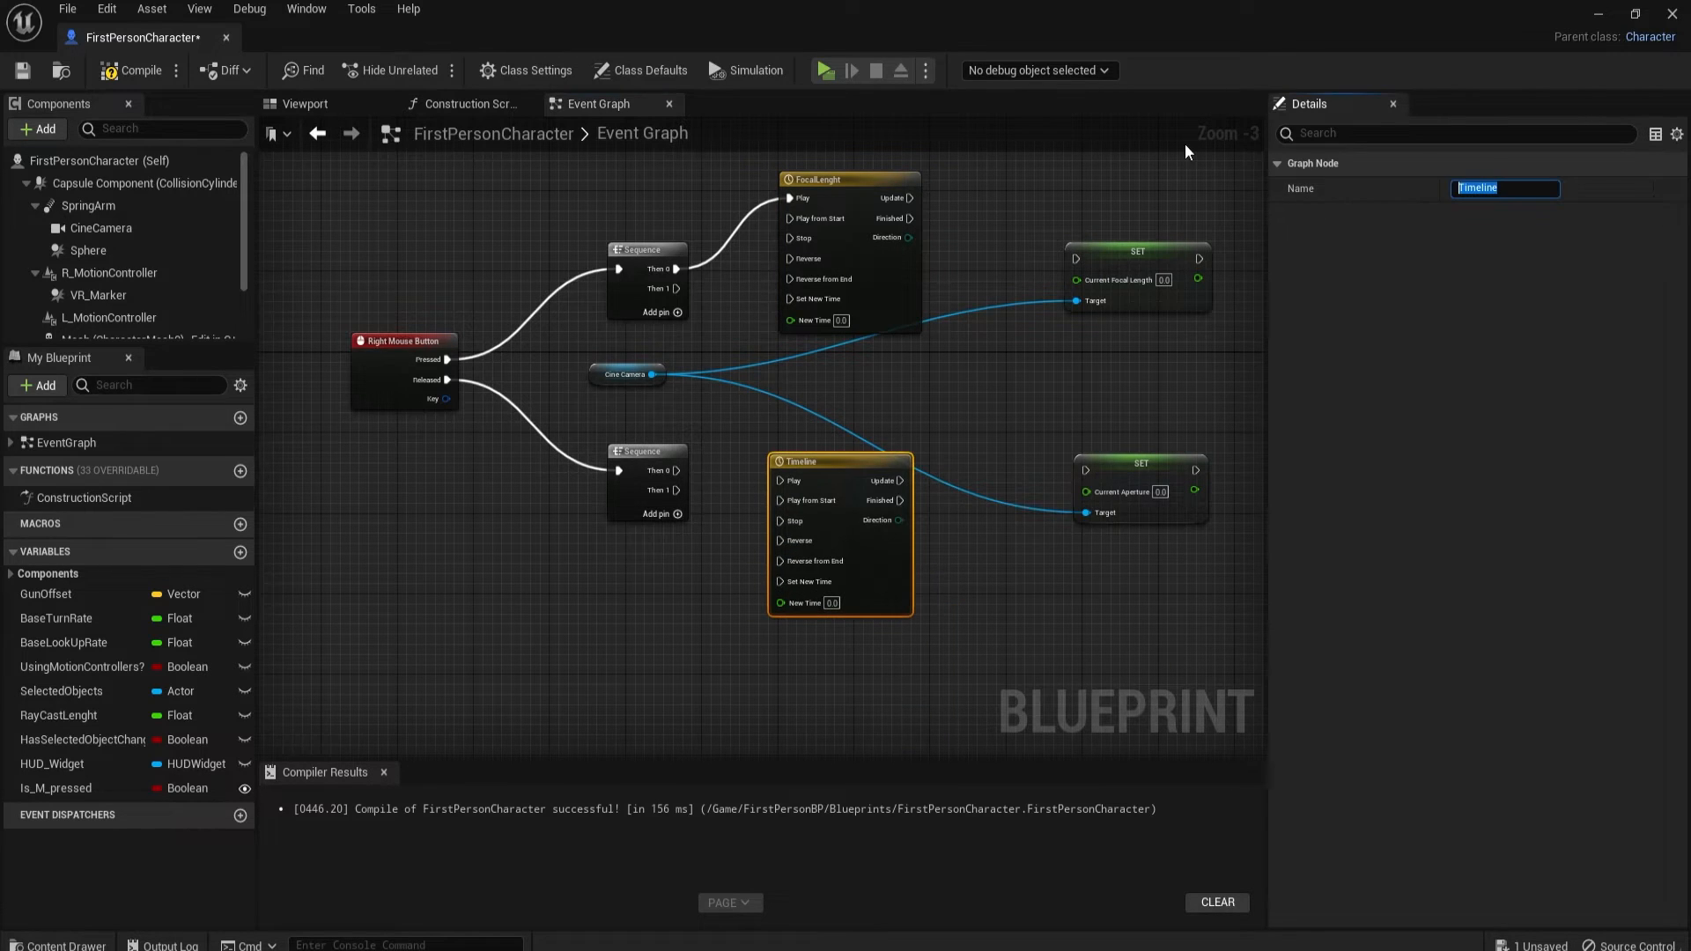
pyautogui.write('Apreture')
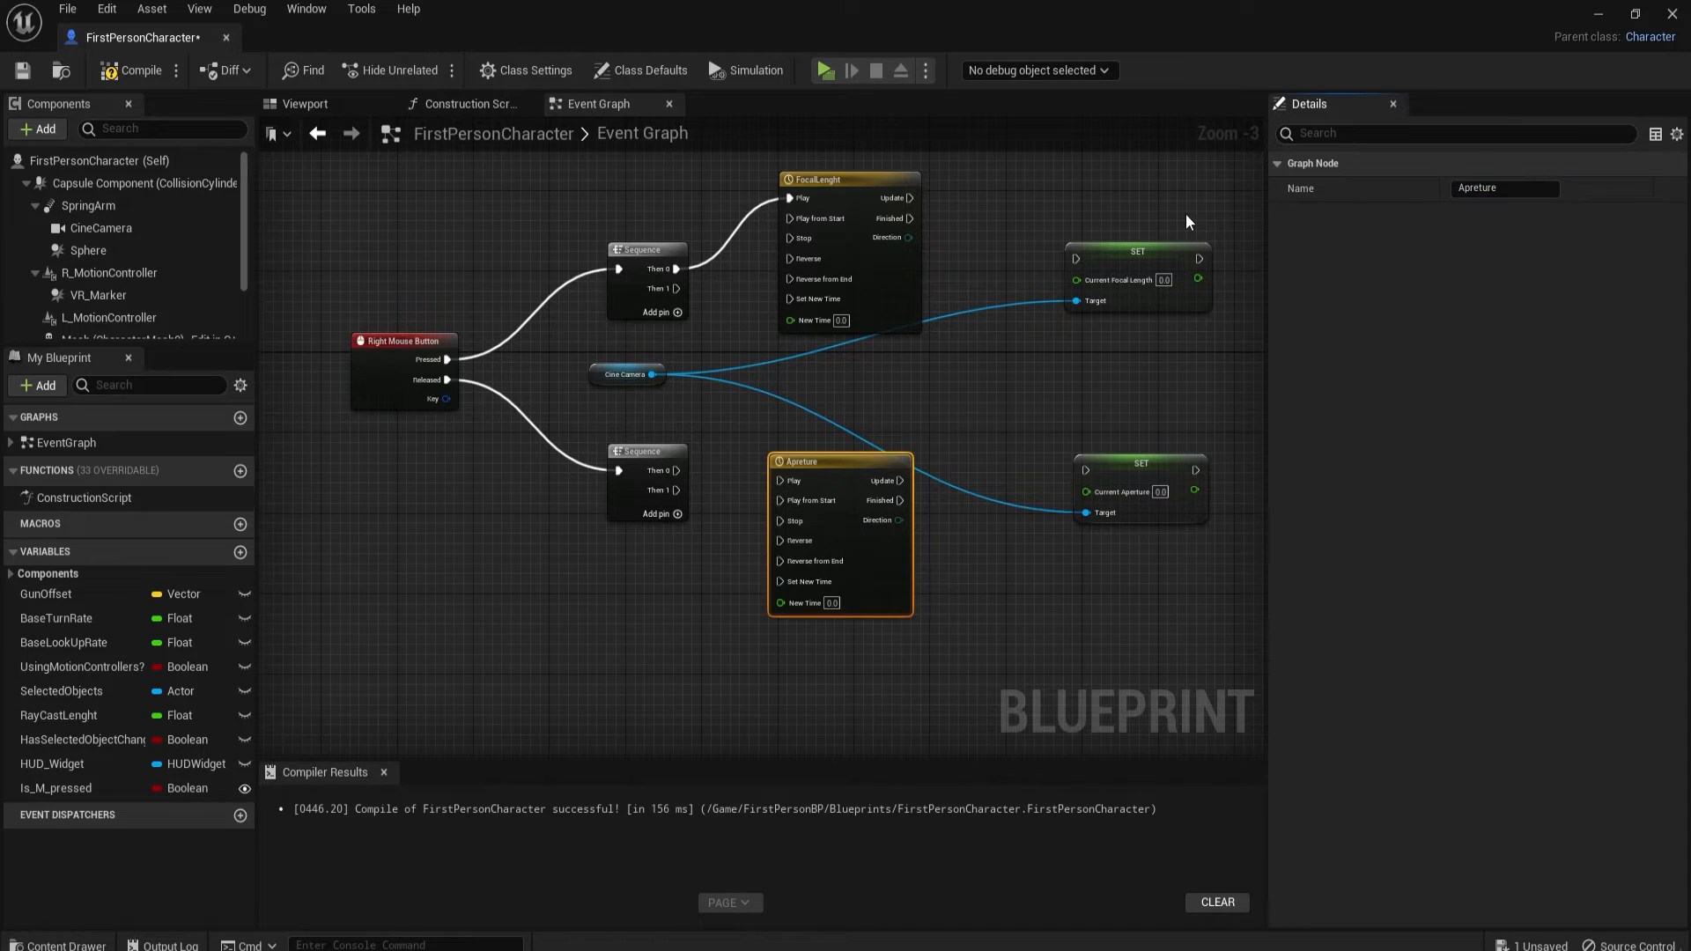
pyautogui.moveTo(830, 472)
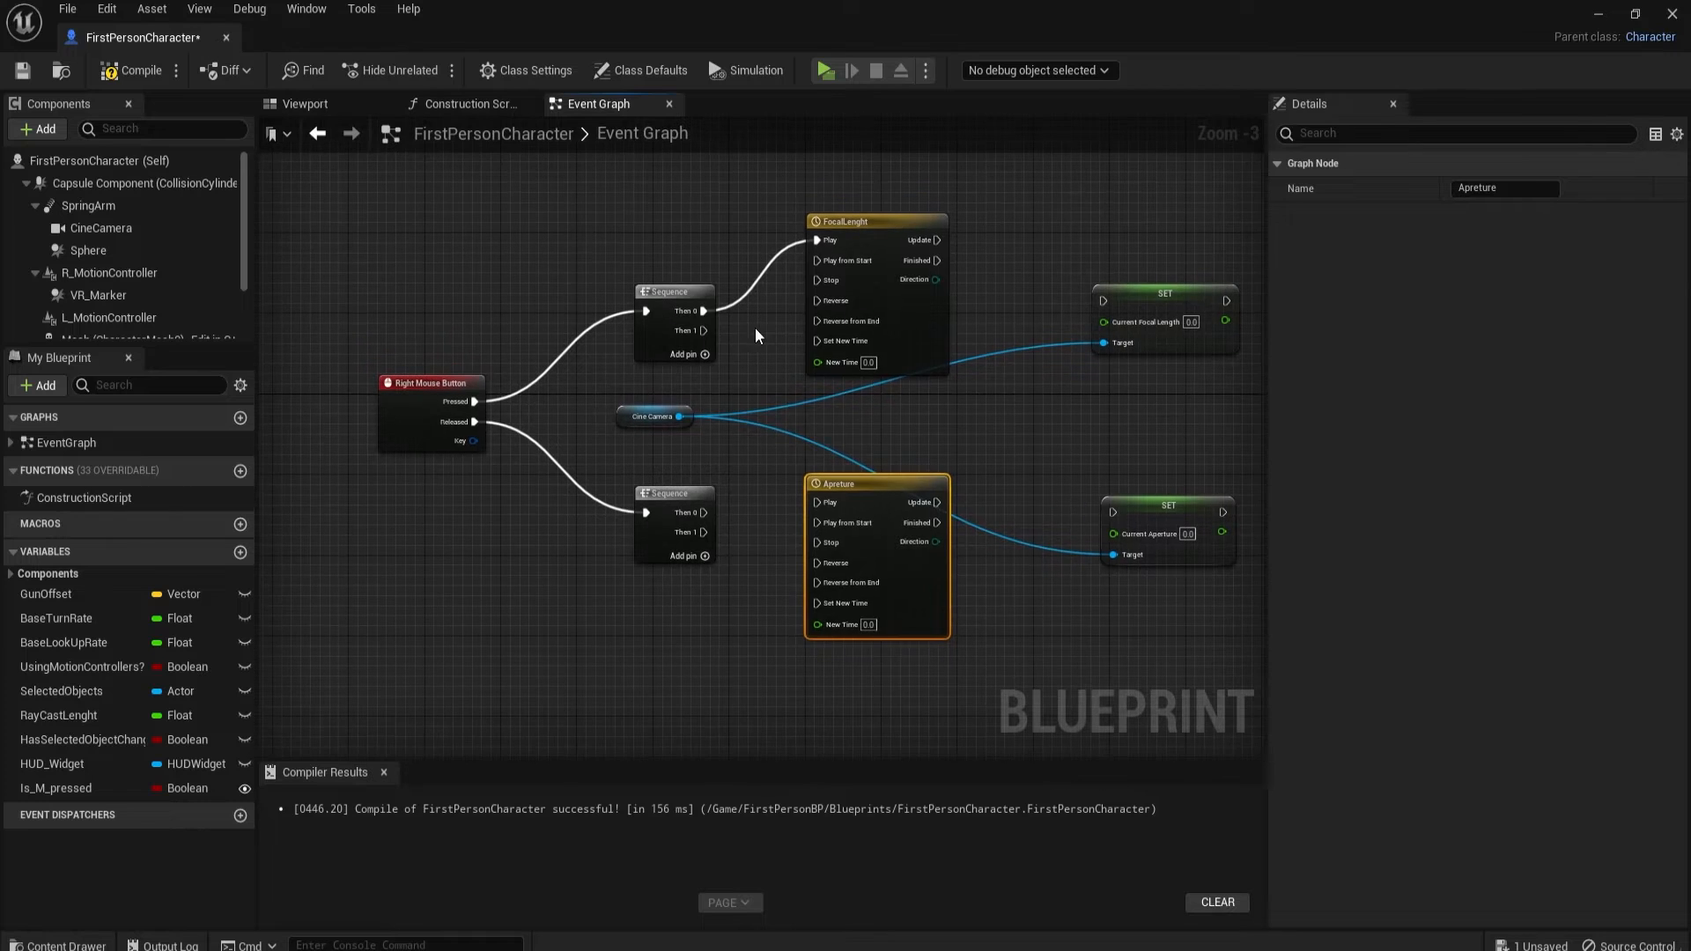
# Step: Select the FocalLenght timeline node and open it in the timeline editor
pyautogui.rightClick(662, 256)
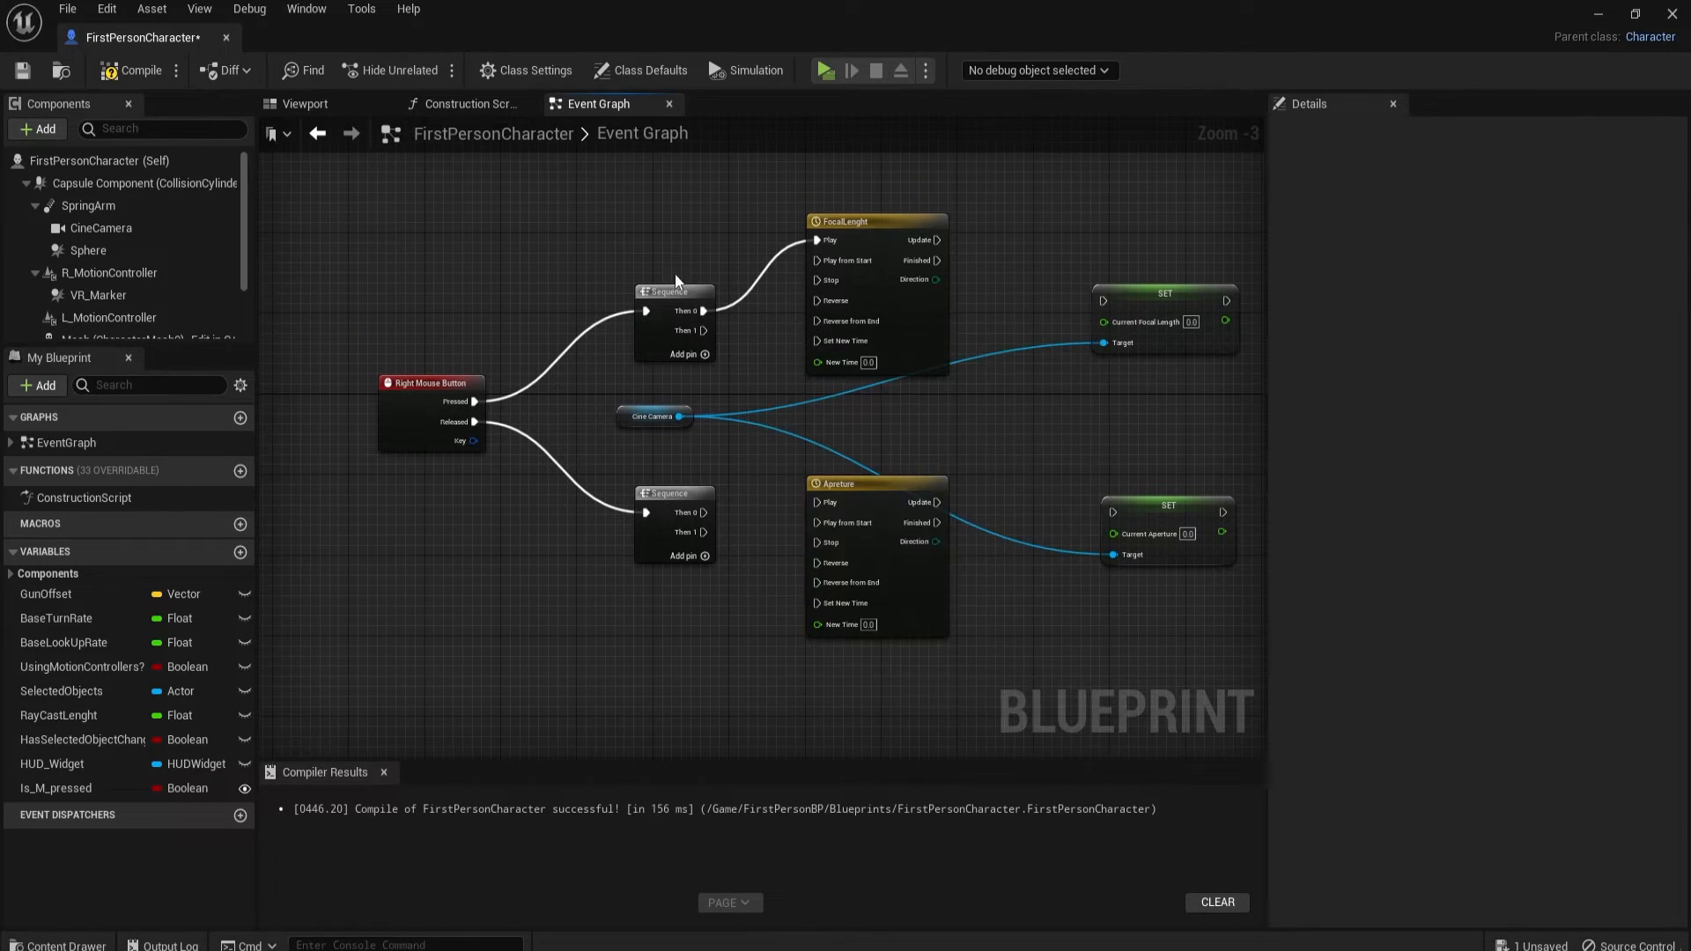
pyautogui.moveTo(707, 358)
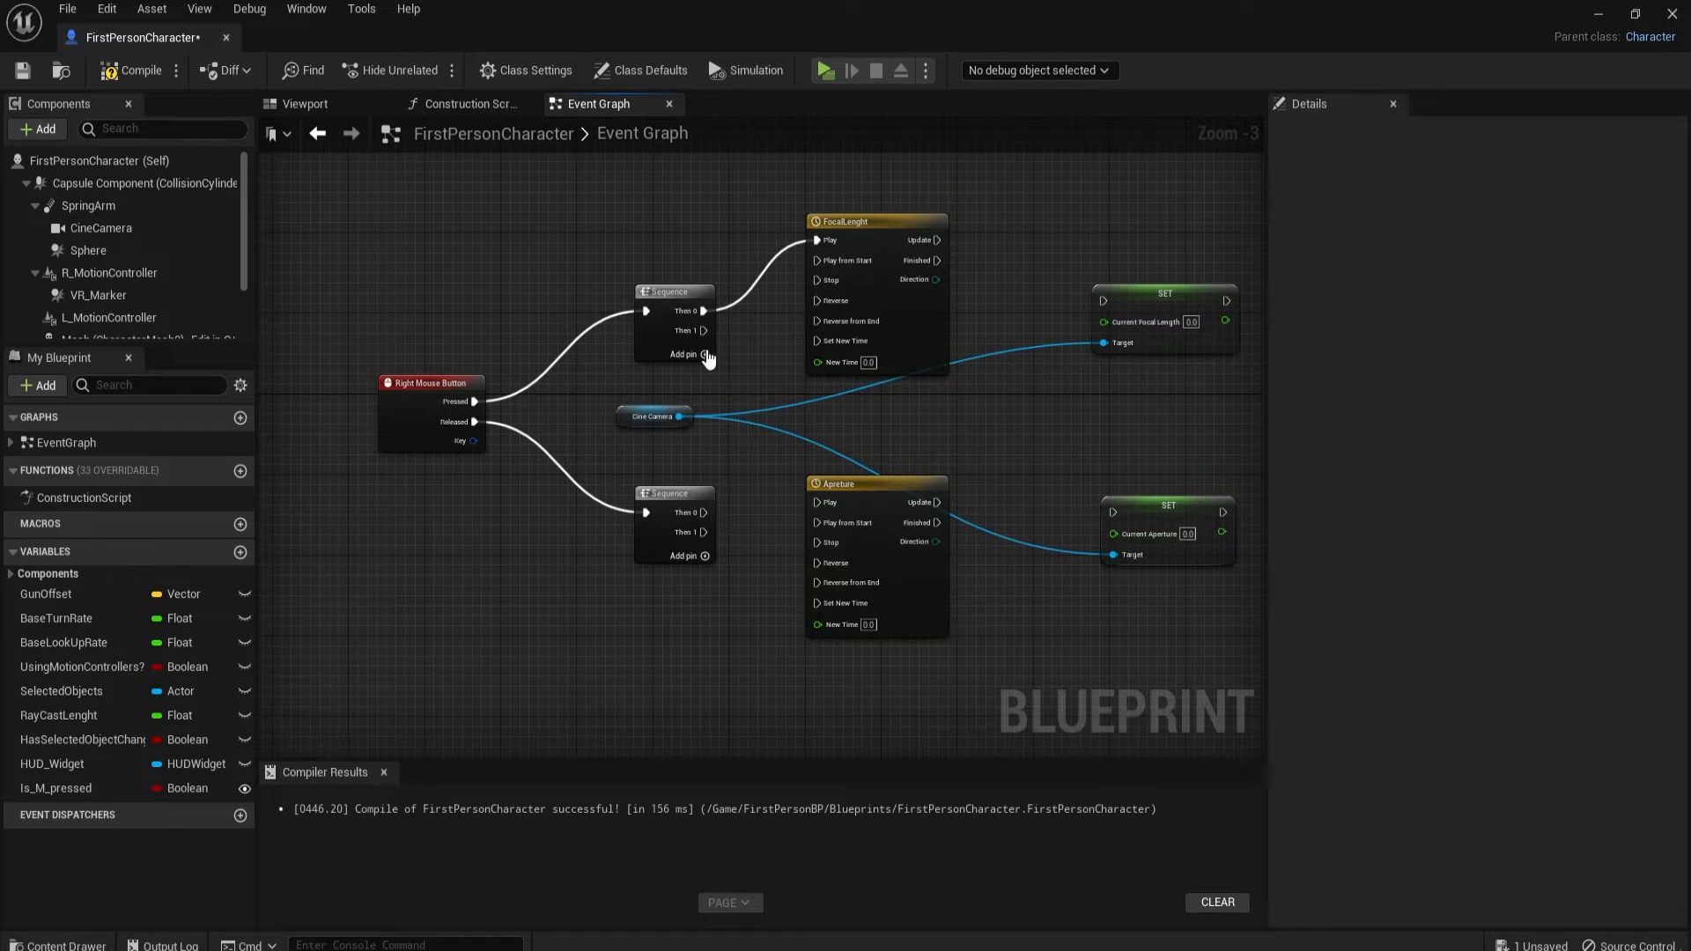
pyautogui.moveTo(702, 227)
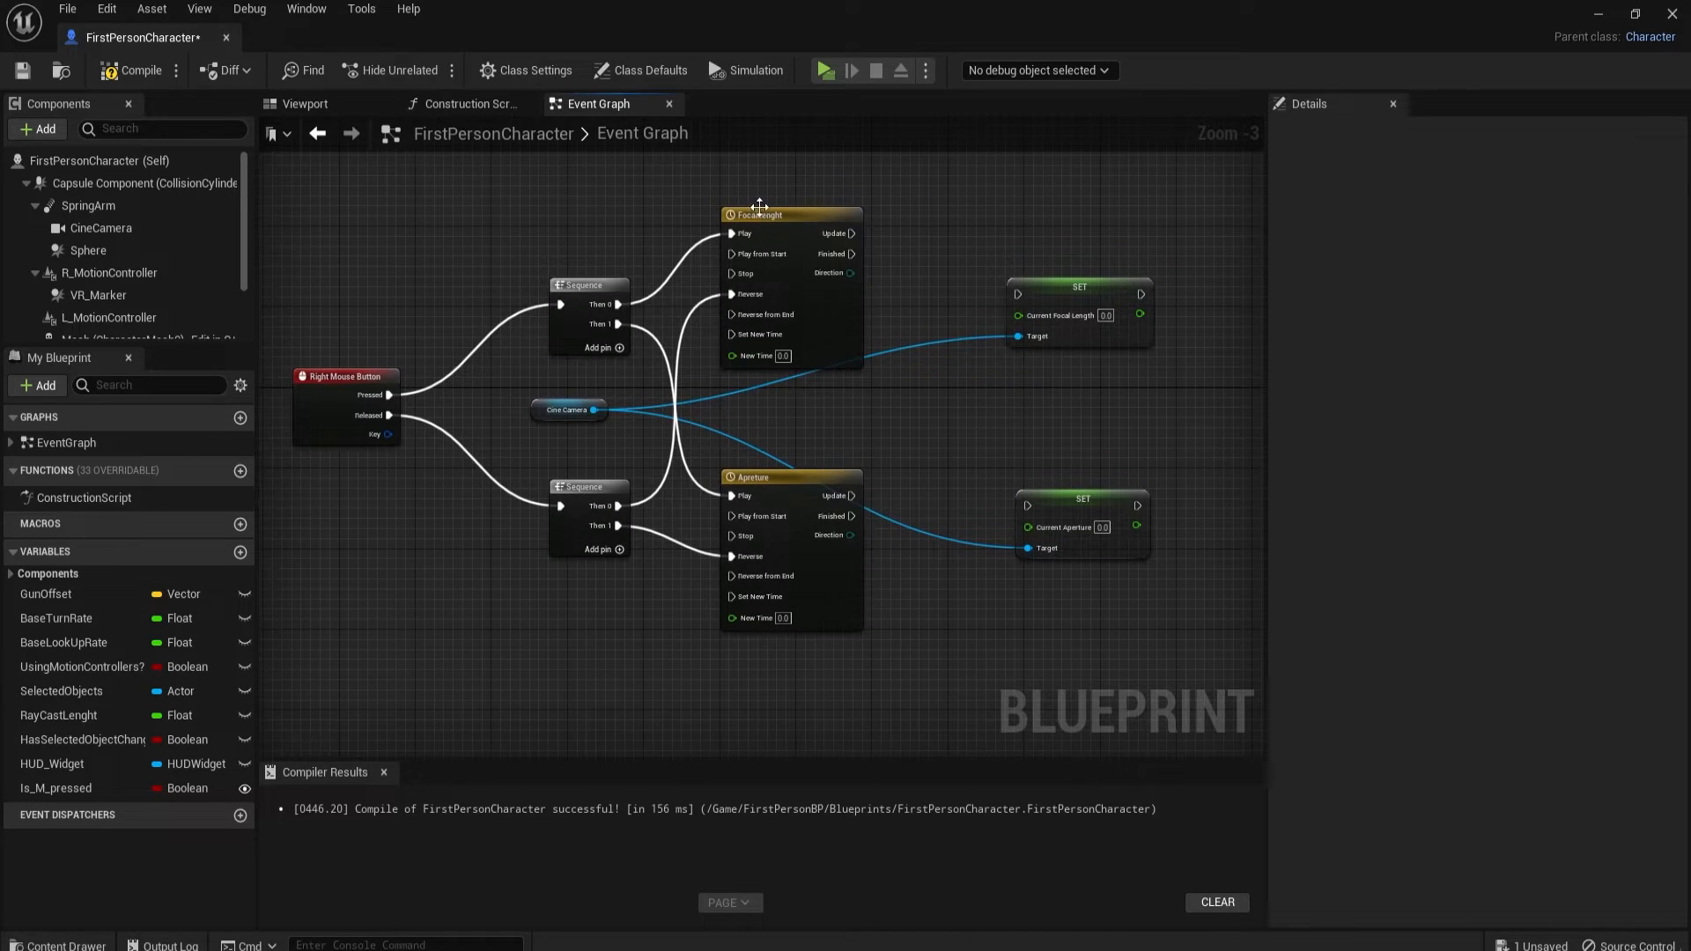
pyautogui.click(760, 215)
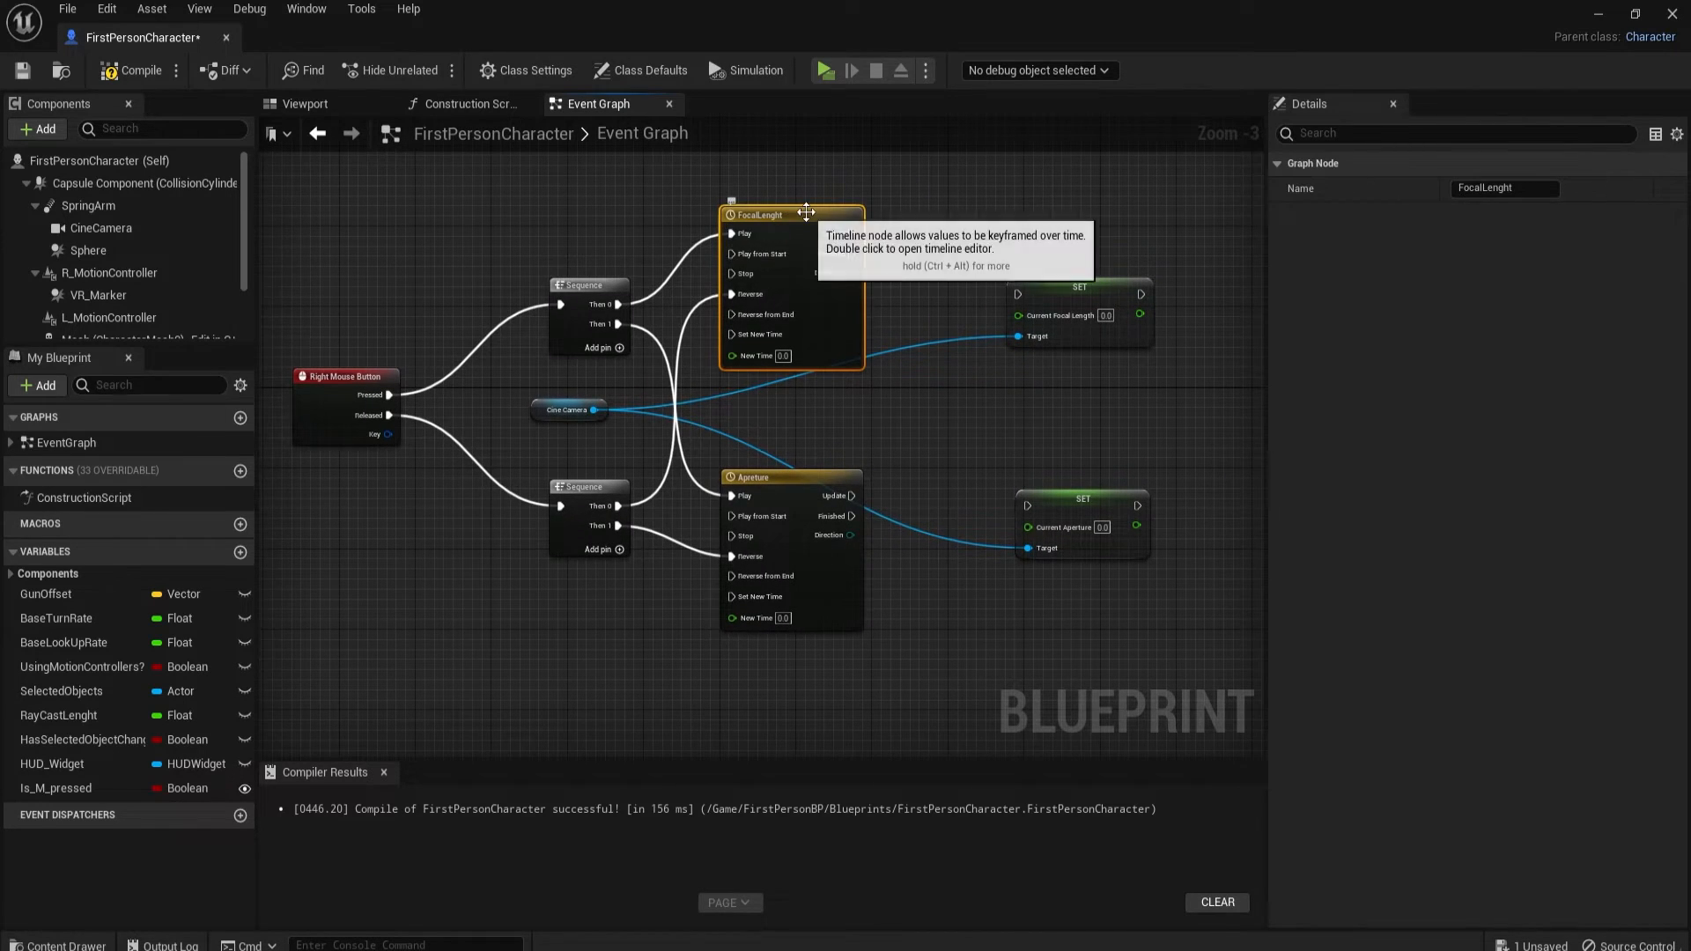
pyautogui.doubleClick(760, 215)
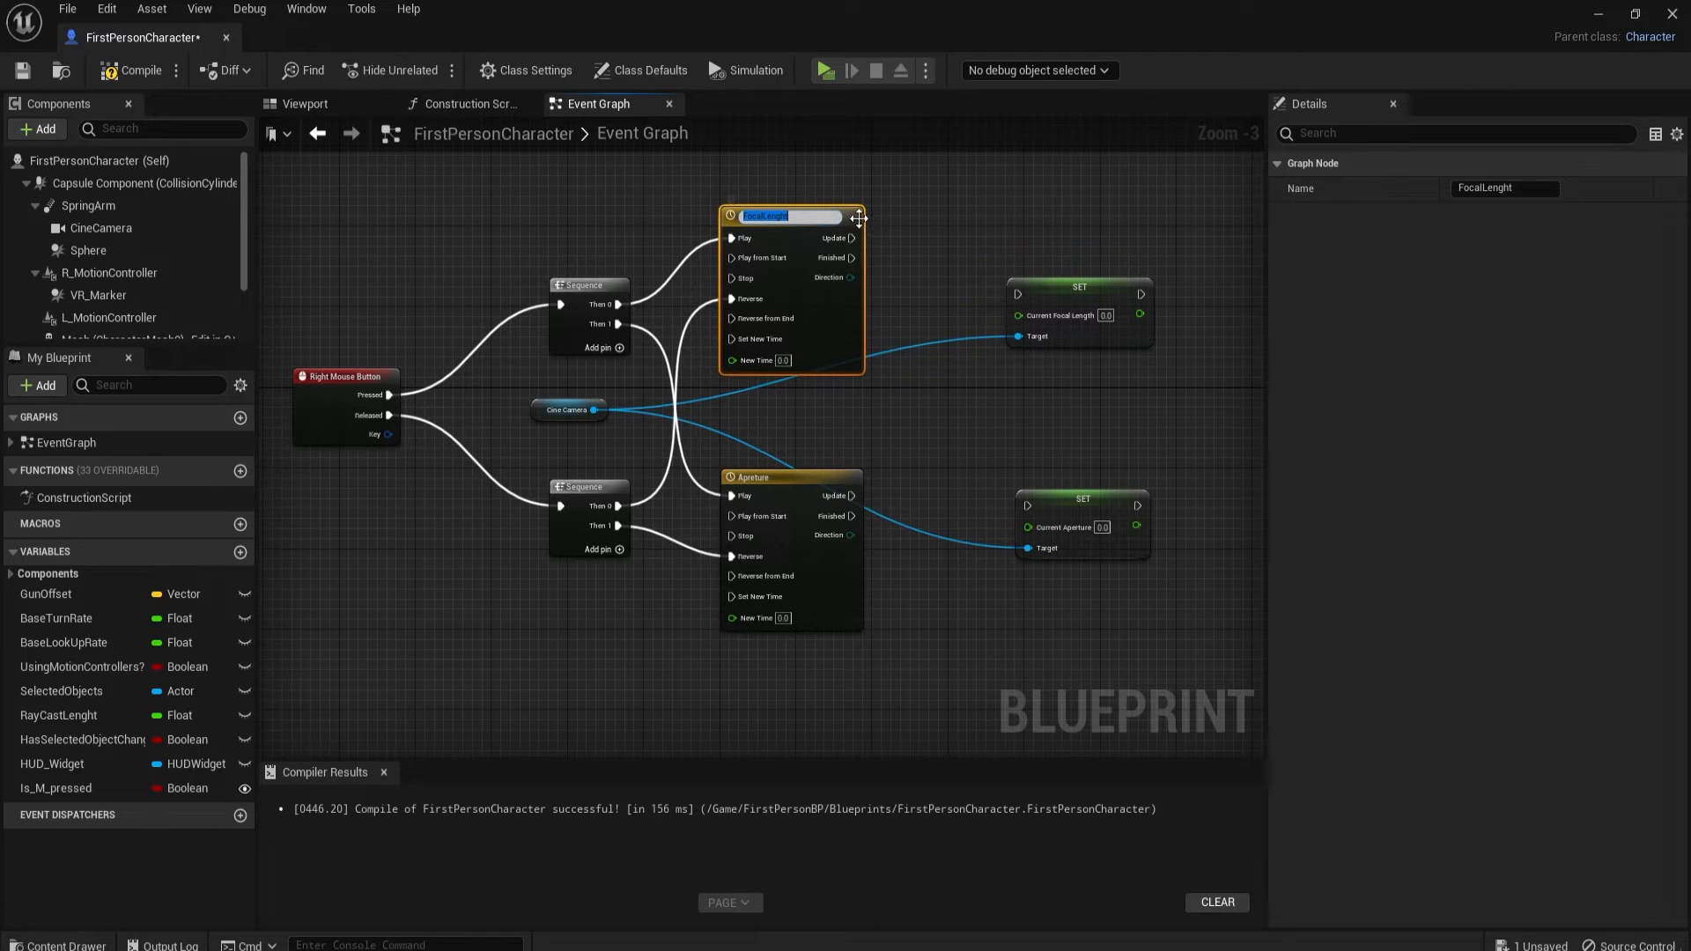
pyautogui.doubleClick(791, 216)
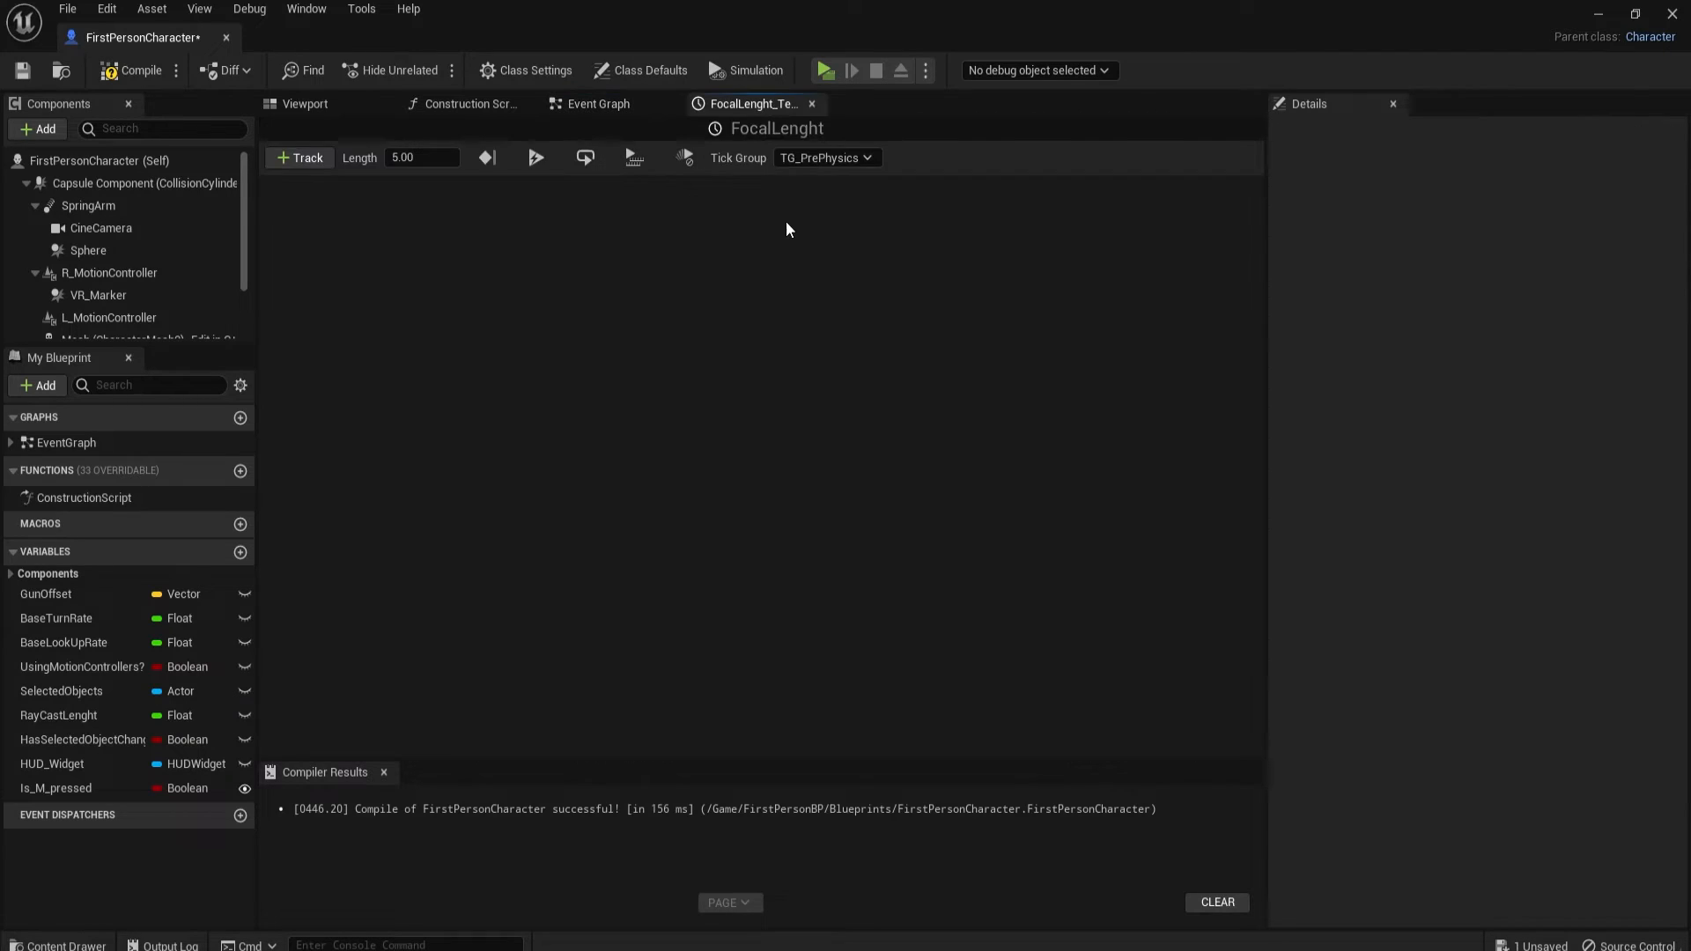
# Step: Create a track named FocalLenghtTrack and change the timeline Length to 1.50
pyautogui.click(300, 158)
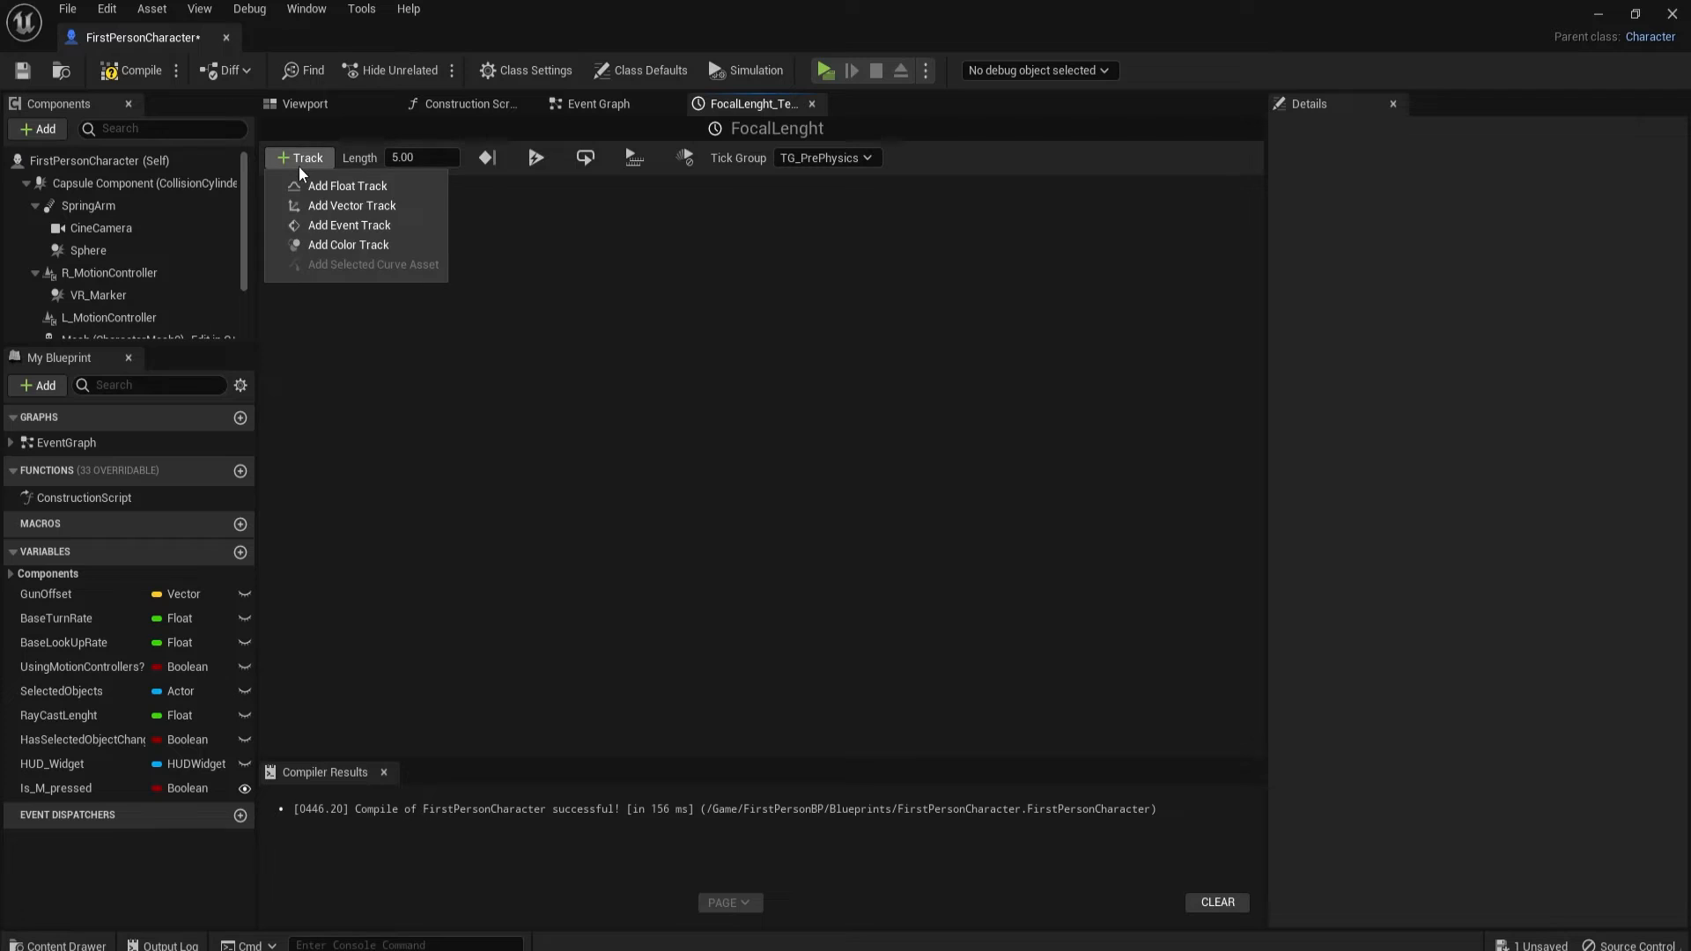
pyautogui.moveTo(351, 205)
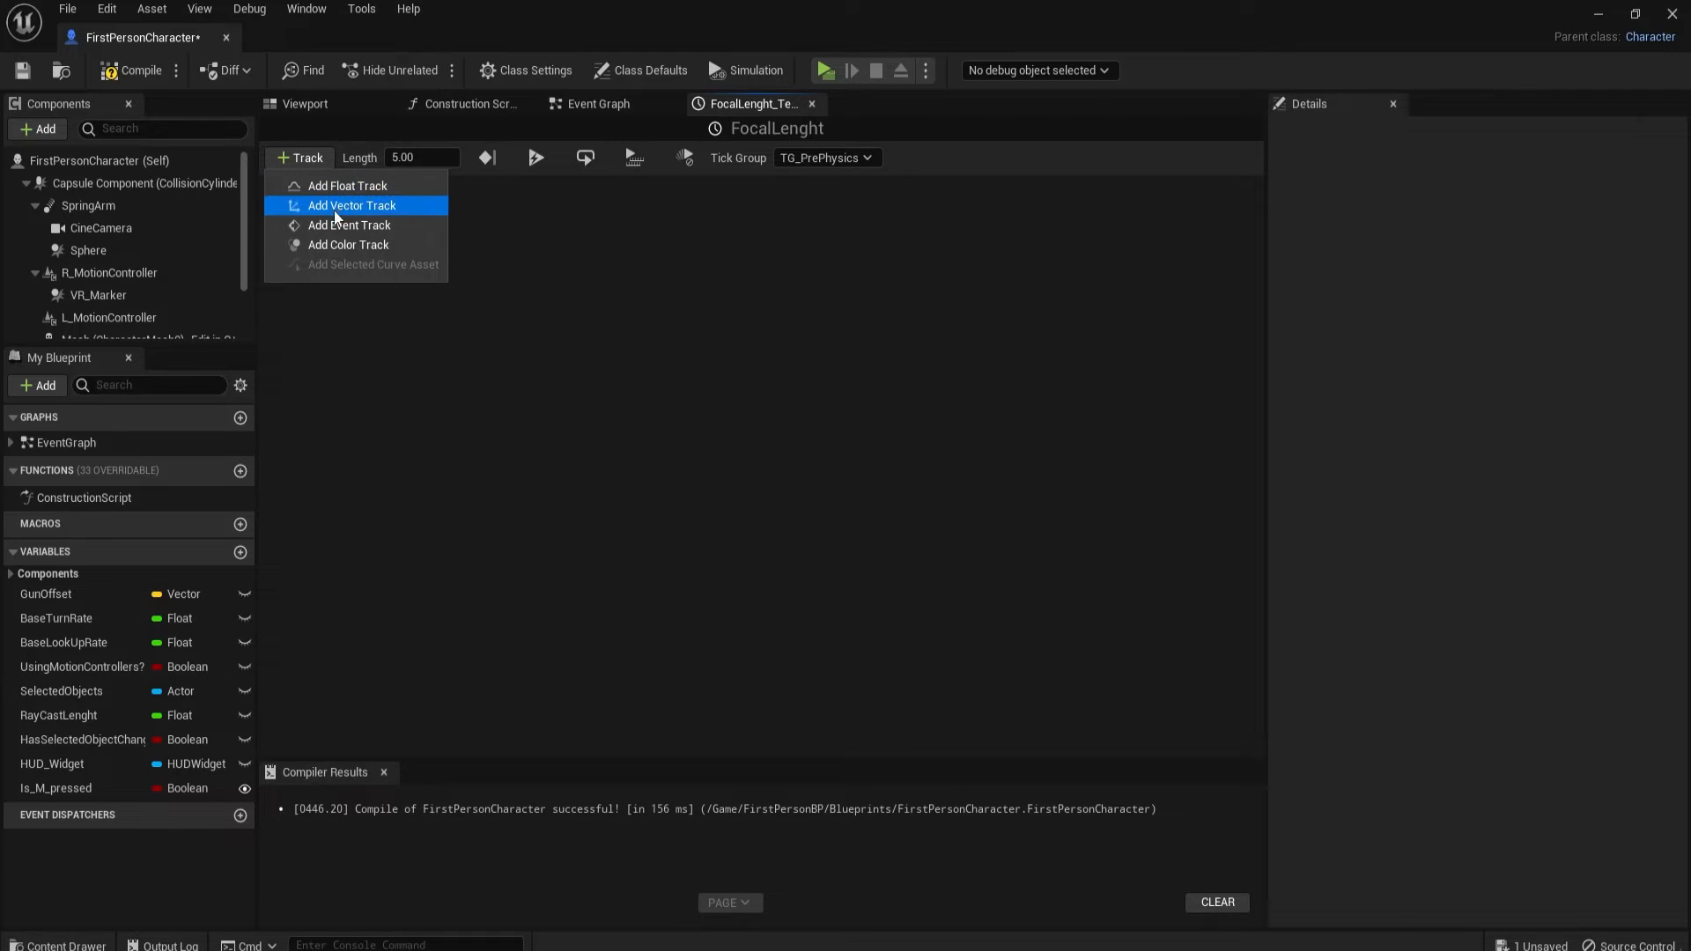
pyautogui.click(351, 205)
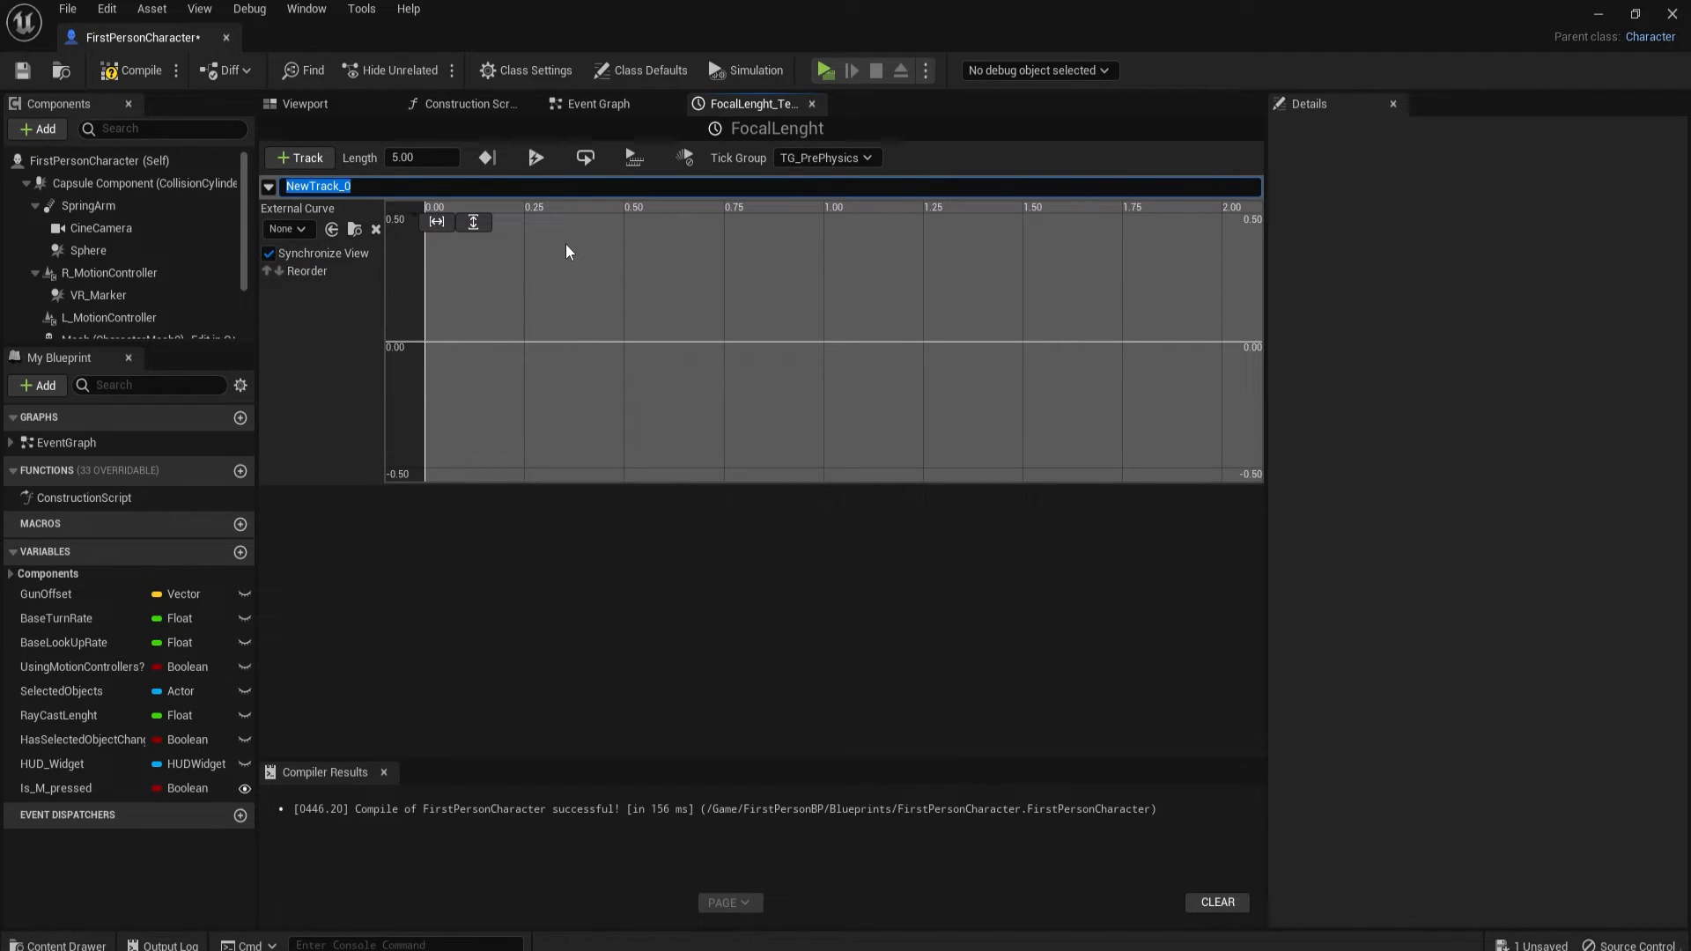
pyautogui.write('FocalLenght')
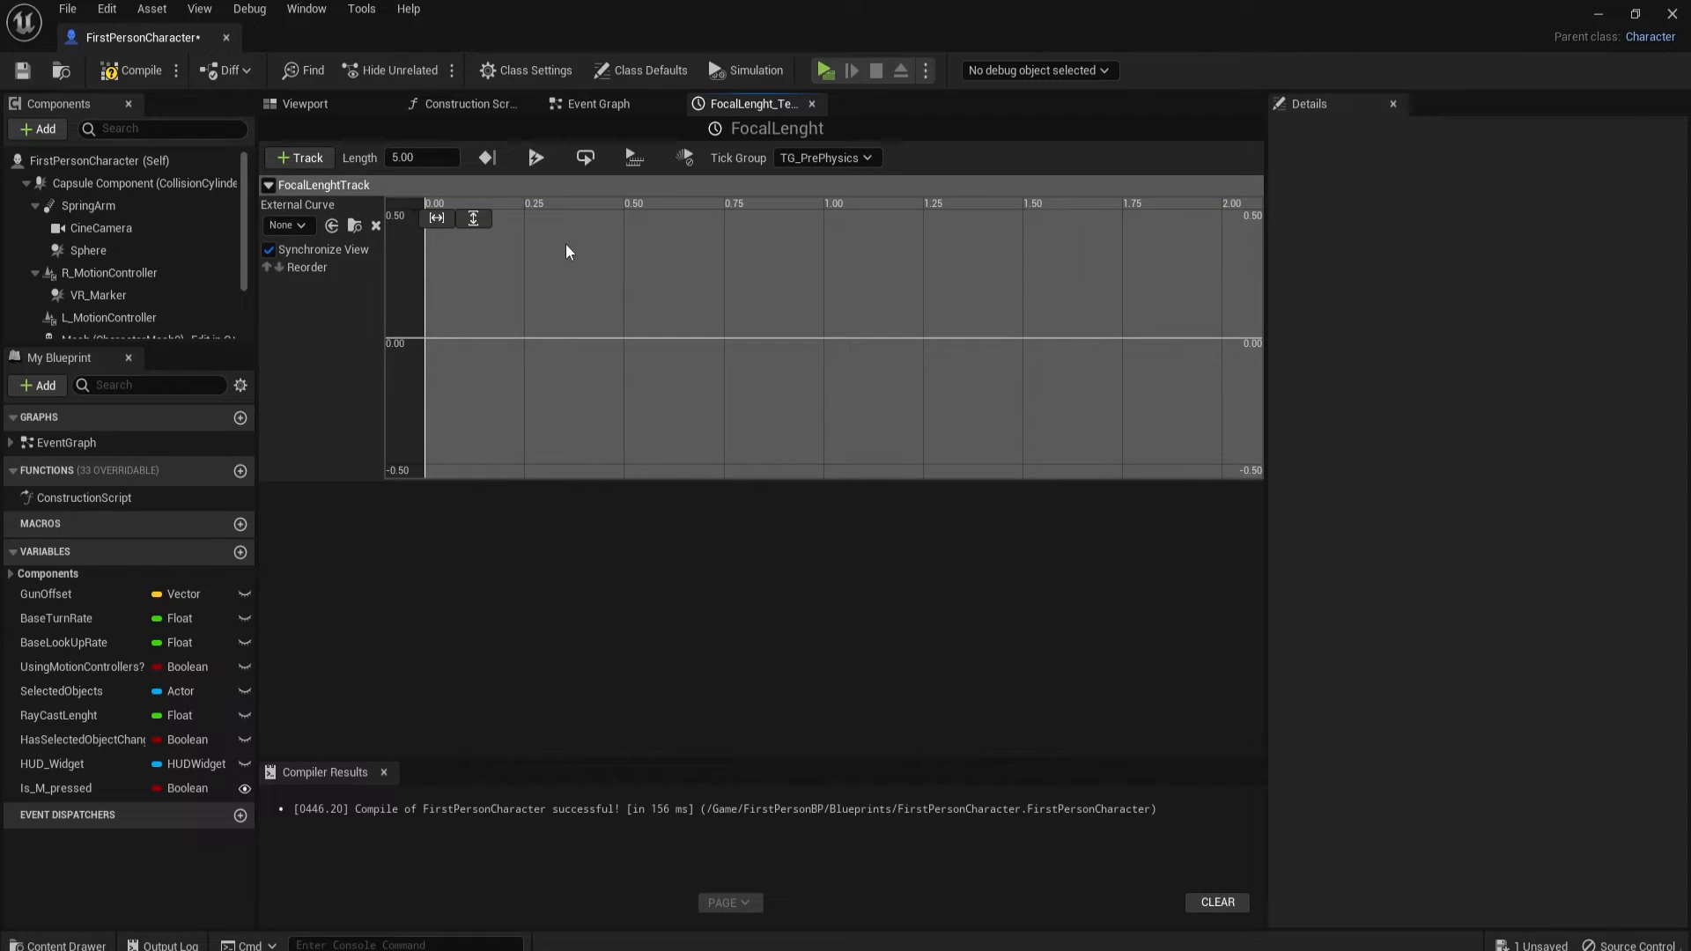
pyautogui.tripleClick(421, 157)
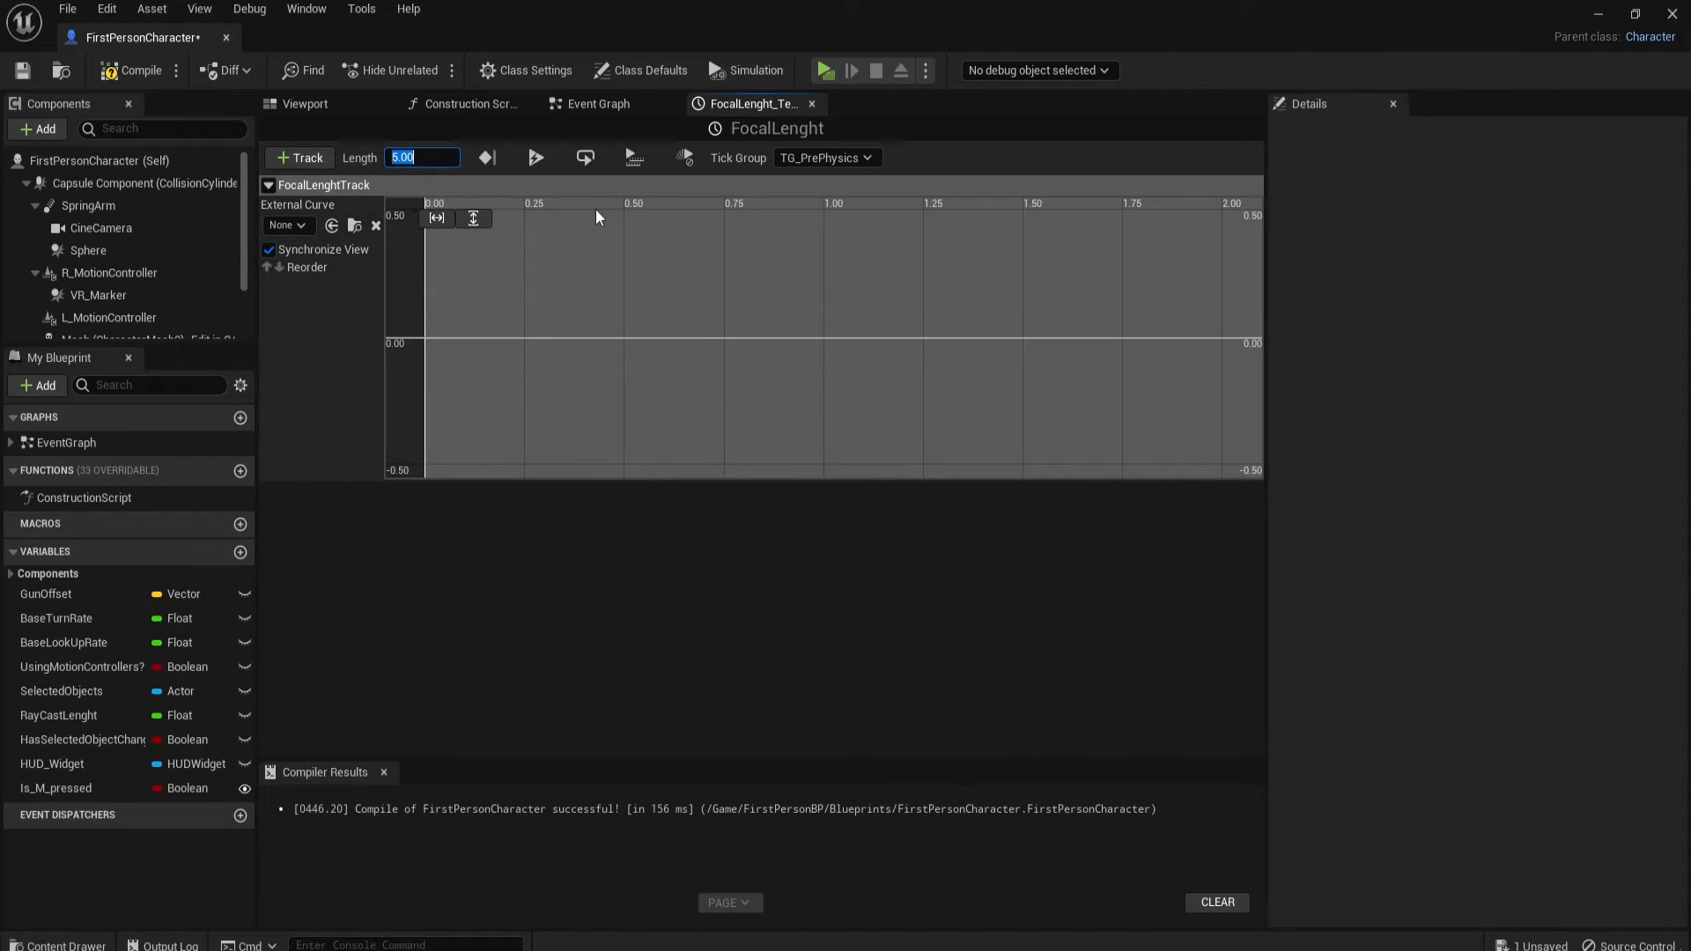
pyautogui.write('1.00')
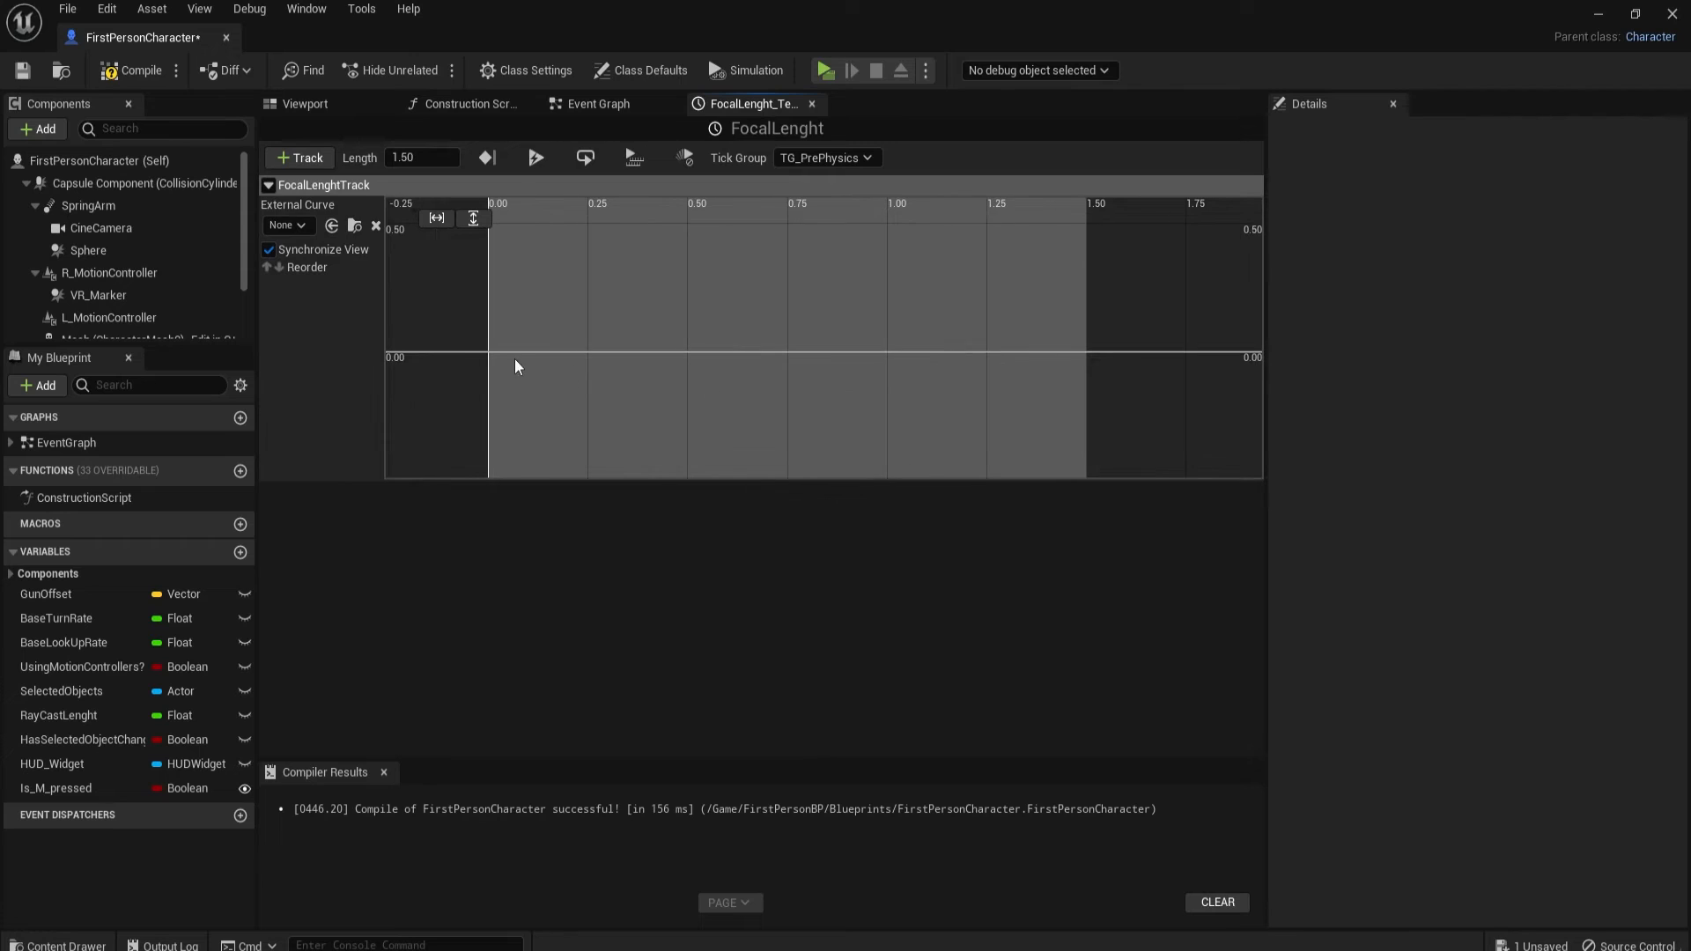
pyautogui.moveTo(663, 420)
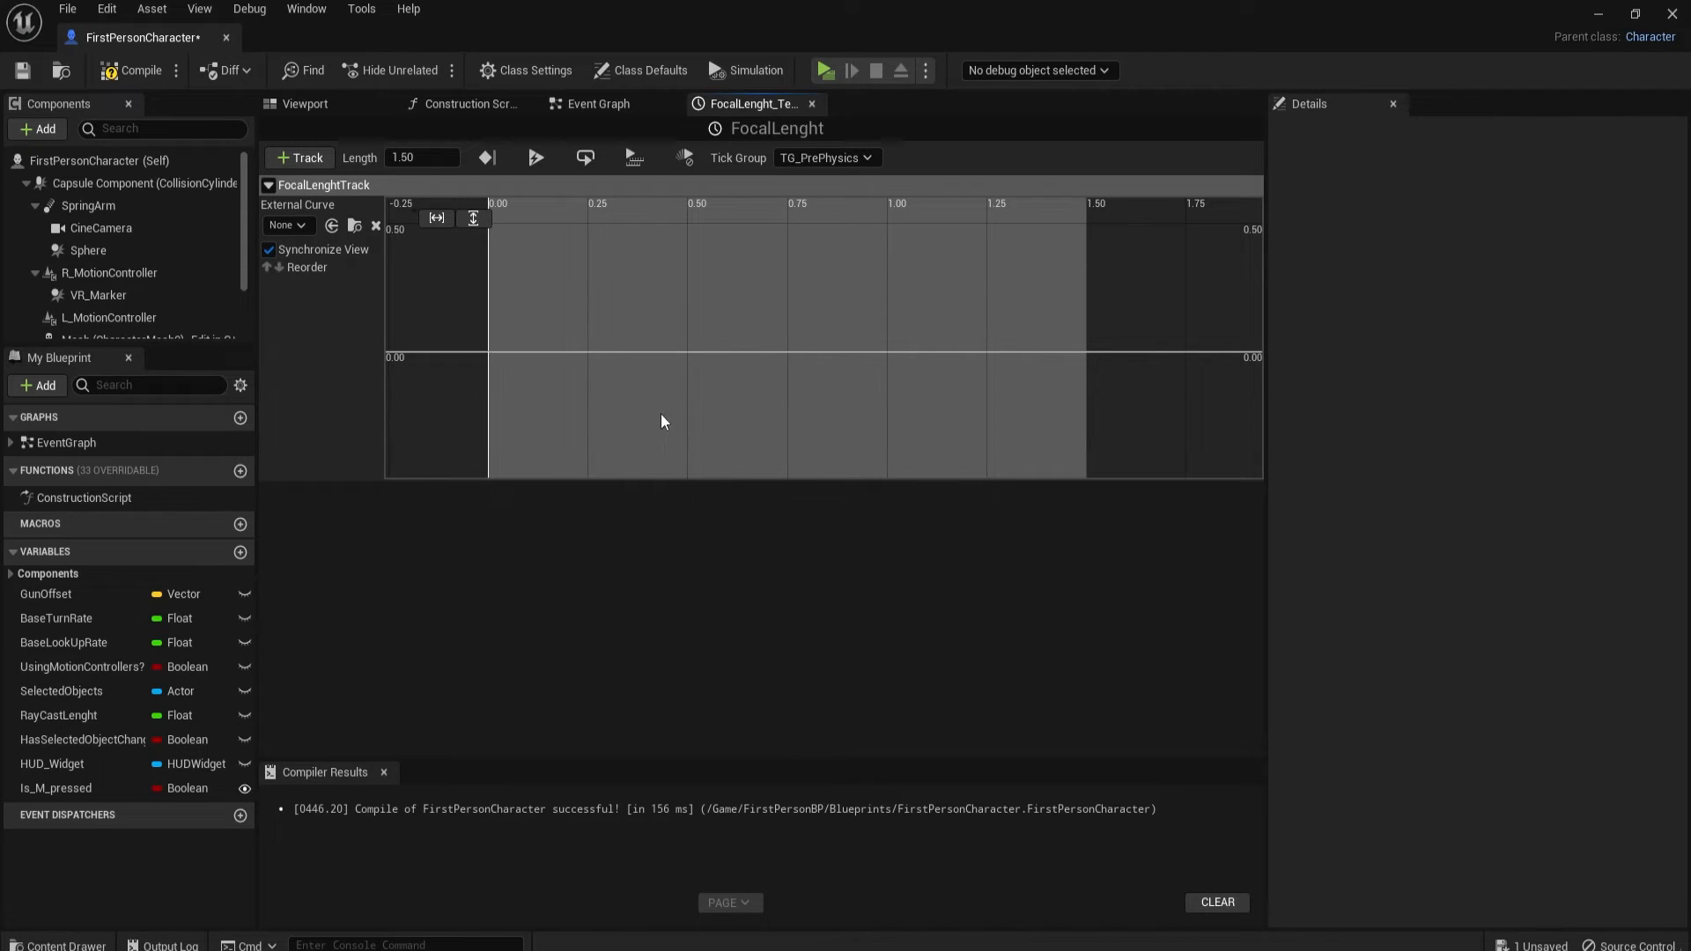
pyautogui.moveTo(520, 371)
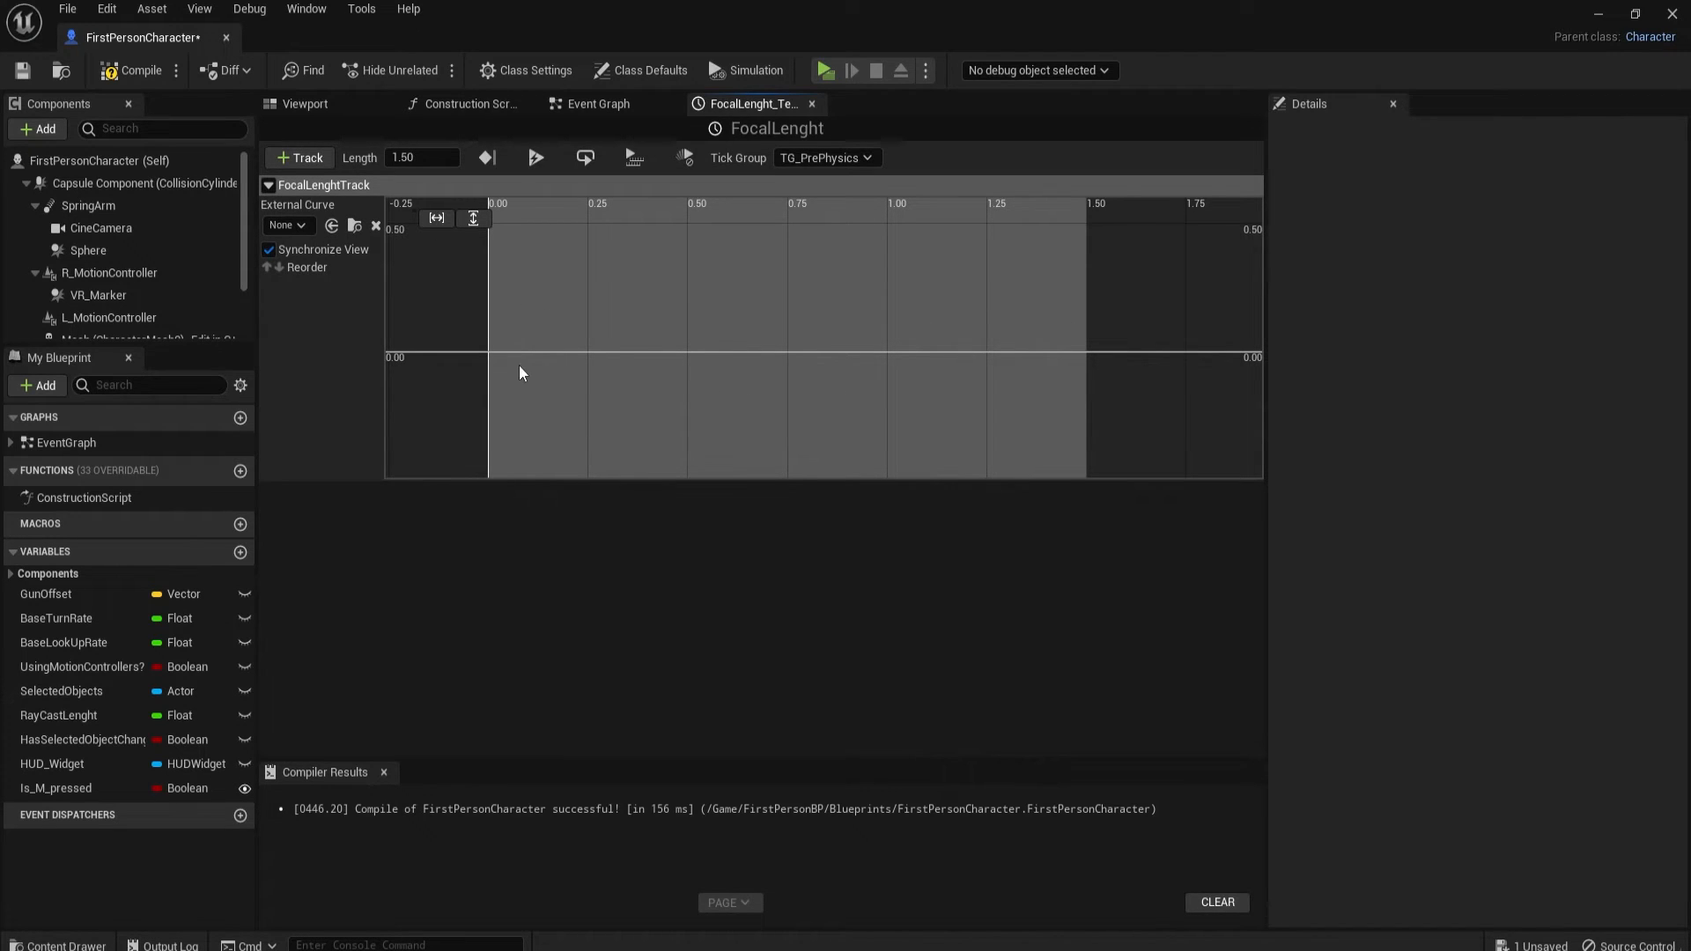
# Step: Add two keys to FocalLenghtTrack, at time 0 value 18 and time 1.5 value 45
pyautogui.click(488, 352)
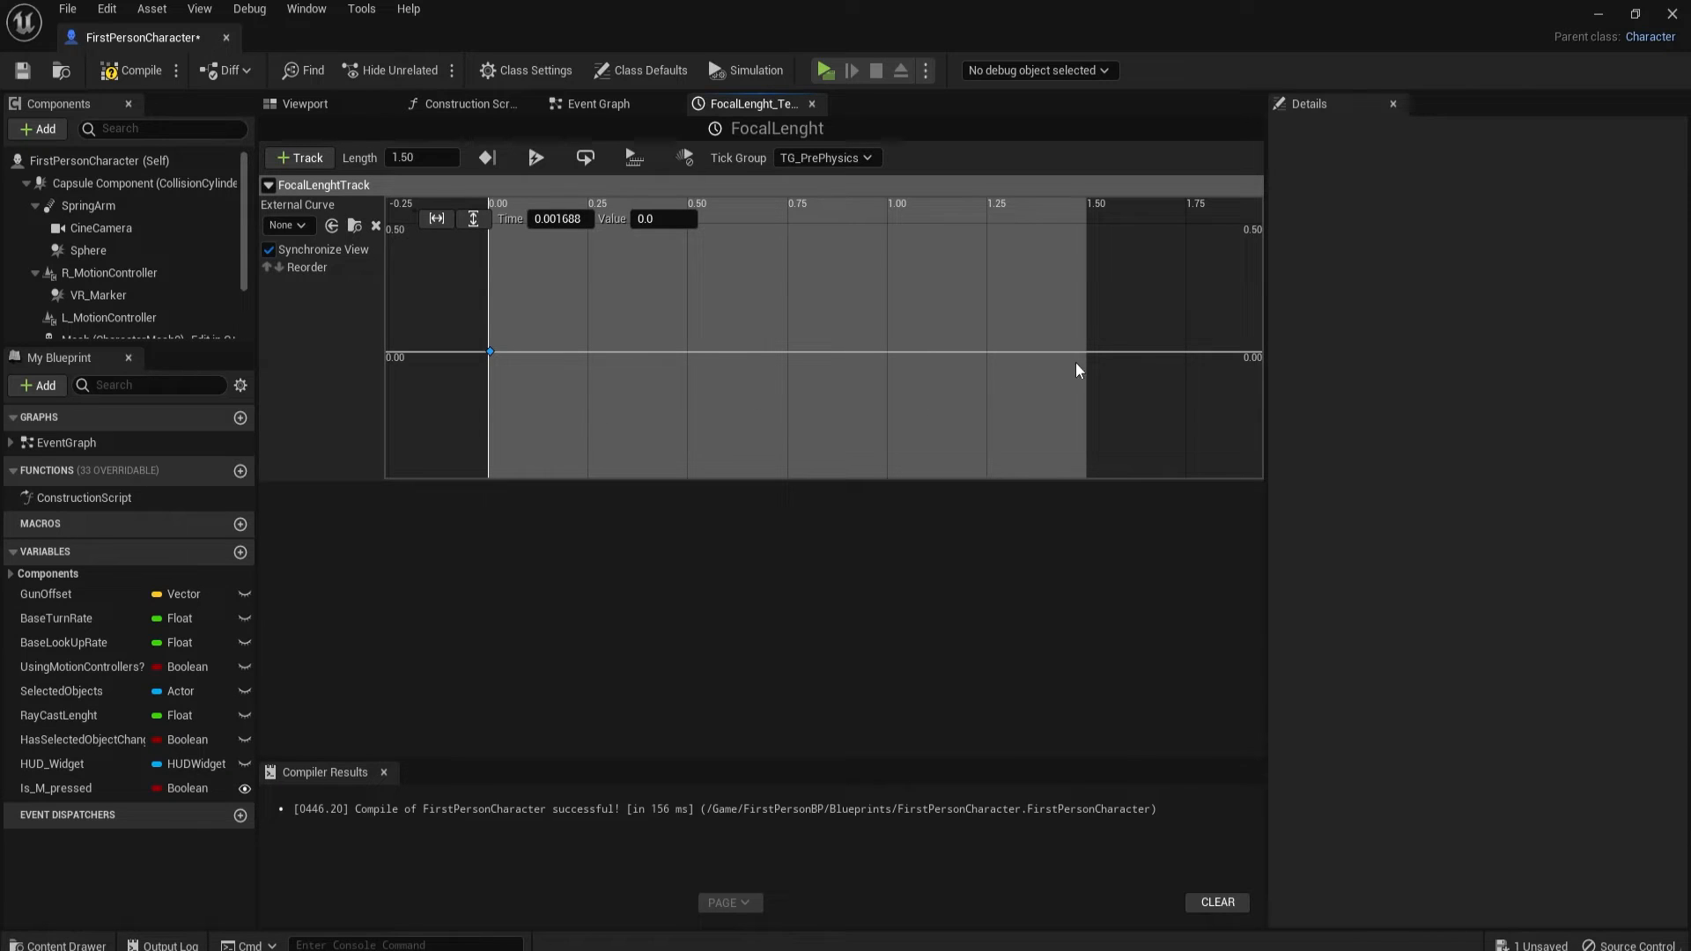
pyautogui.click(1061, 351)
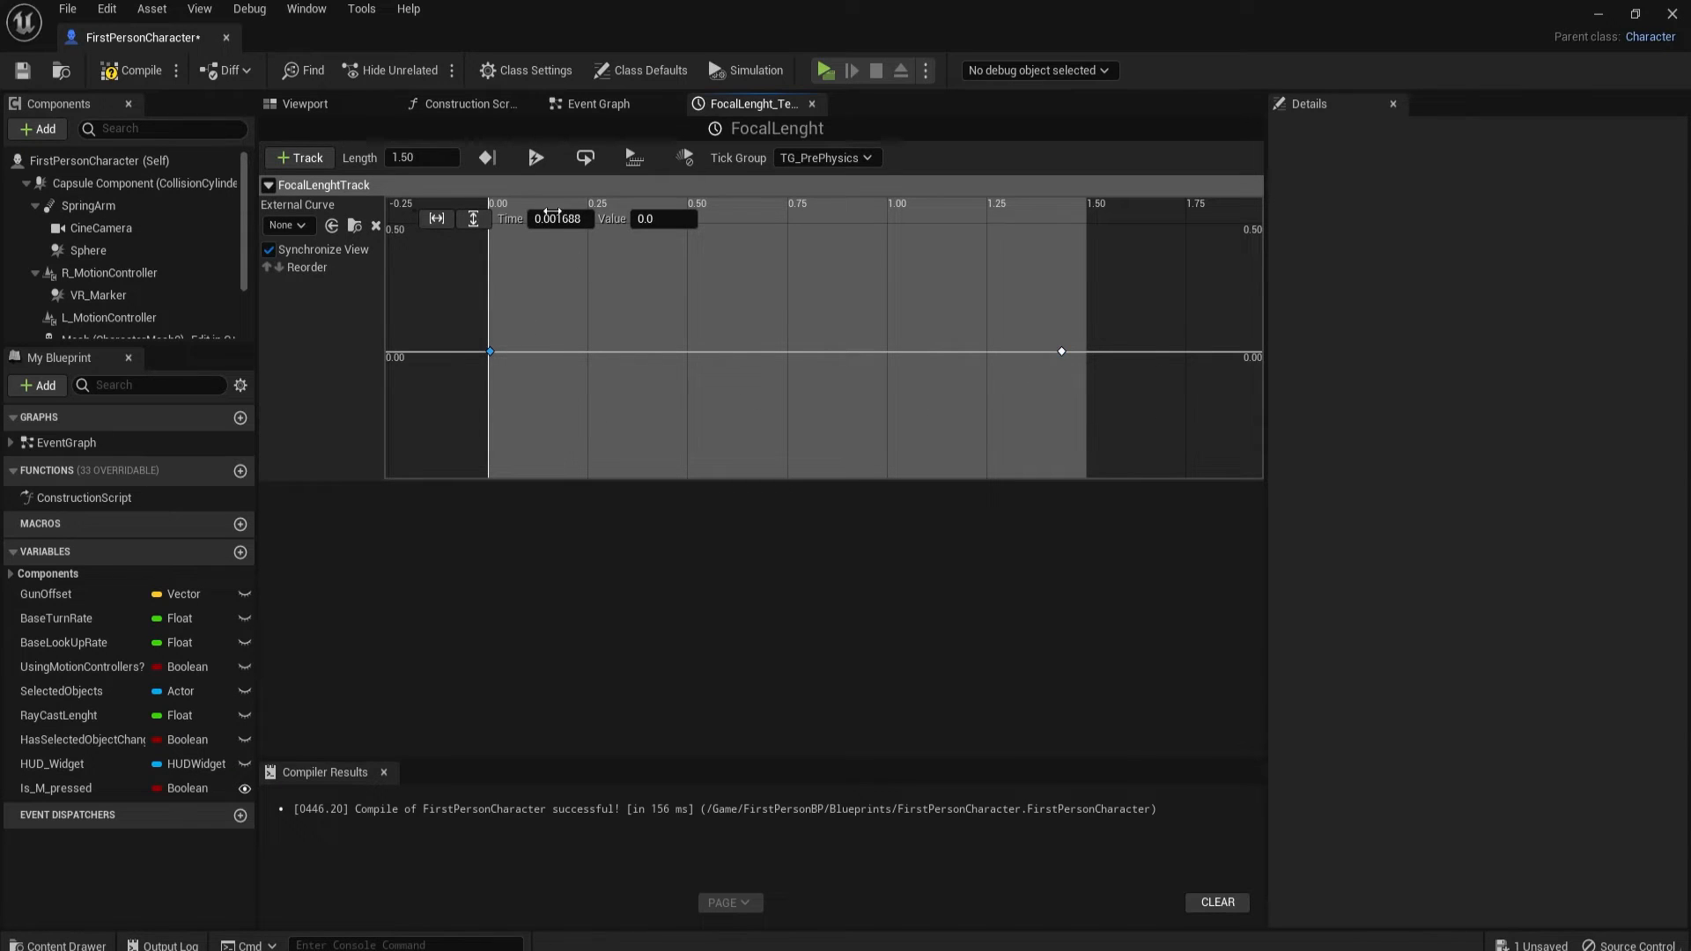
pyautogui.tripleClick(557, 217)
pyautogui.write('0')
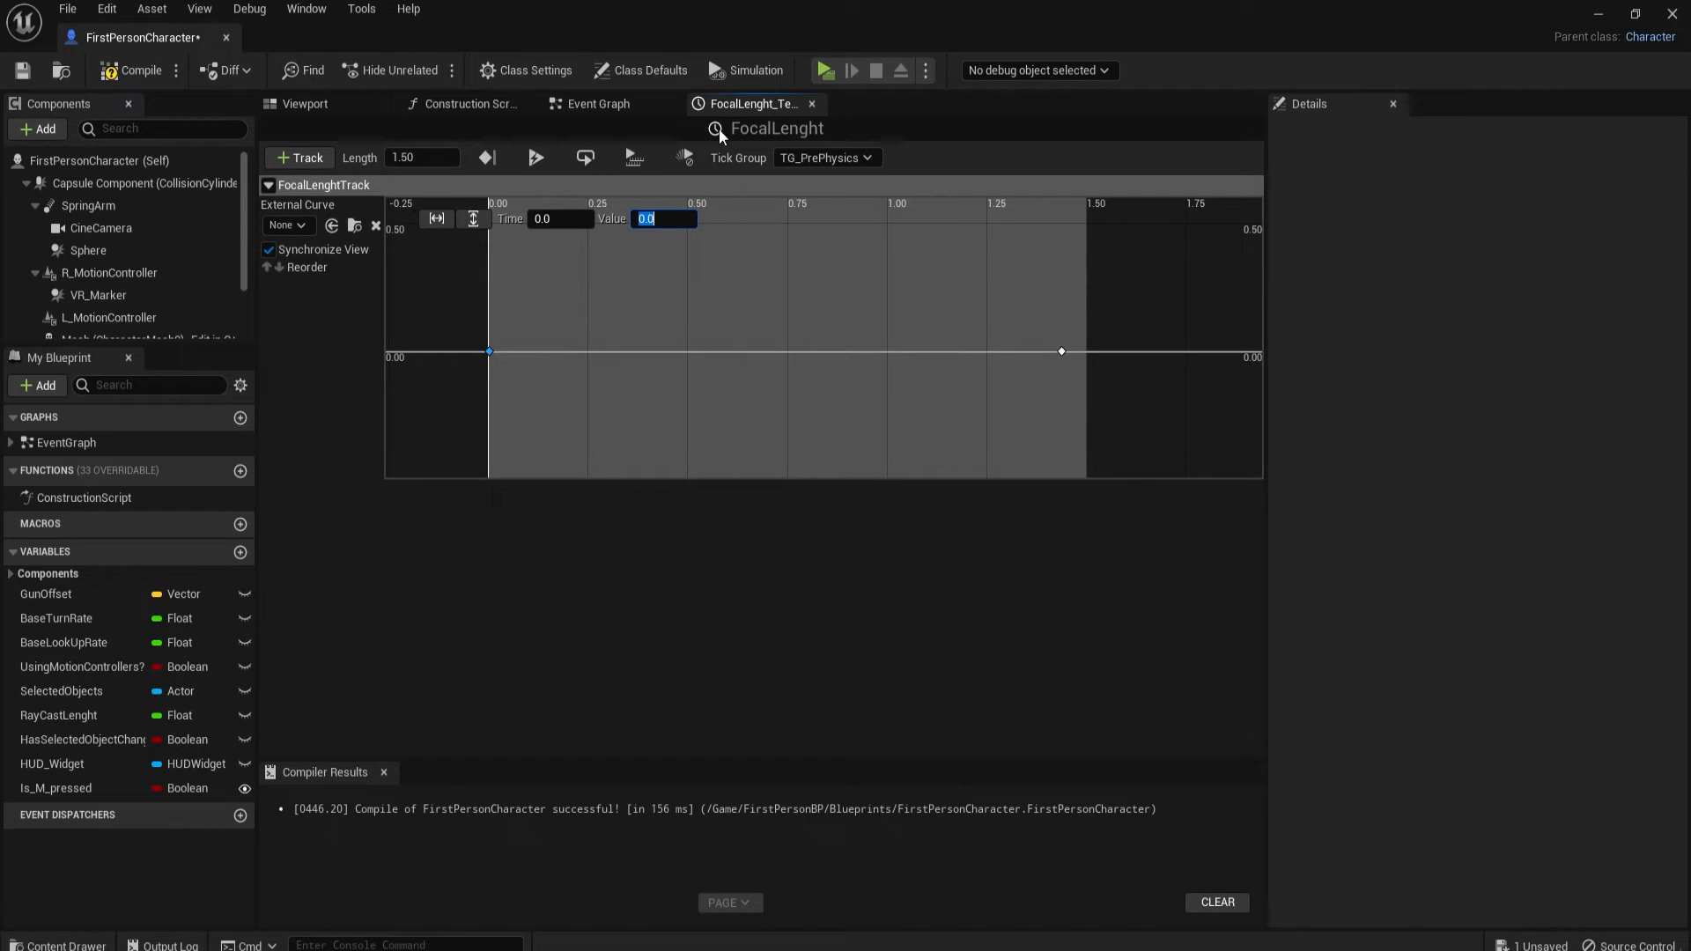
pyautogui.moveTo(721, 202)
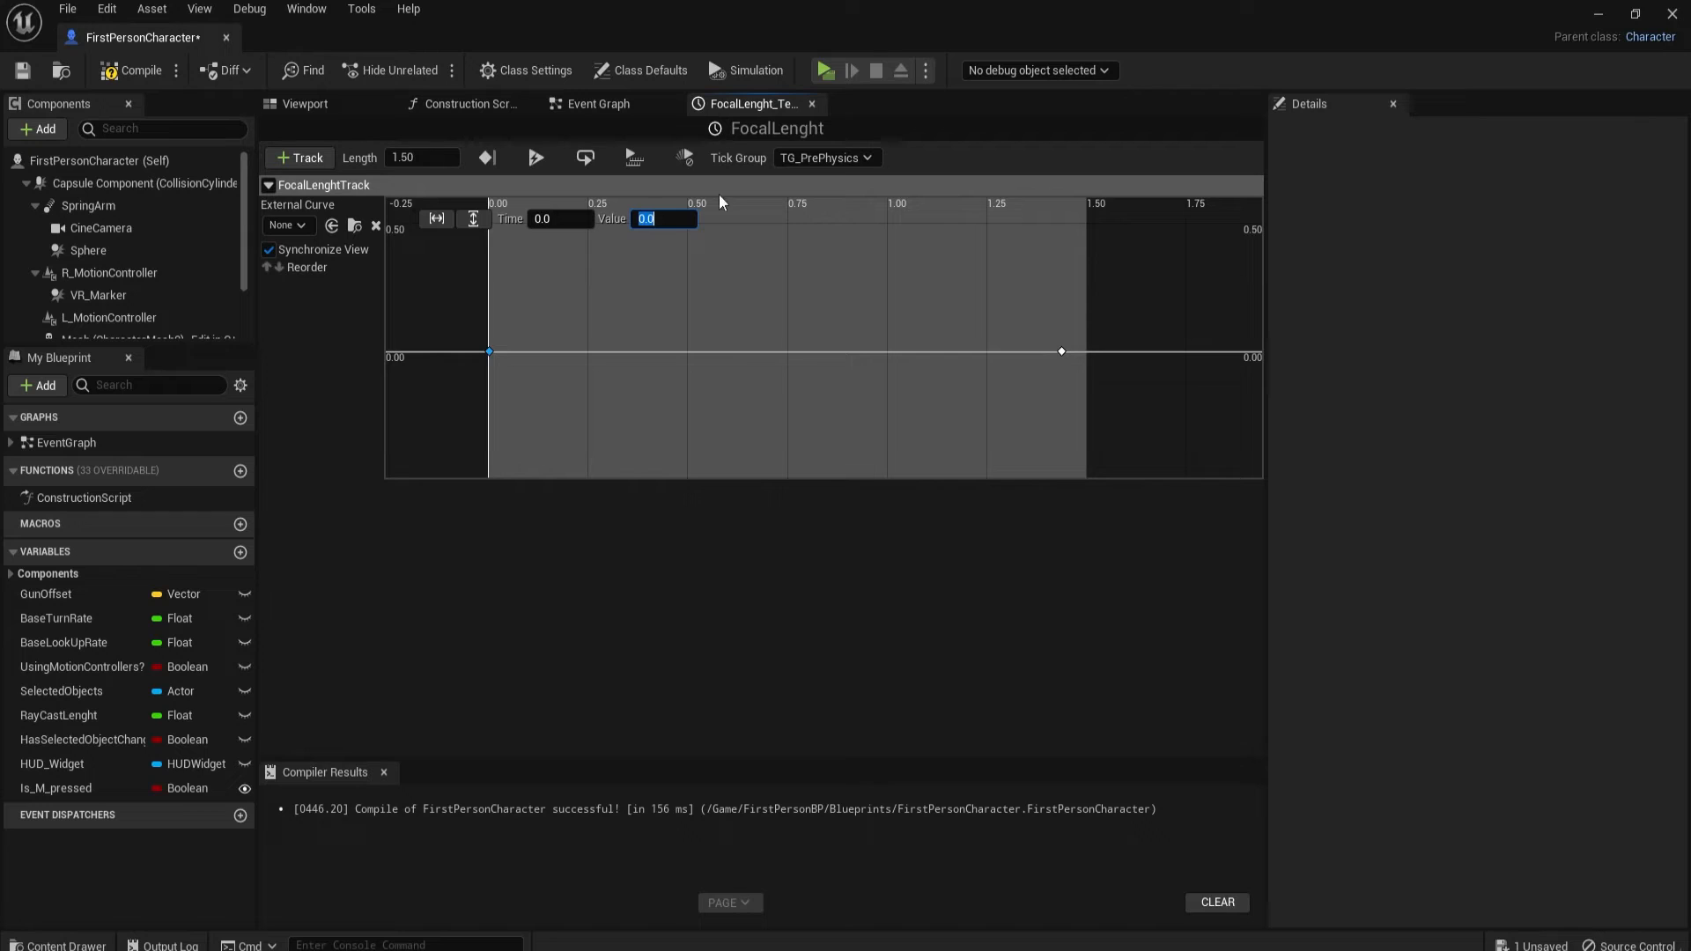
pyautogui.moveTo(628, 272)
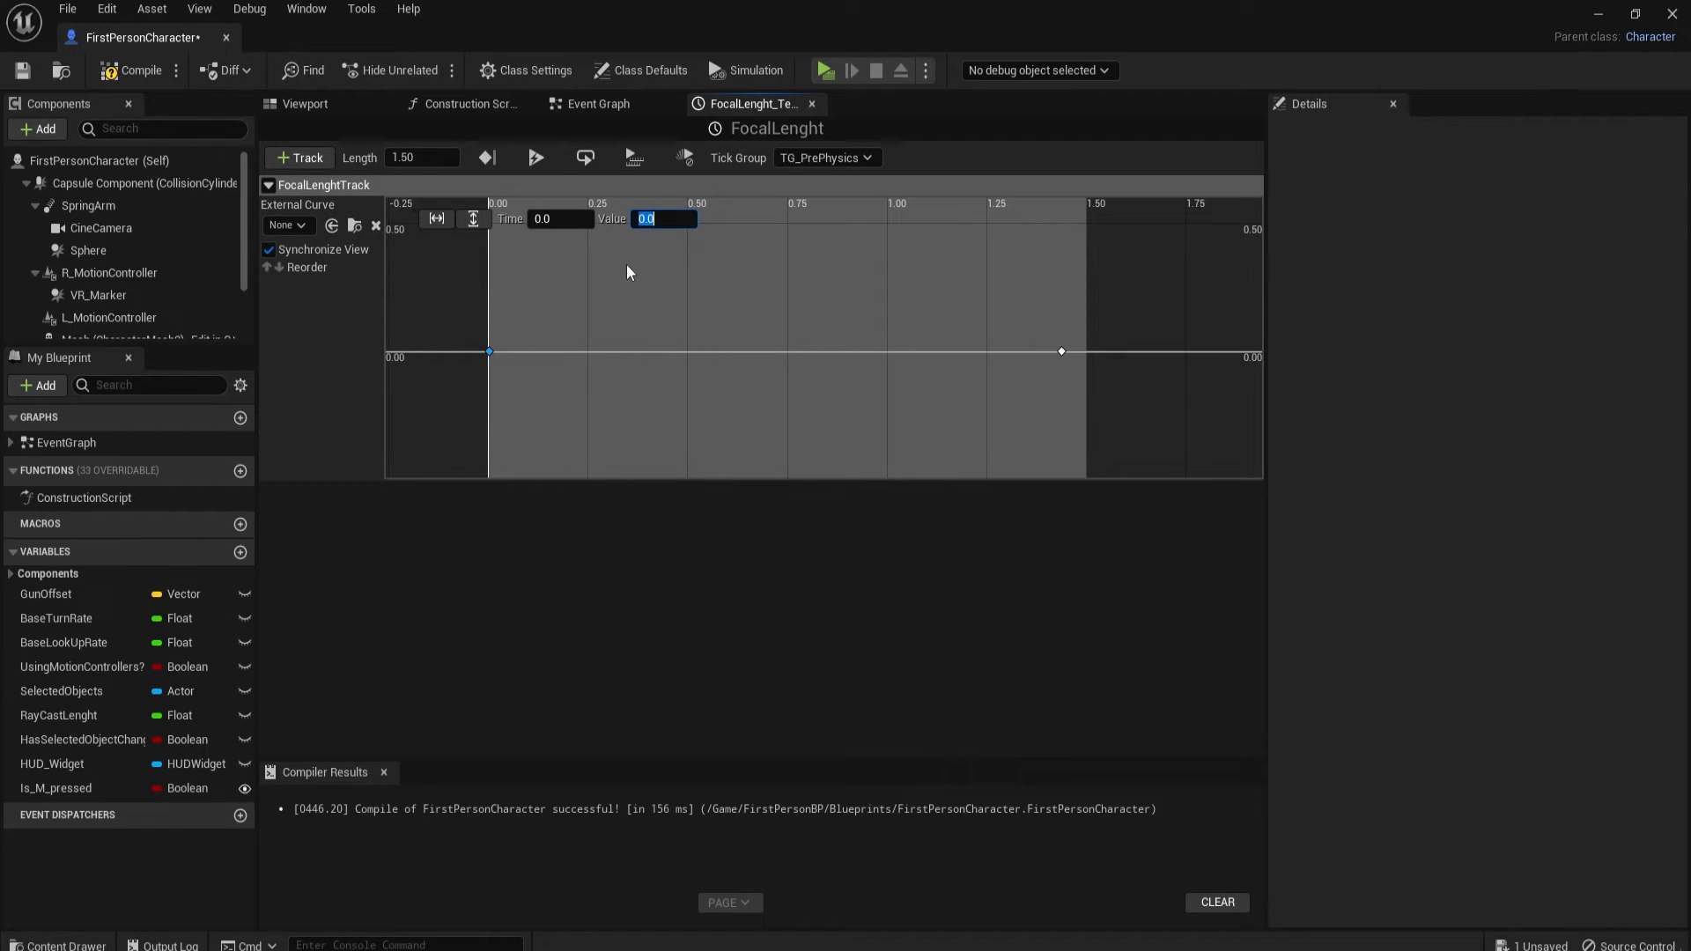
pyautogui.write('18.0')
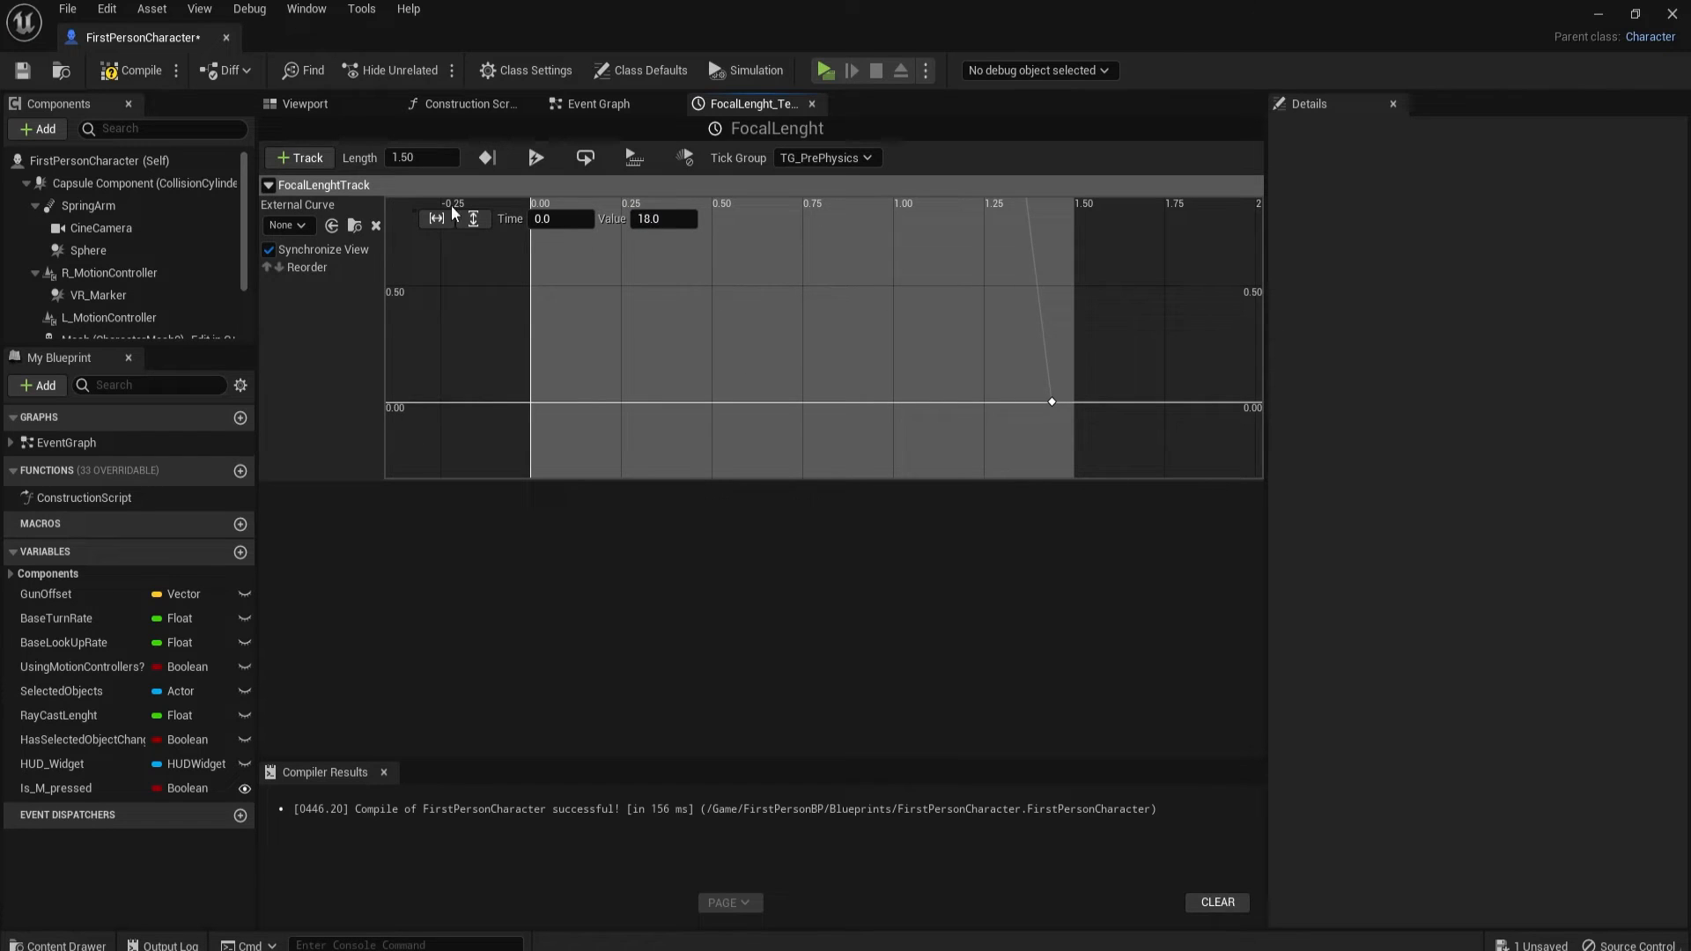
pyautogui.moveTo(304, 104)
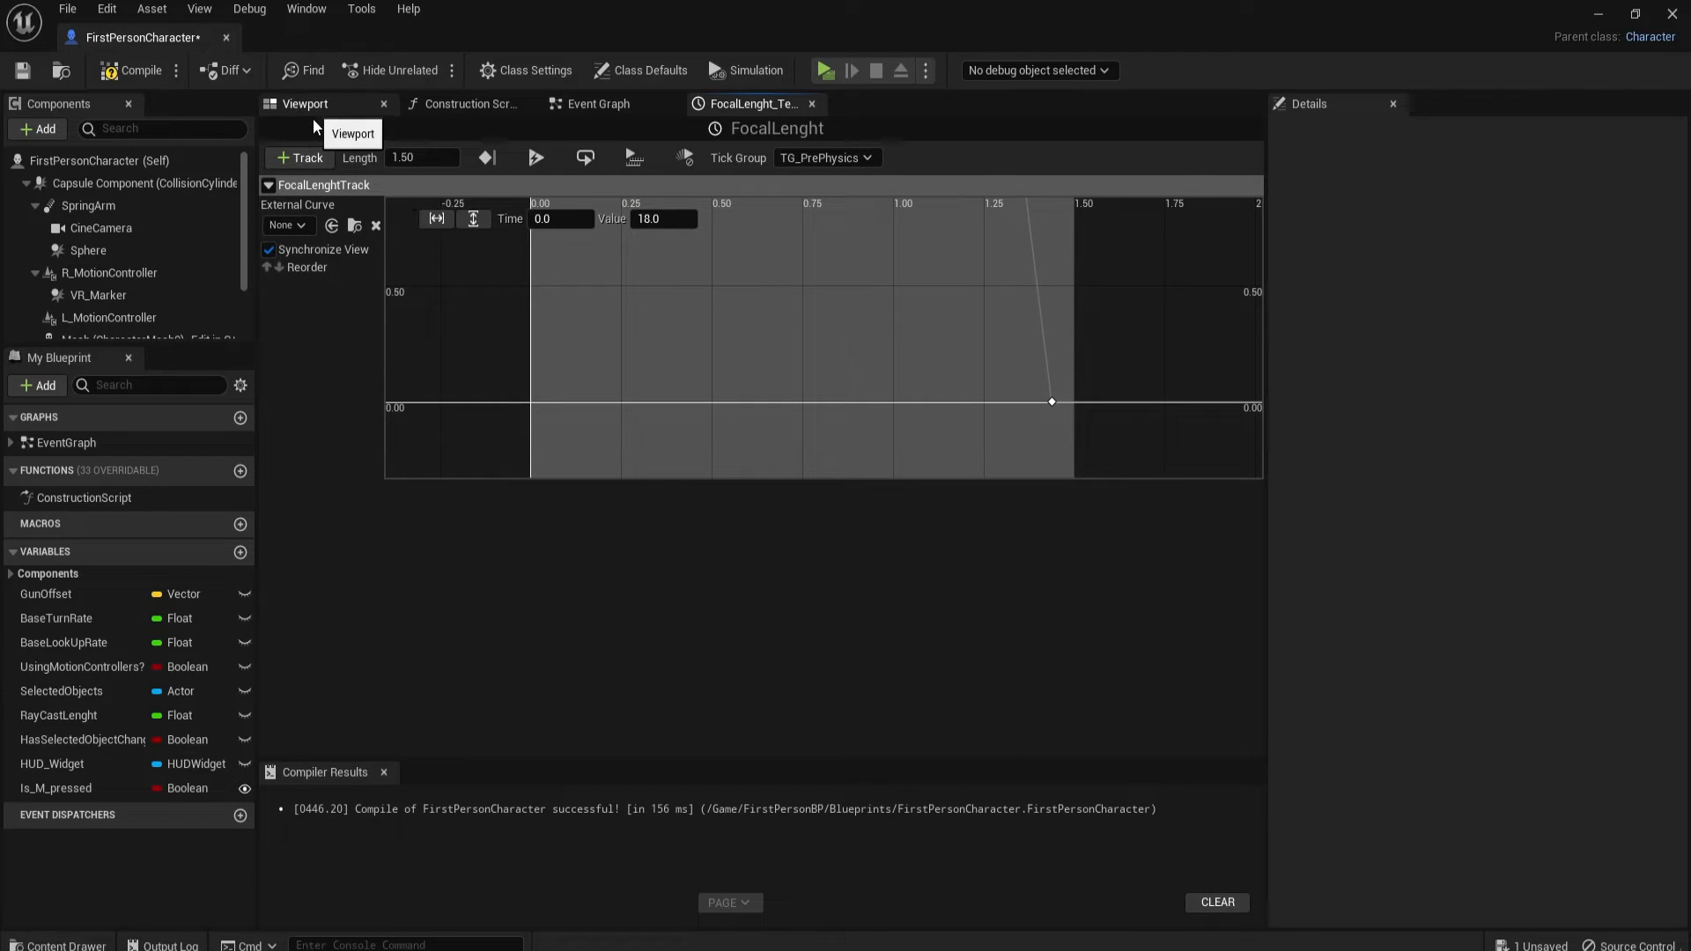
# Step: Fit the curve vertically, make the keys Auto-interpolated, and return to the Event Graph
pyautogui.click(101, 227)
pyautogui.write('45')
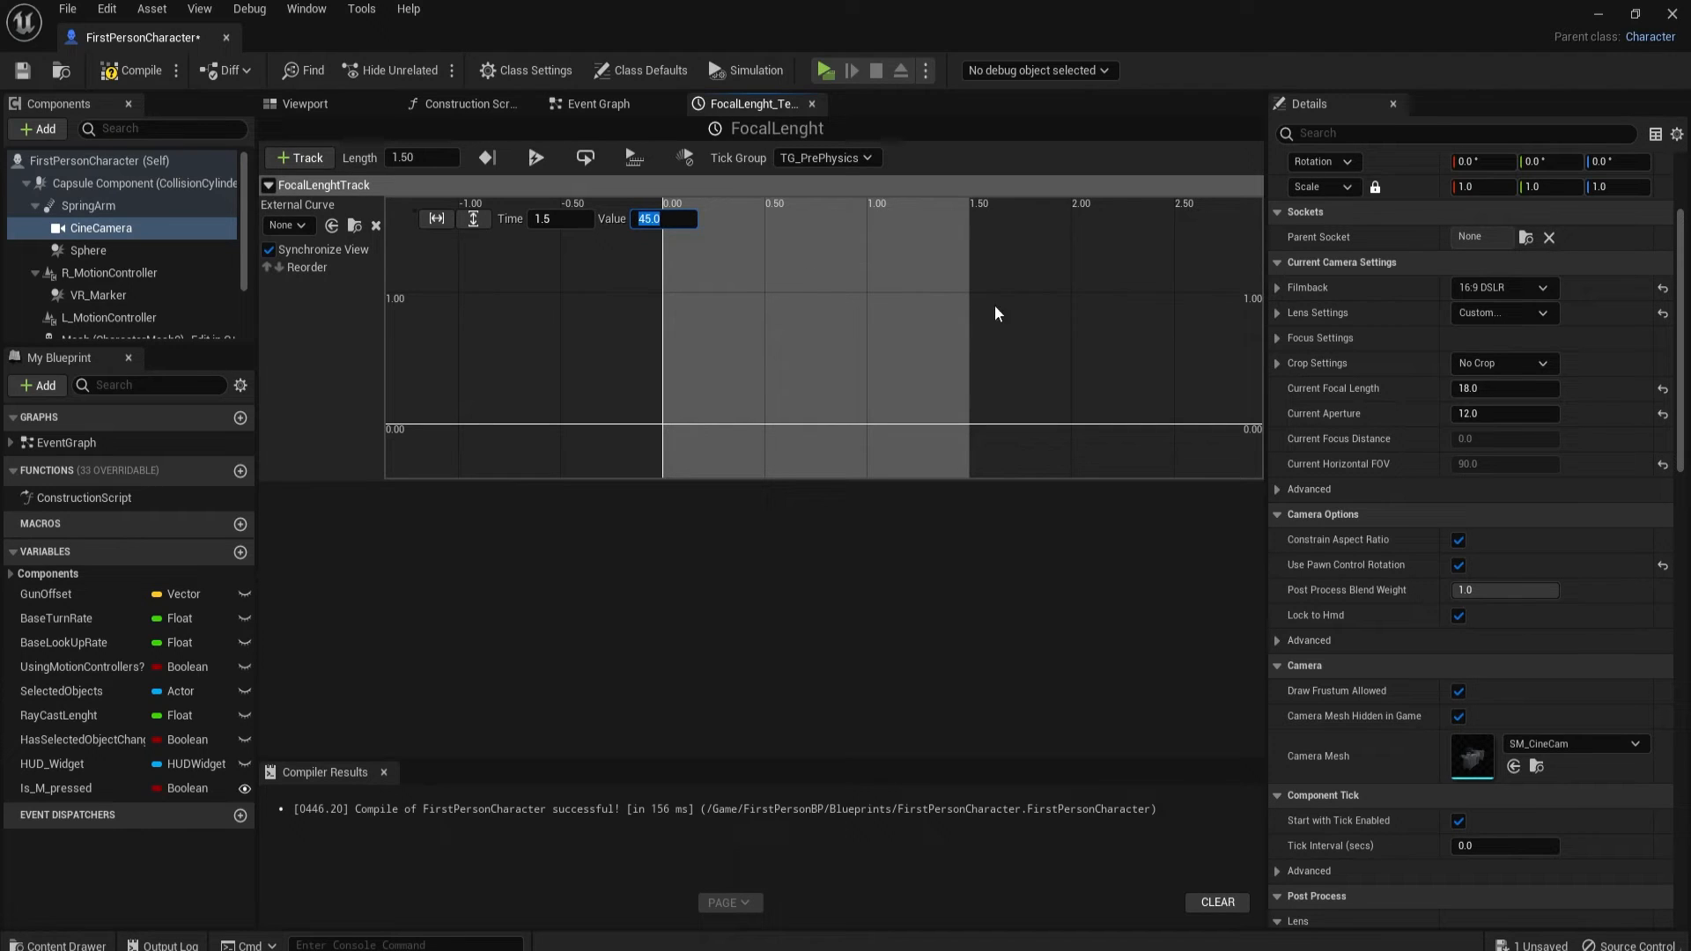
pyautogui.moveTo(472, 221)
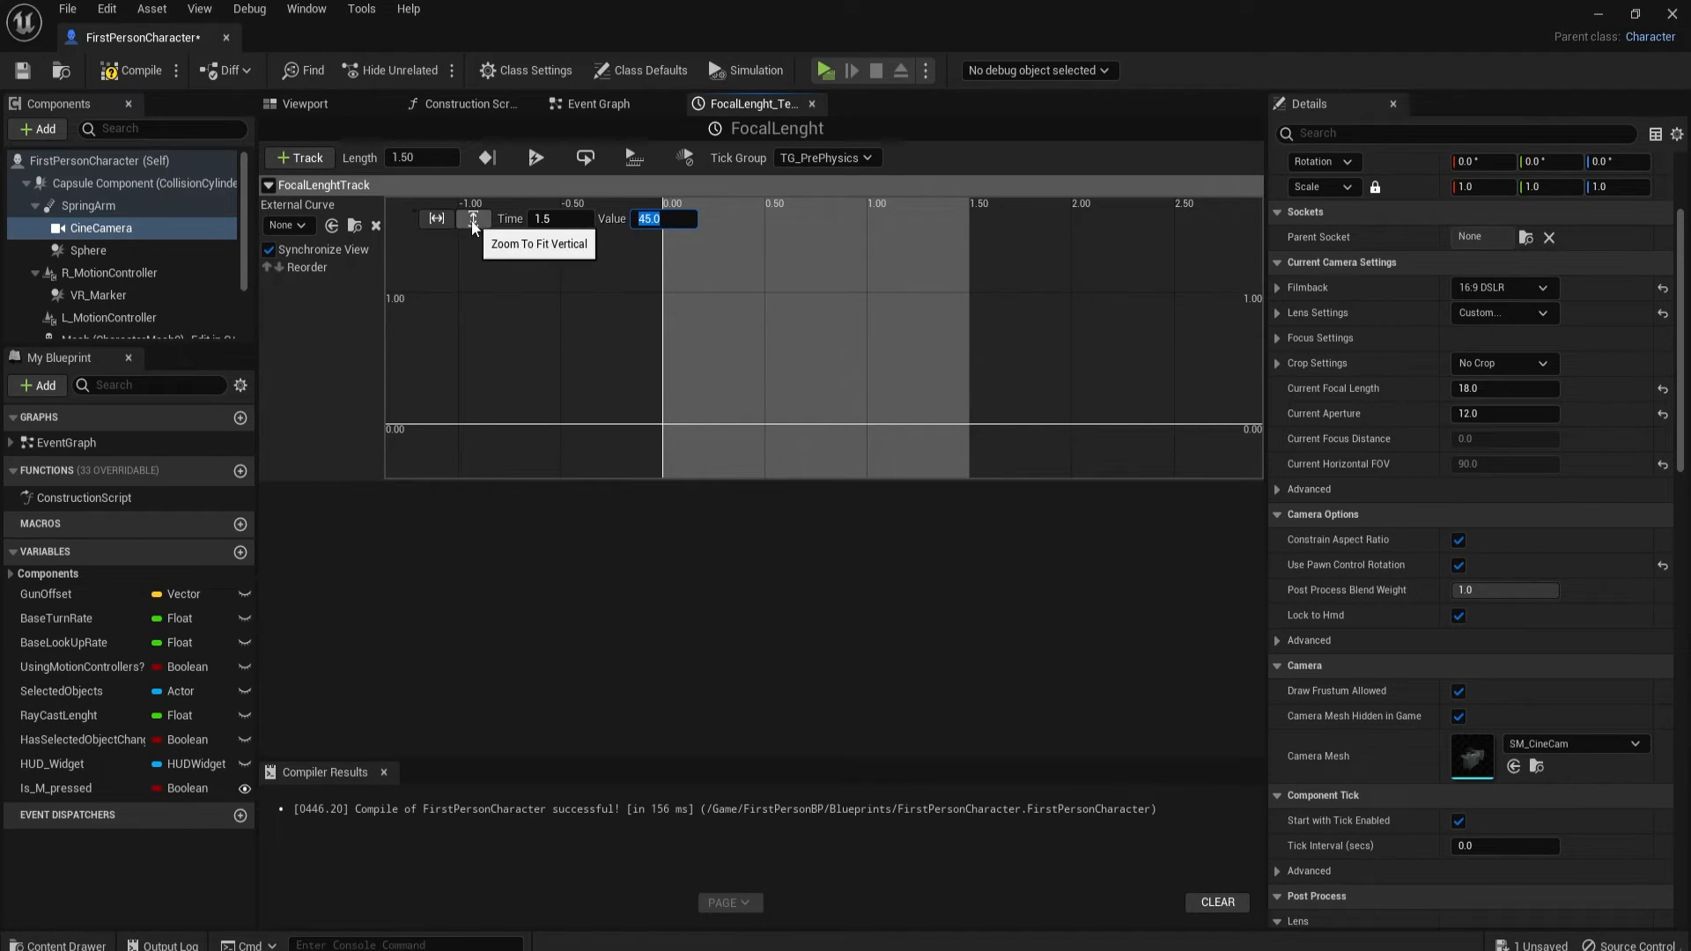
pyautogui.click(471, 219)
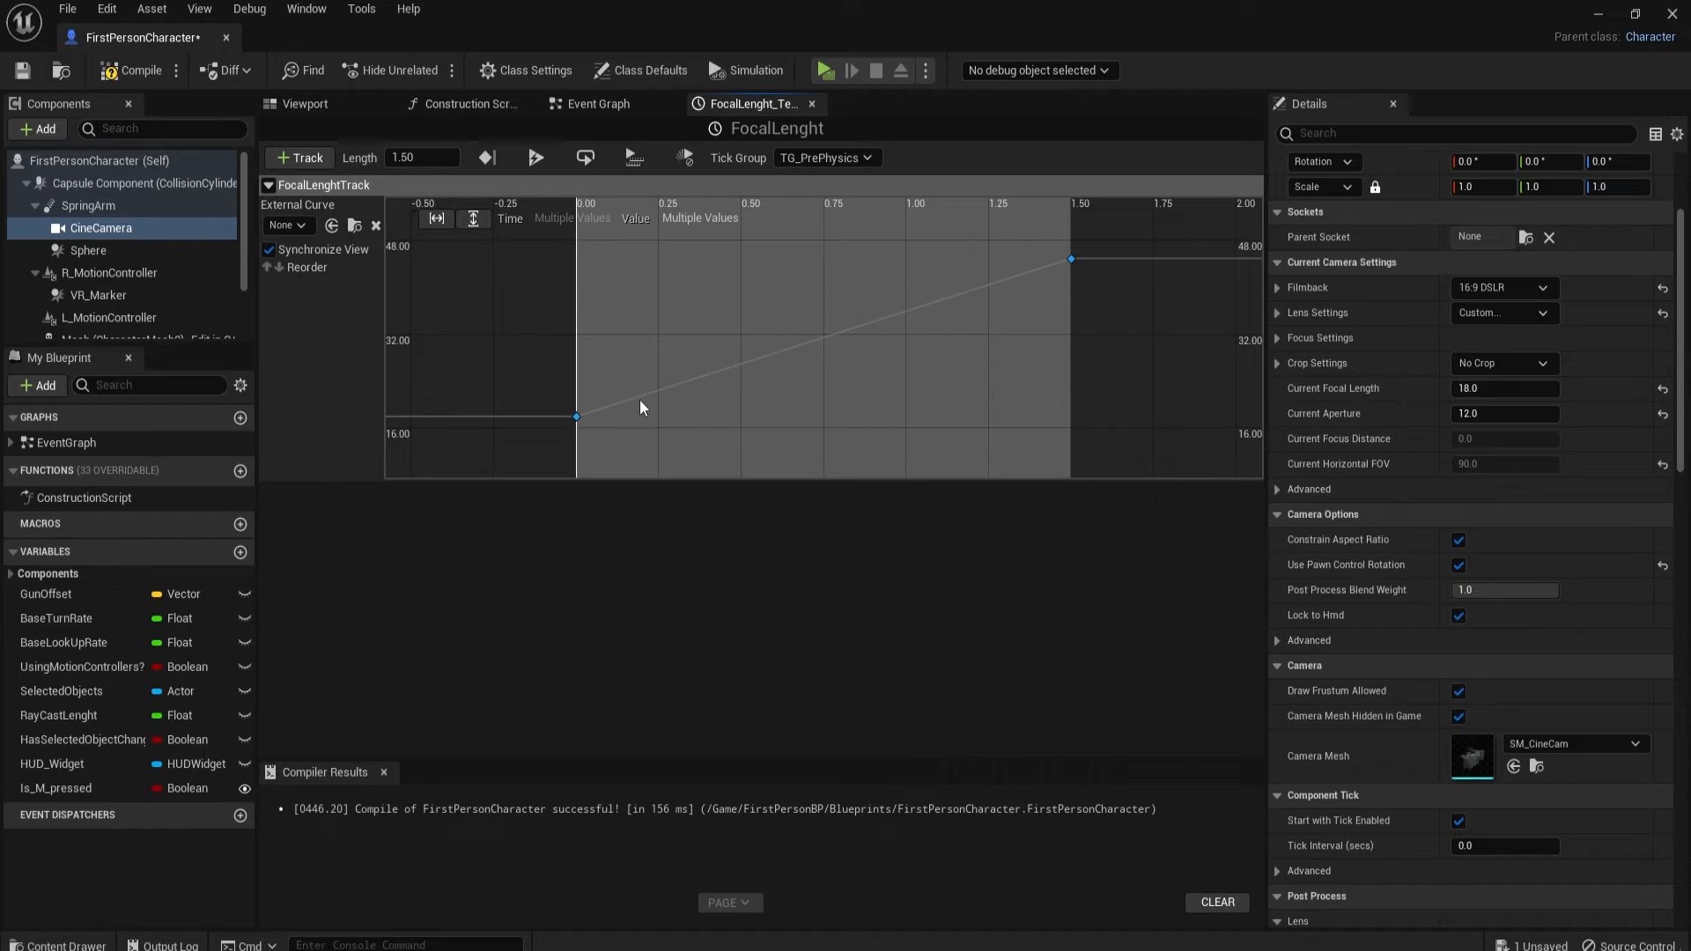
pyautogui.moveTo(680, 412)
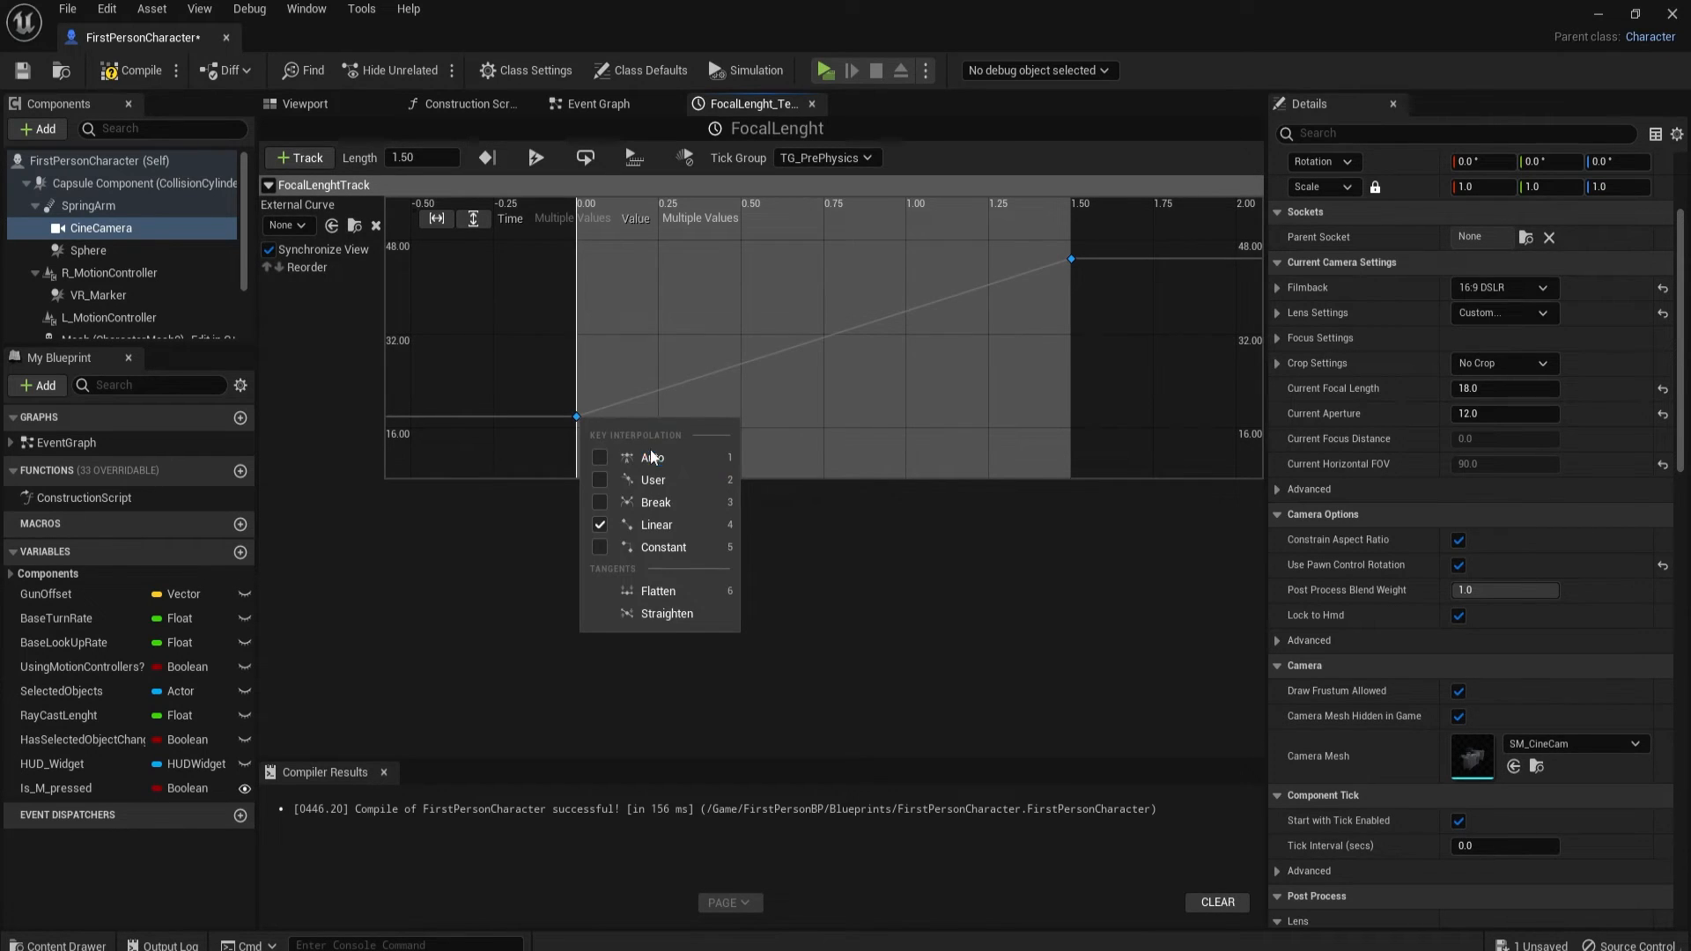
pyautogui.moveTo(653, 456)
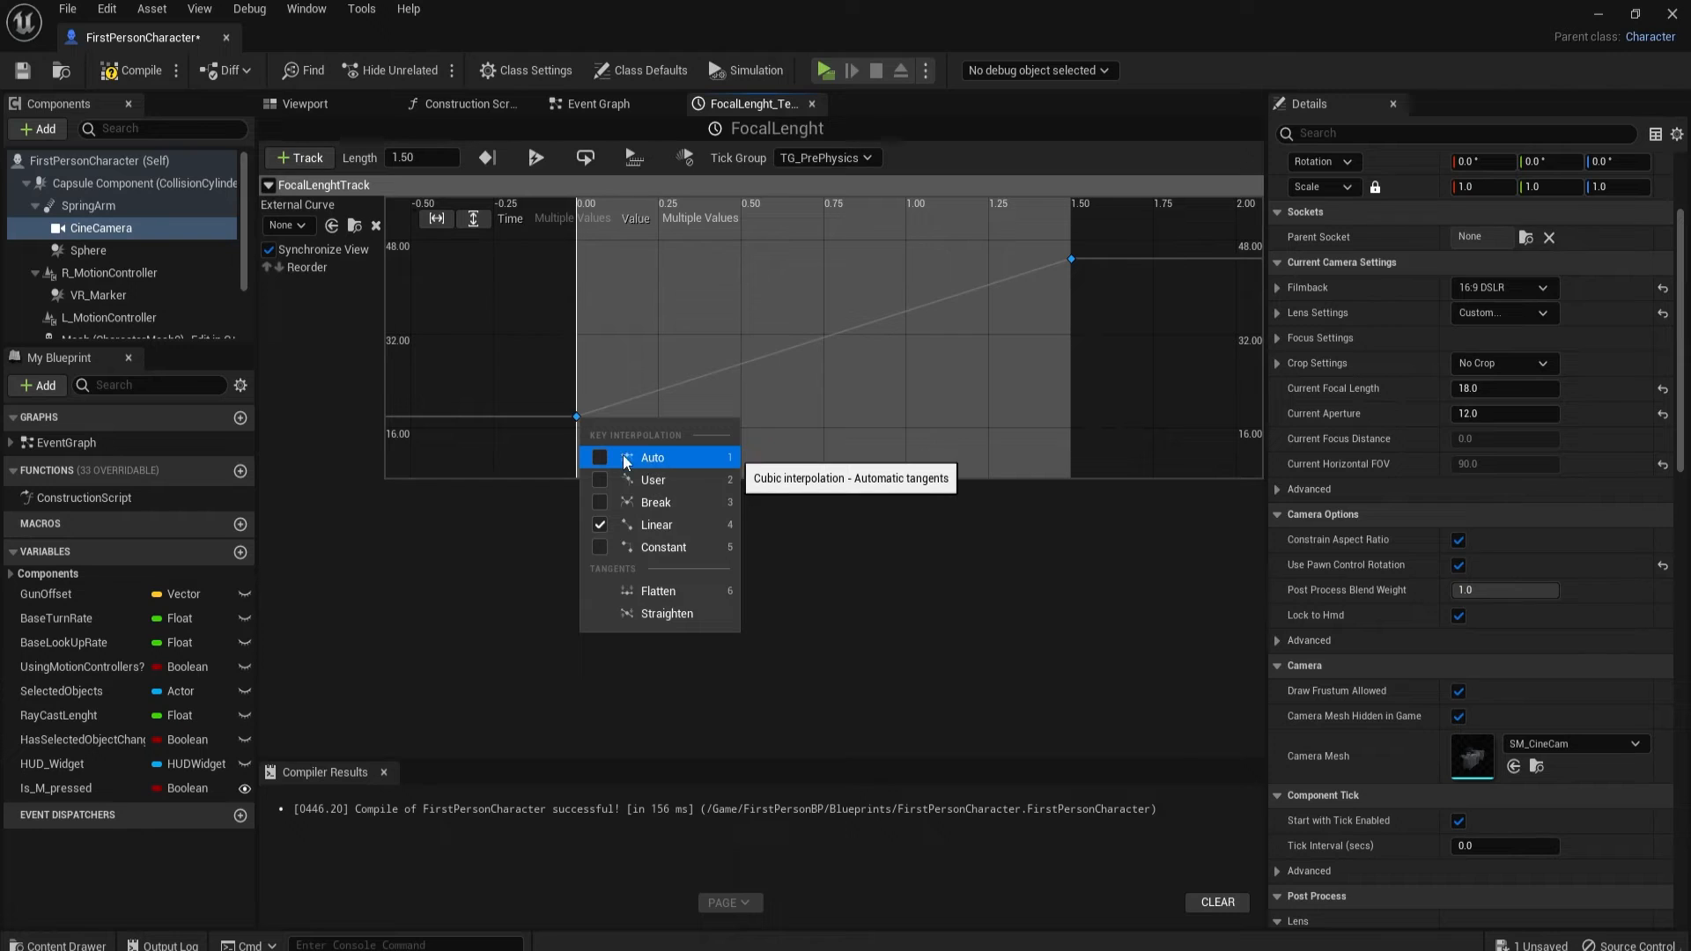
pyautogui.click(651, 457)
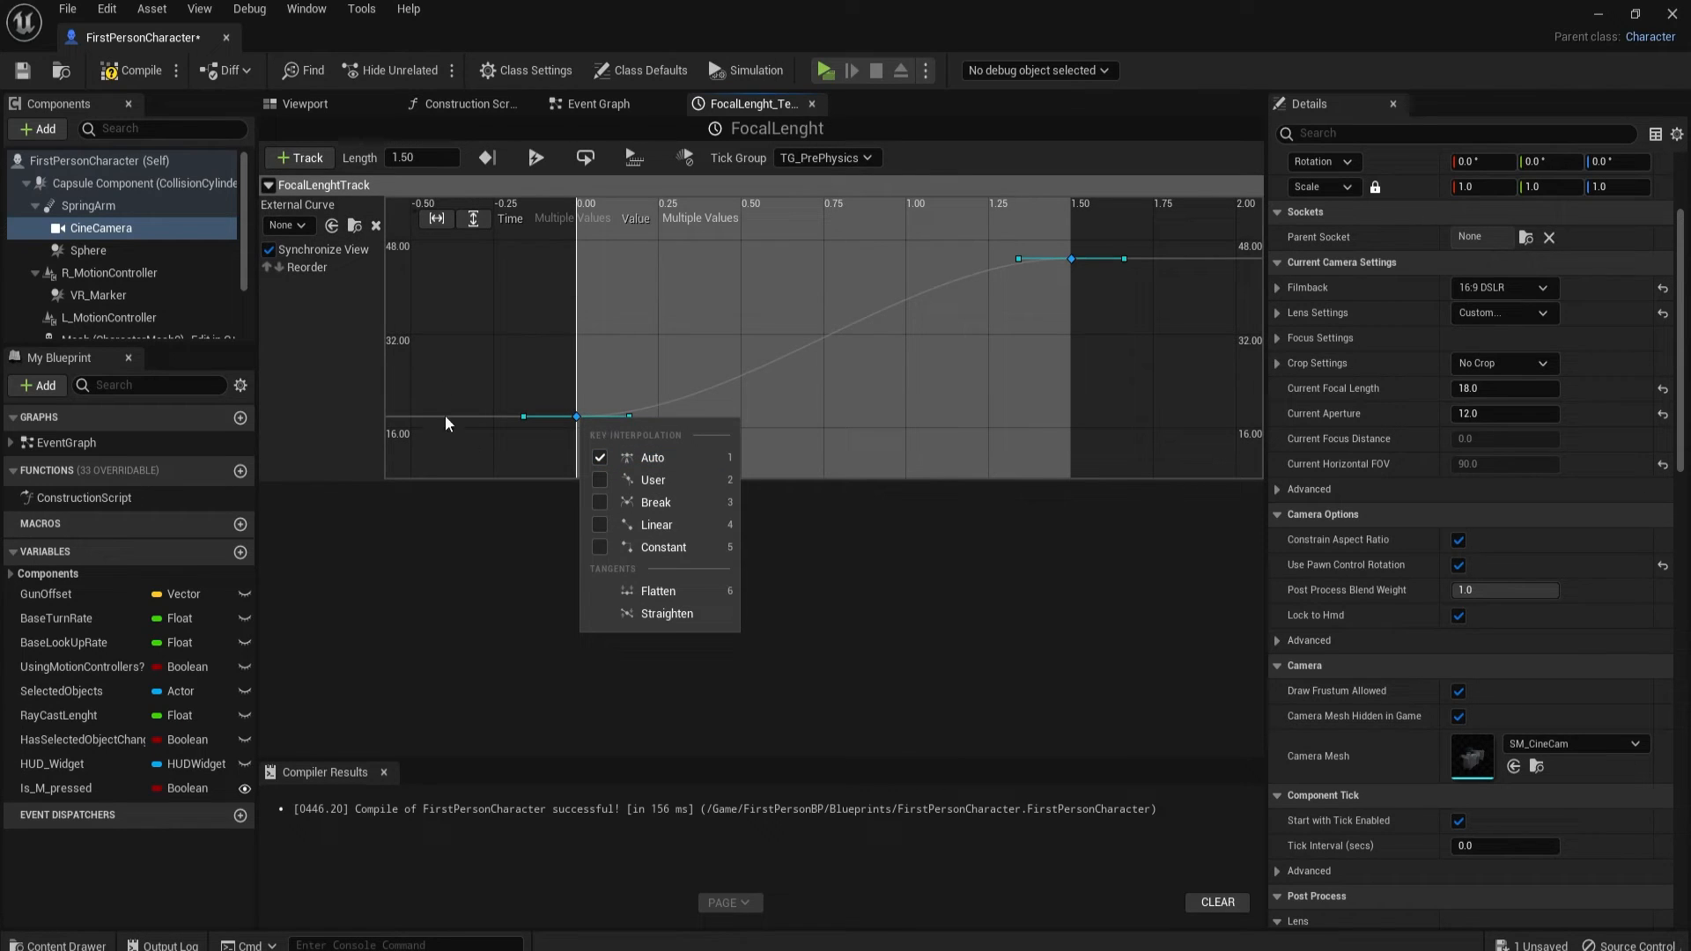
pyautogui.moveTo(592, 134)
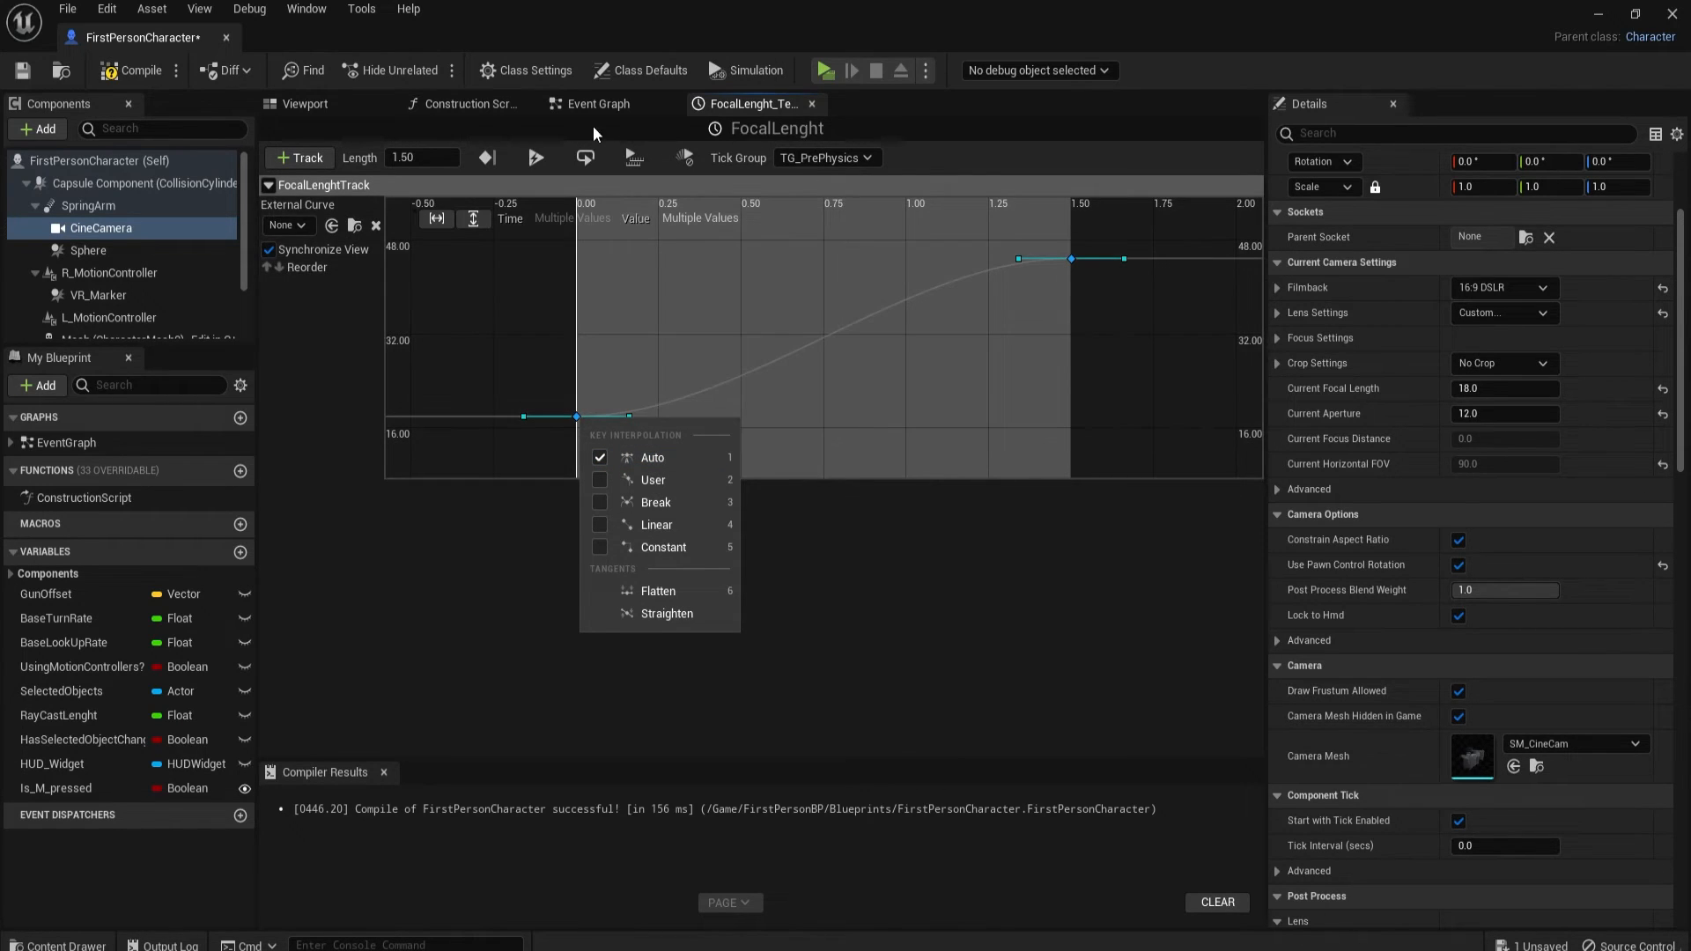
pyautogui.click(596, 104)
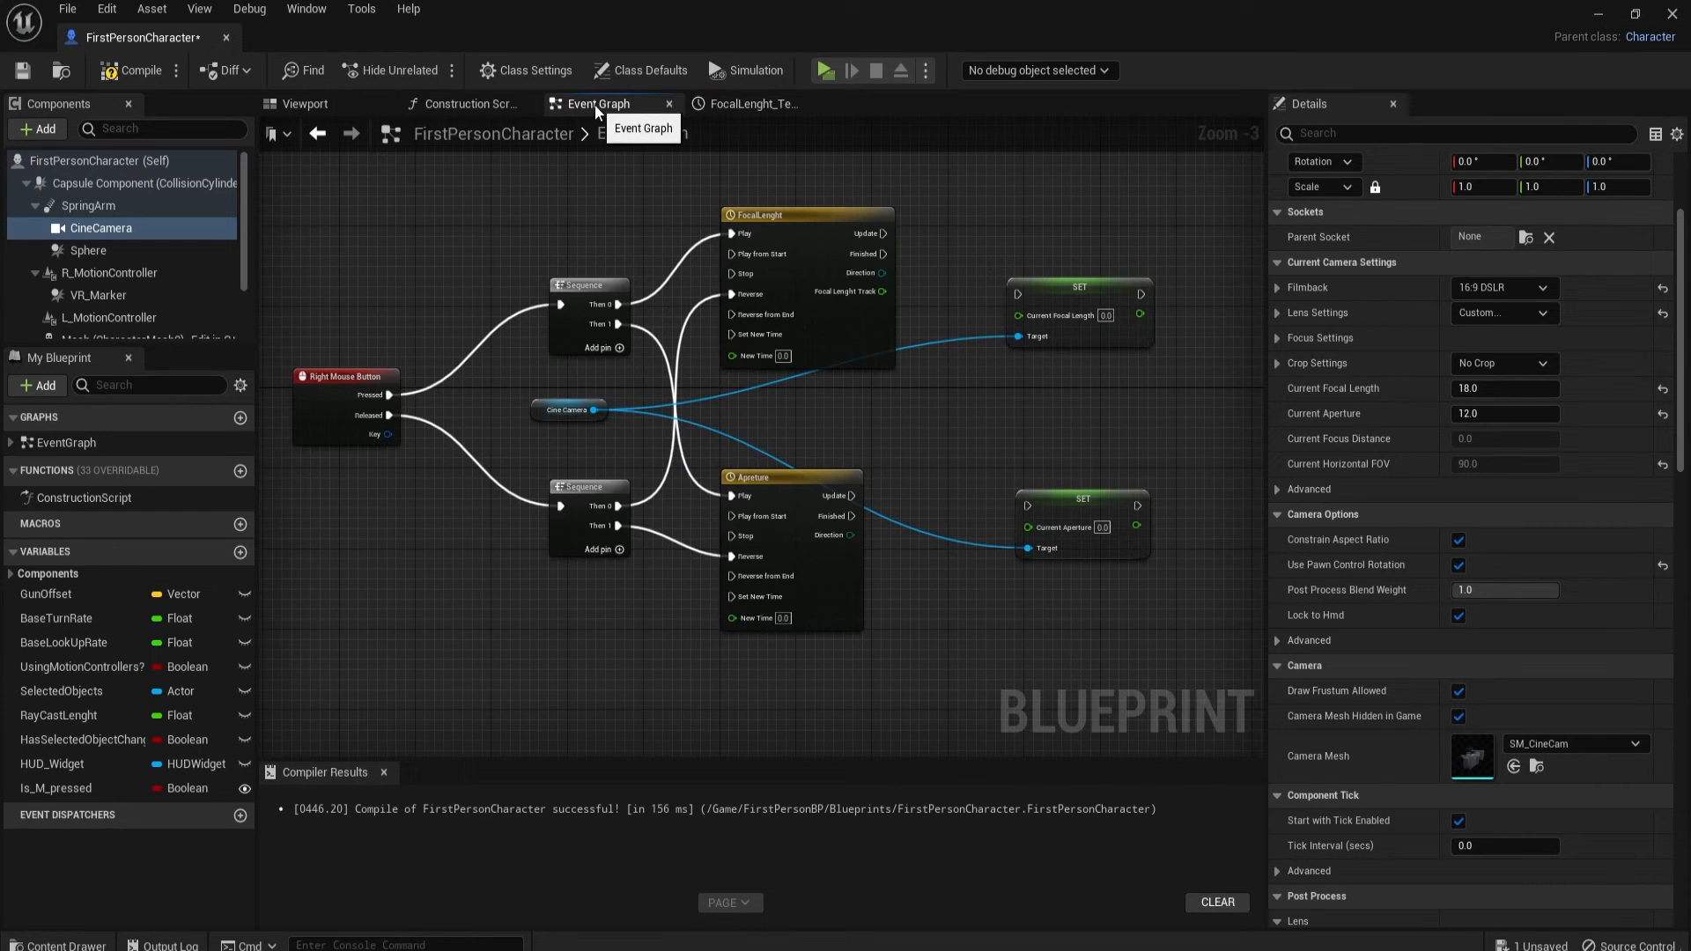
pyautogui.click(777, 477)
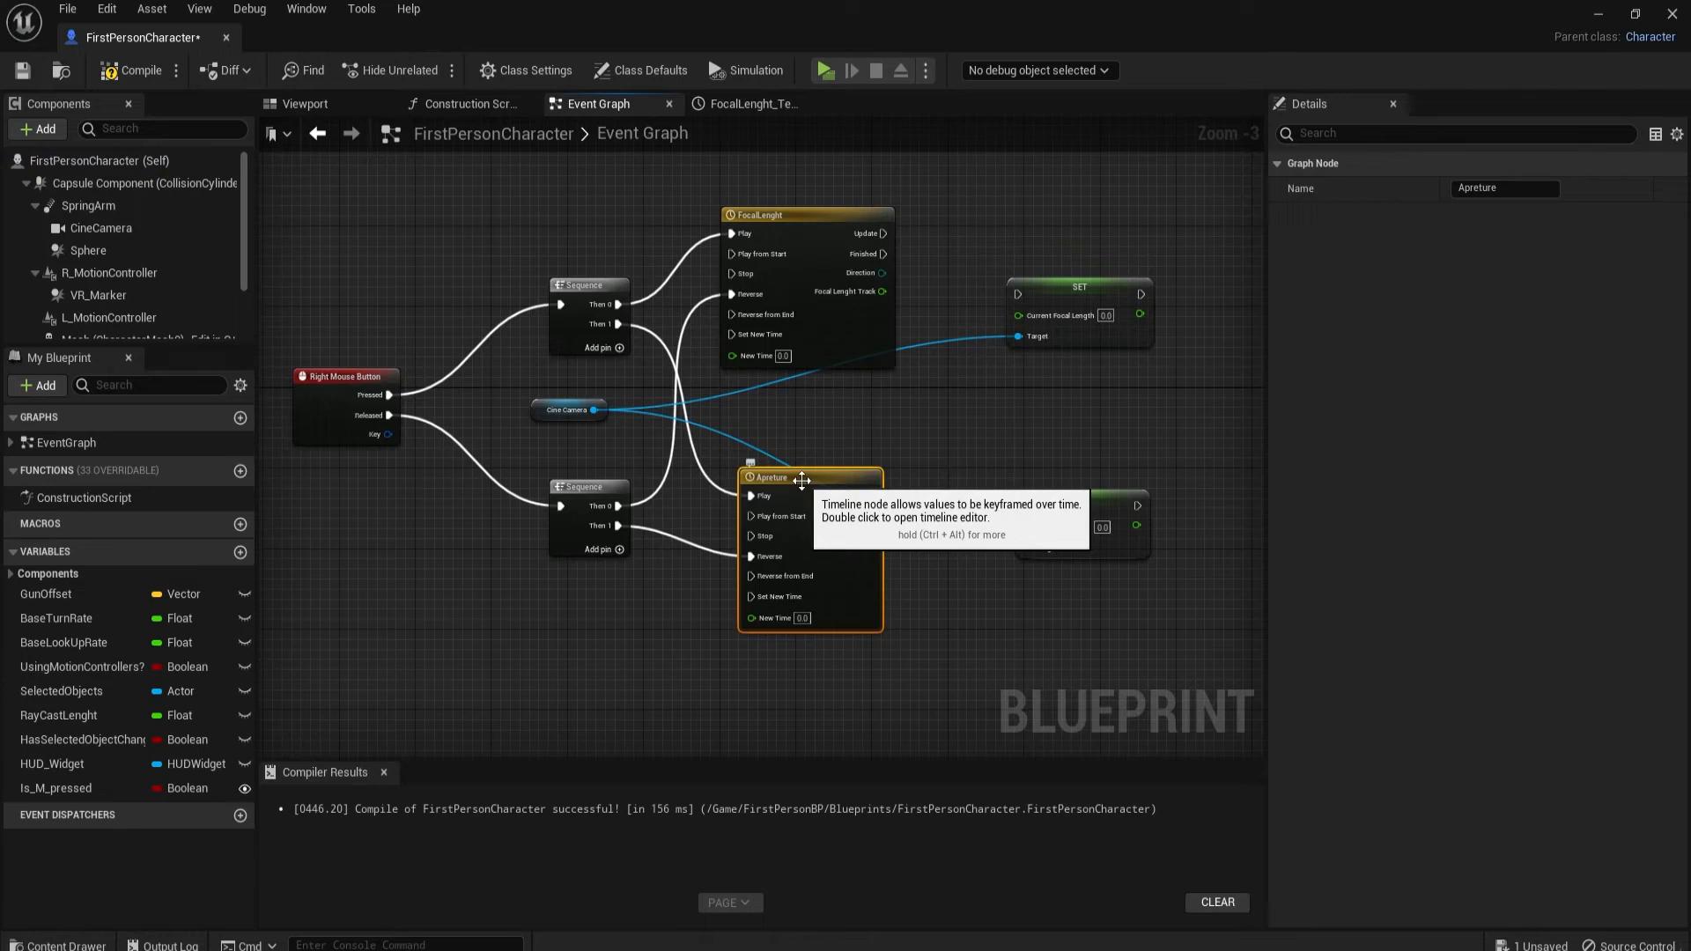
# Step: Add an Apreture track to the Apreture timeline and set its Length to 1.50
pyautogui.doubleClick(808, 476)
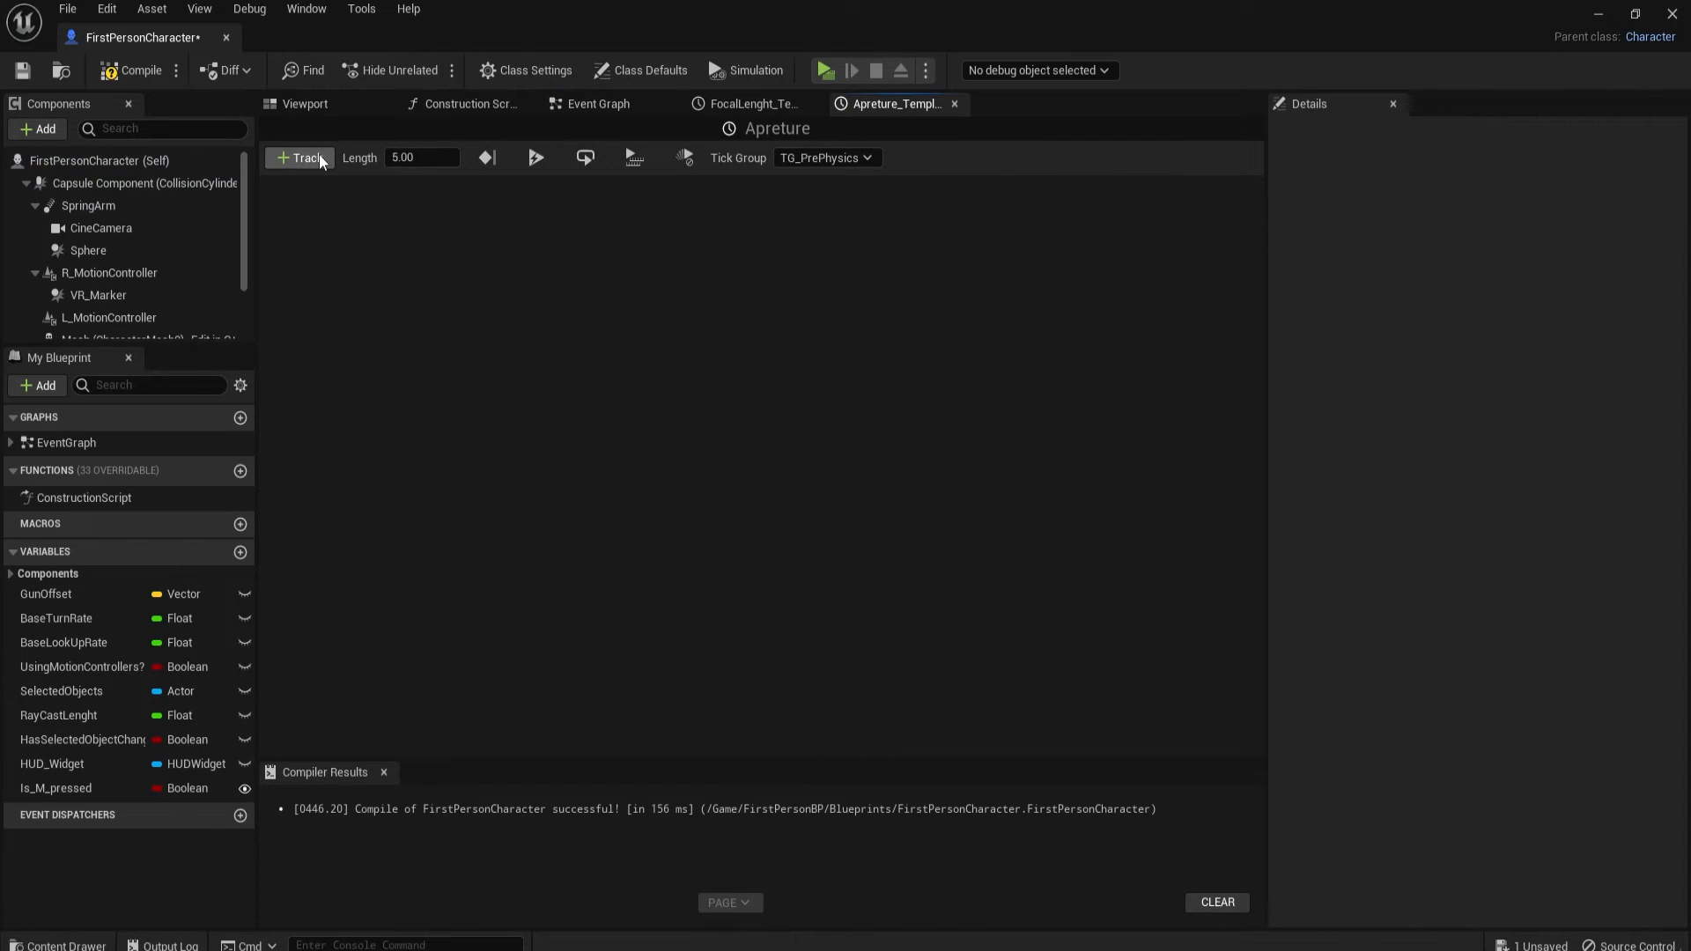
pyautogui.click(299, 157)
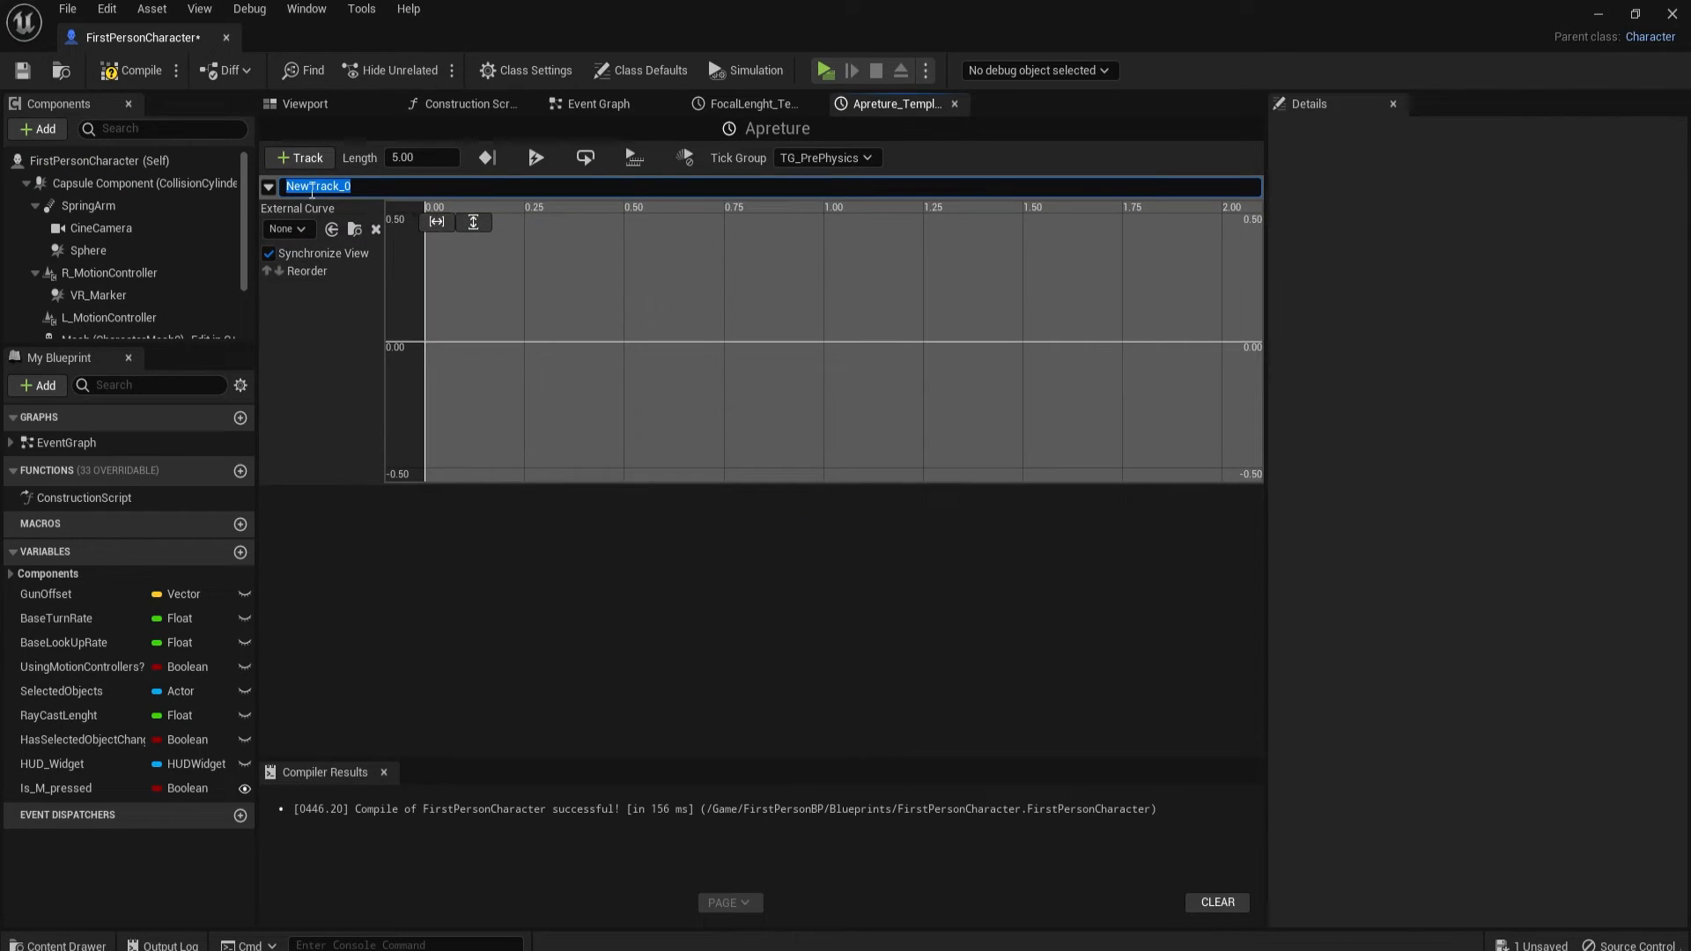
pyautogui.write('Apri')
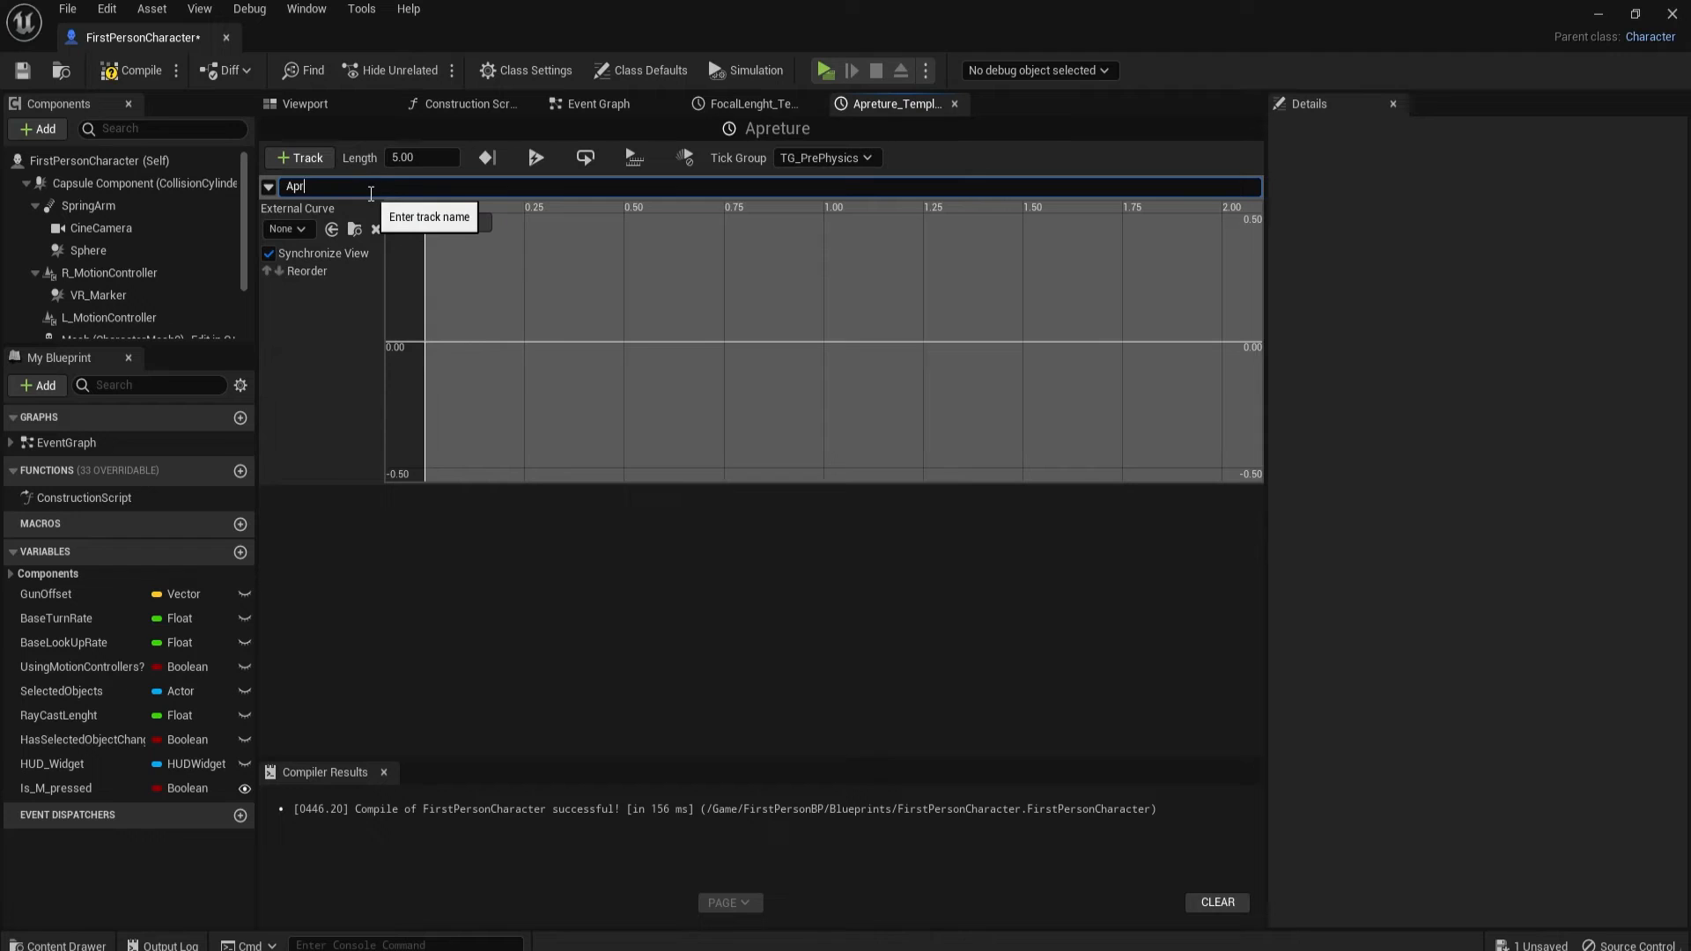
pyautogui.press('Return')
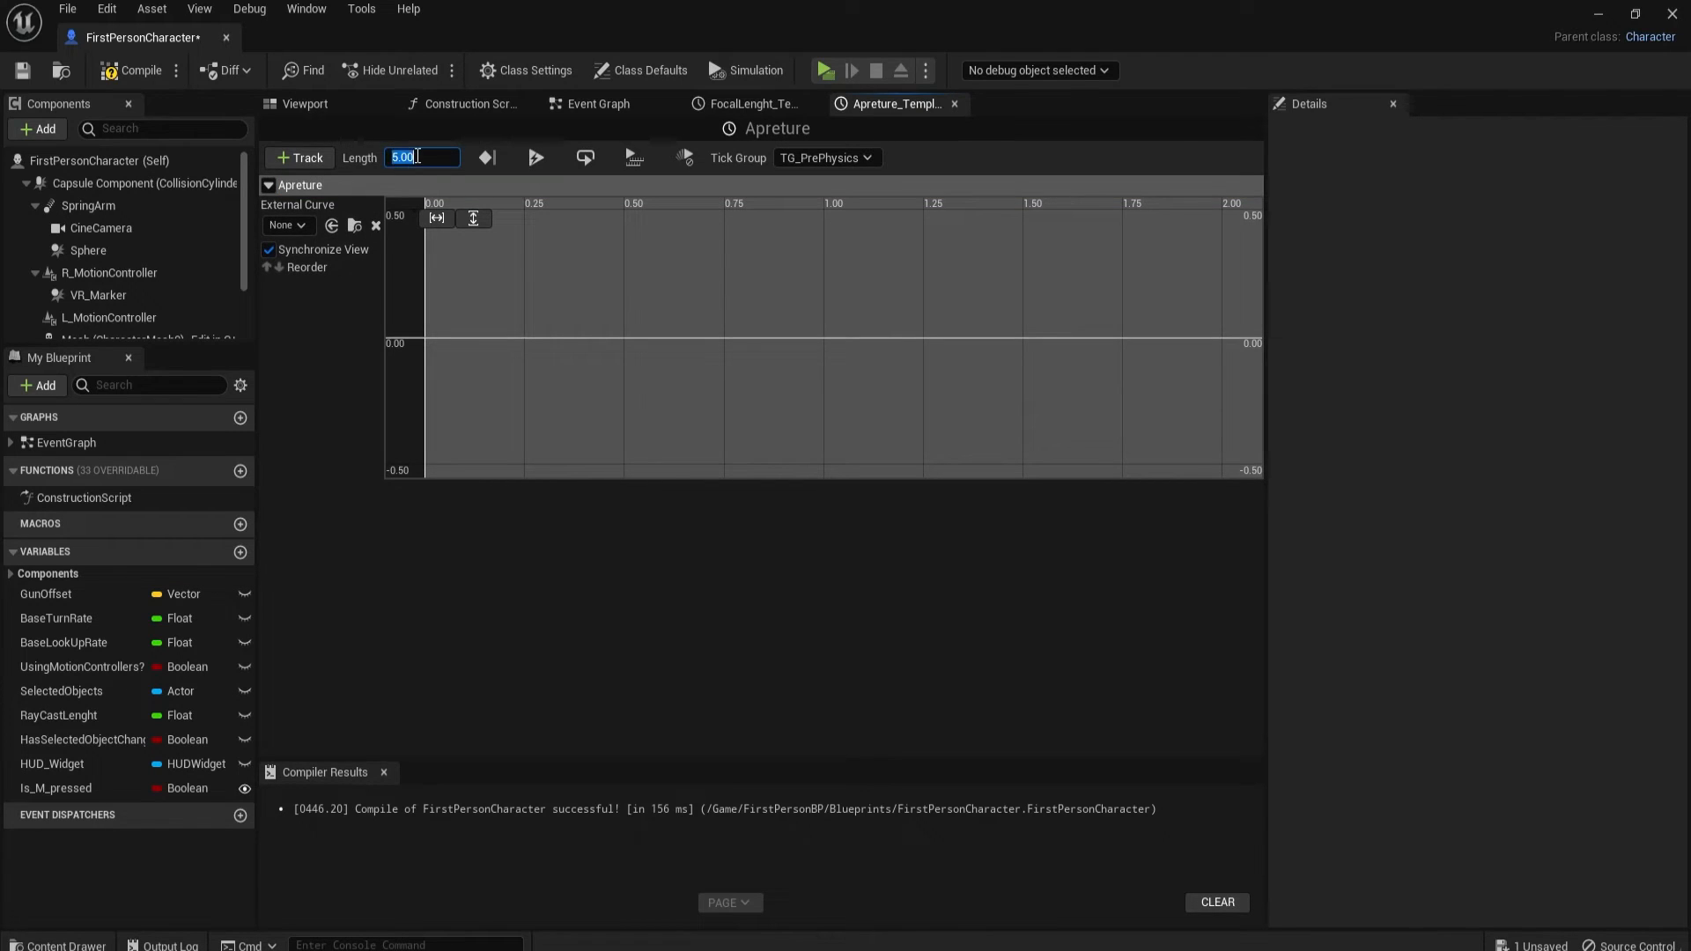
pyautogui.write('1.00')
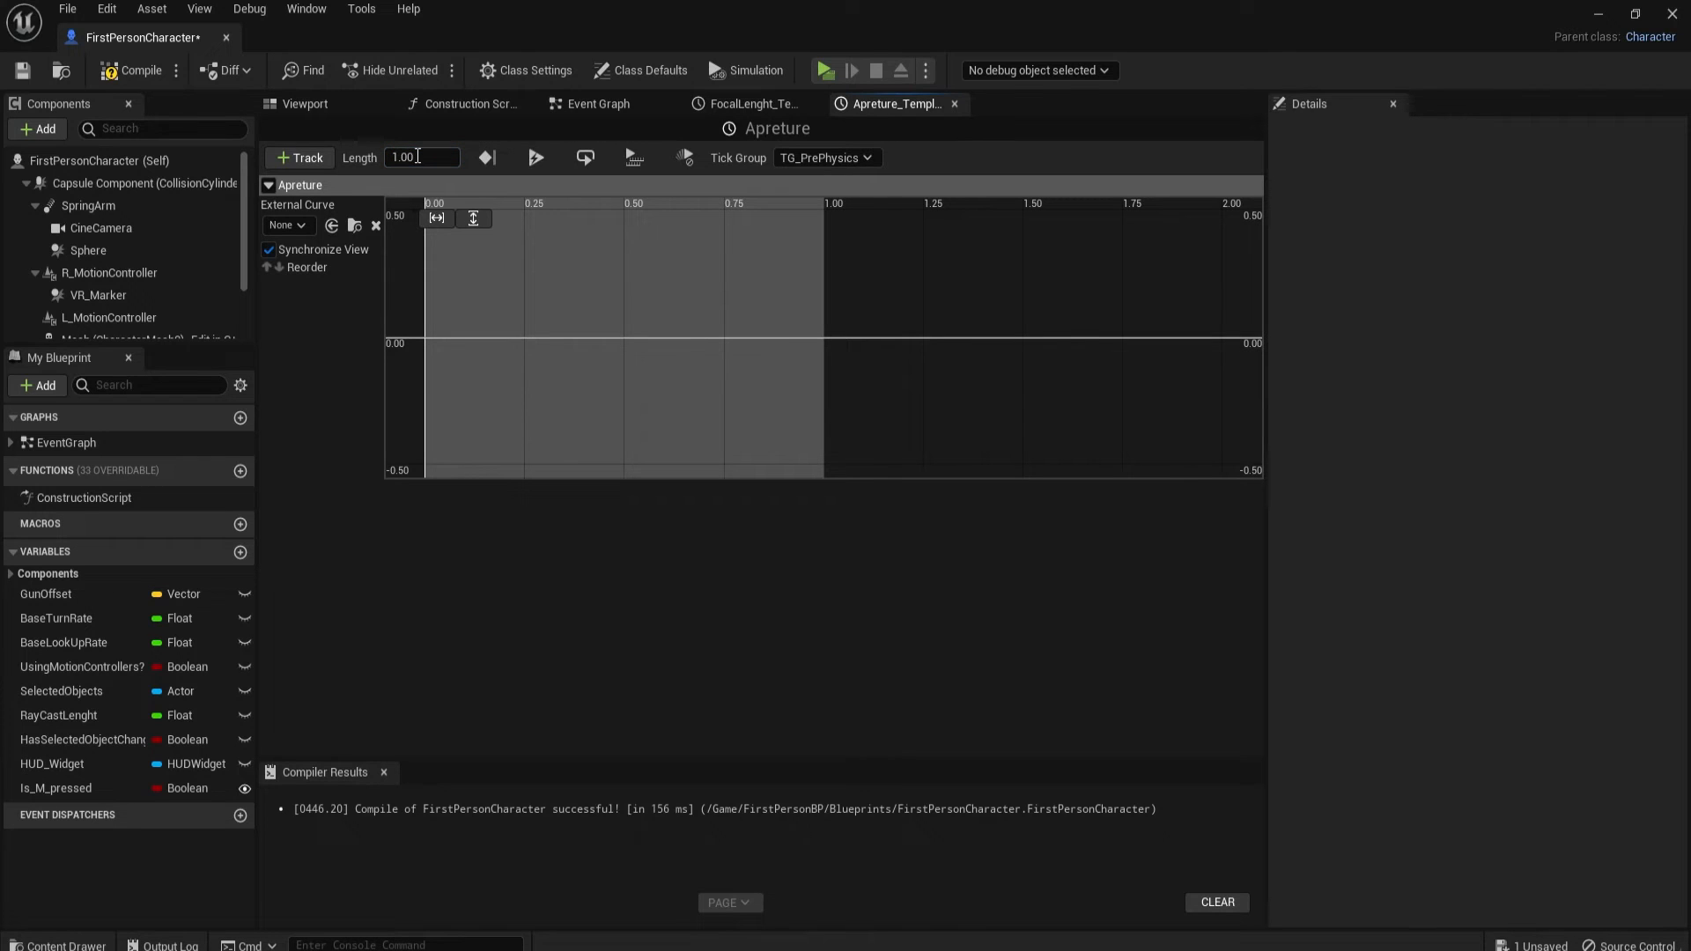
pyautogui.tripleClick(421, 157)
pyautogui.write('1.5')
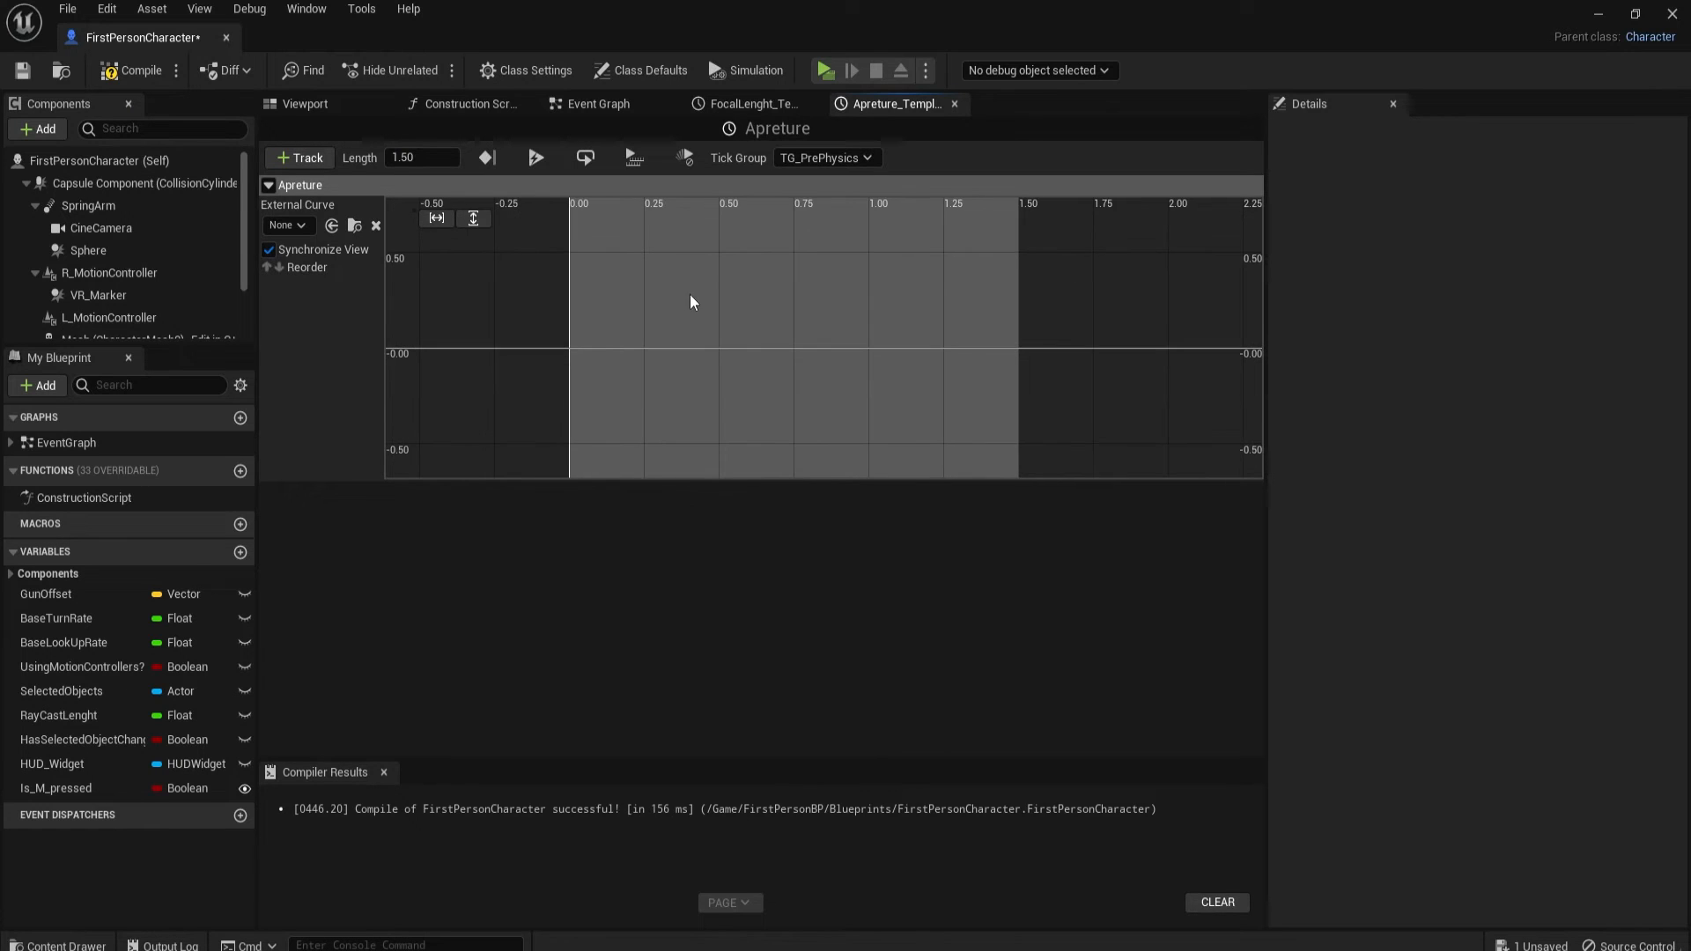
pyautogui.moveTo(609, 352)
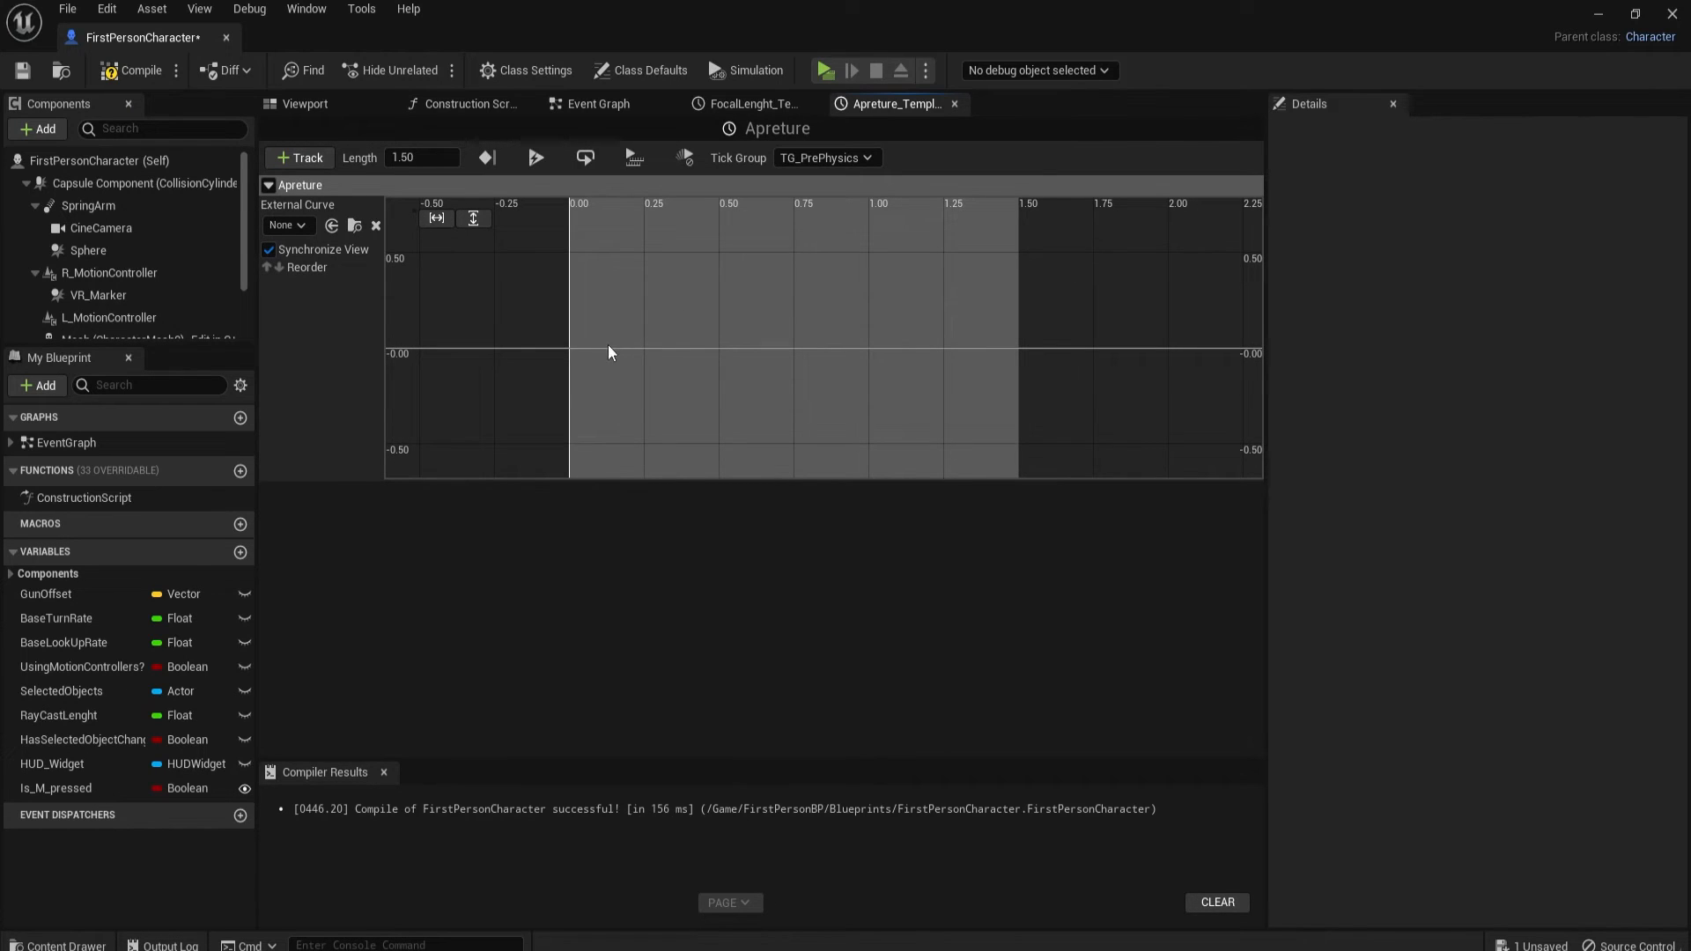
# Step: Add a key to the Apreture curve with a value of 12
pyautogui.click(569, 349)
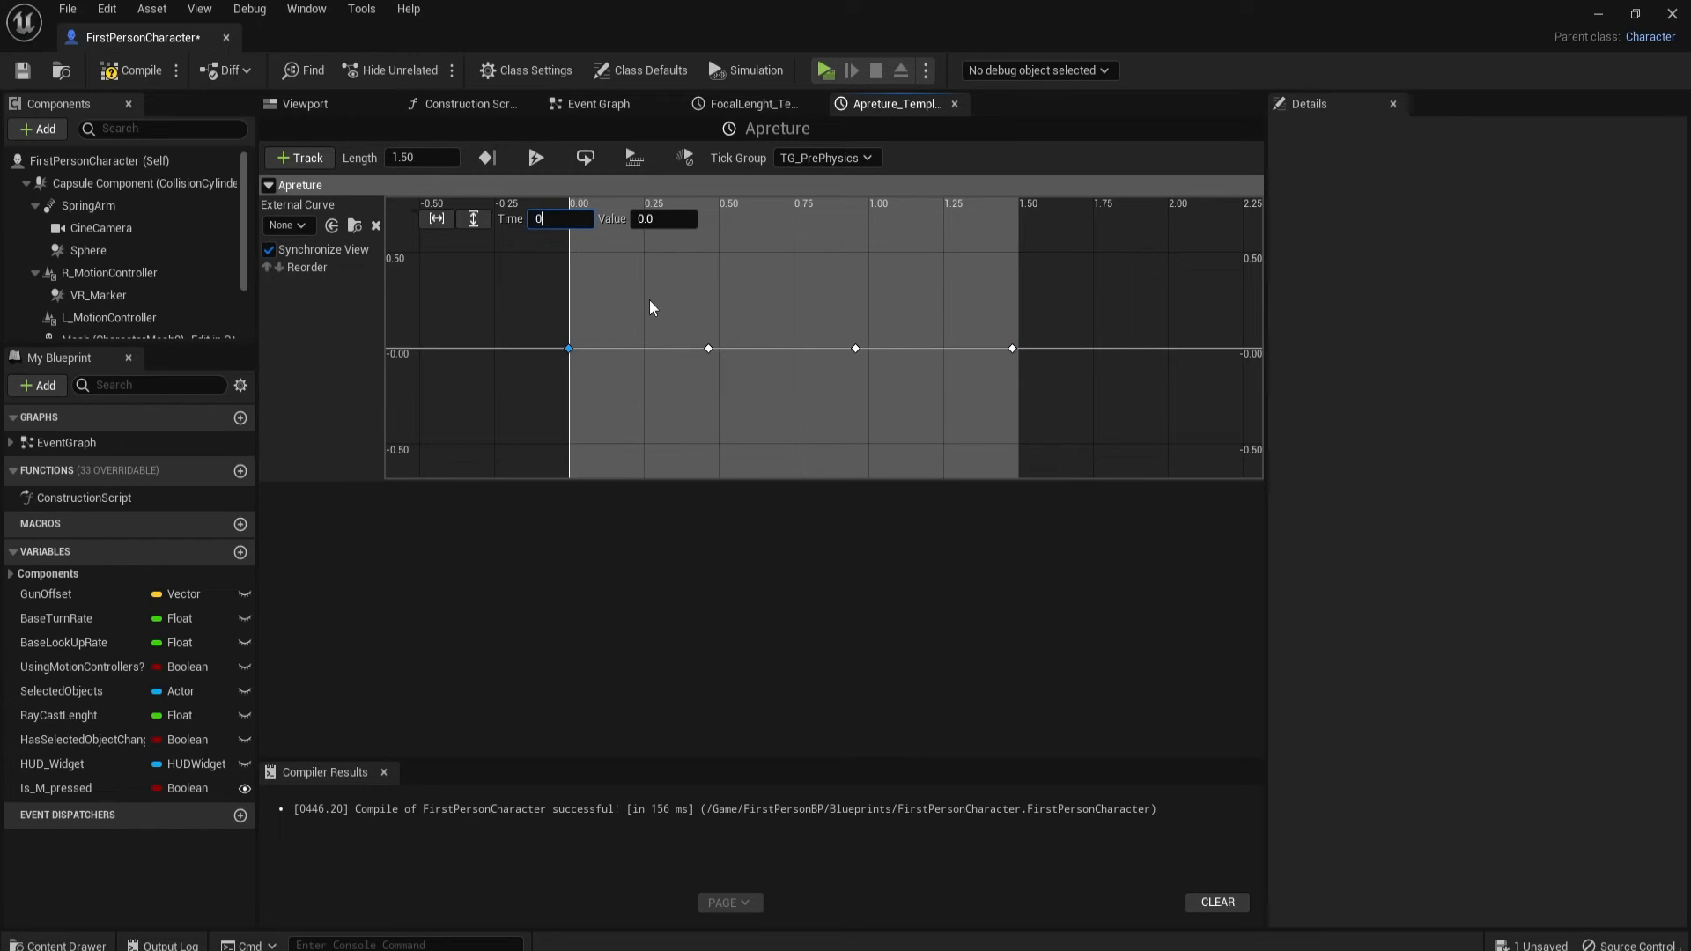
pyautogui.tripleClick(561, 219)
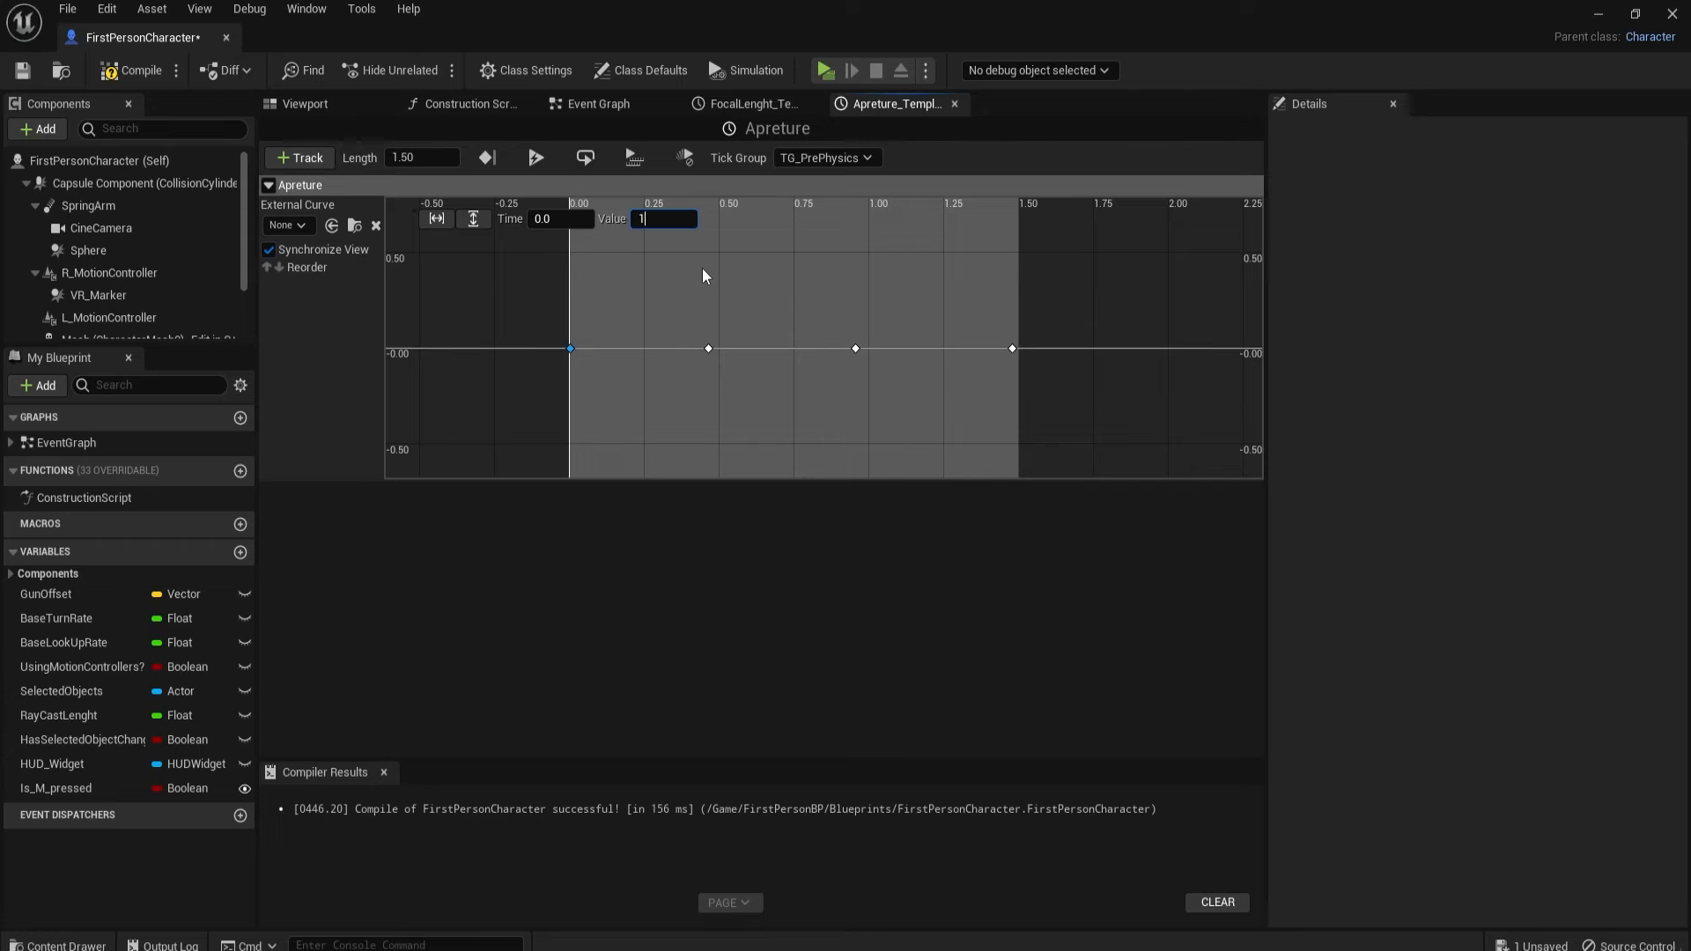
pyautogui.write('12.0')
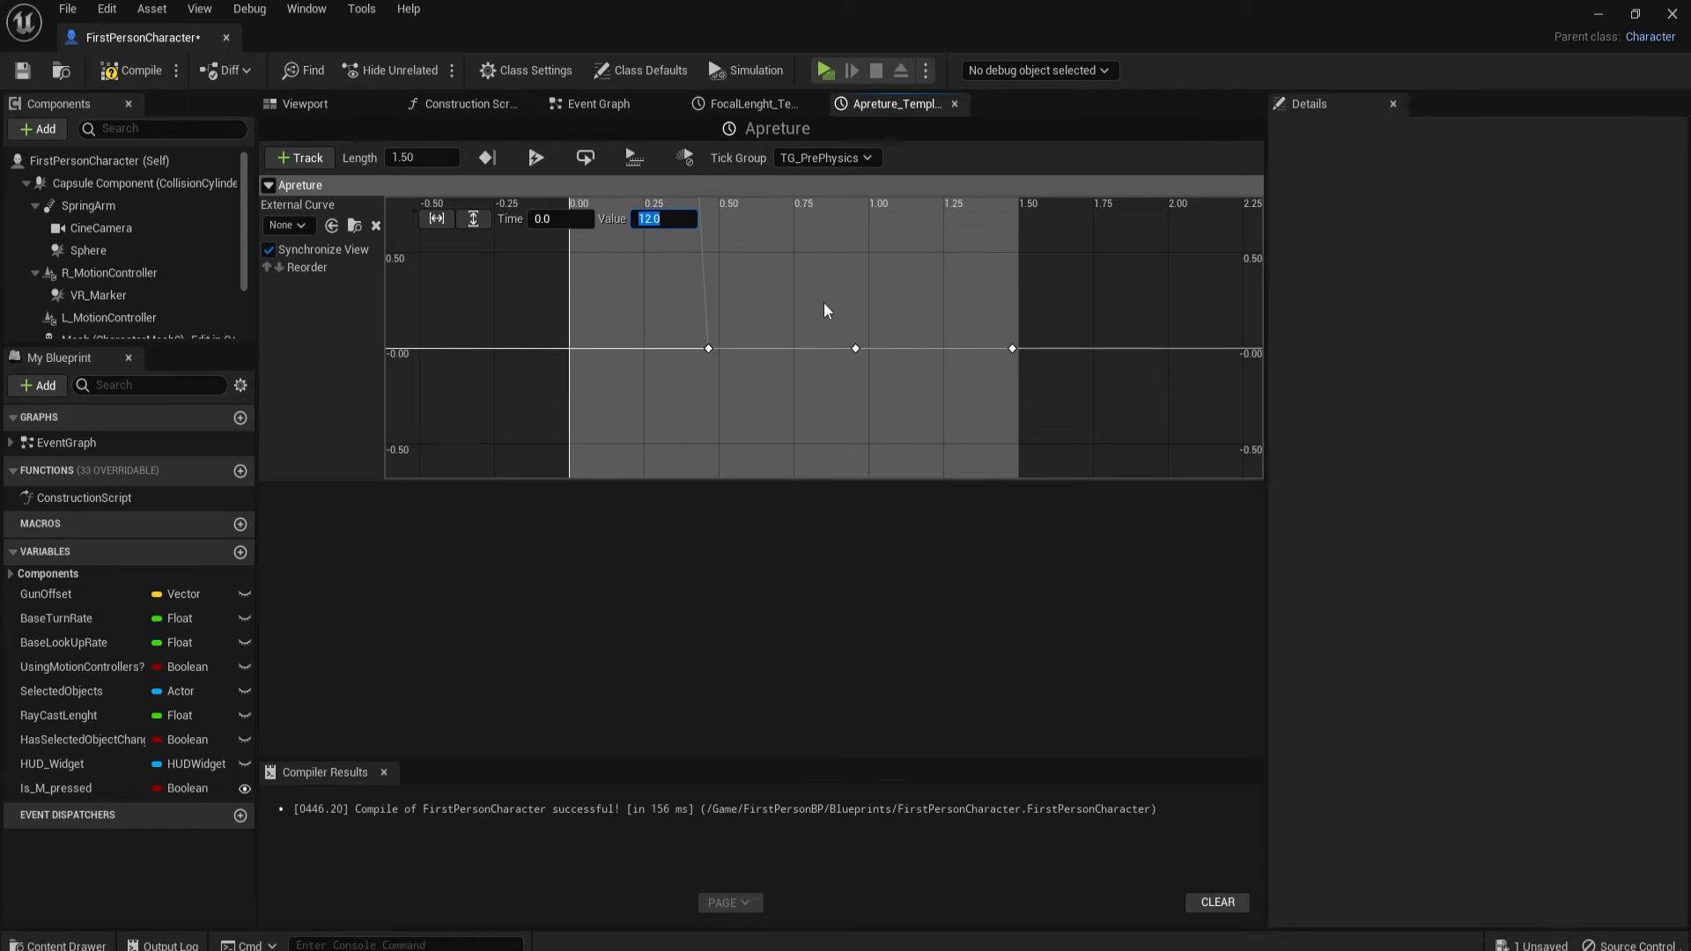
# Step: Set the second key's time to 0.5 and adjust its value
pyautogui.click(100, 227)
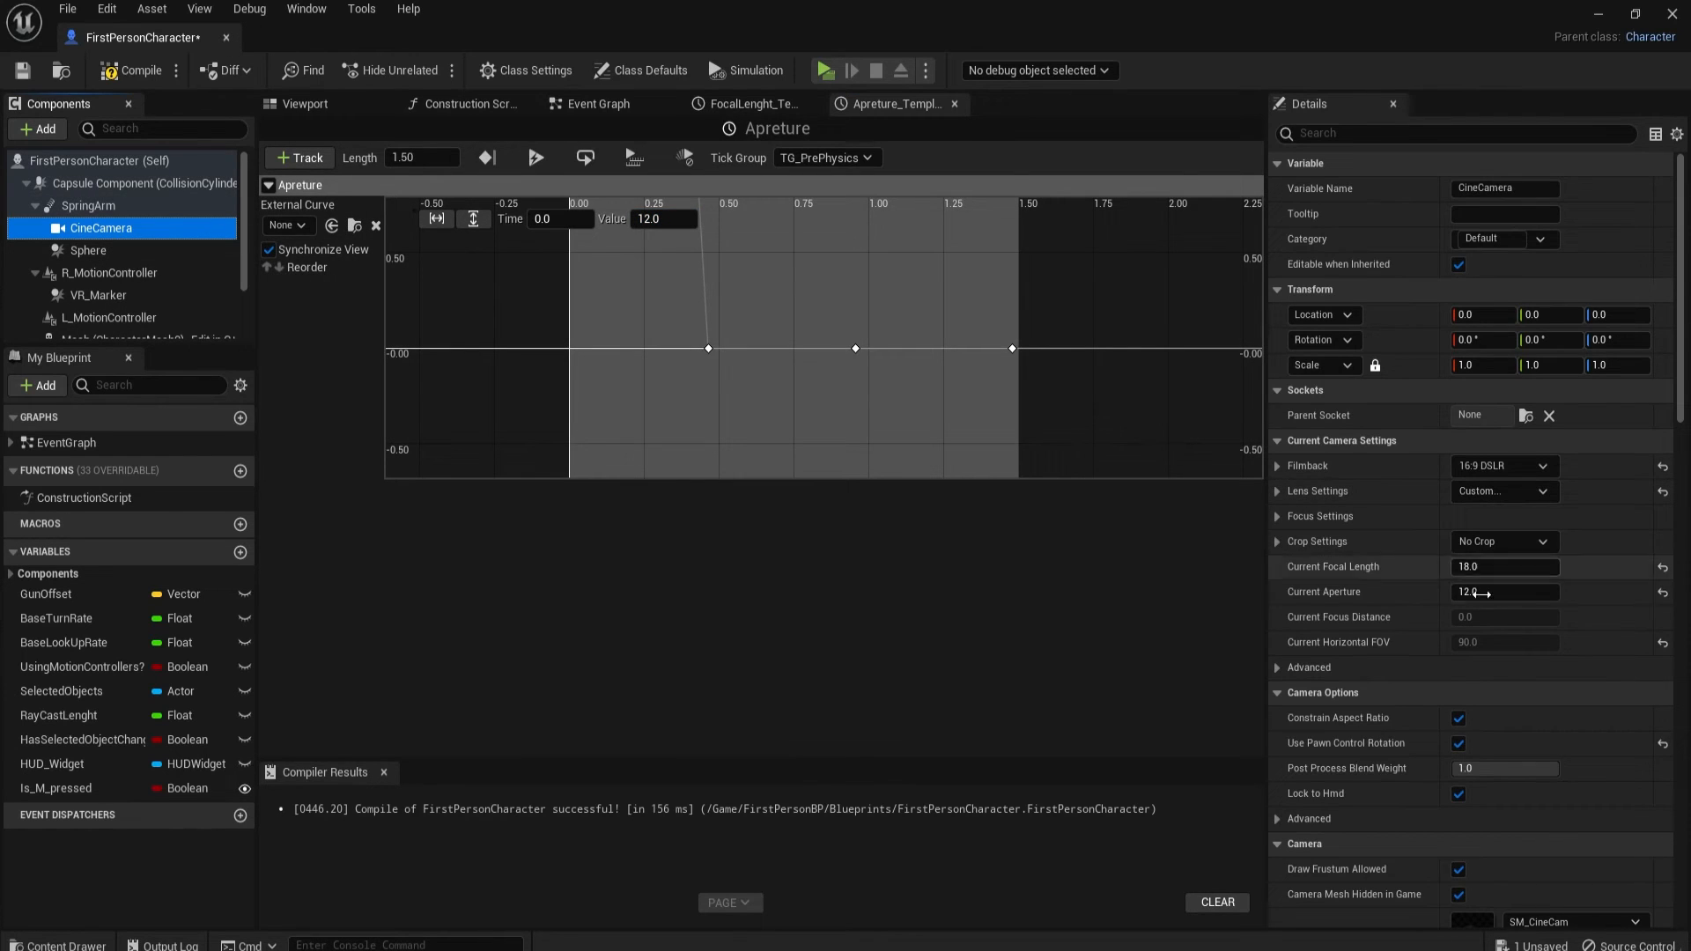
pyautogui.moveTo(302, 184)
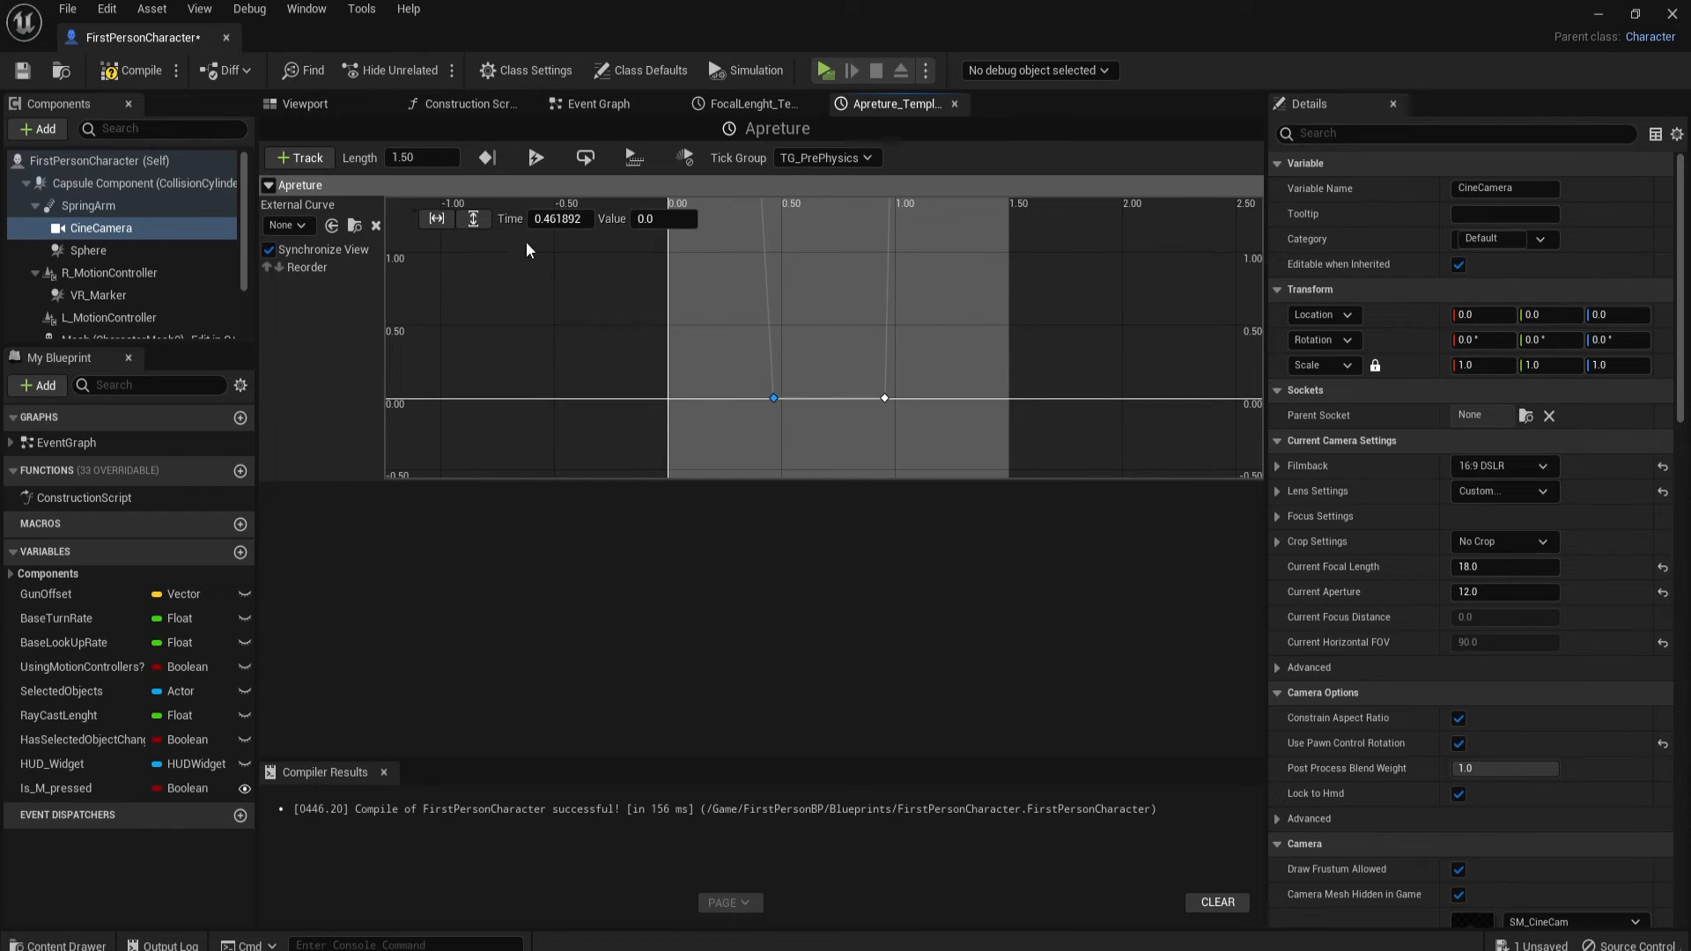
pyautogui.tripleClick(558, 218)
pyautogui.write('0.5')
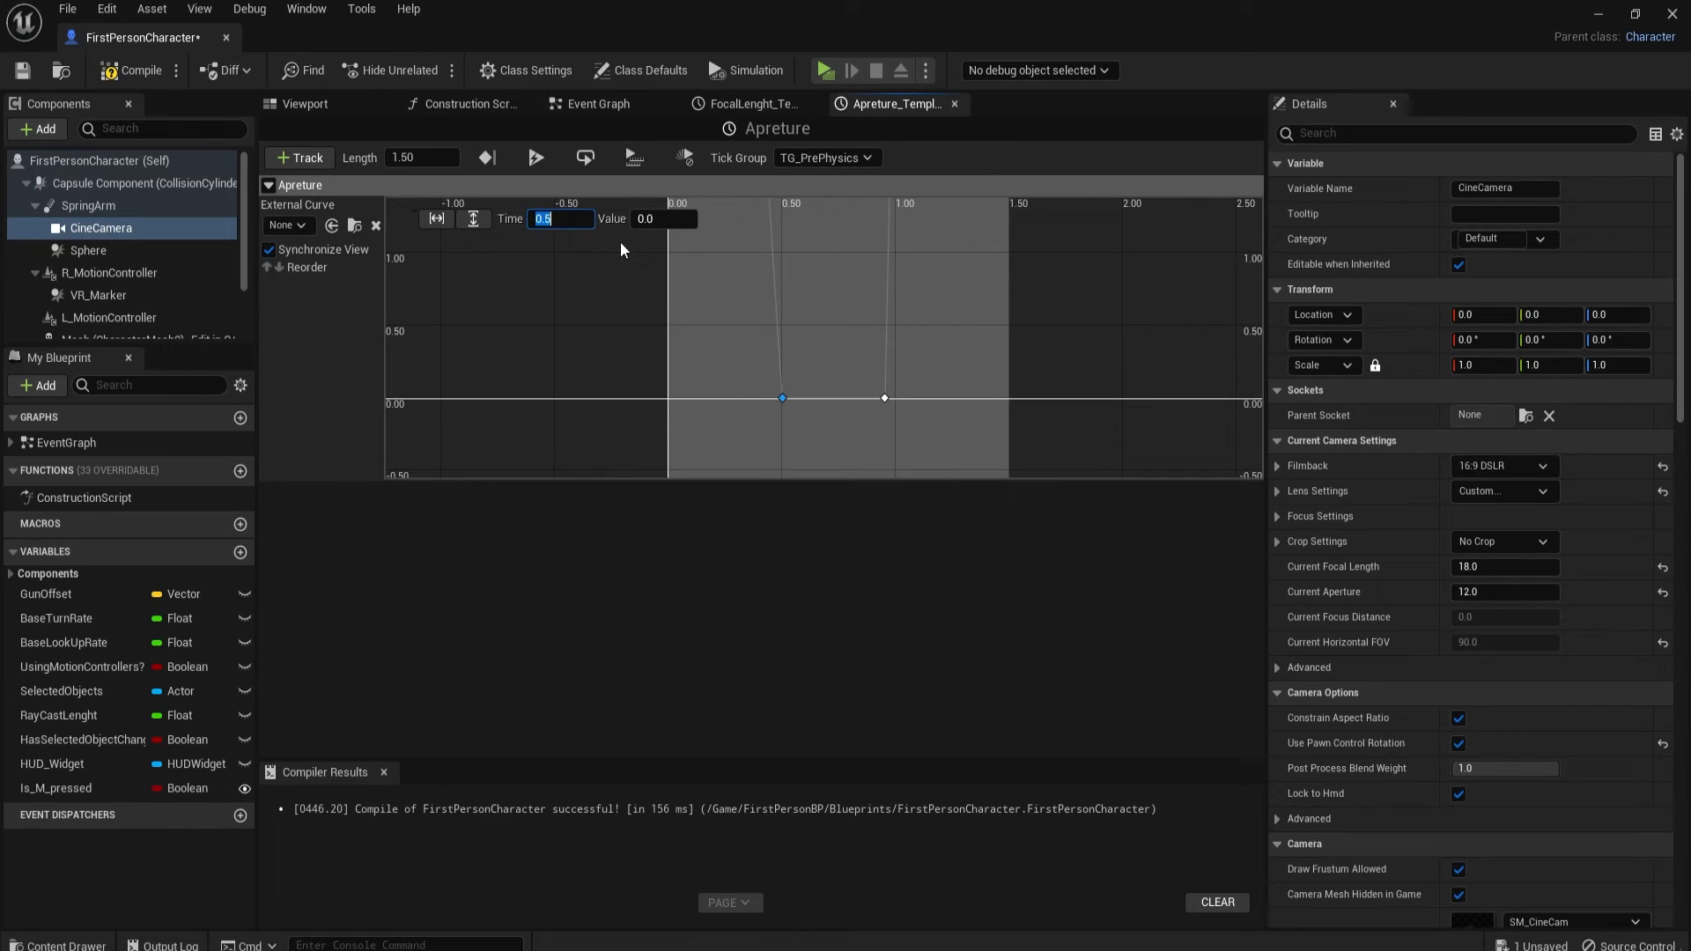
pyautogui.click(663, 218)
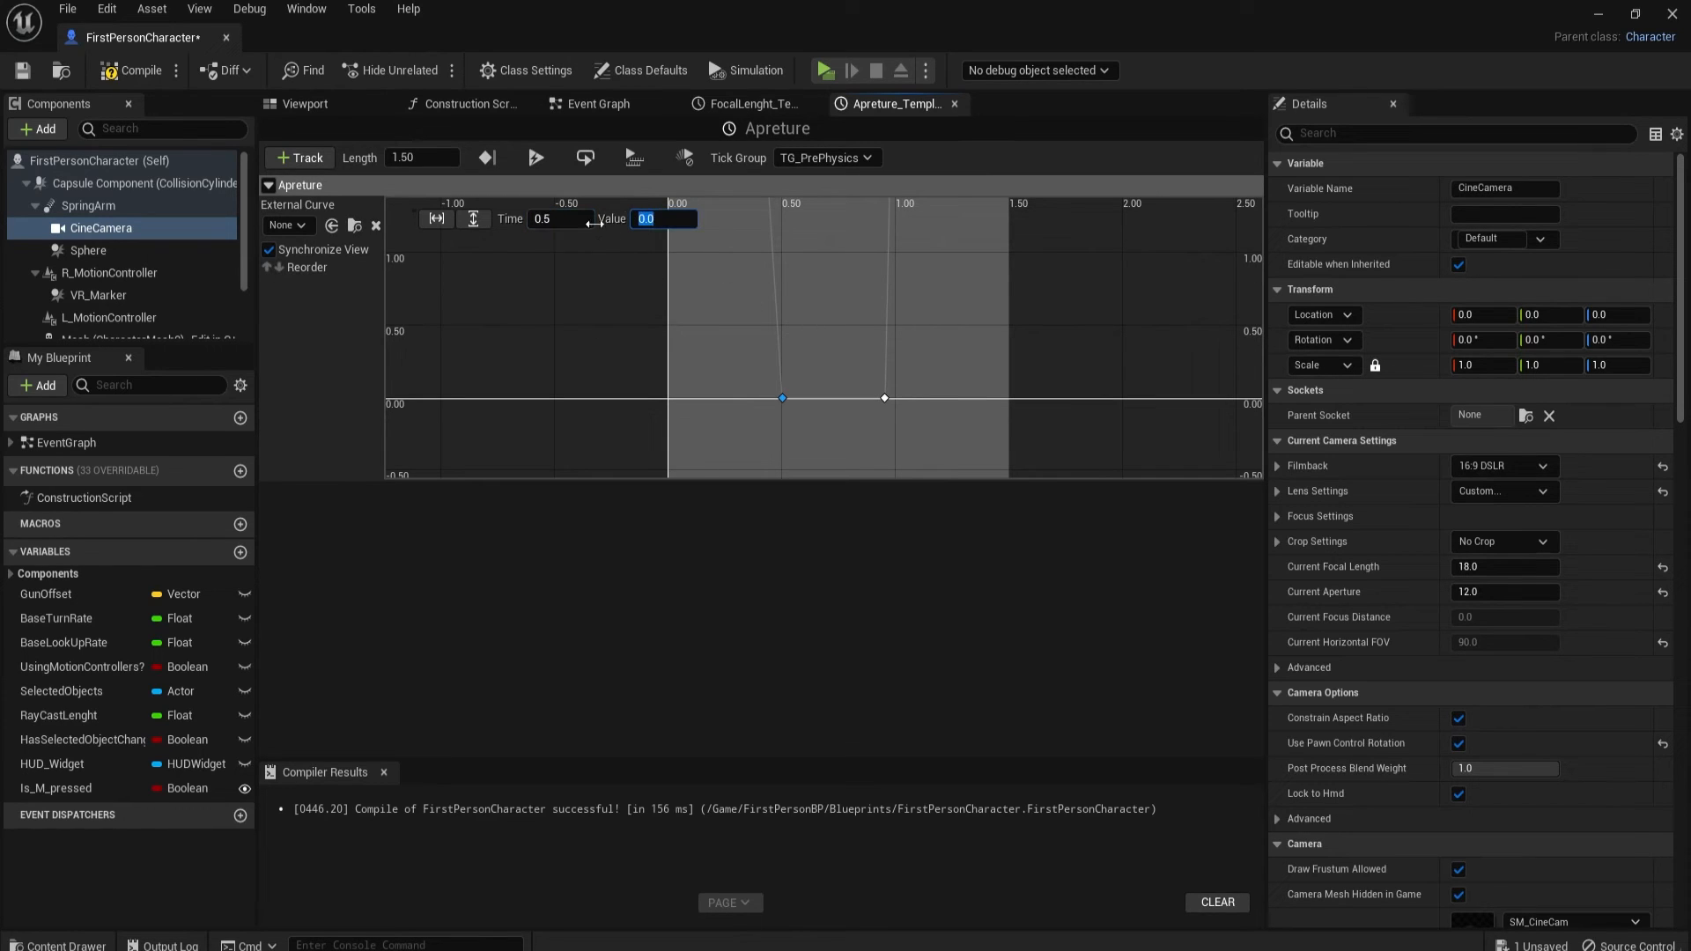
pyautogui.write('1')
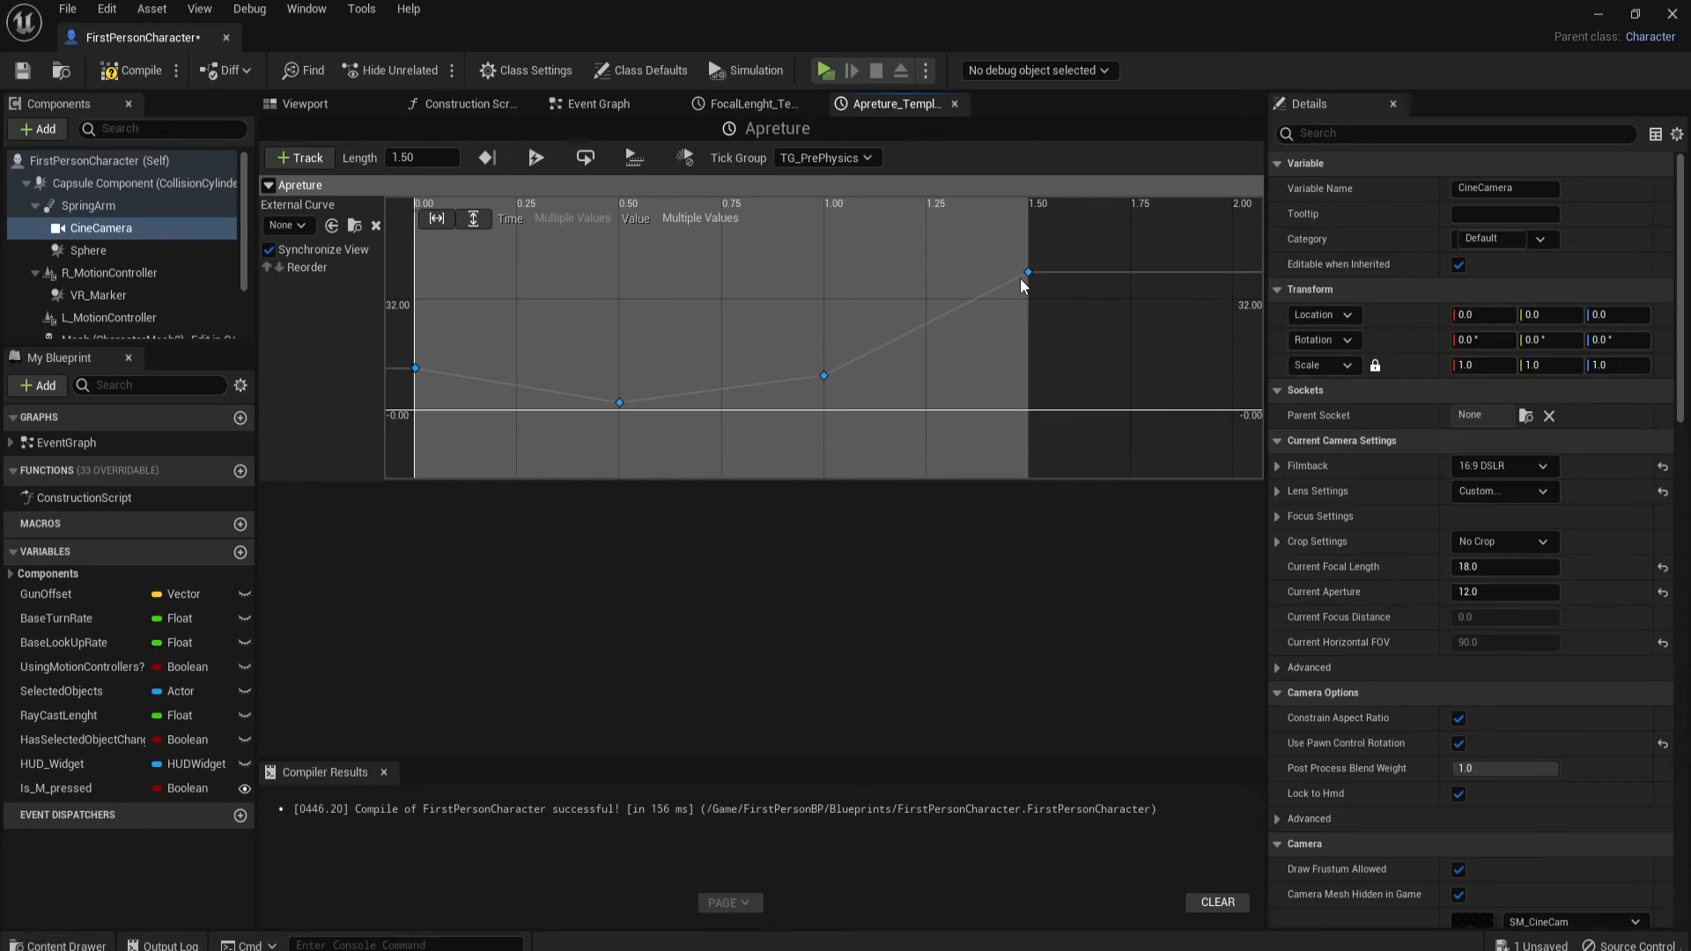
# Step: Give the Apreture keys Auto interpolation and switch back to the event graph
pyautogui.click(1027, 272)
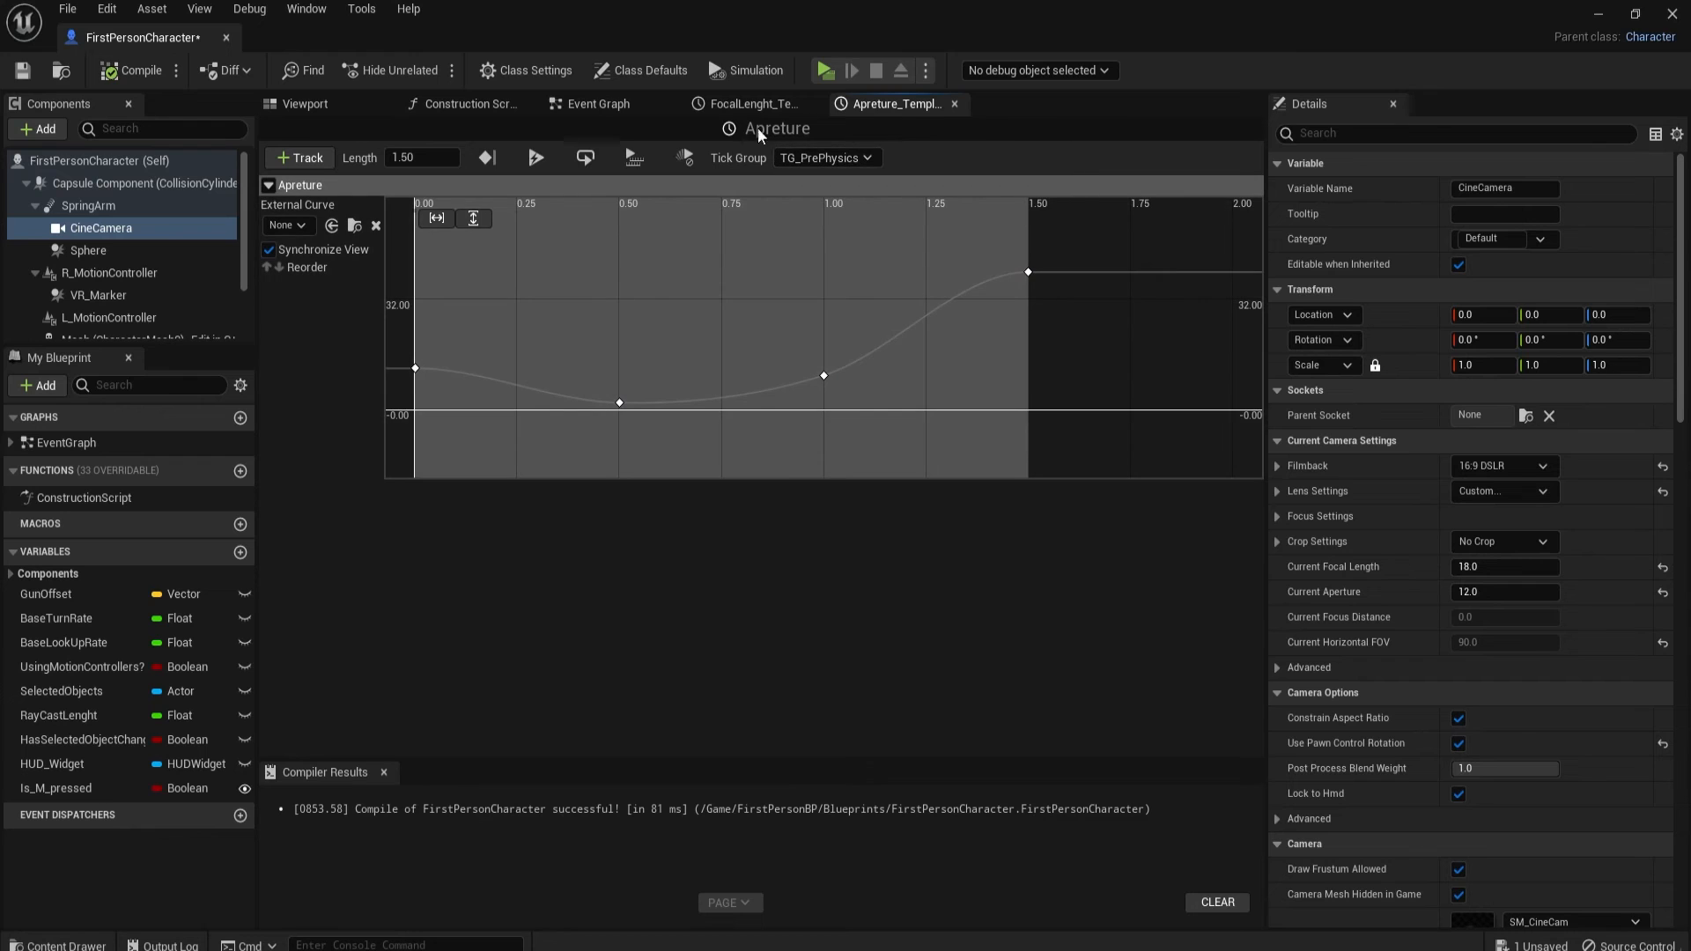
pyautogui.click(596, 104)
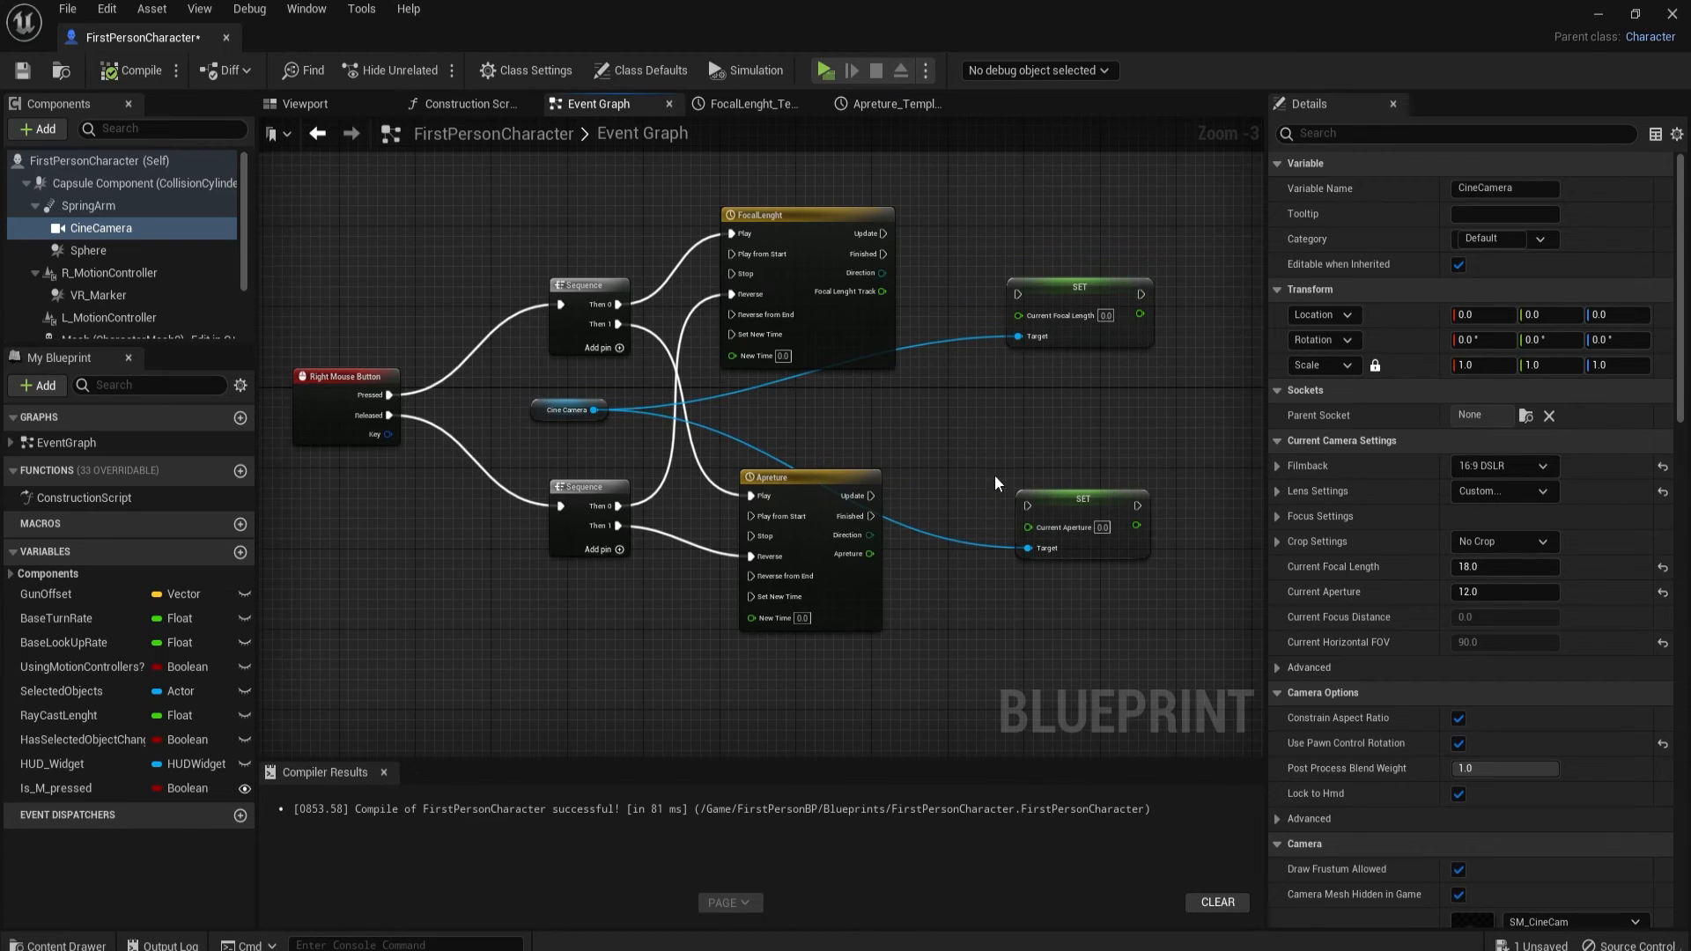
# Step: Wire FocalLenghtTrack into Set Current Focal Length and save the blueprint
pyautogui.click(1081, 447)
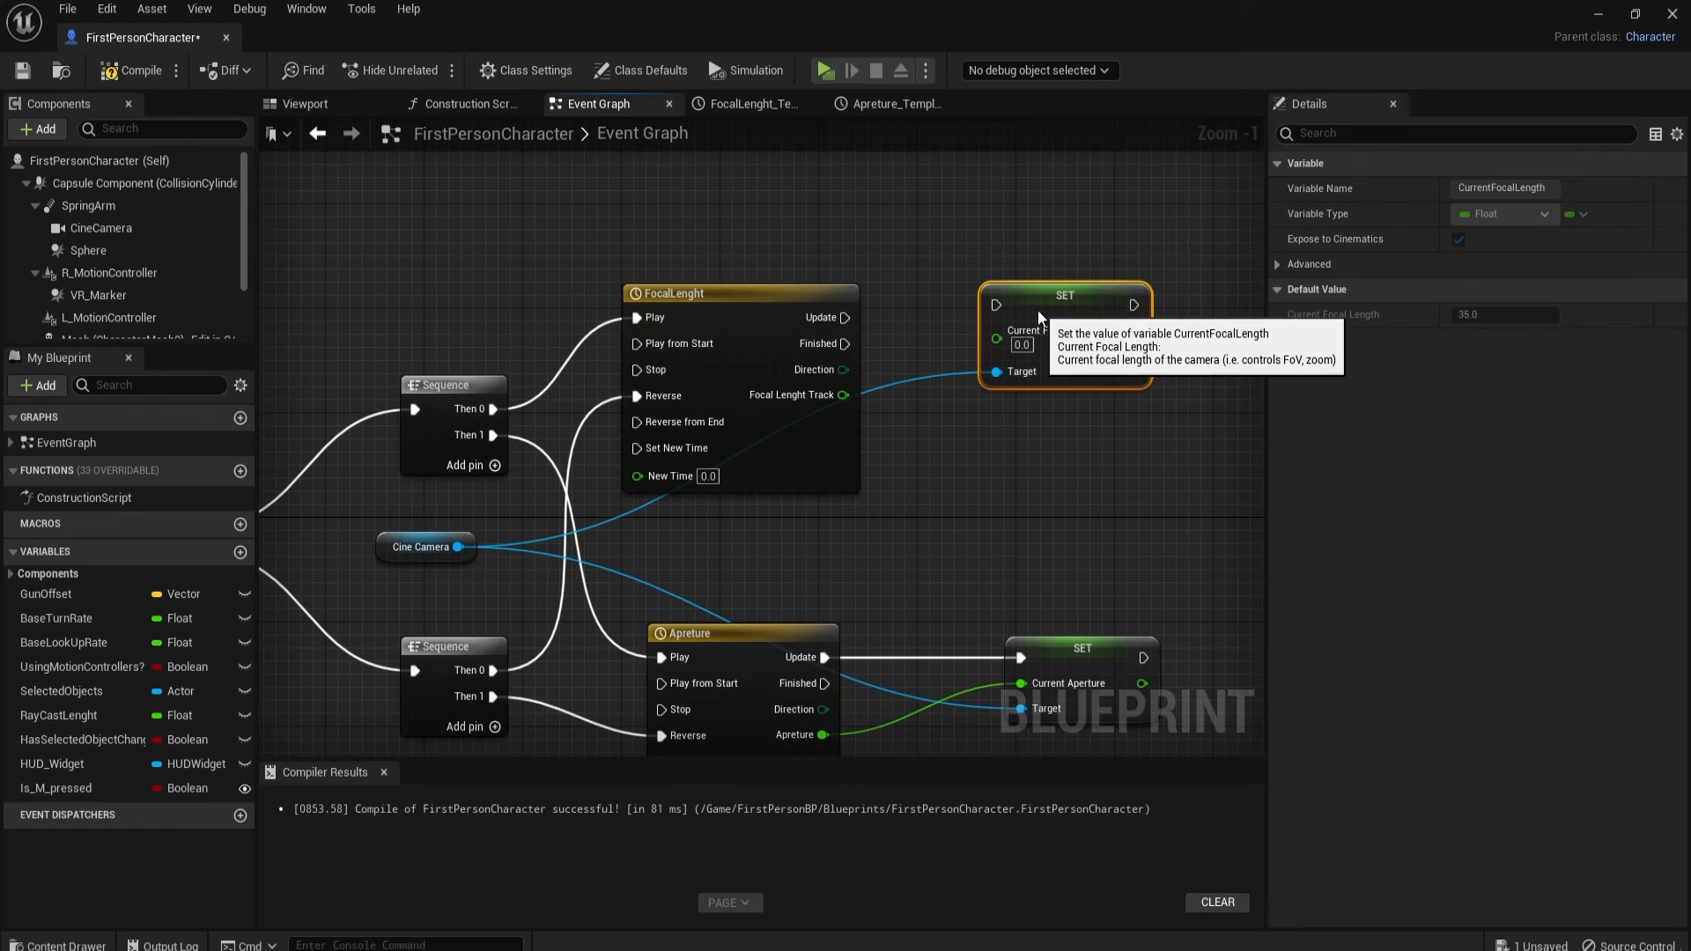
pyautogui.moveTo(841, 399)
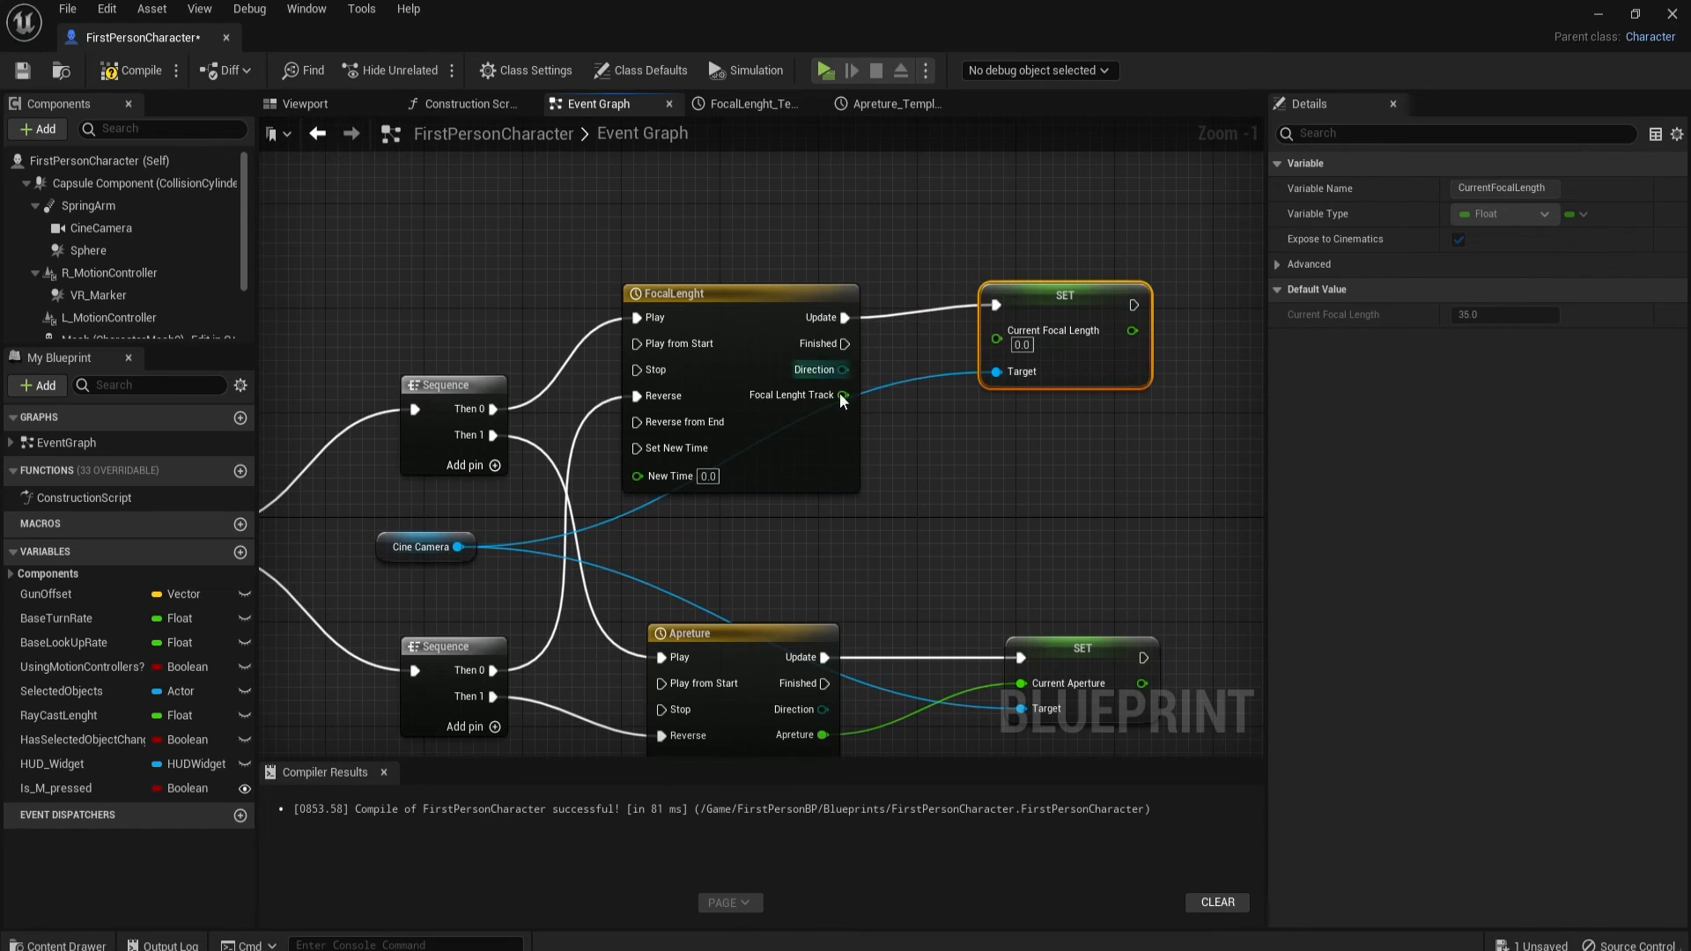
pyautogui.moveTo(1084, 307)
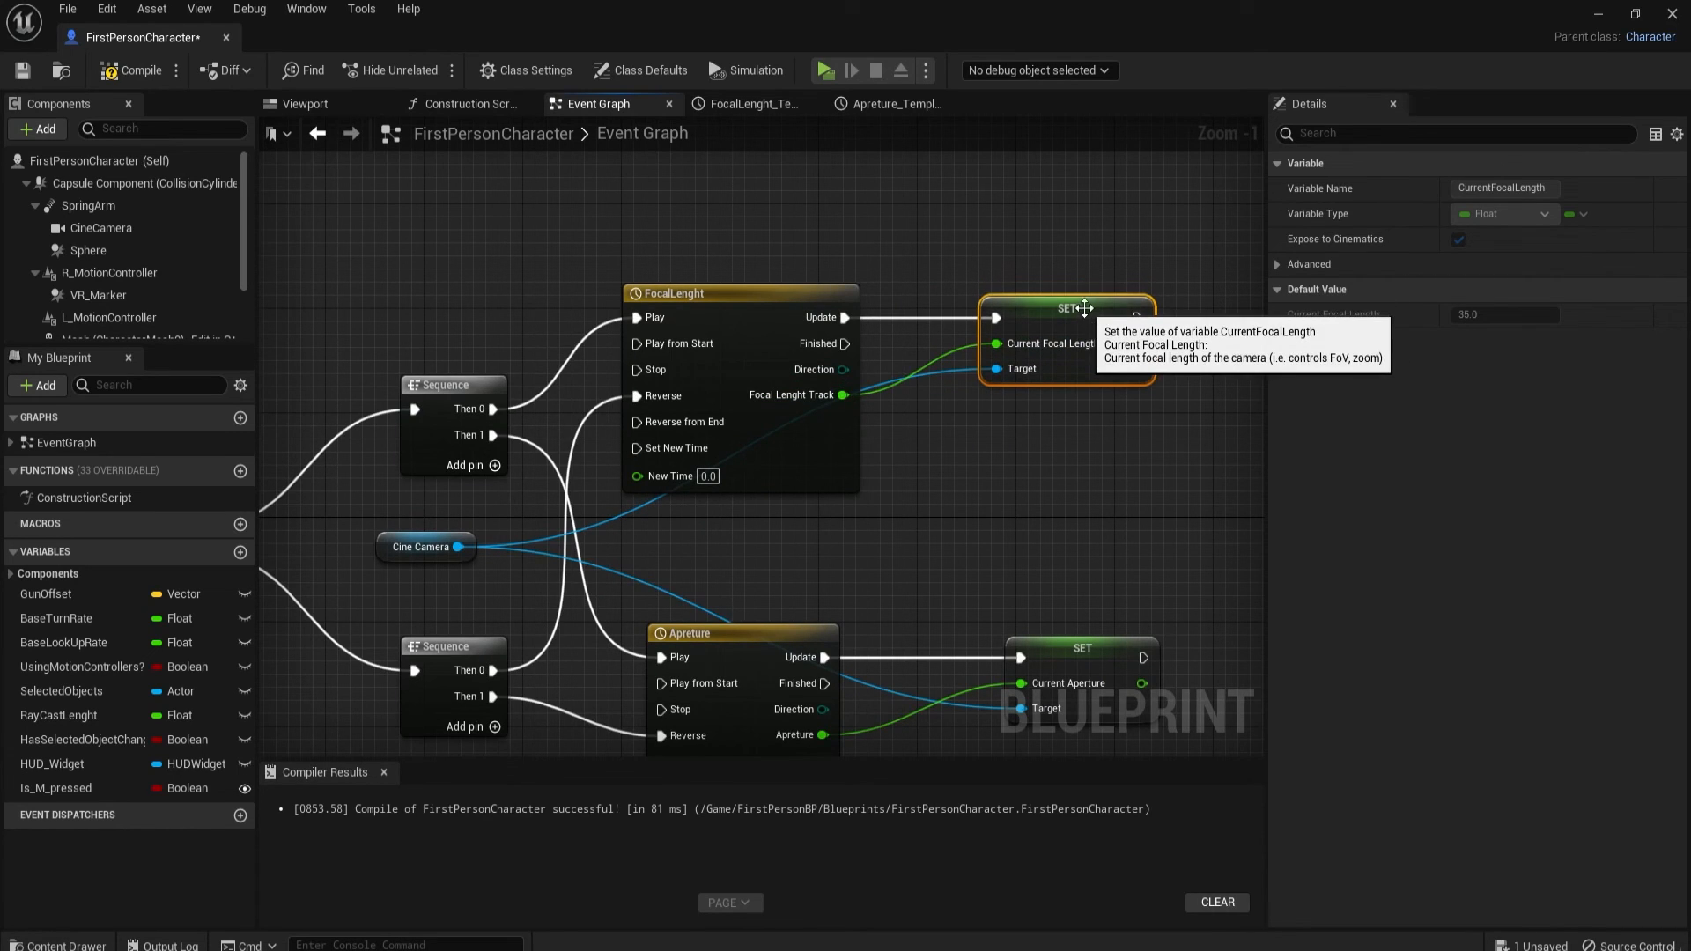
pyautogui.click(21, 70)
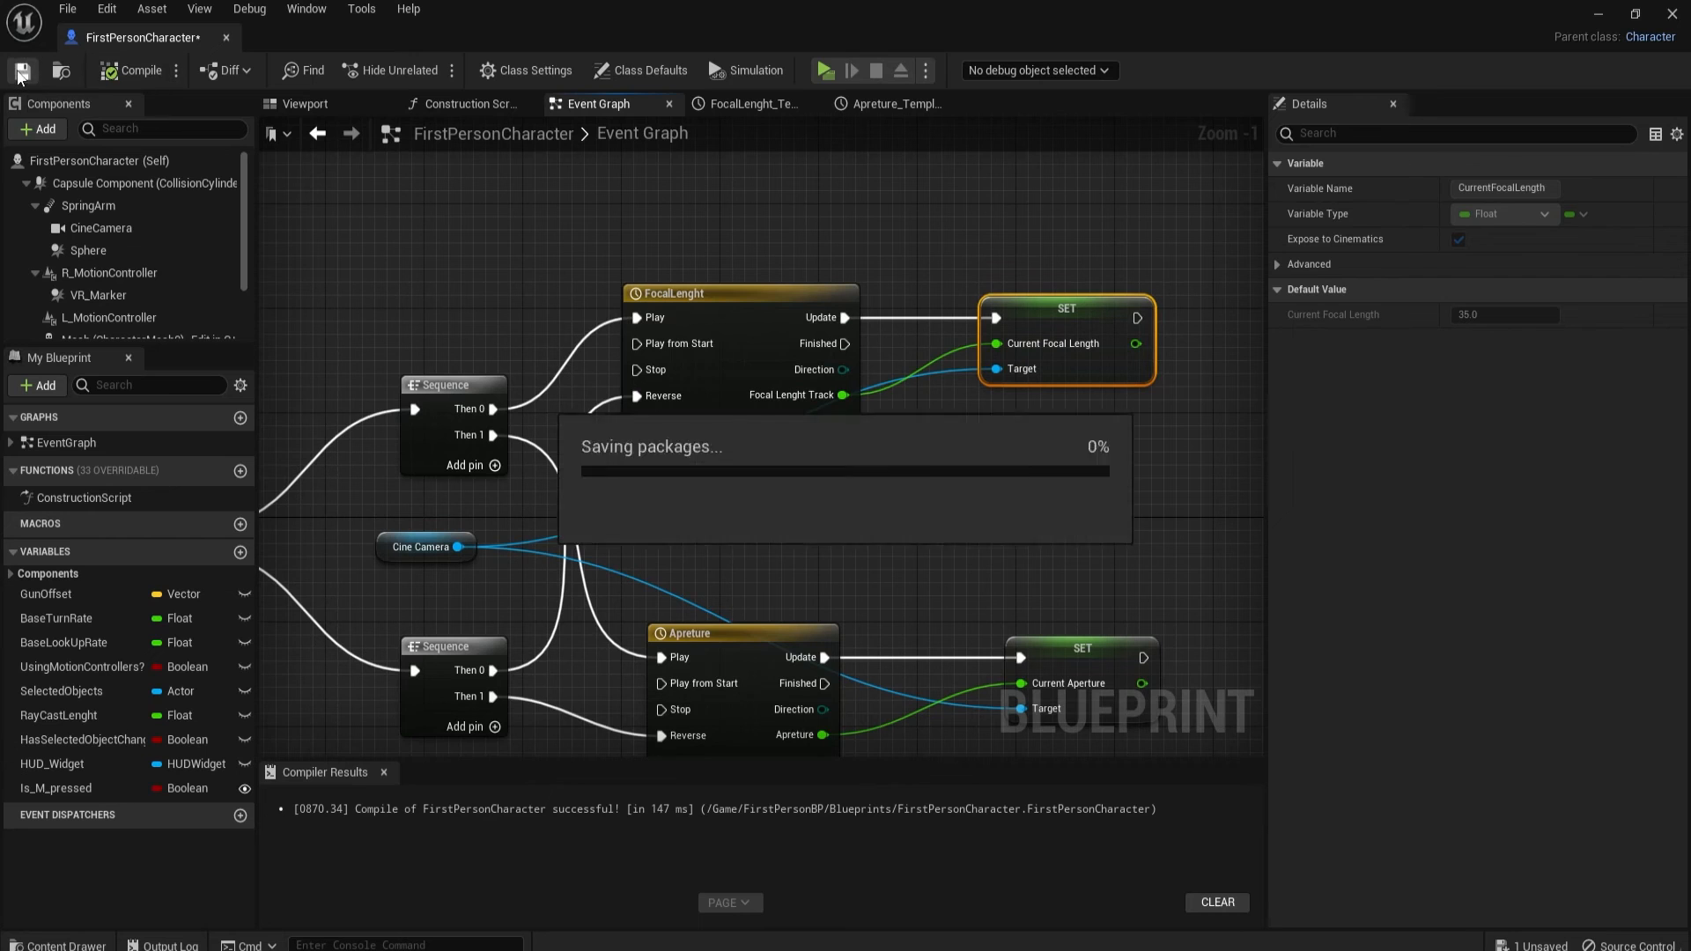
pyautogui.scroll(-3)
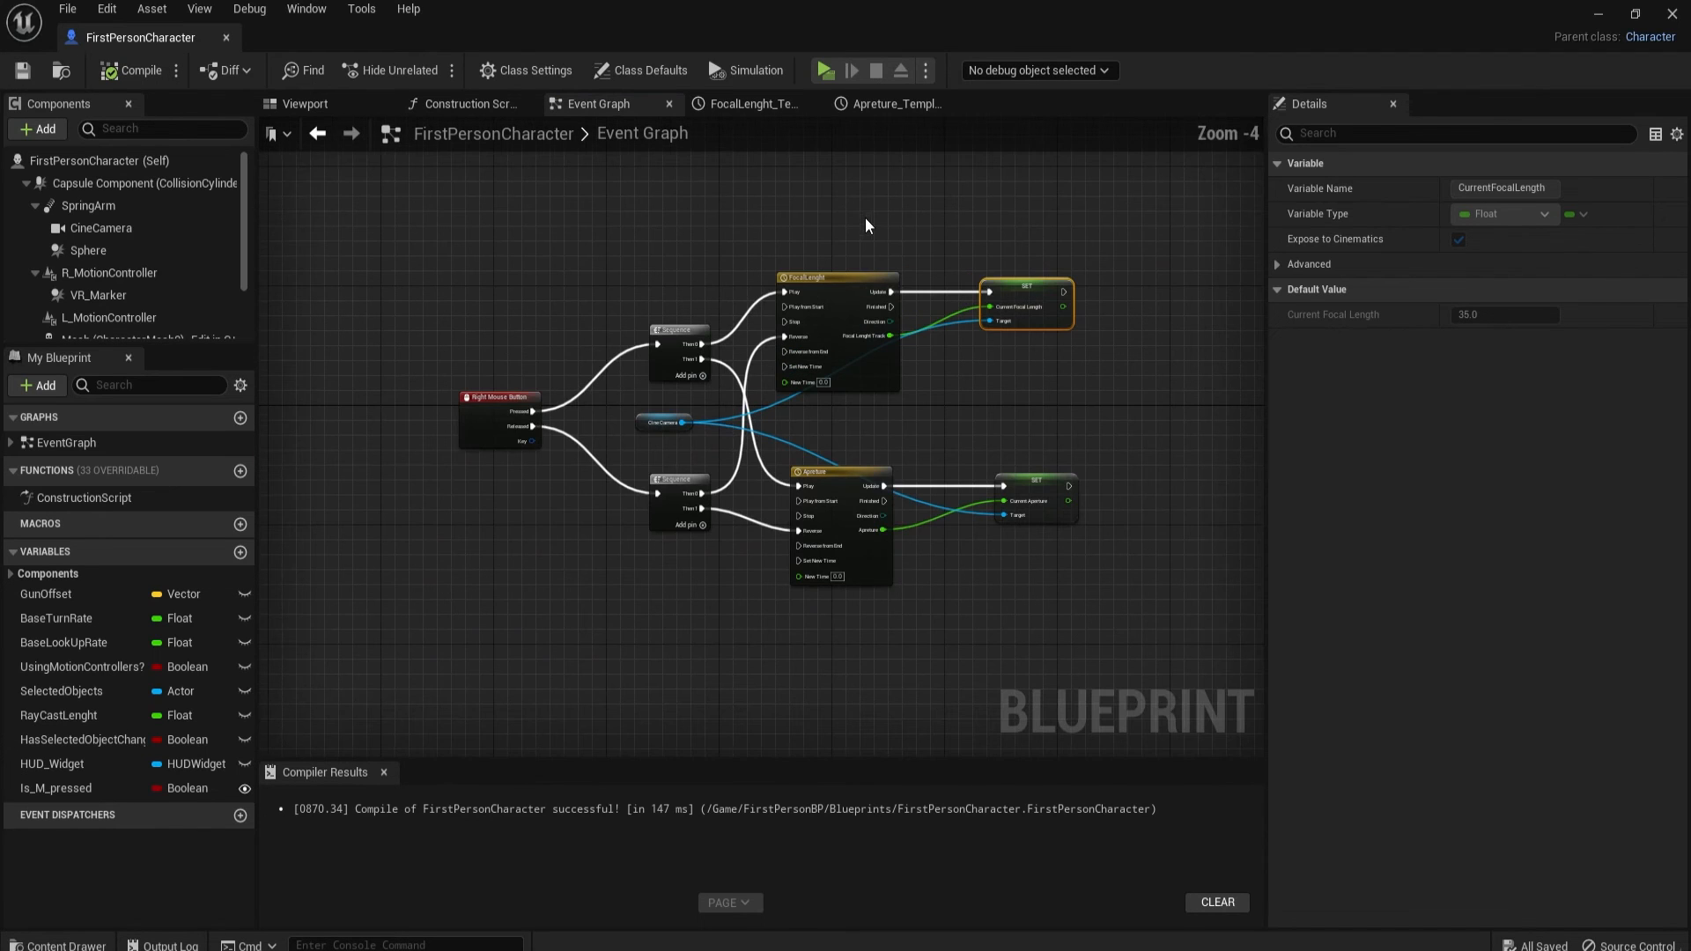
# Step: Play the apartment level to test the camera zoom, then return to the Apreture curve
pyautogui.click(825, 70)
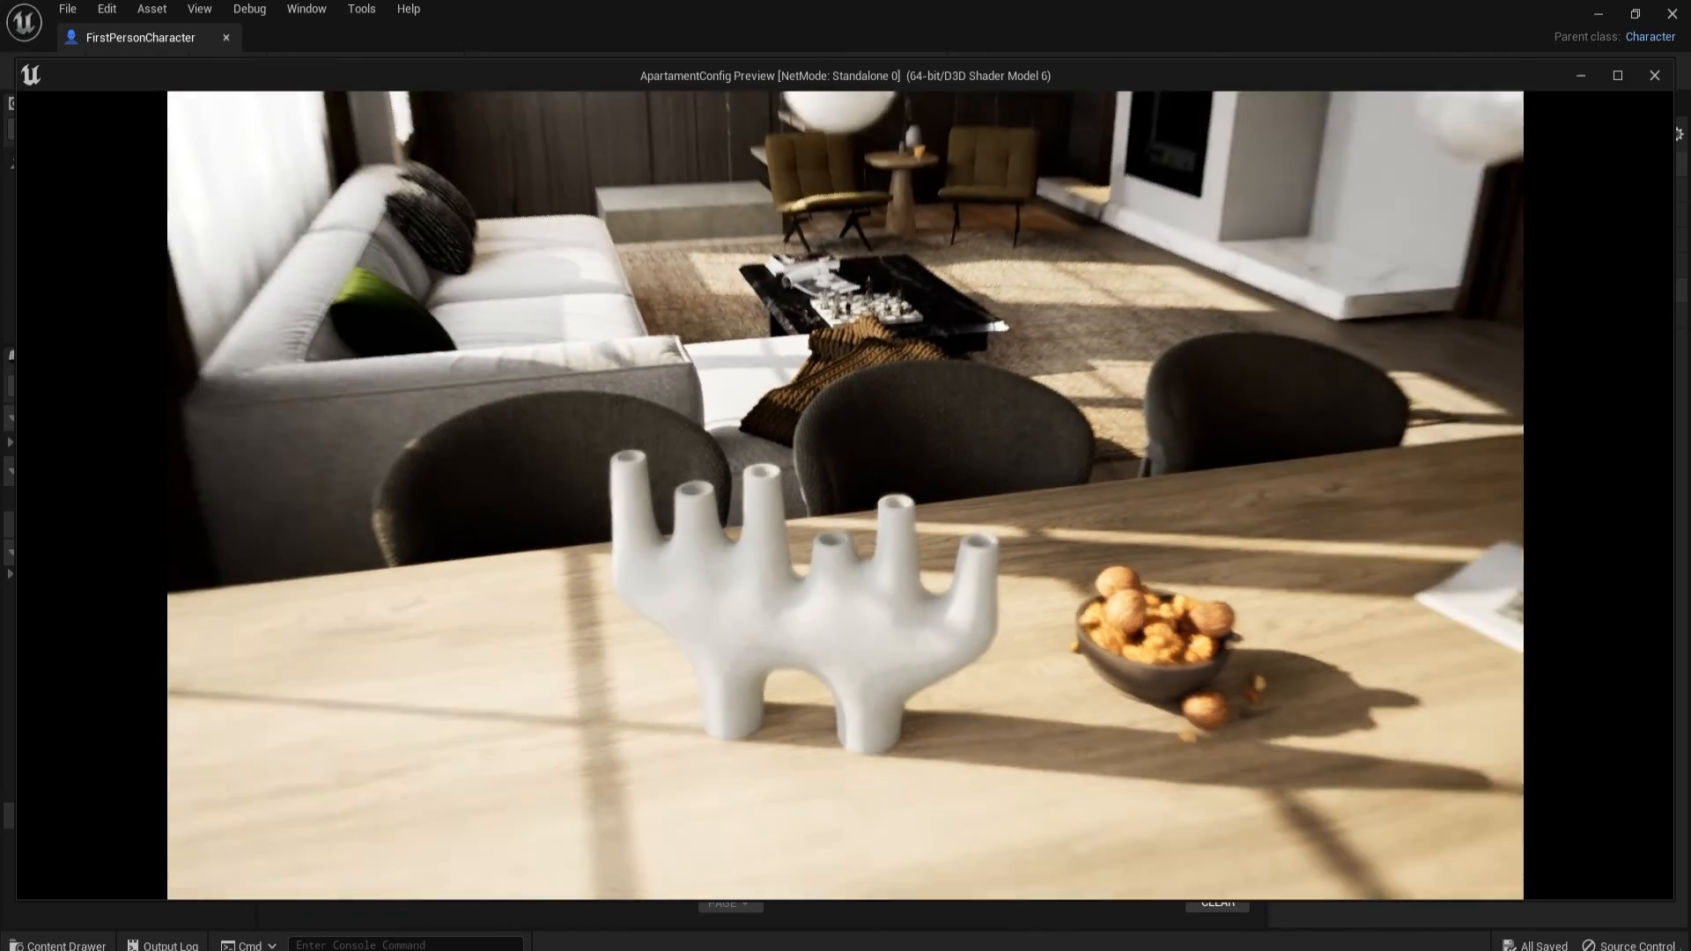
pyautogui.click(1653, 76)
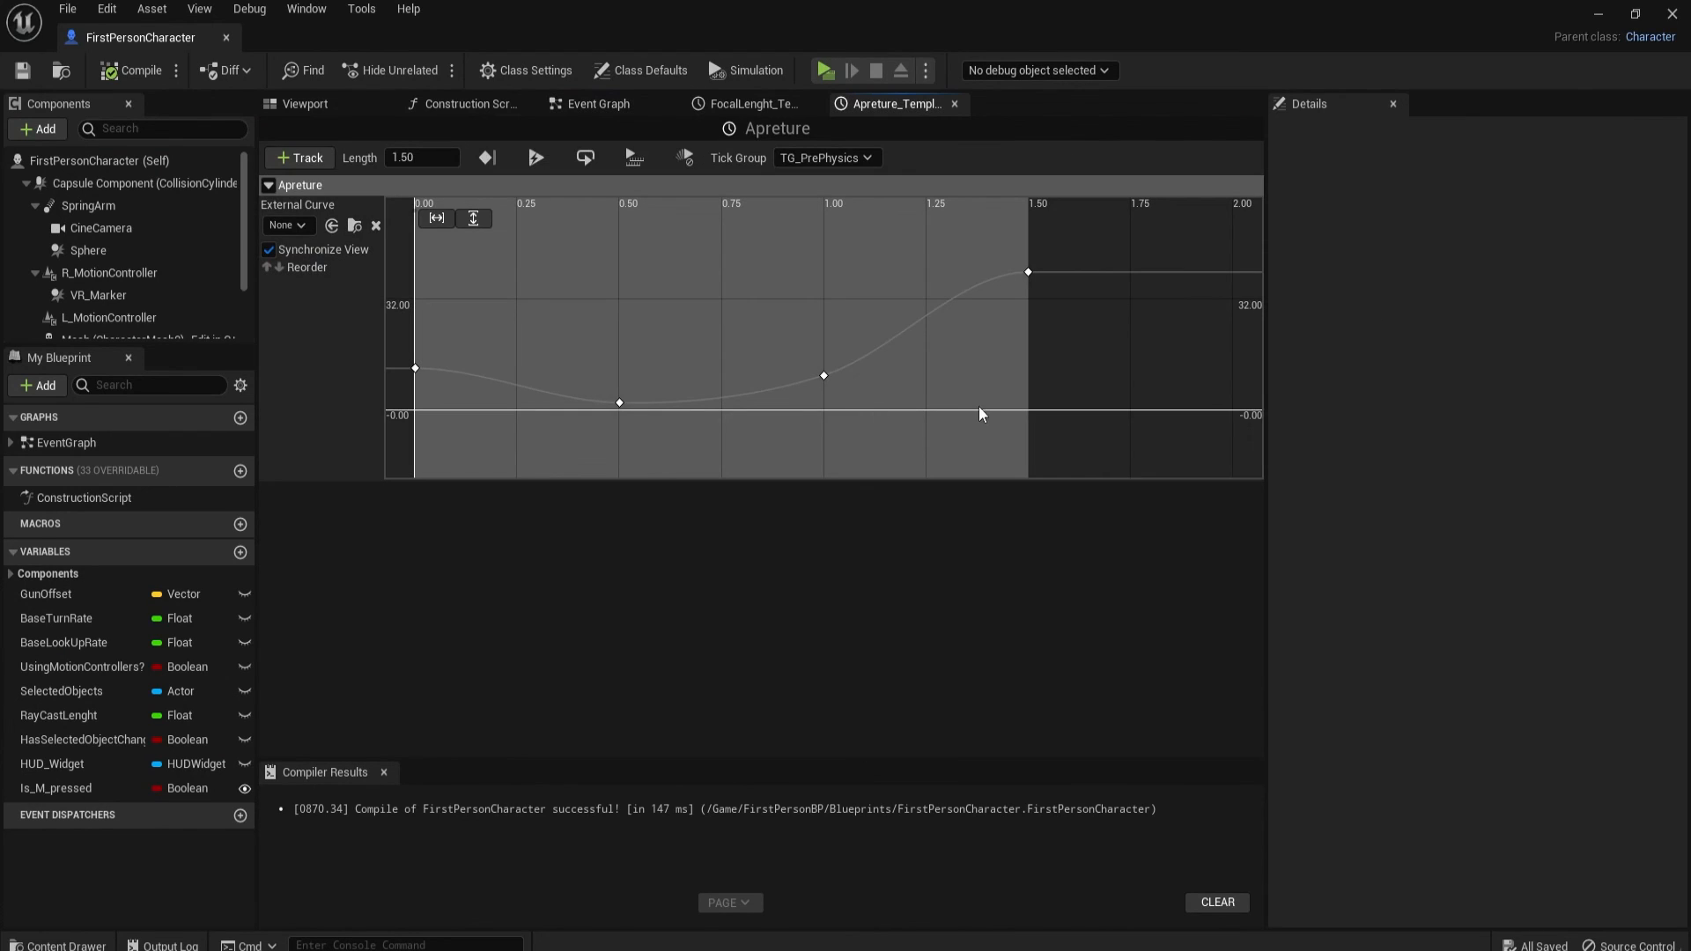
pyautogui.moveTo(987, 243)
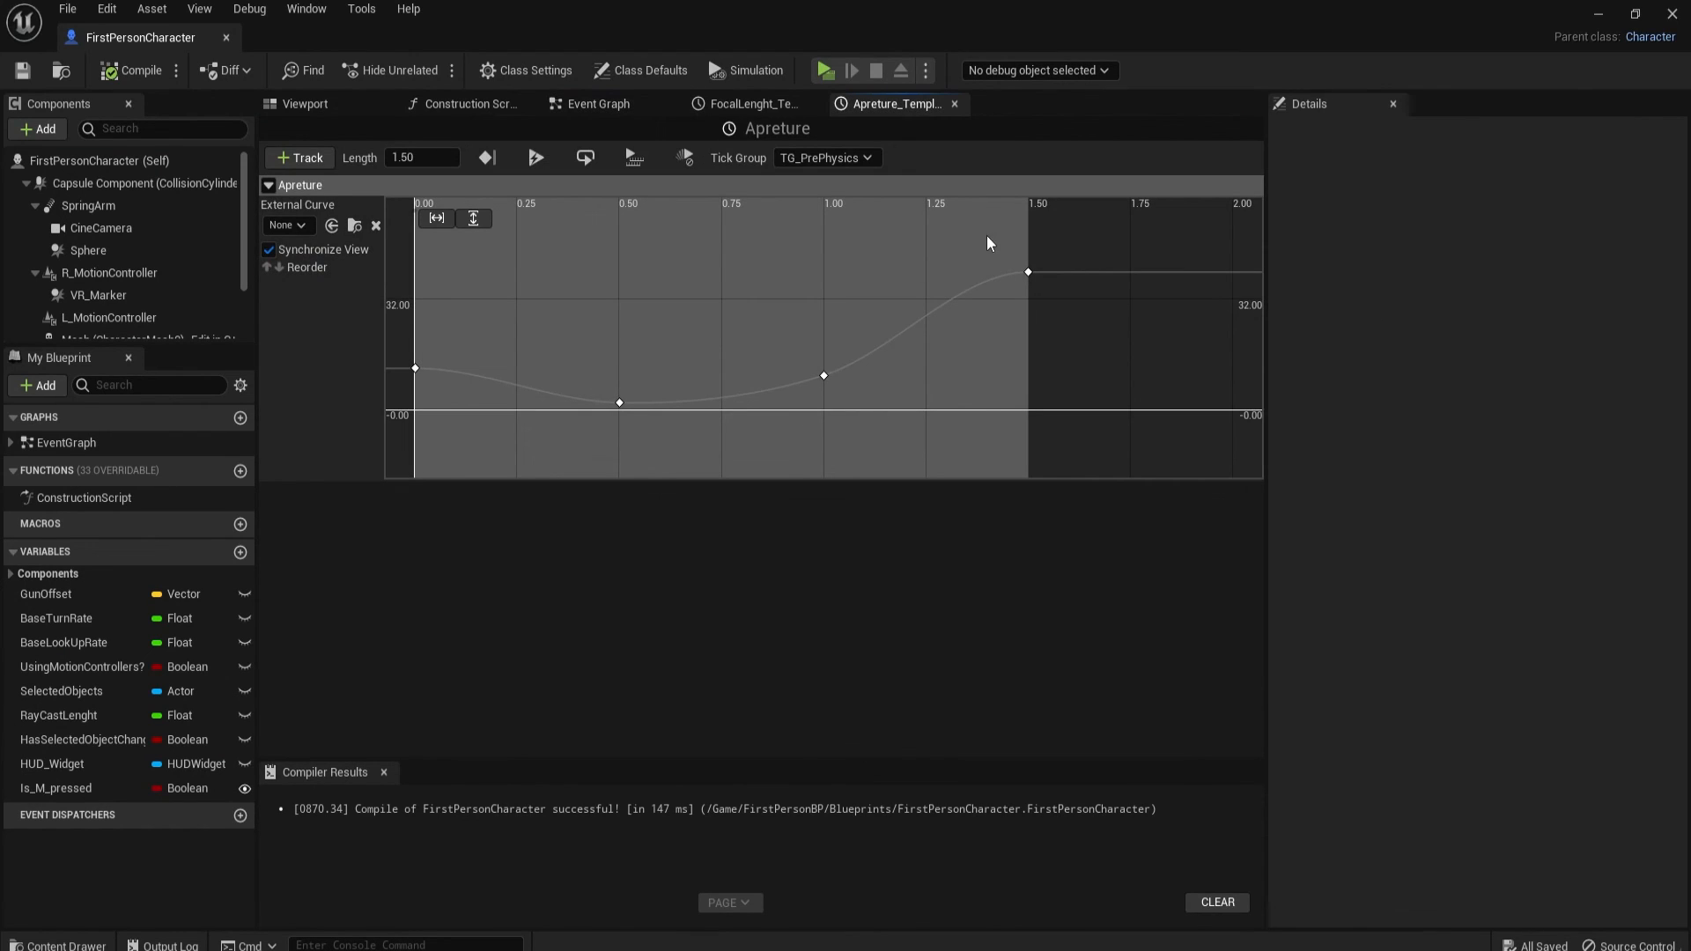
pyautogui.moveTo(803, 347)
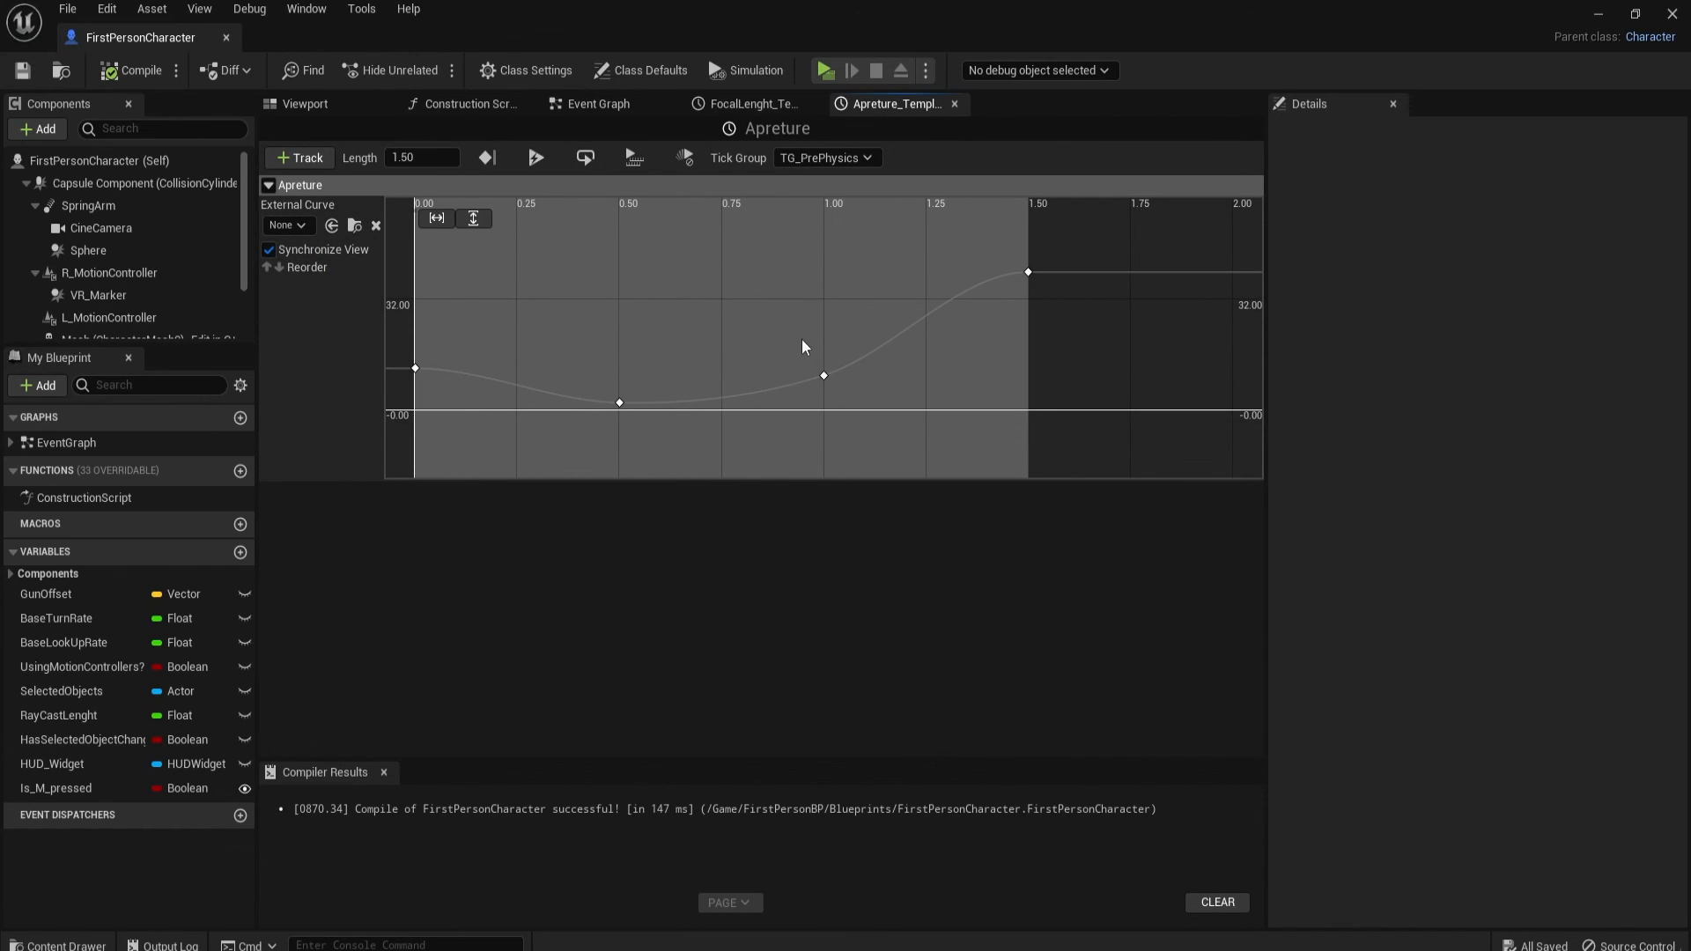
# Step: Lower the Apreture key at 1.0 seconds to 5.0 and play the level again
pyautogui.click(822, 375)
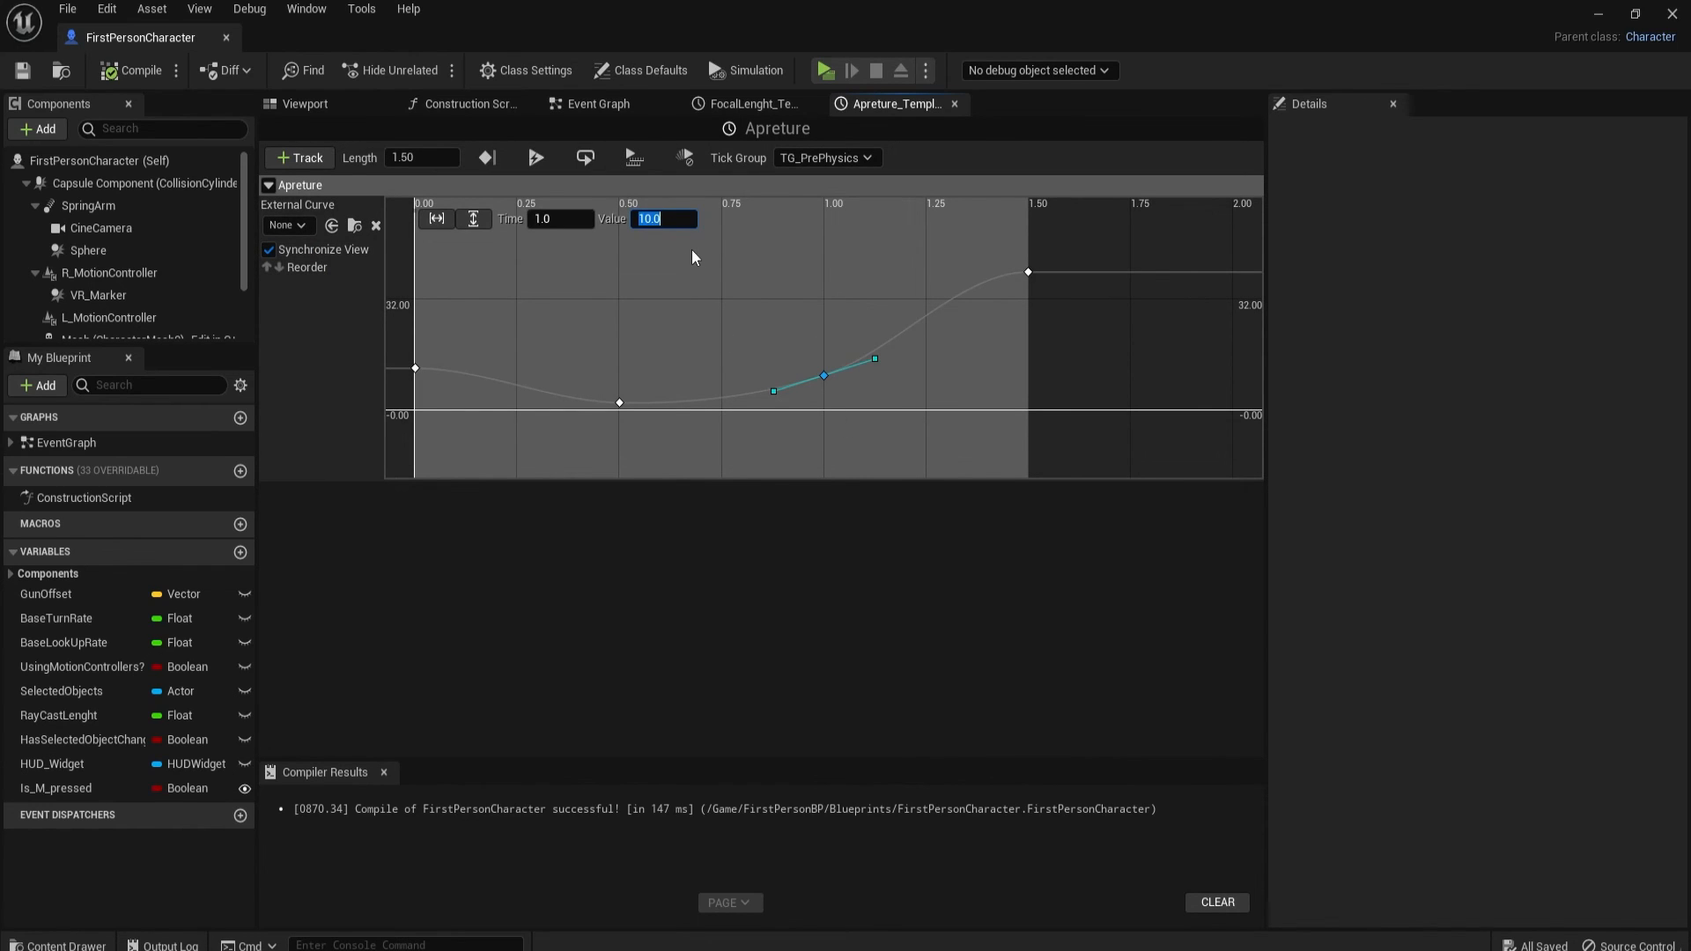
pyautogui.write('5.0')
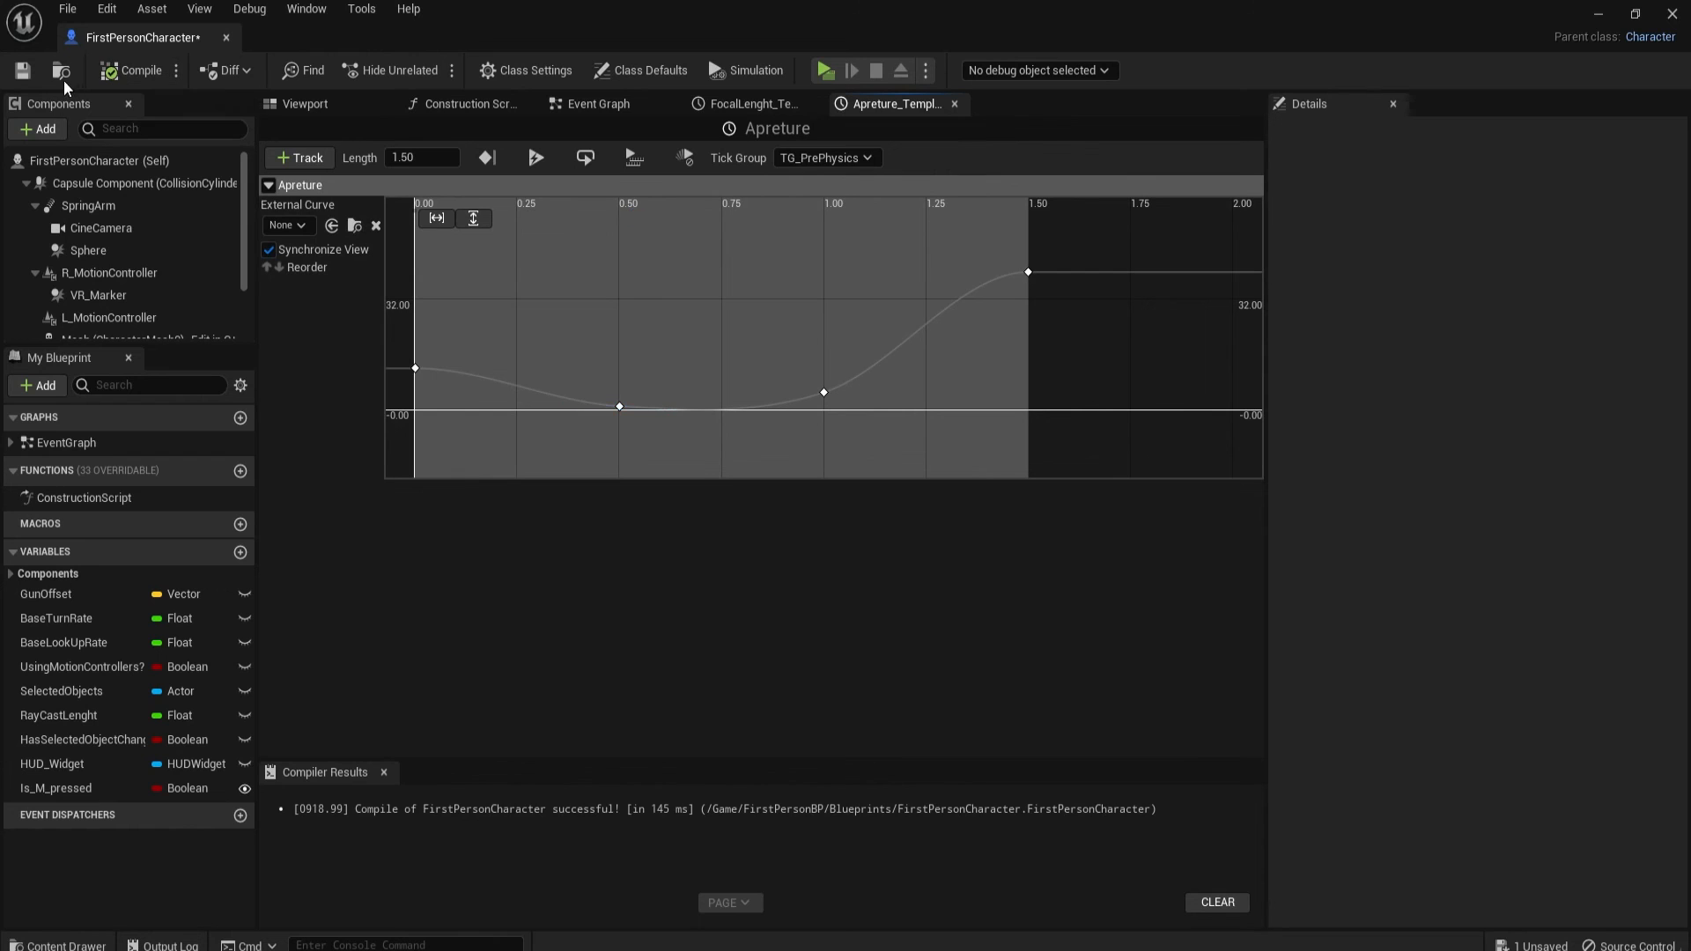
pyautogui.moveTo(822, 70)
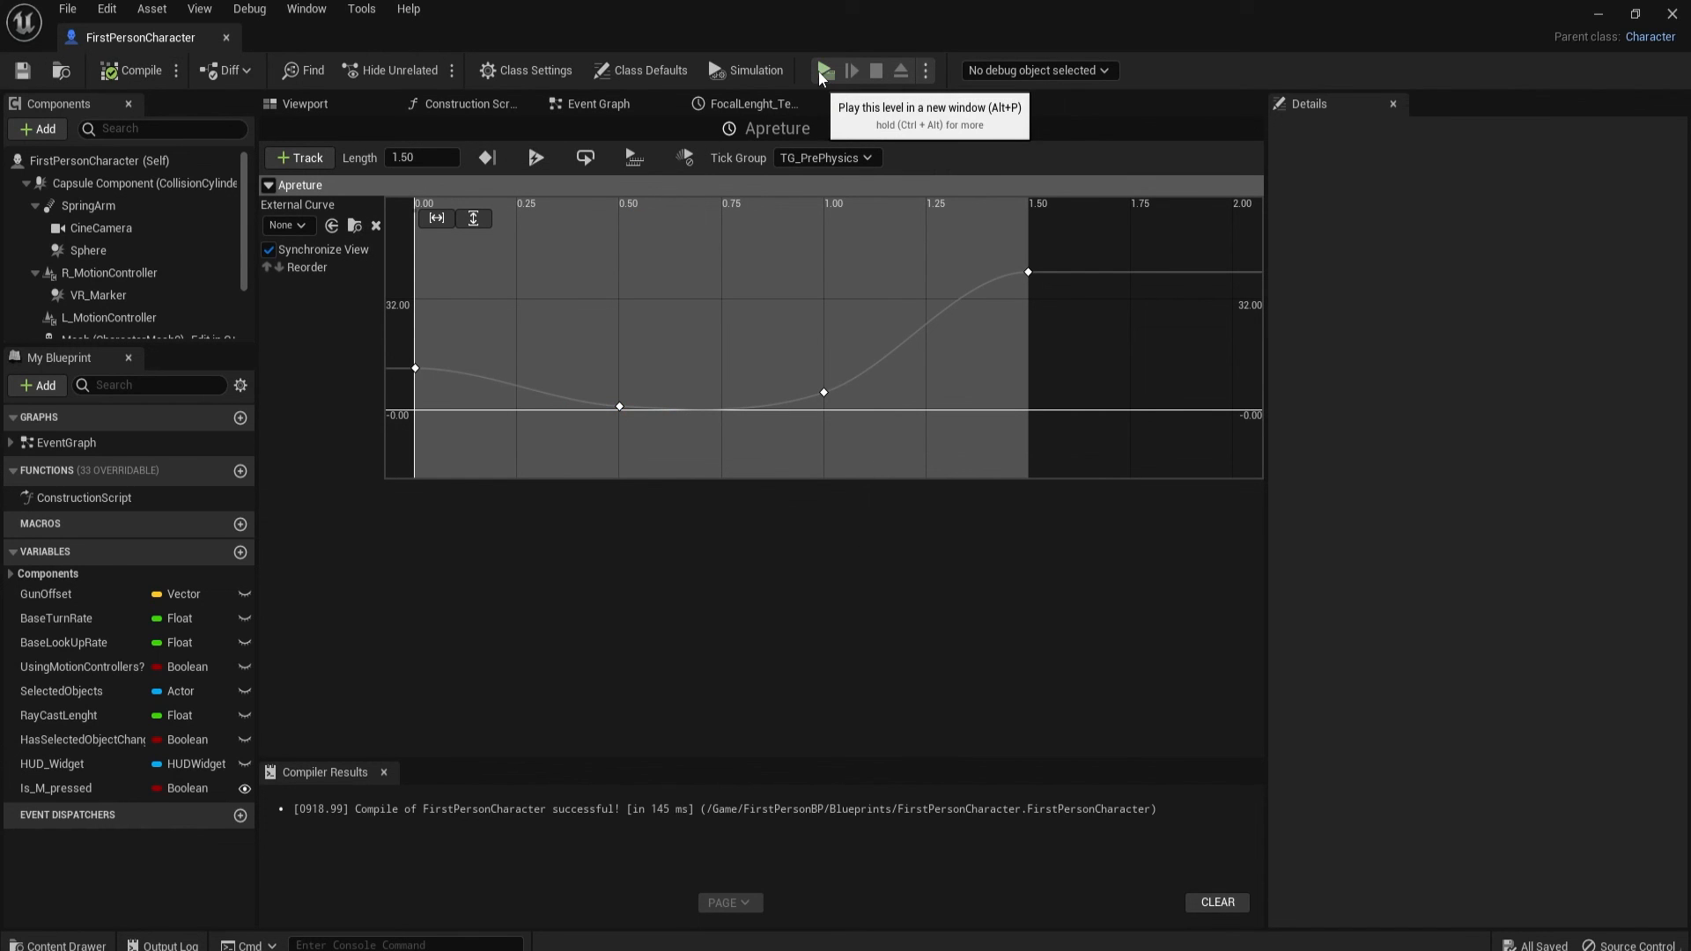
pyautogui.click(822, 71)
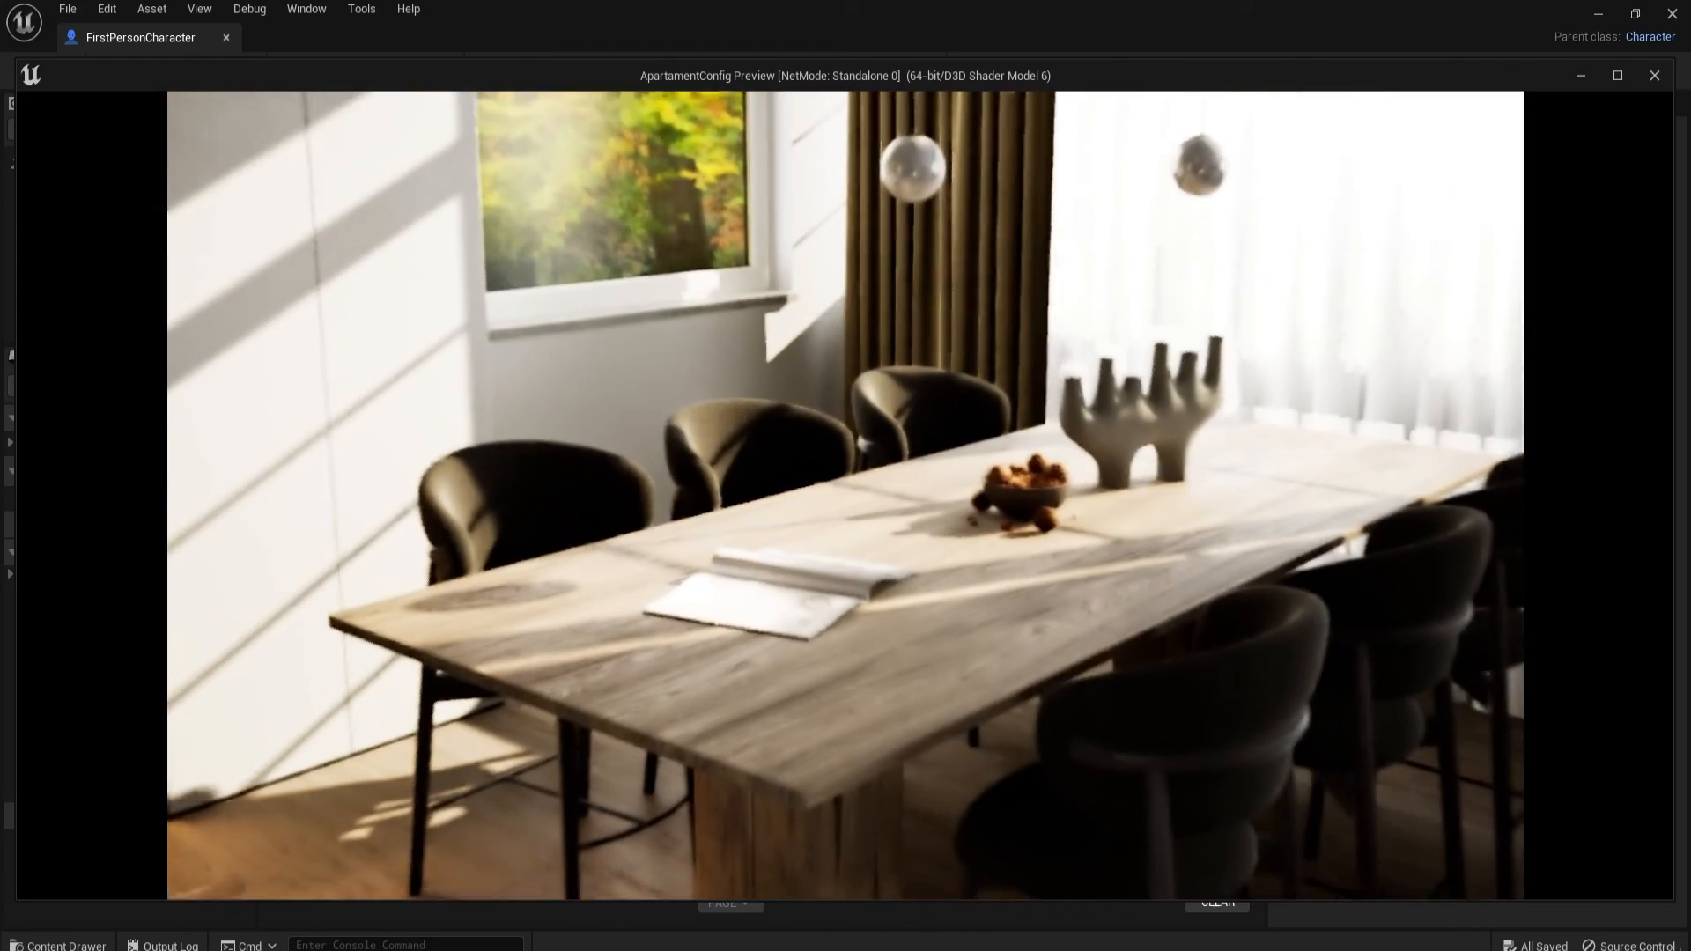